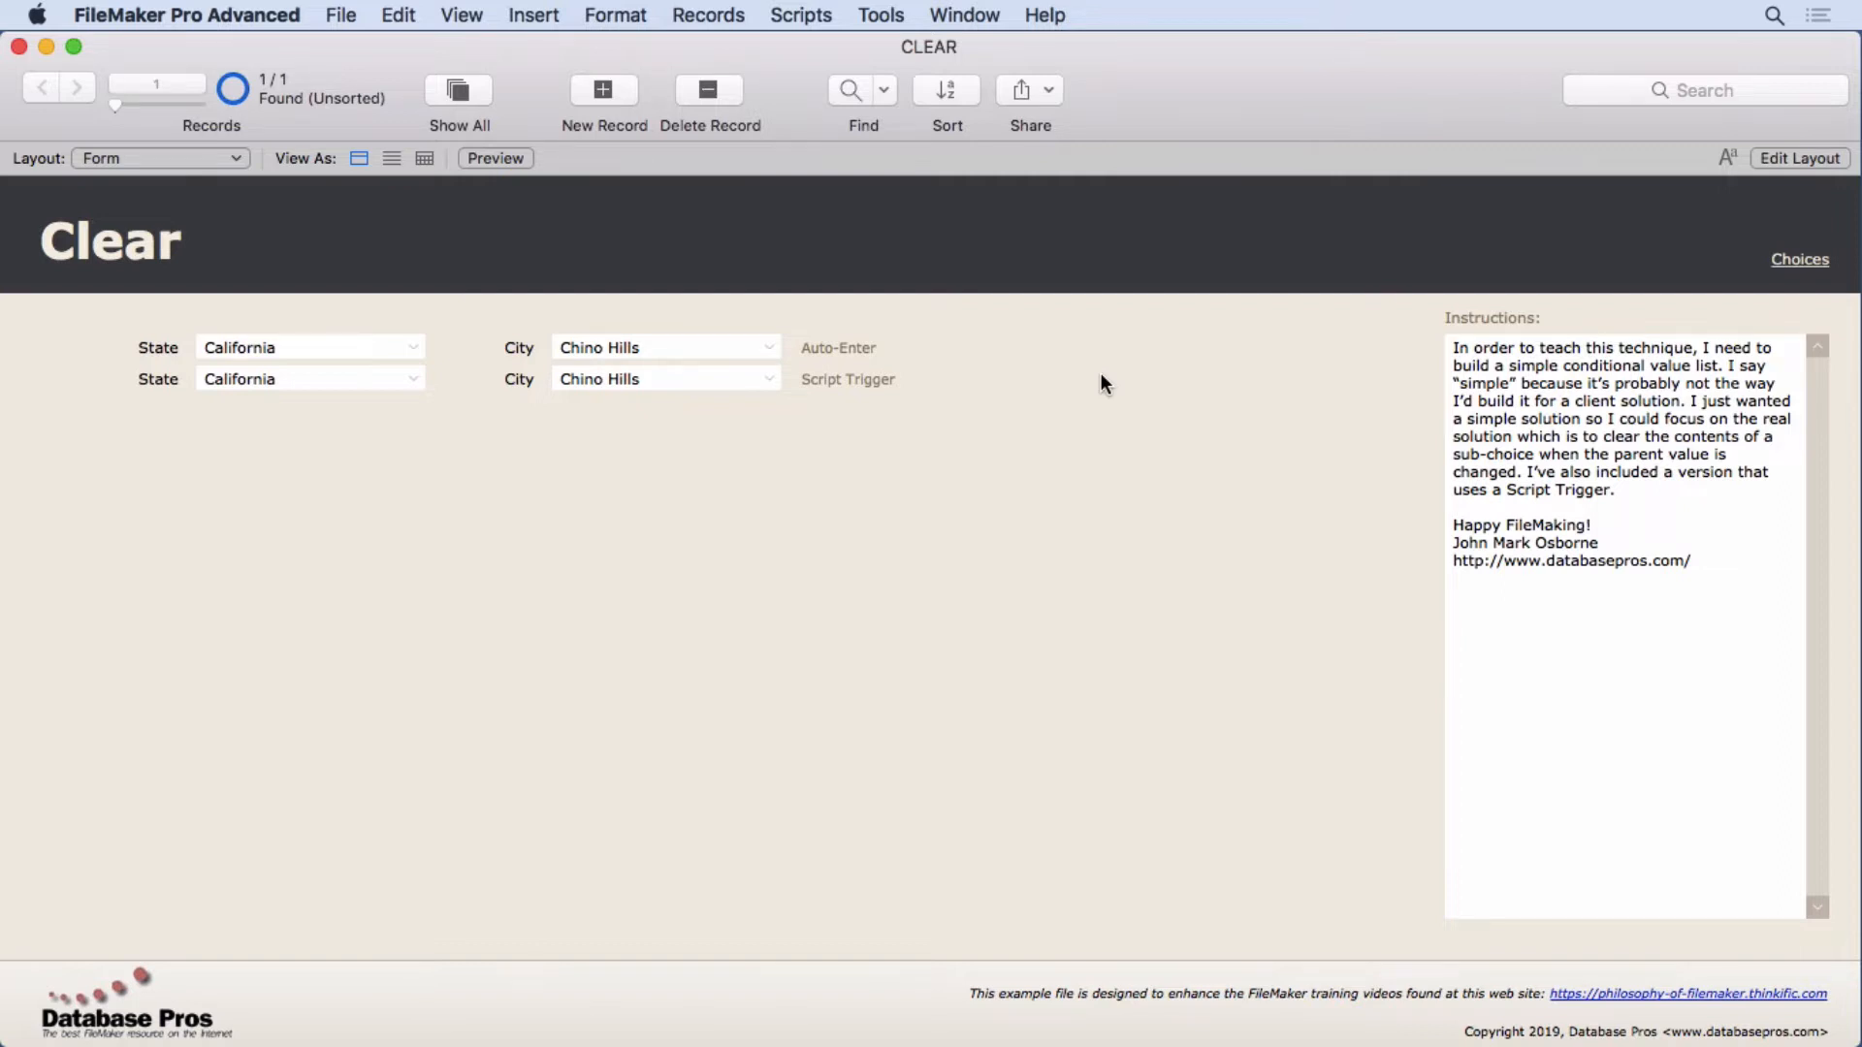
pyautogui.moveTo(642, 410)
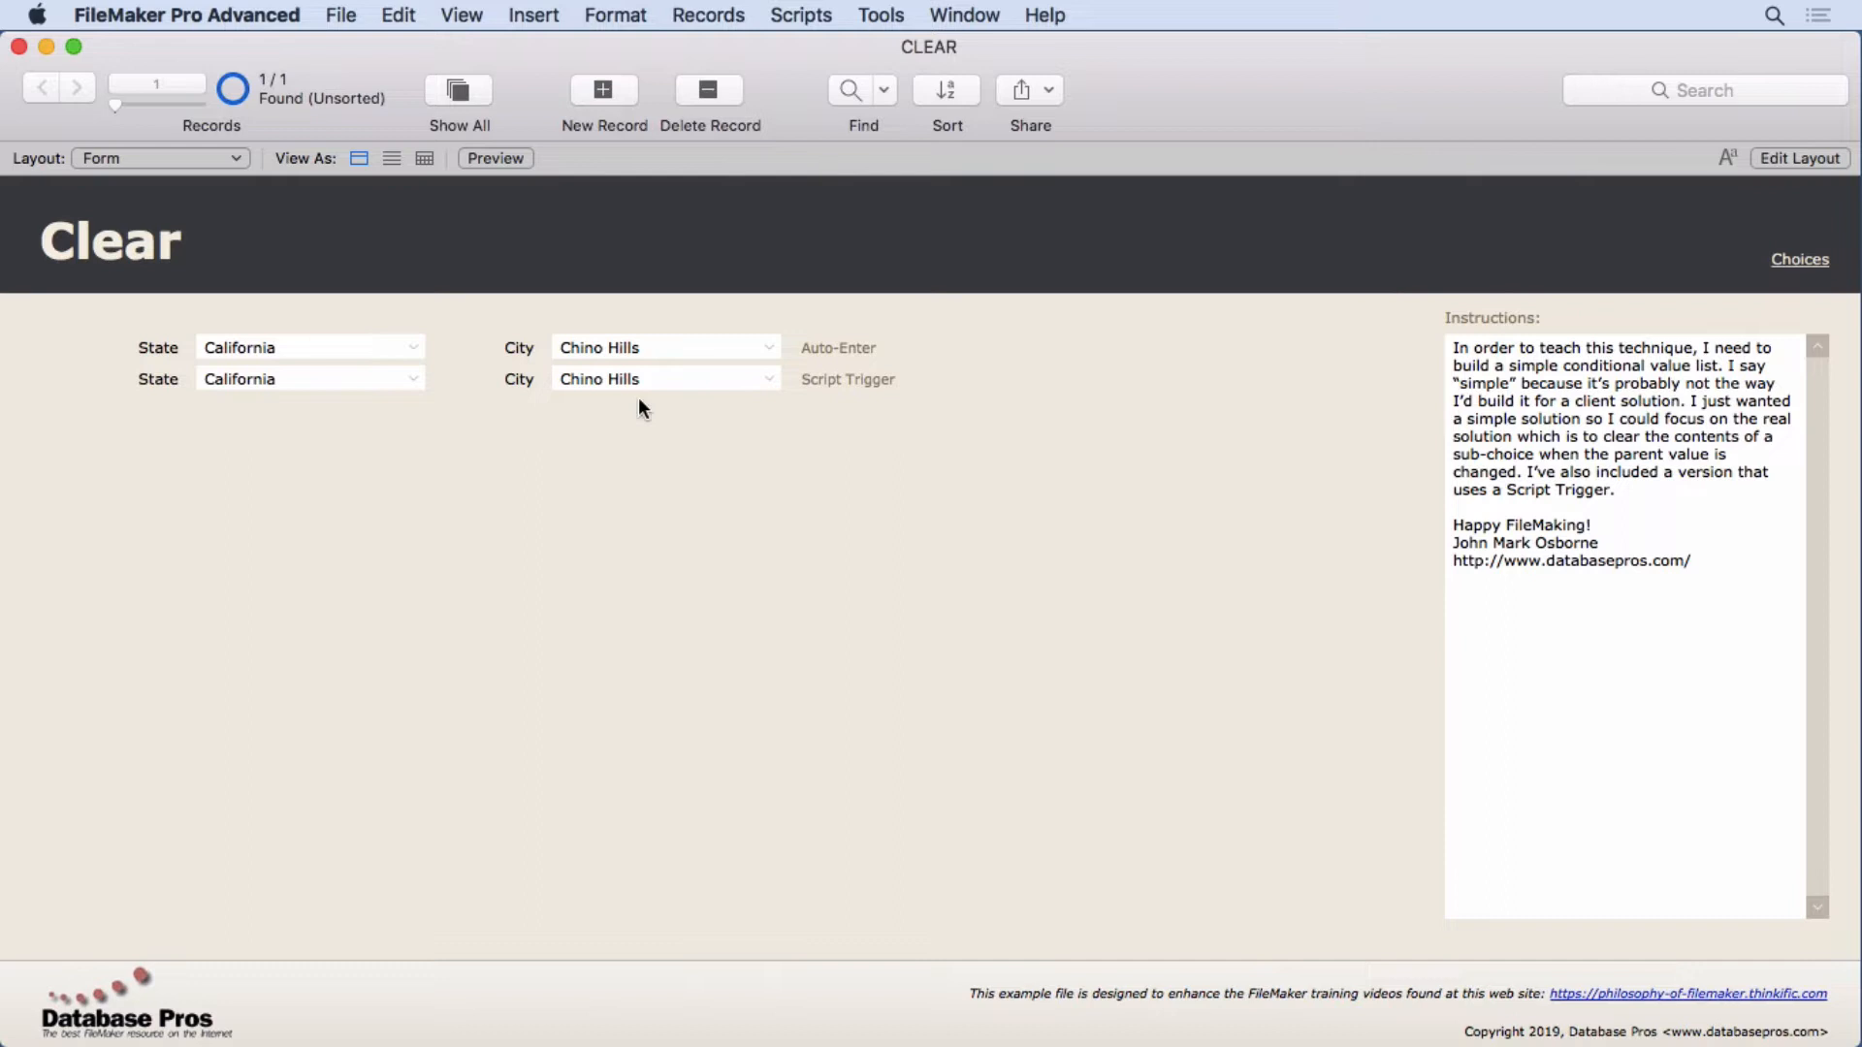
# Switch the first State to Maine, then back to California, and head to File > Manage
pyautogui.click(308, 347)
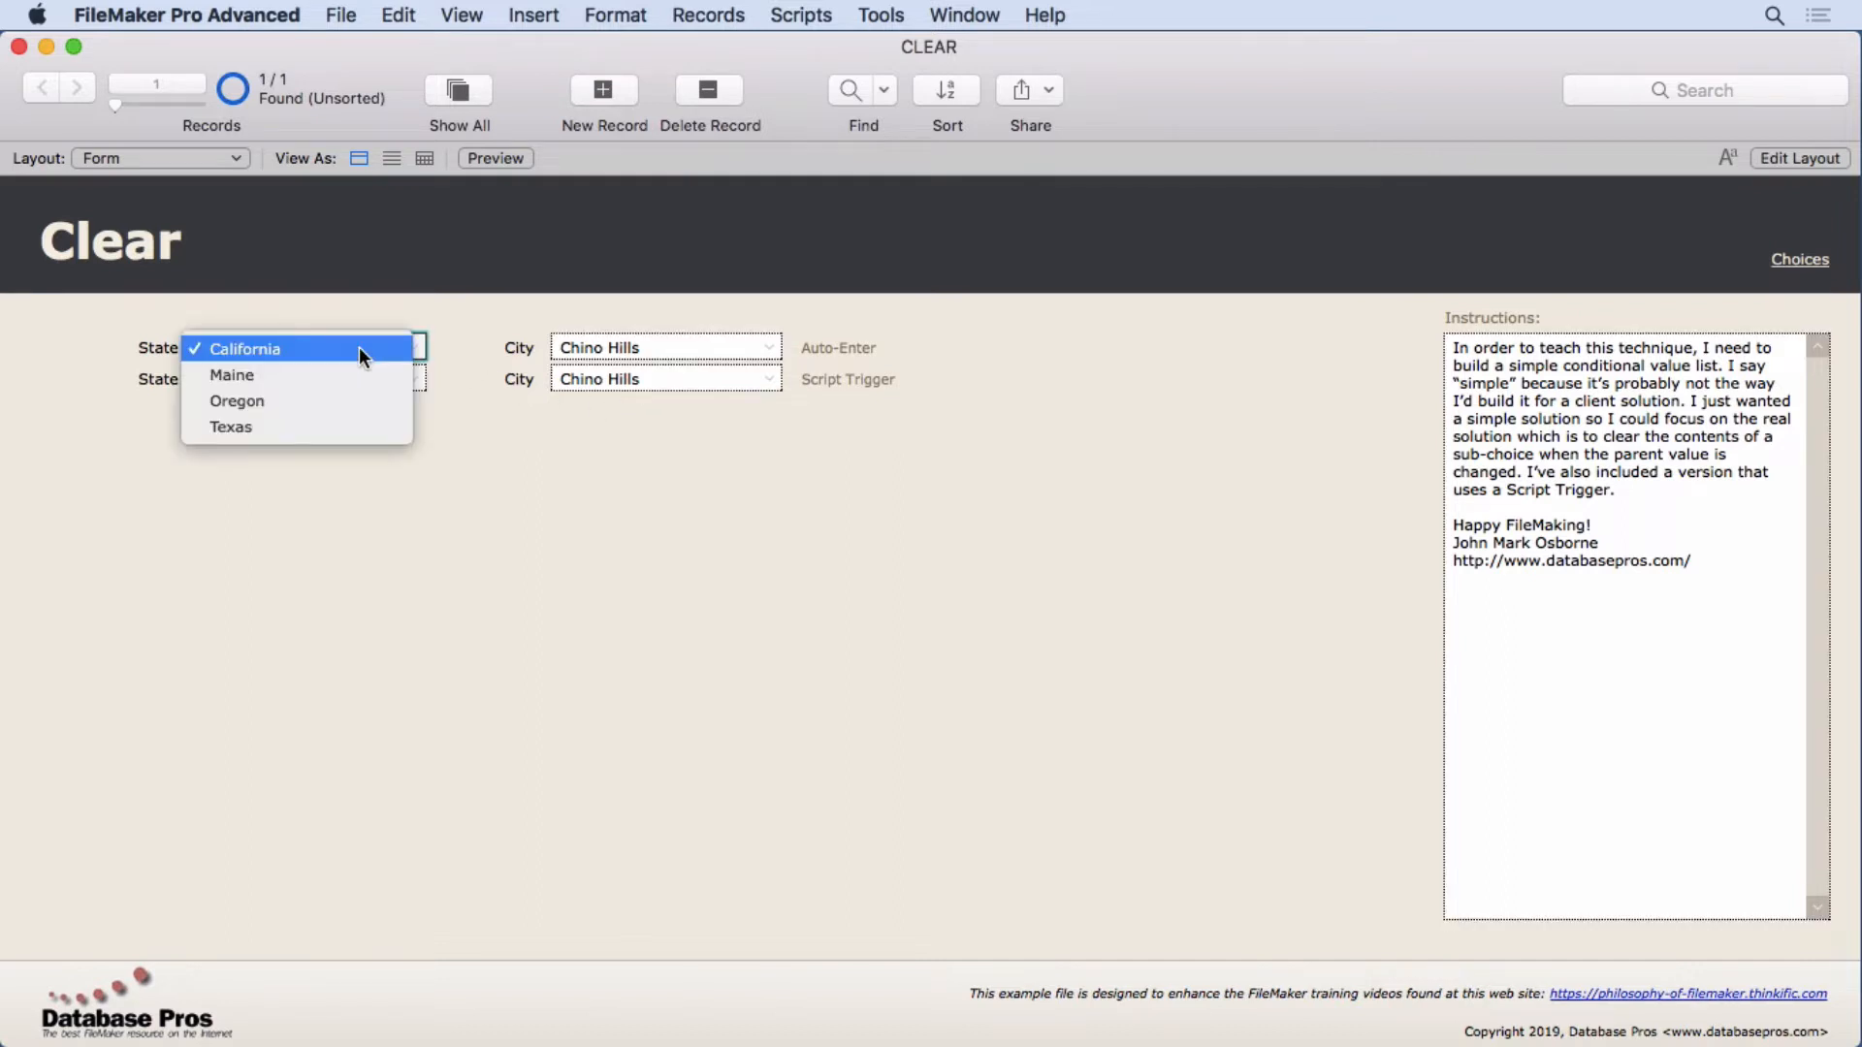
pyautogui.click(231, 375)
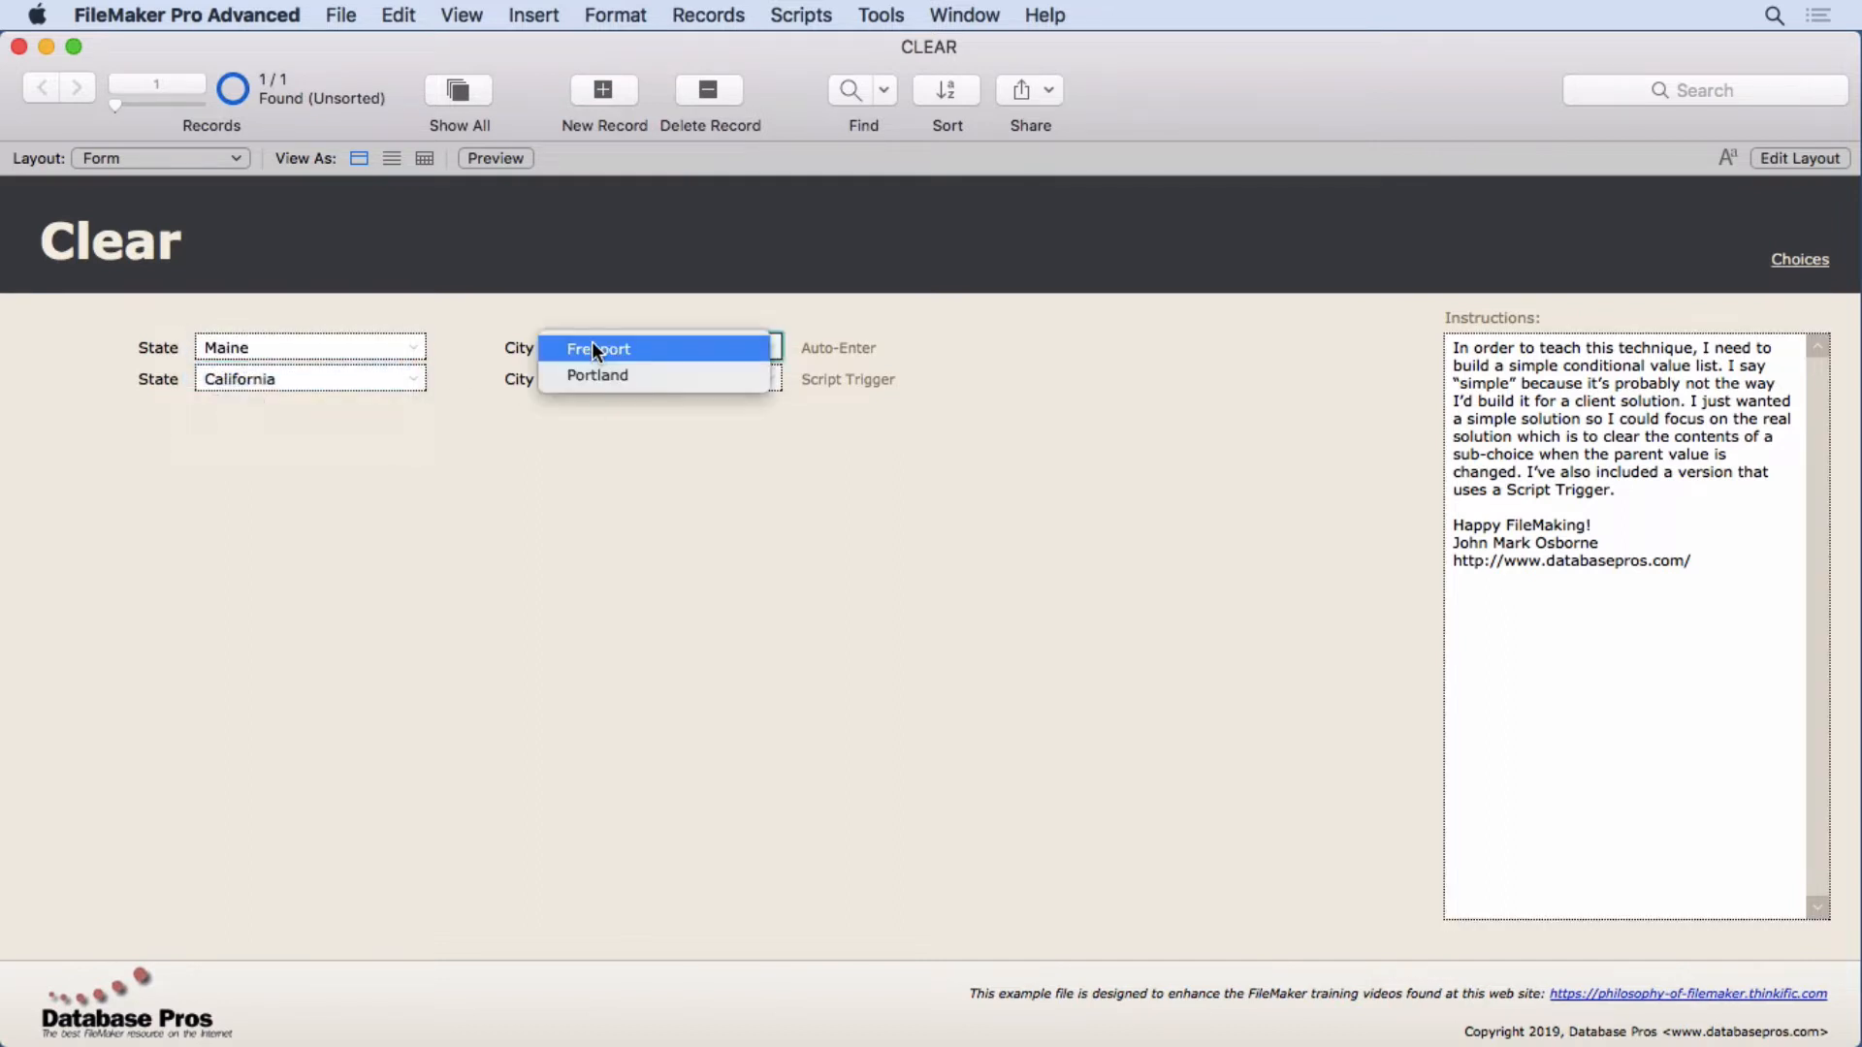
pyautogui.moveTo(611, 374)
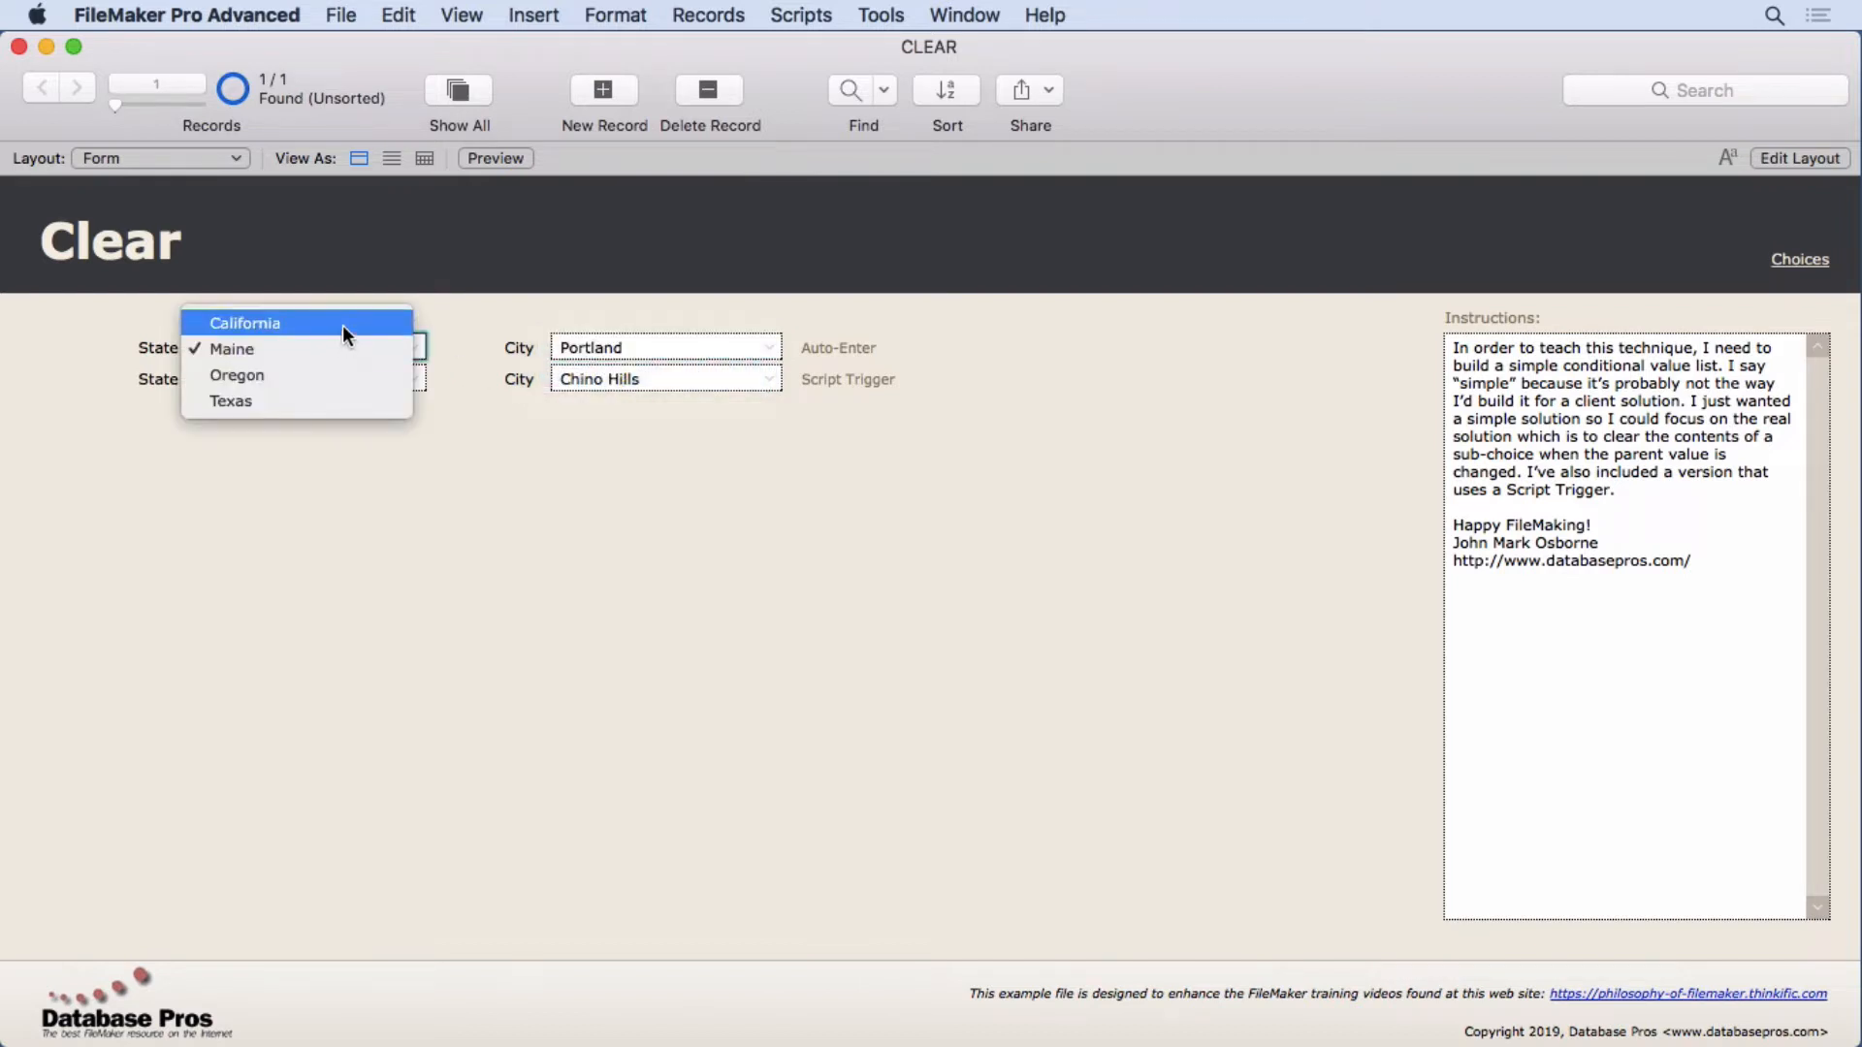
pyautogui.click(244, 322)
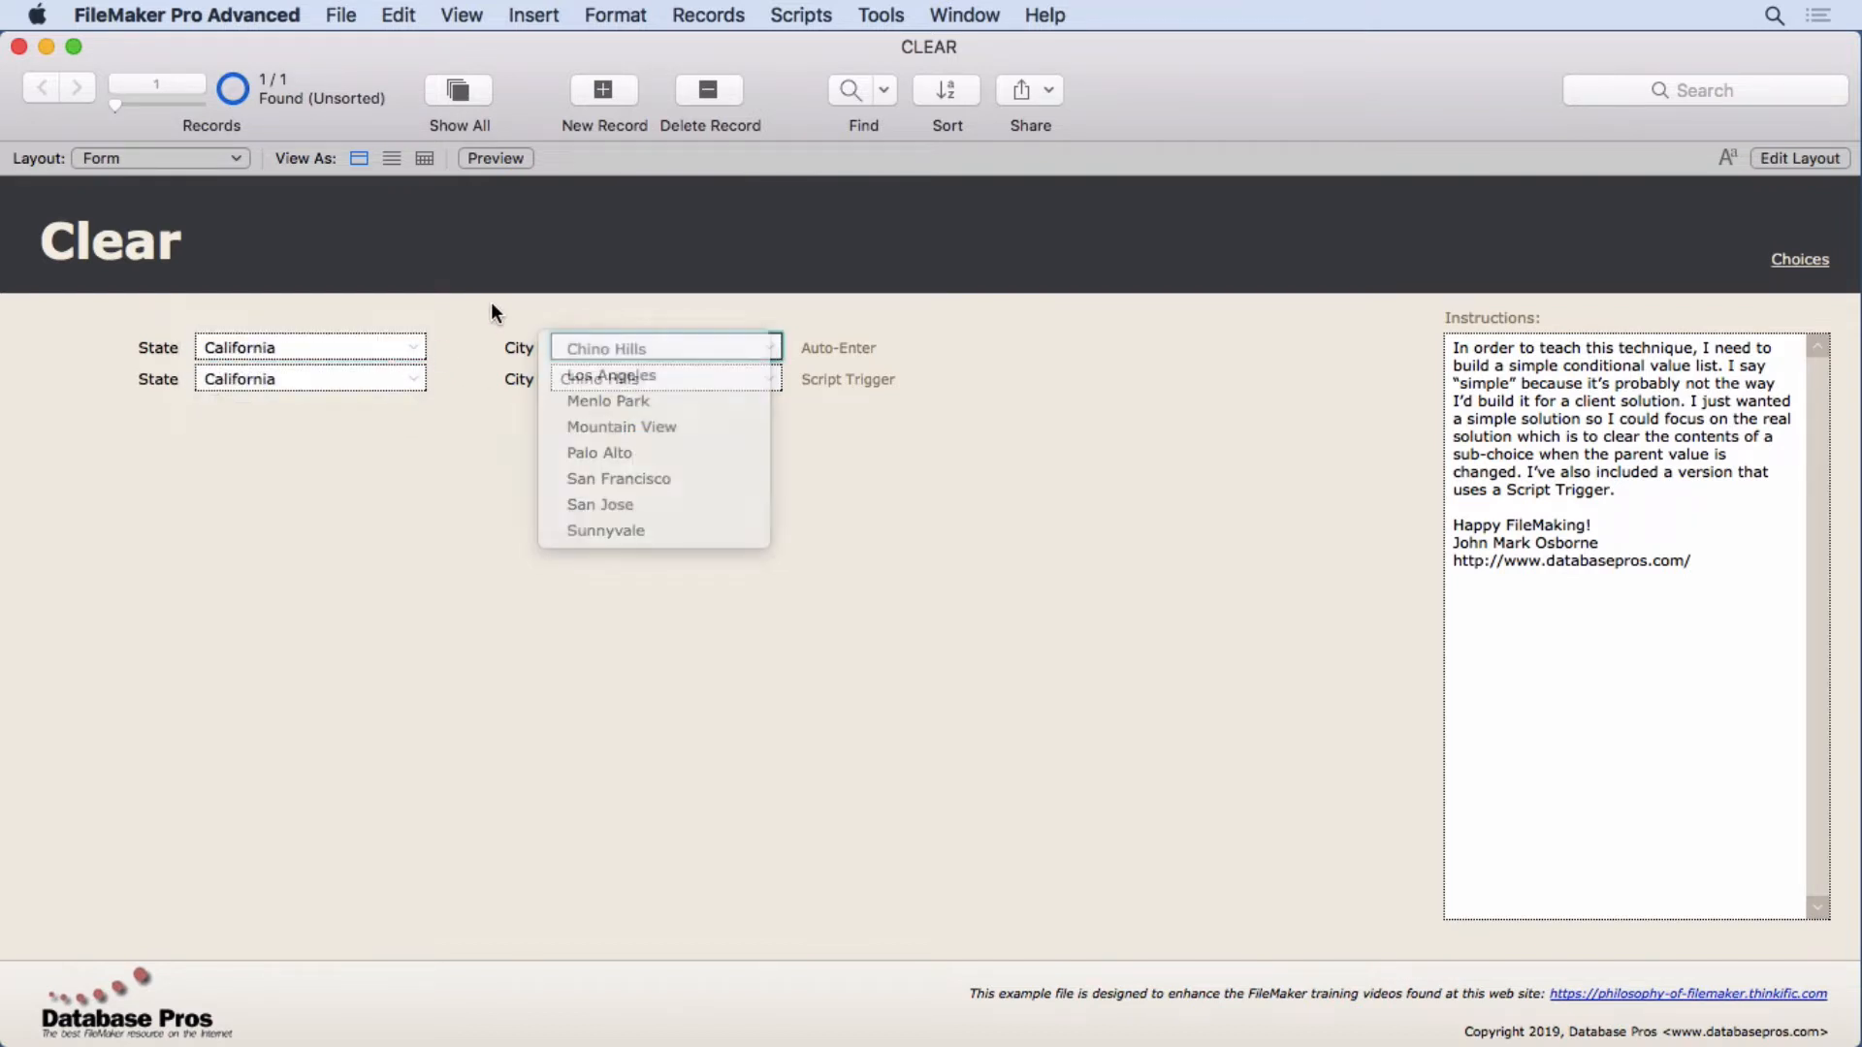
pyautogui.click(339, 14)
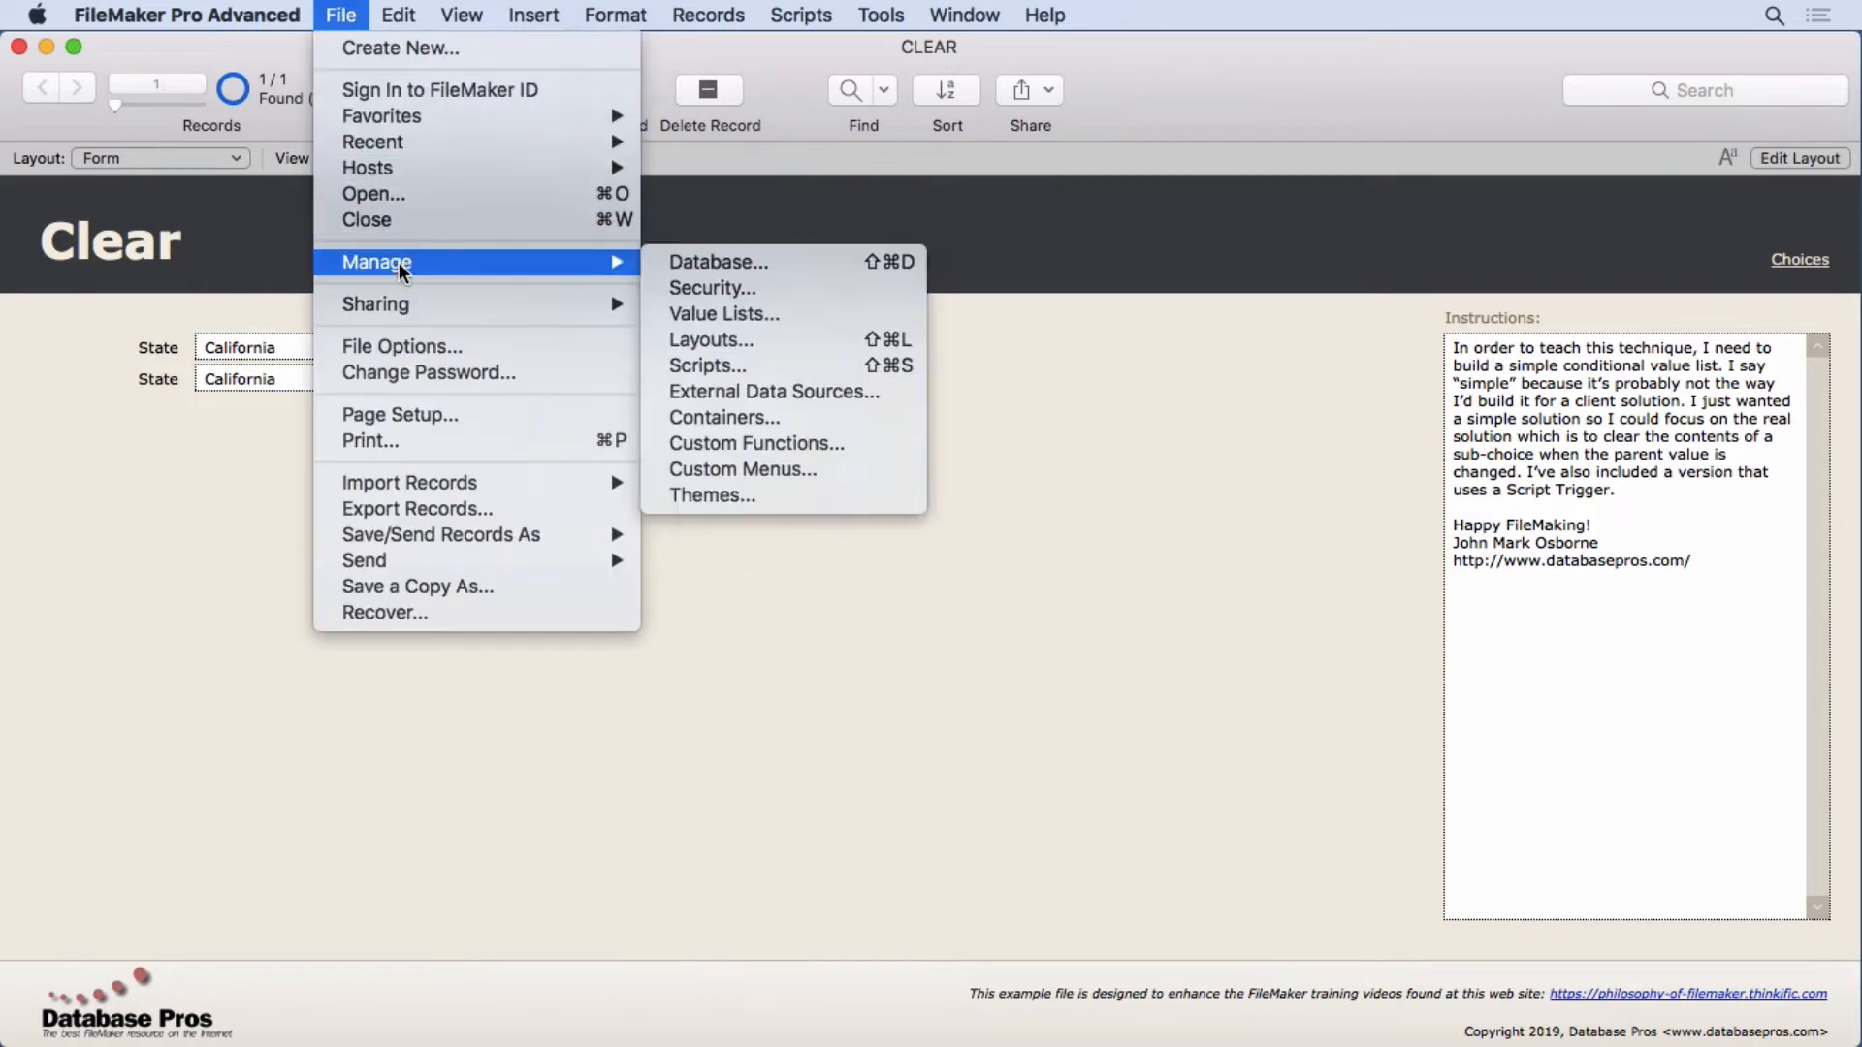
# View the Tables list in Manage Database and select DATAENTRY then CHOICES
pyautogui.click(717, 262)
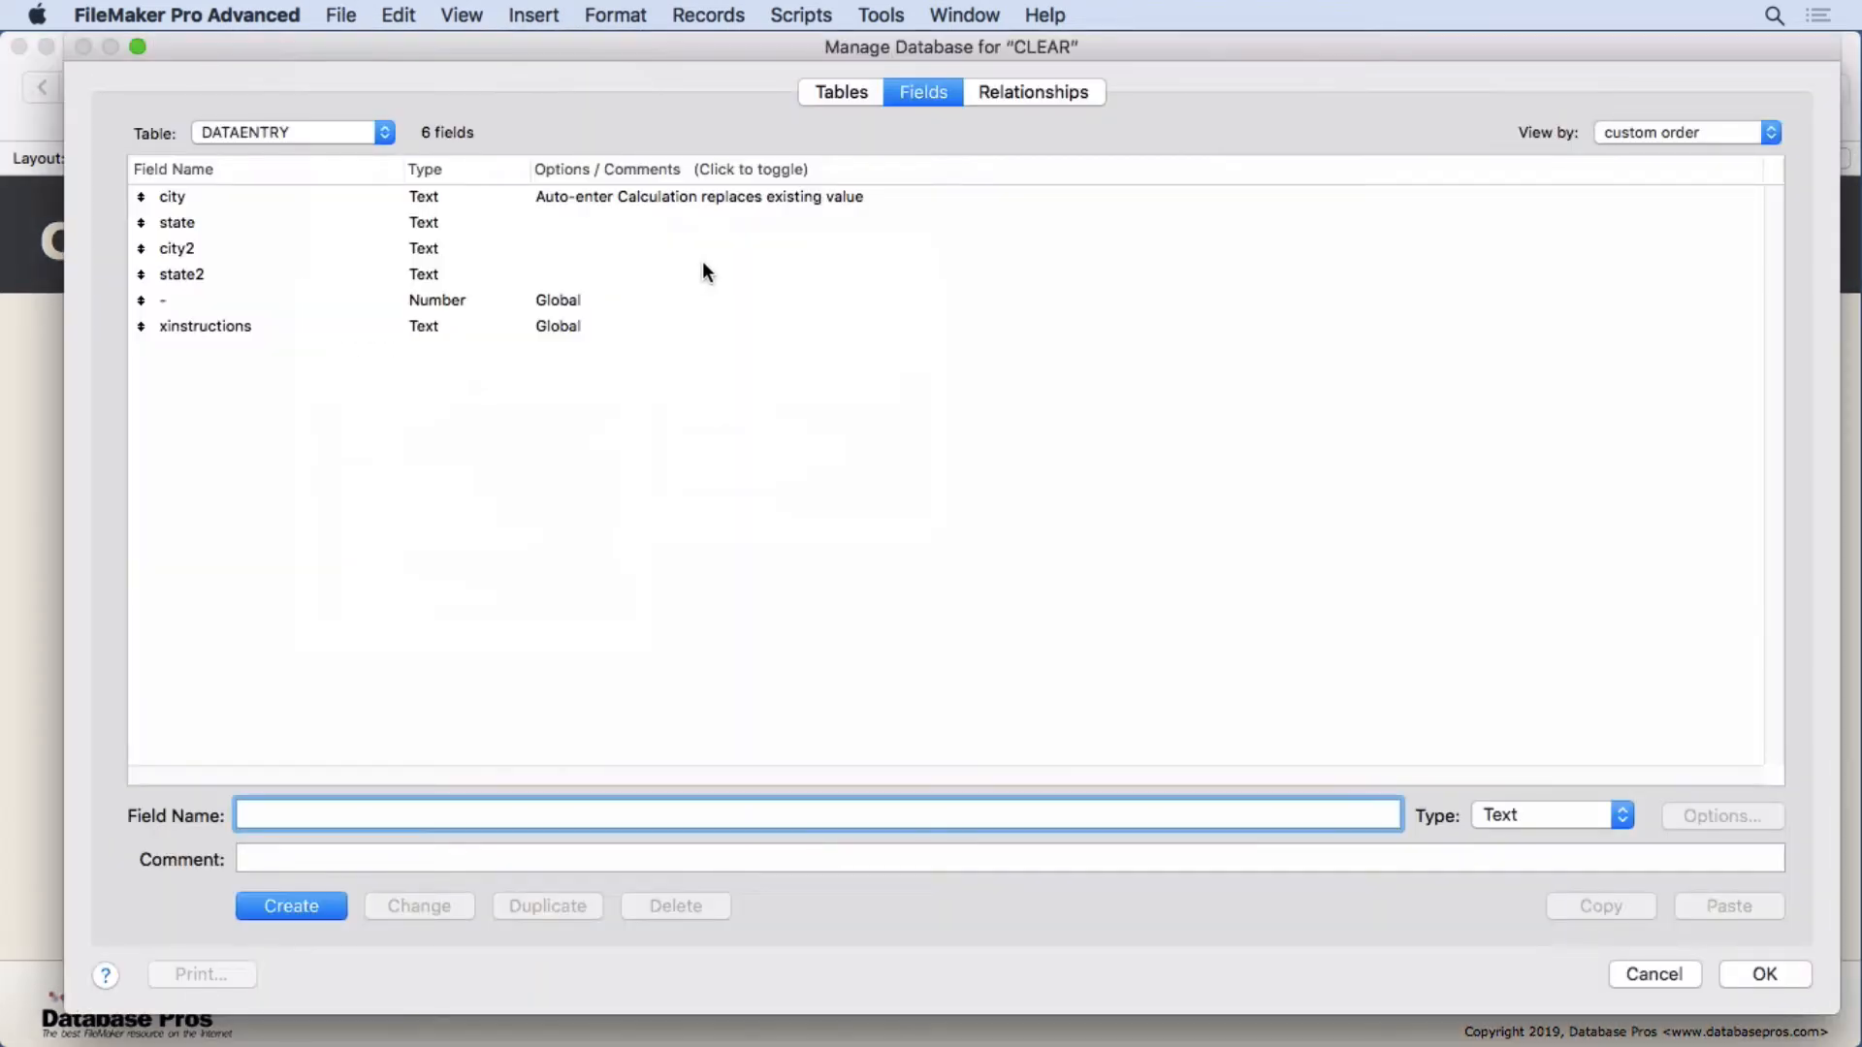
pyautogui.click(840, 91)
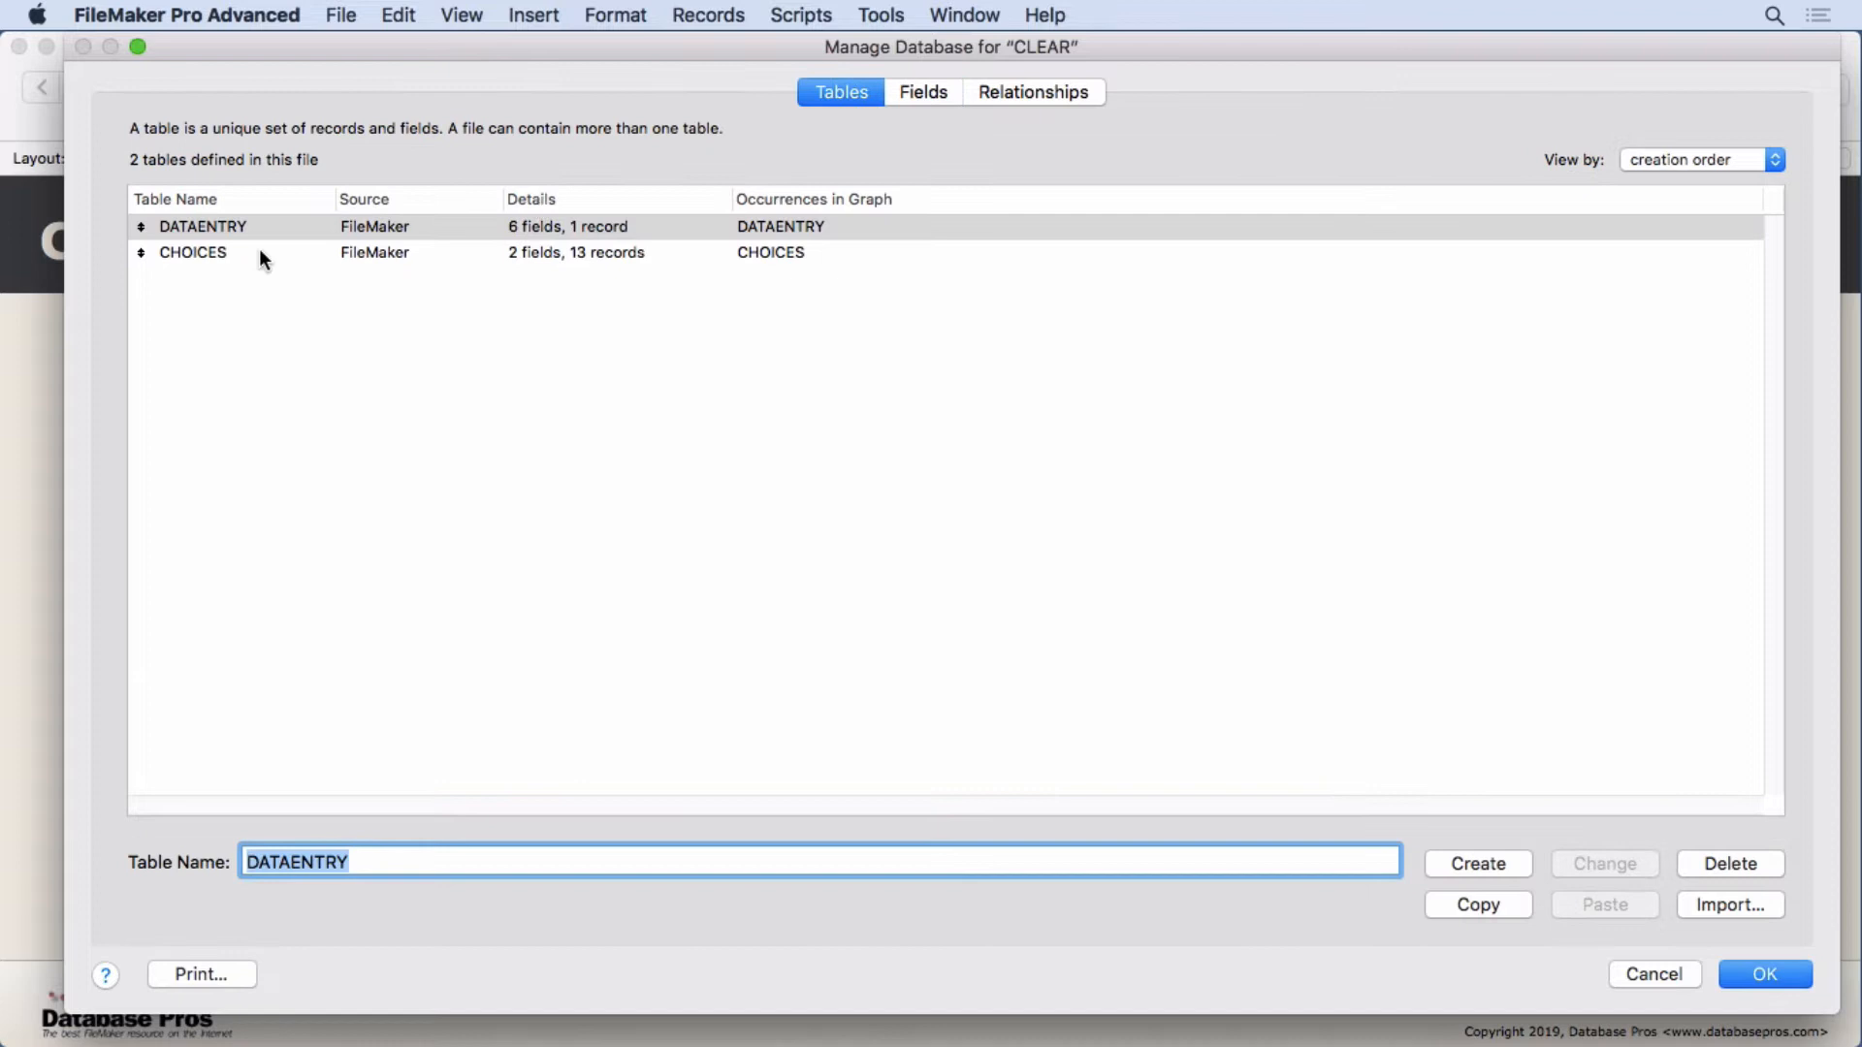
pyautogui.click(201, 227)
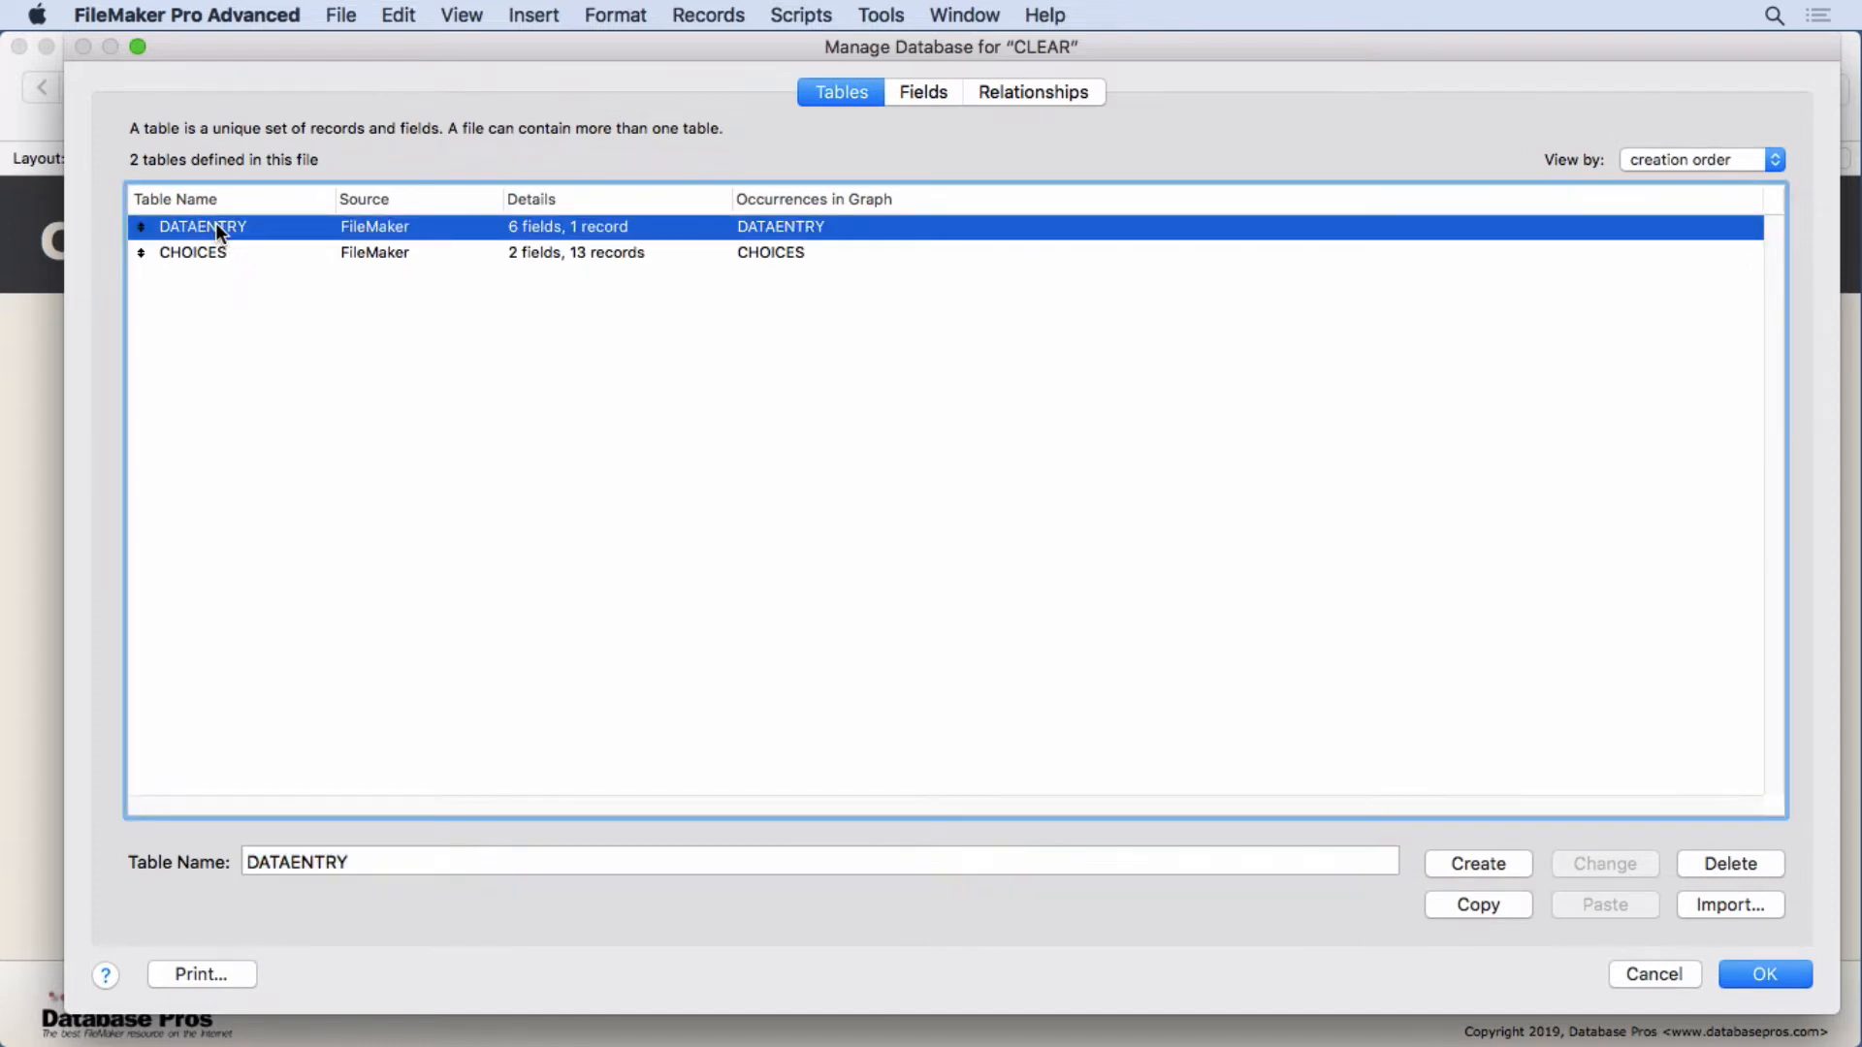
pyautogui.click(192, 252)
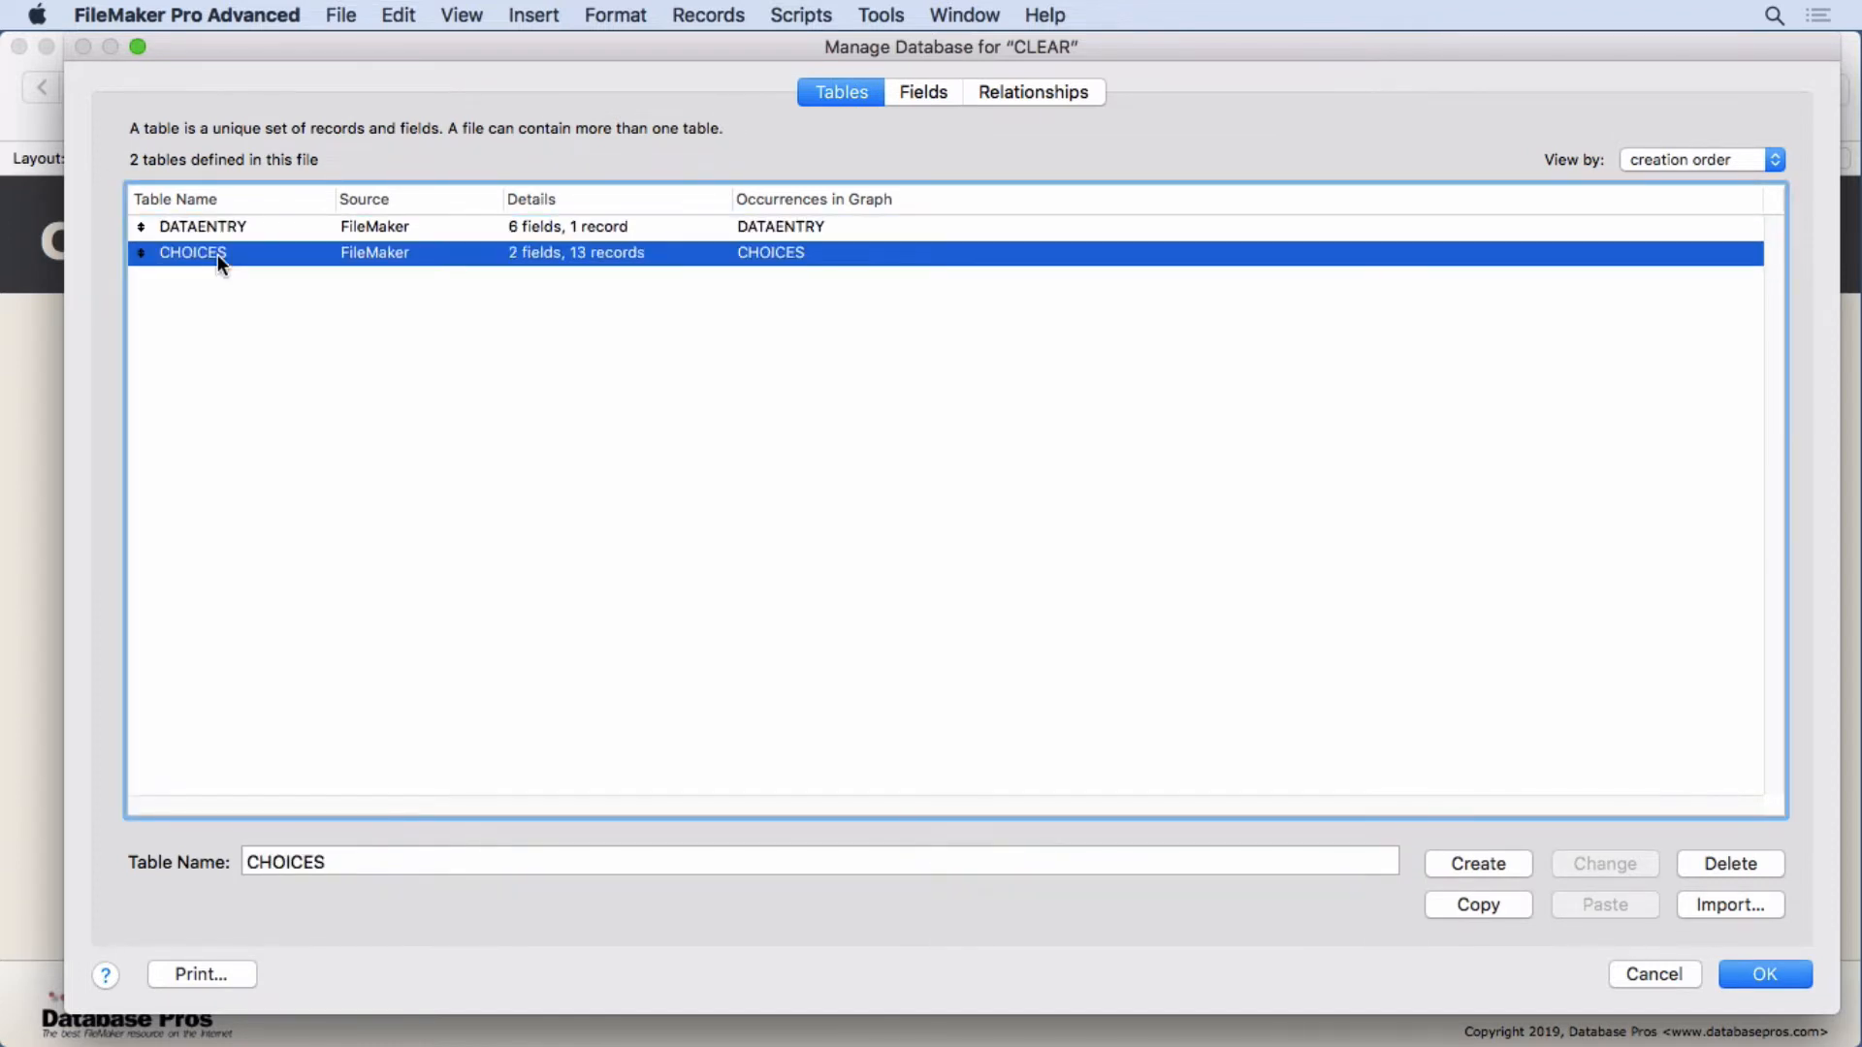
pyautogui.moveTo(213, 318)
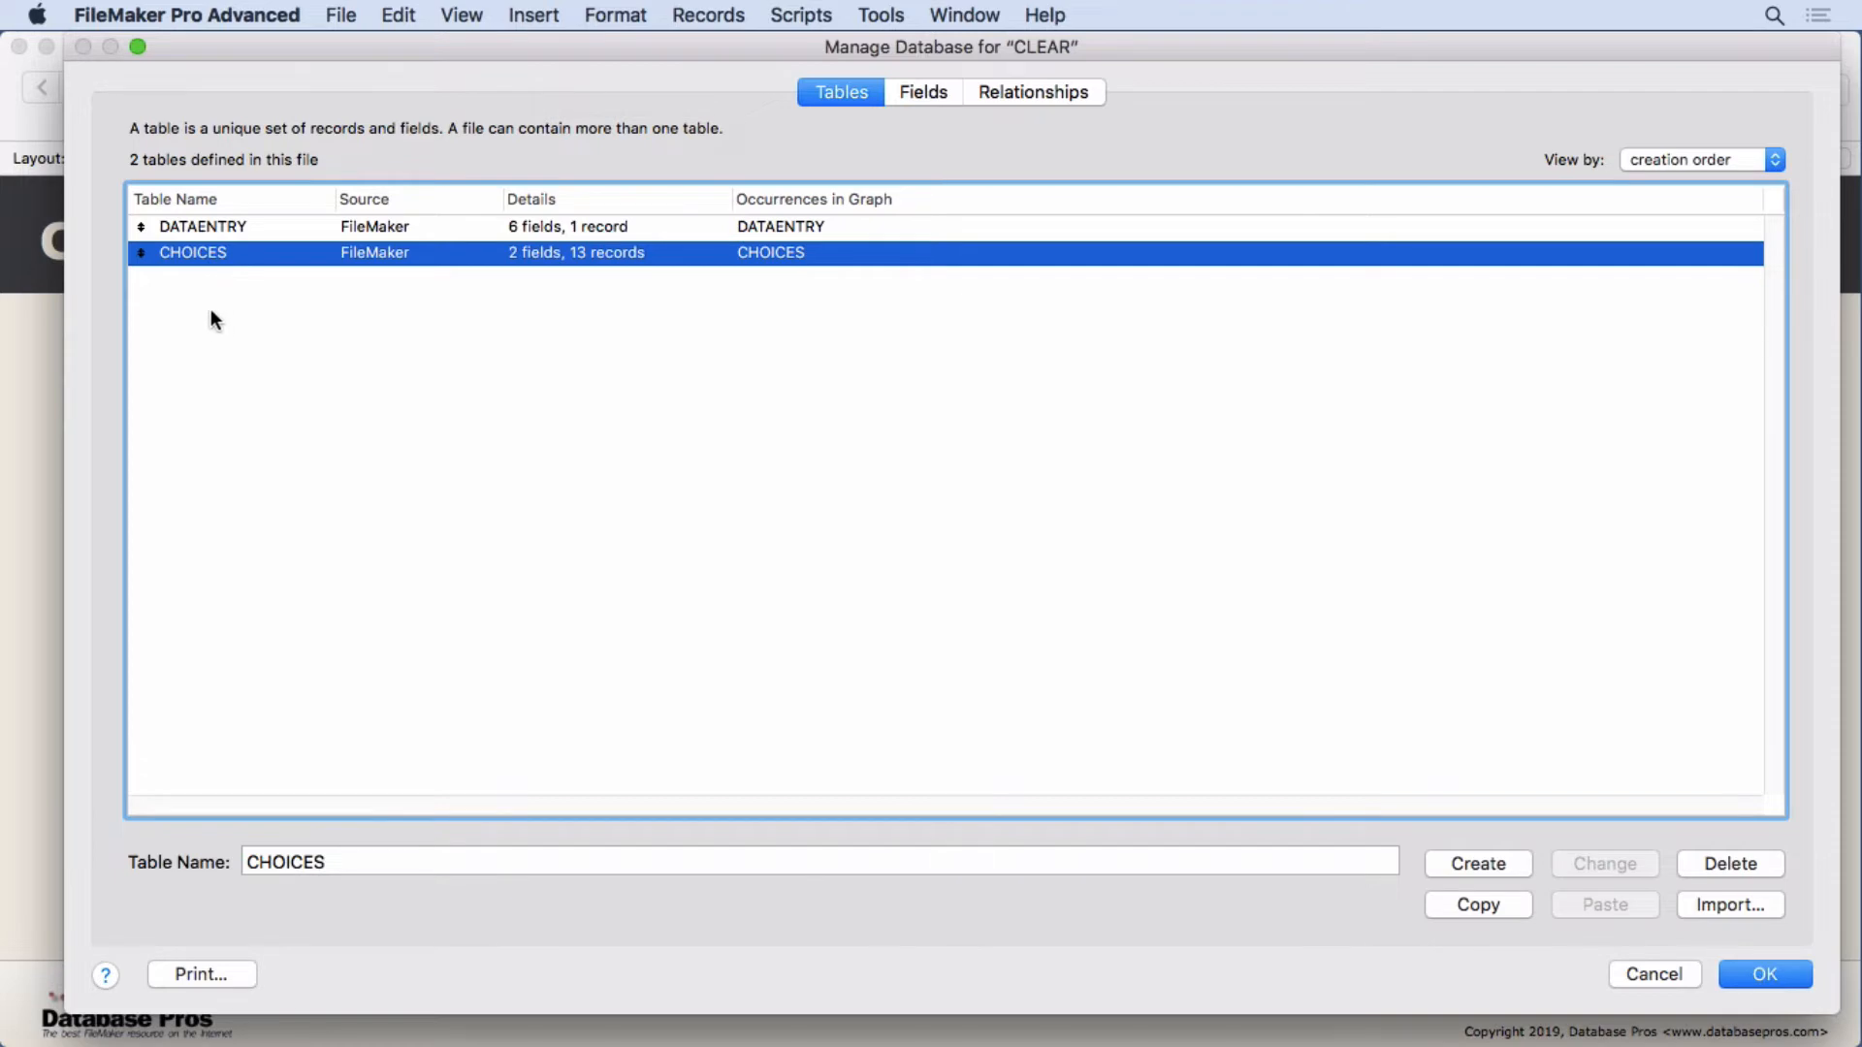
pyautogui.moveTo(246, 315)
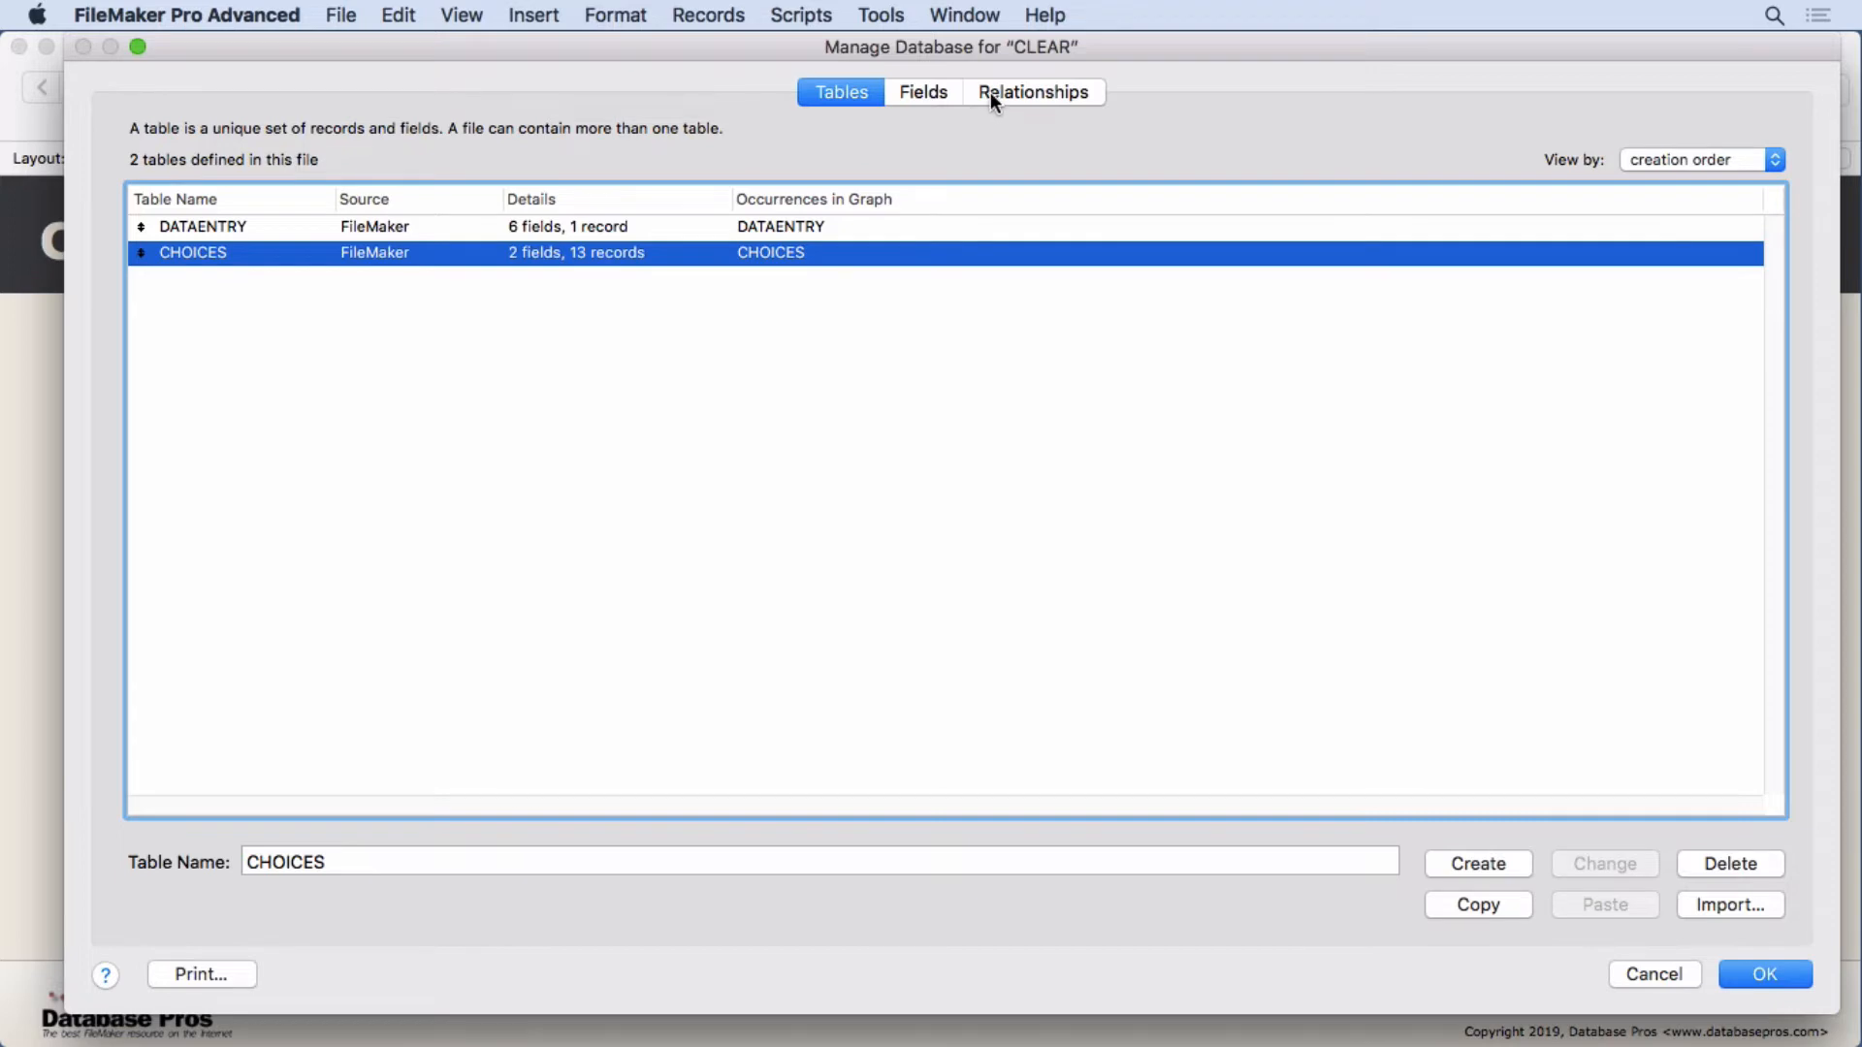
# Review the Relationships graph linking DATAENTRY to CHOICES by state, then cancel out
pyautogui.click(1032, 91)
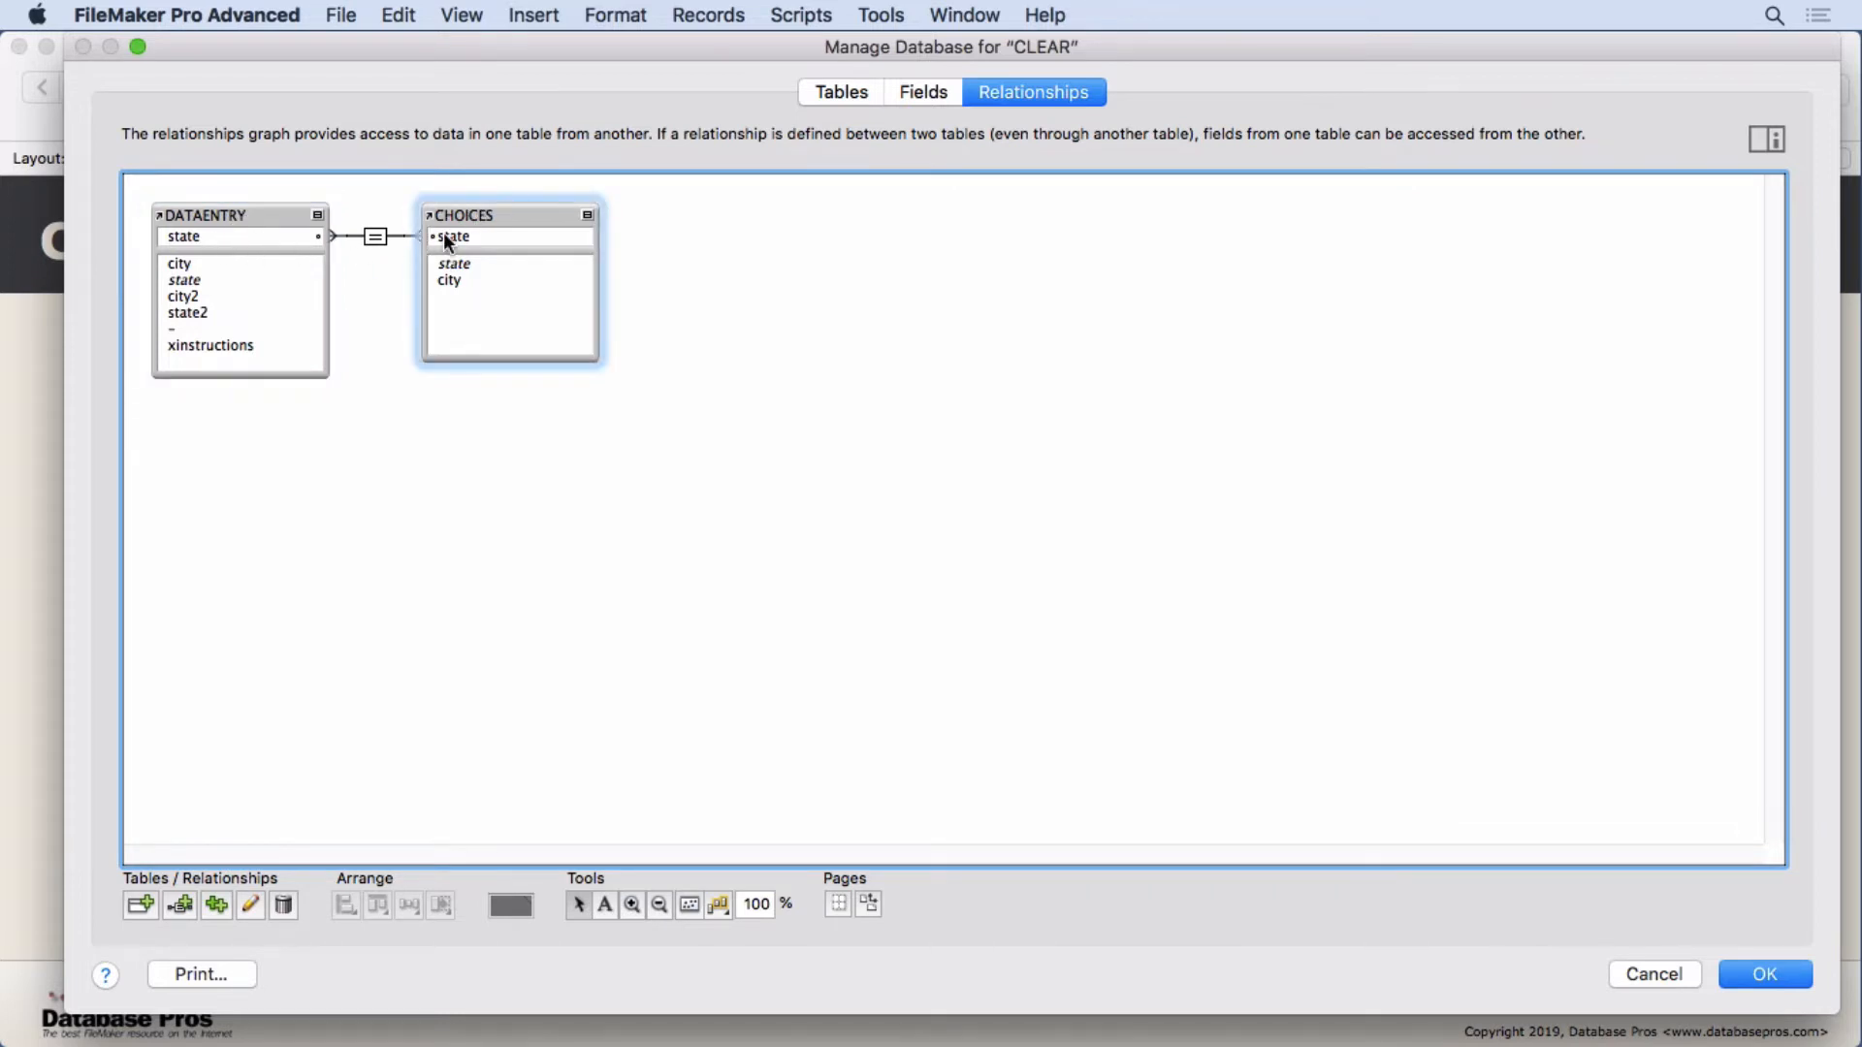
pyautogui.moveTo(1457, 863)
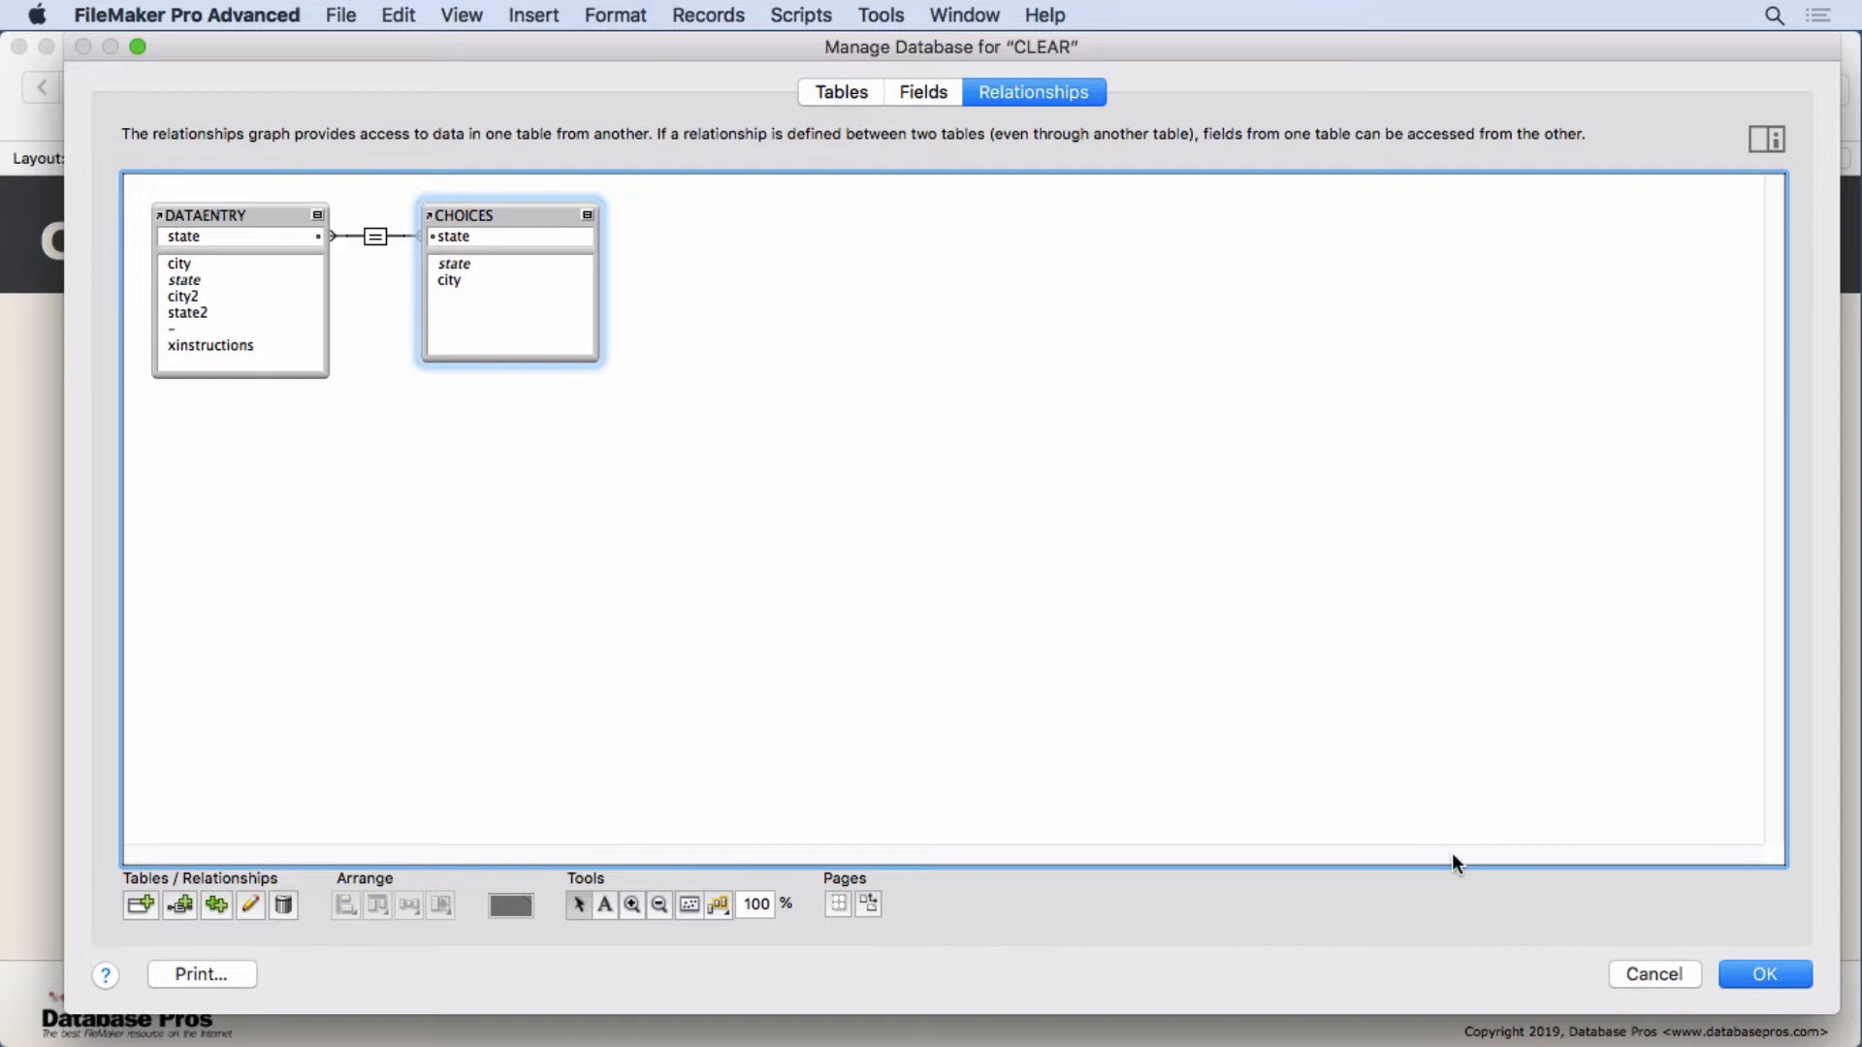
pyautogui.moveTo(1445, 861)
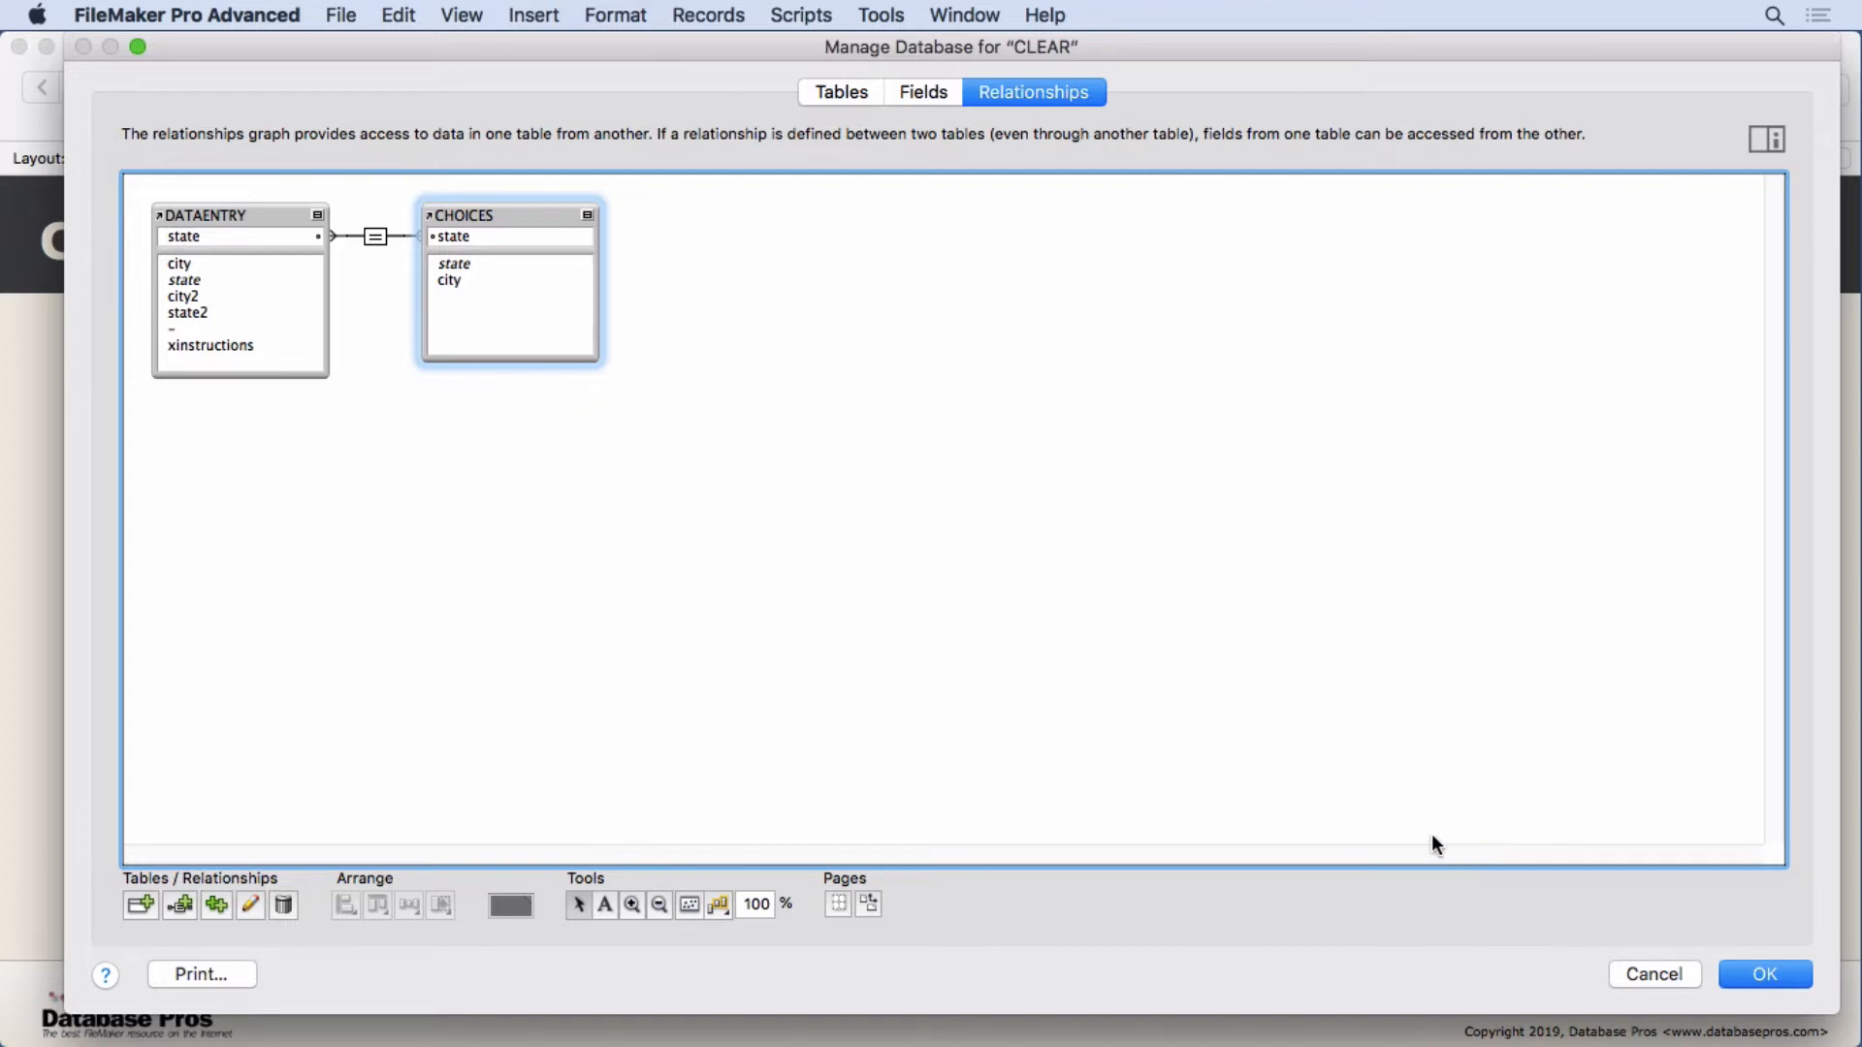
pyautogui.click(1652, 973)
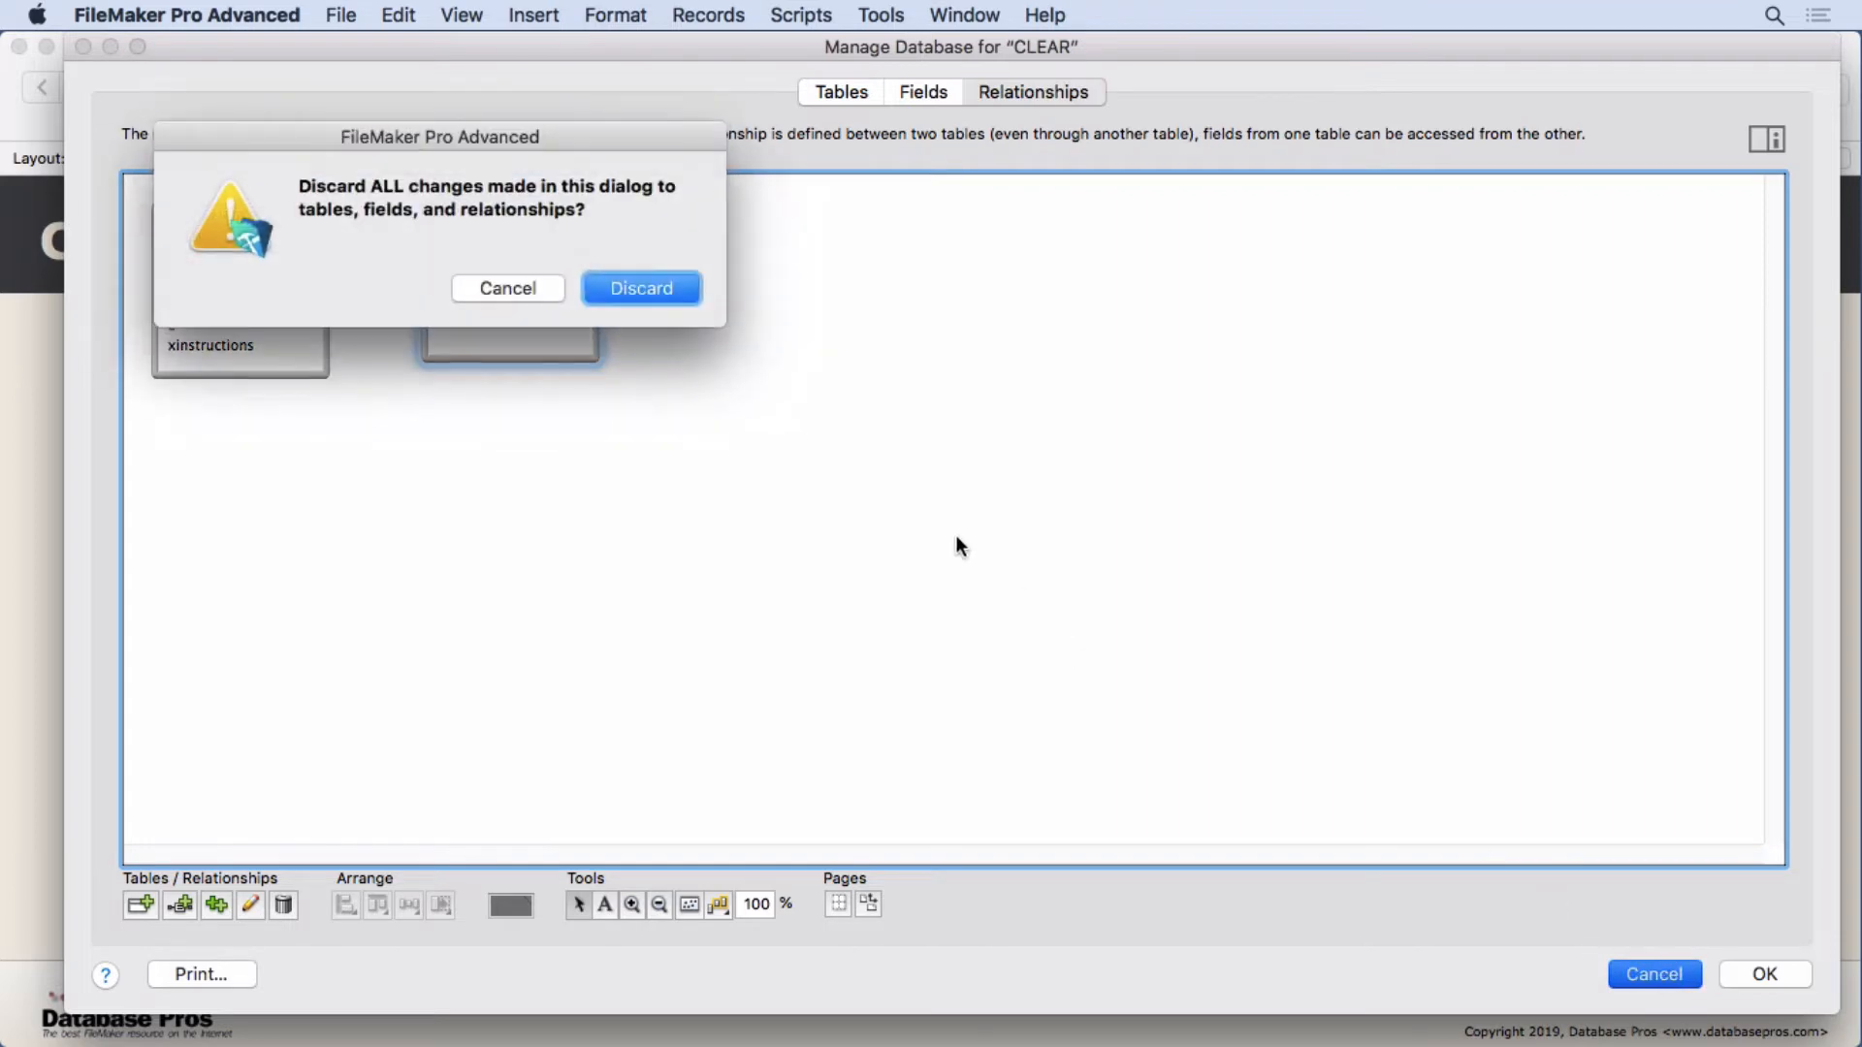
# Discard the changes and add a new Choices record: State California, City Crestline
pyautogui.click(640, 287)
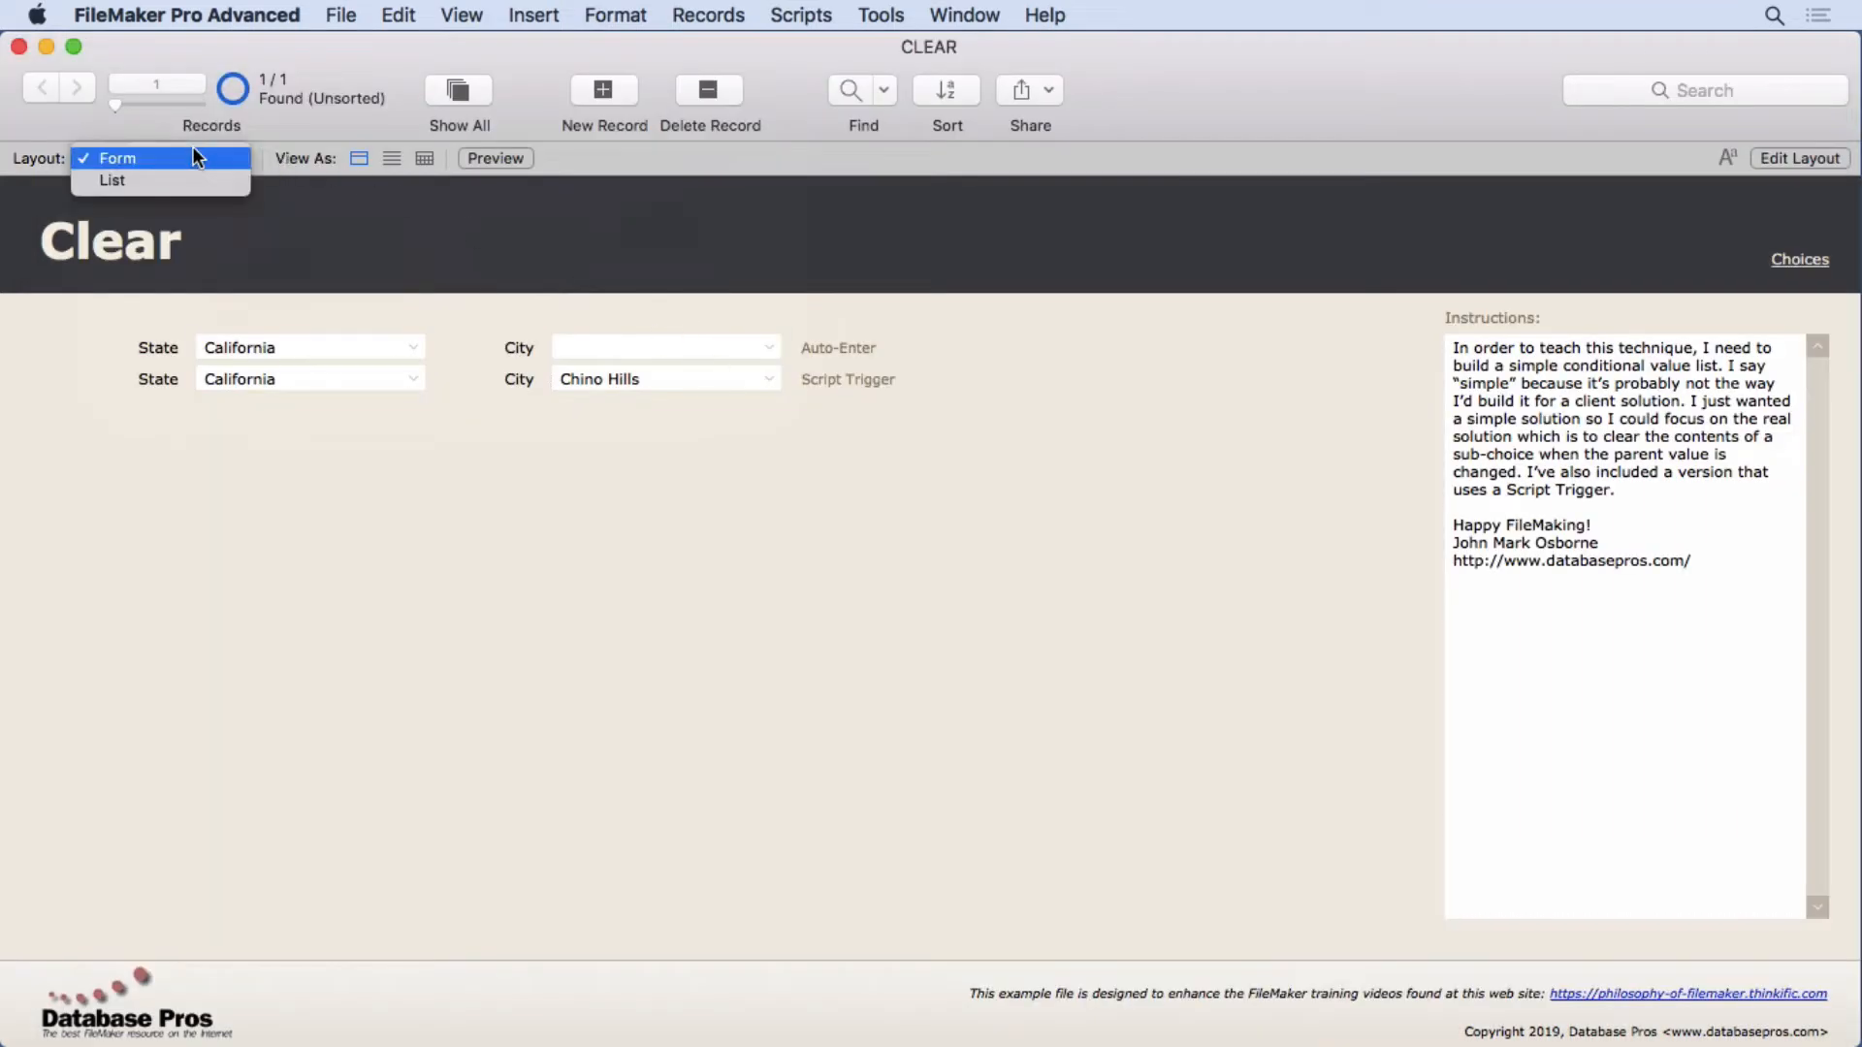
pyautogui.click(113, 179)
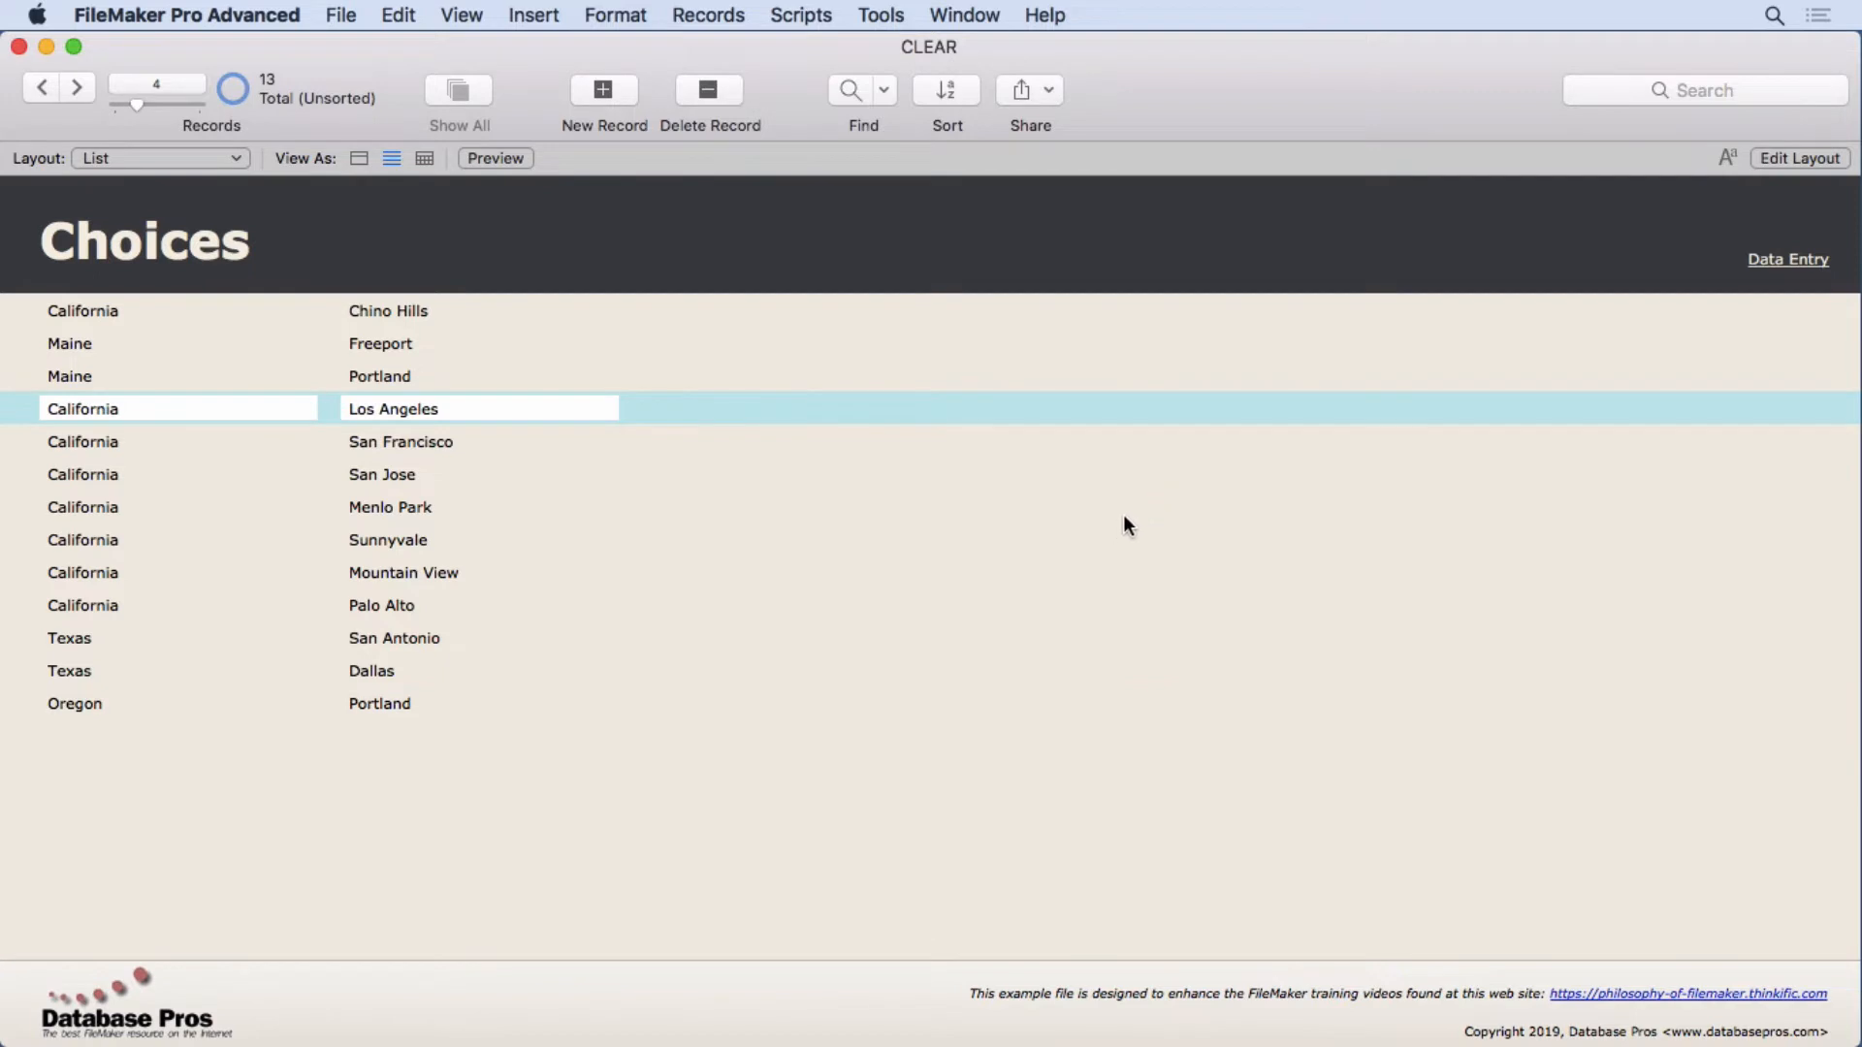
pyautogui.click(605, 89)
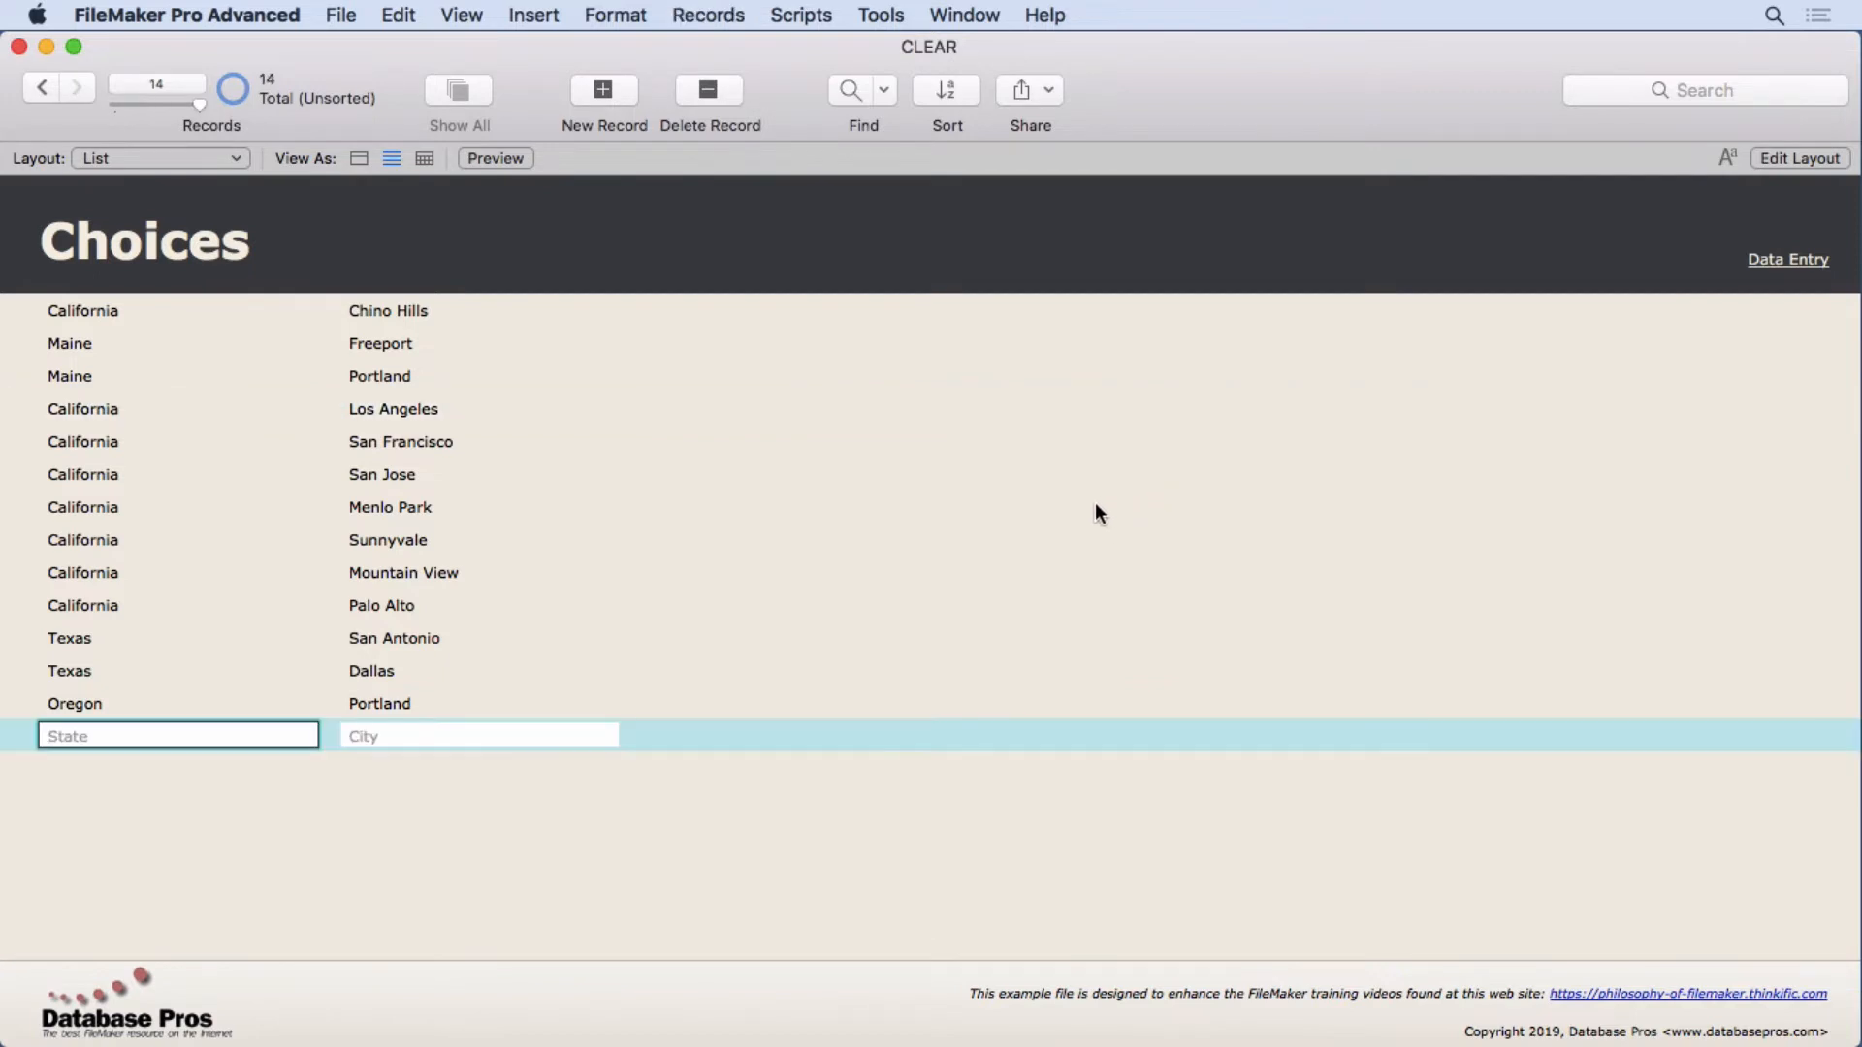
pyautogui.write('Californi')
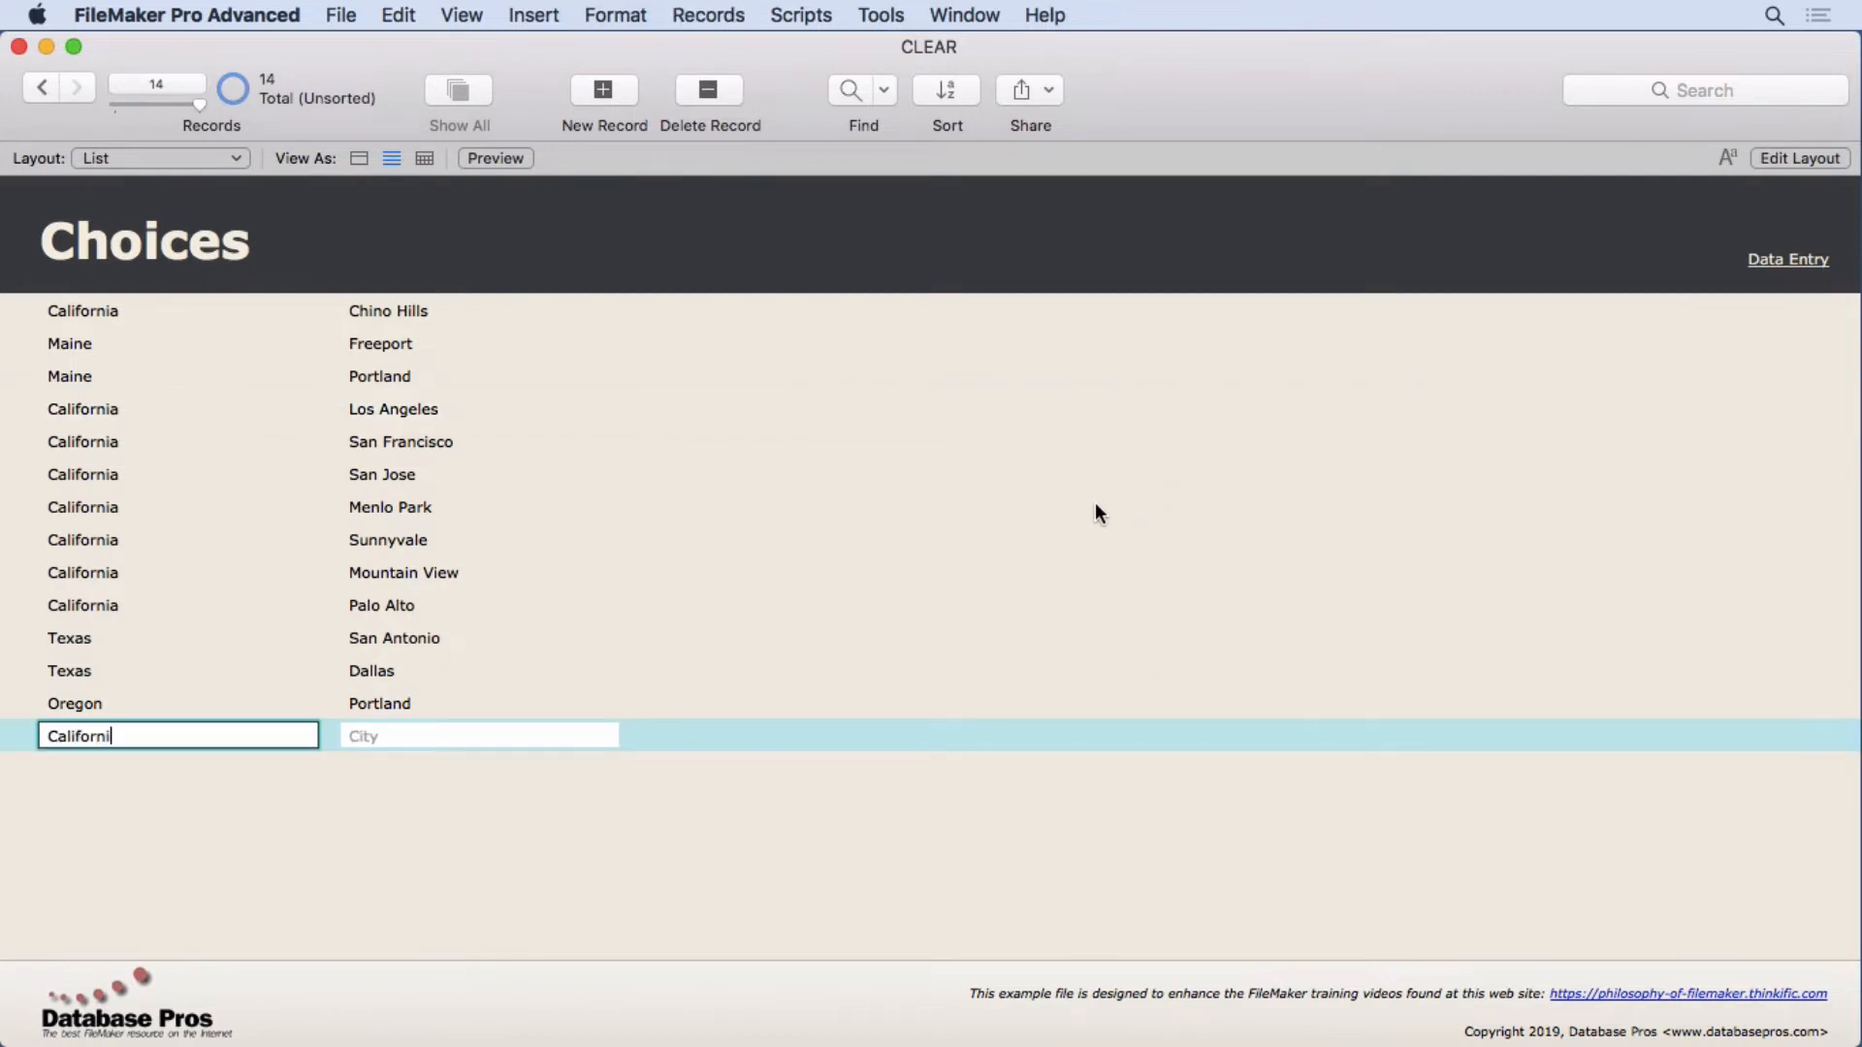
pyautogui.click(479, 735)
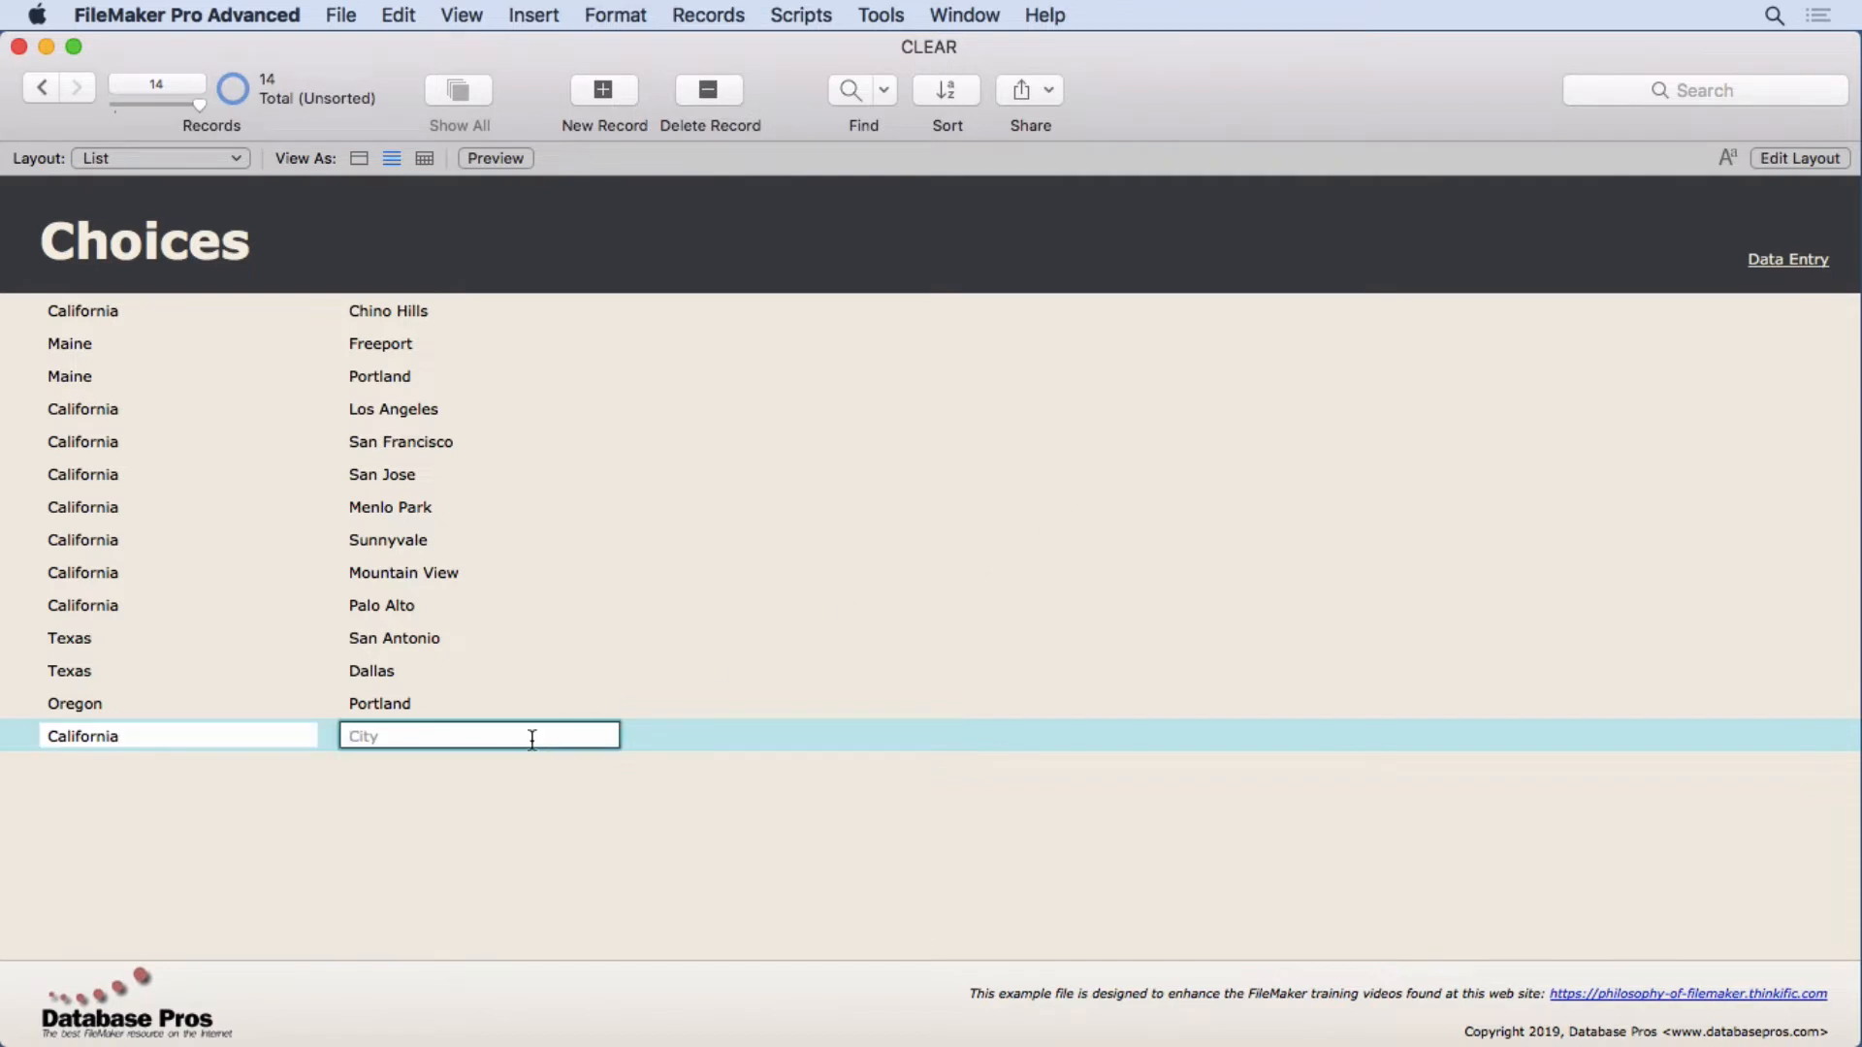
pyautogui.write('Crestline')
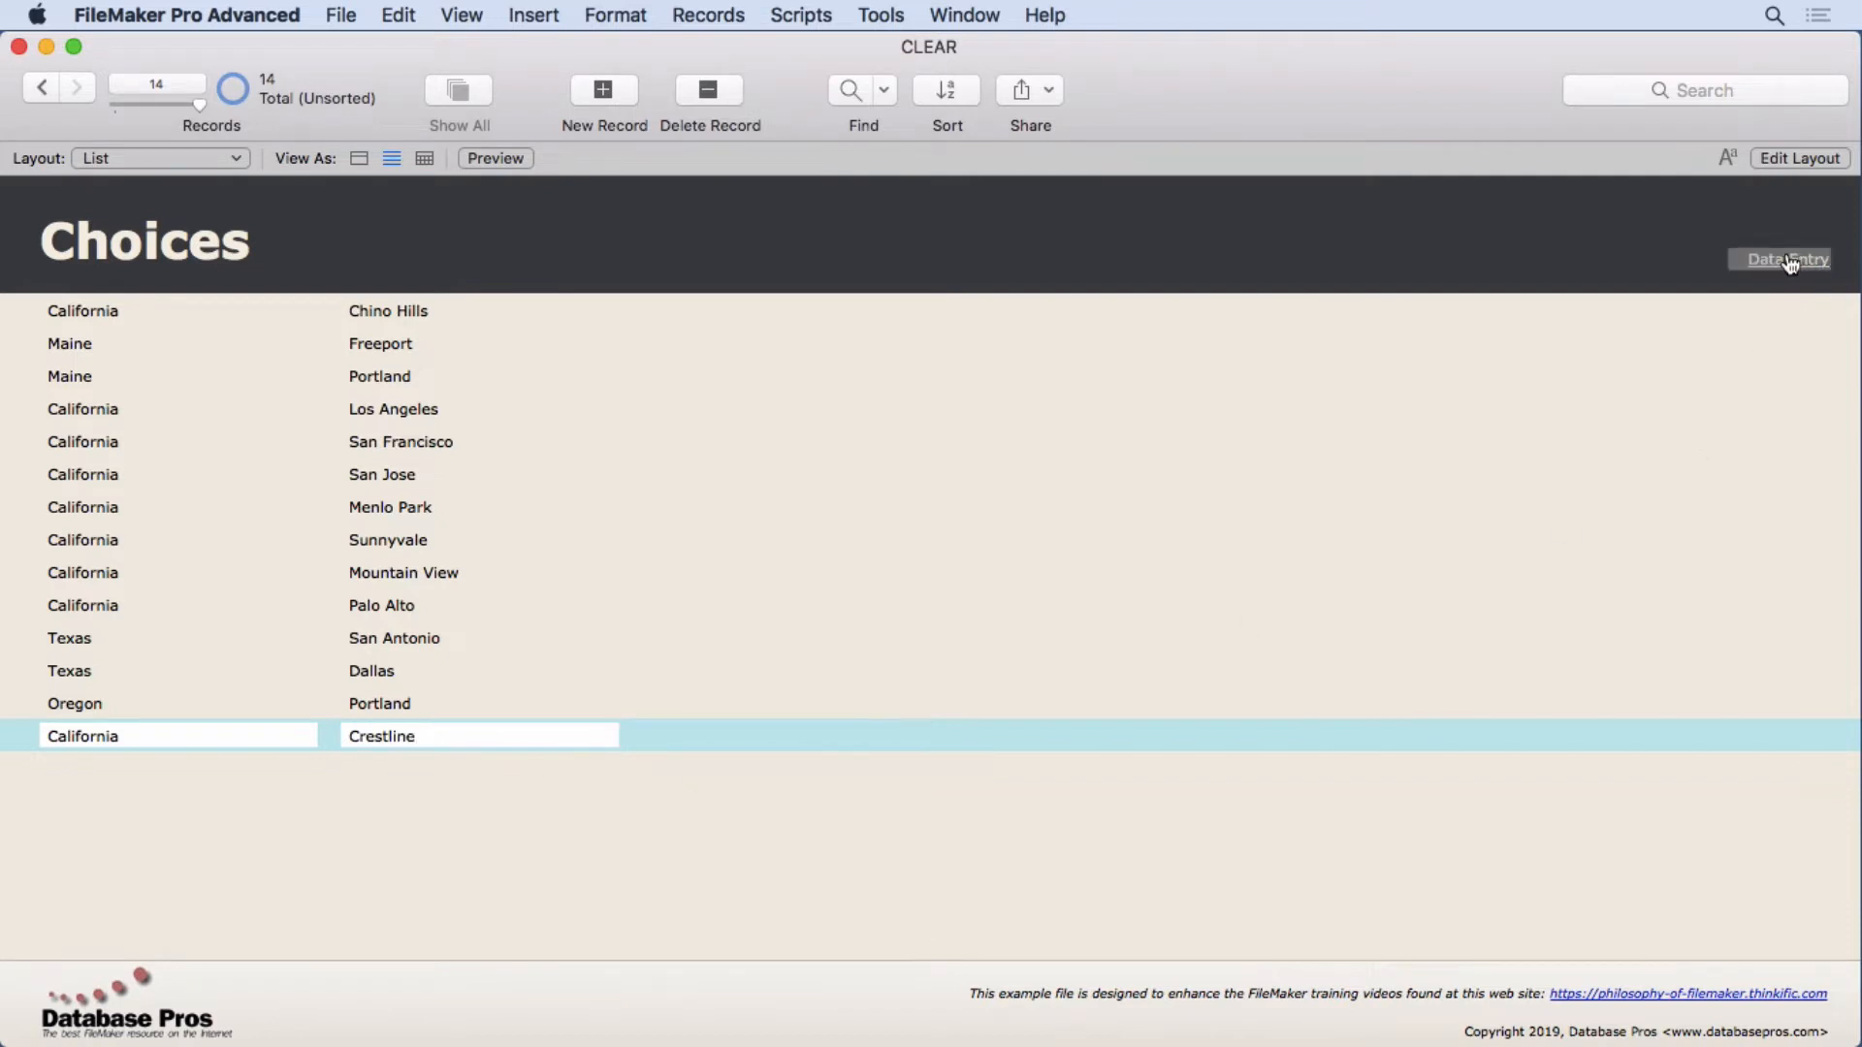
# Choose Crestline as City, set both States to Maine, then the first back to California, clearing the Cities
pyautogui.click(1786, 257)
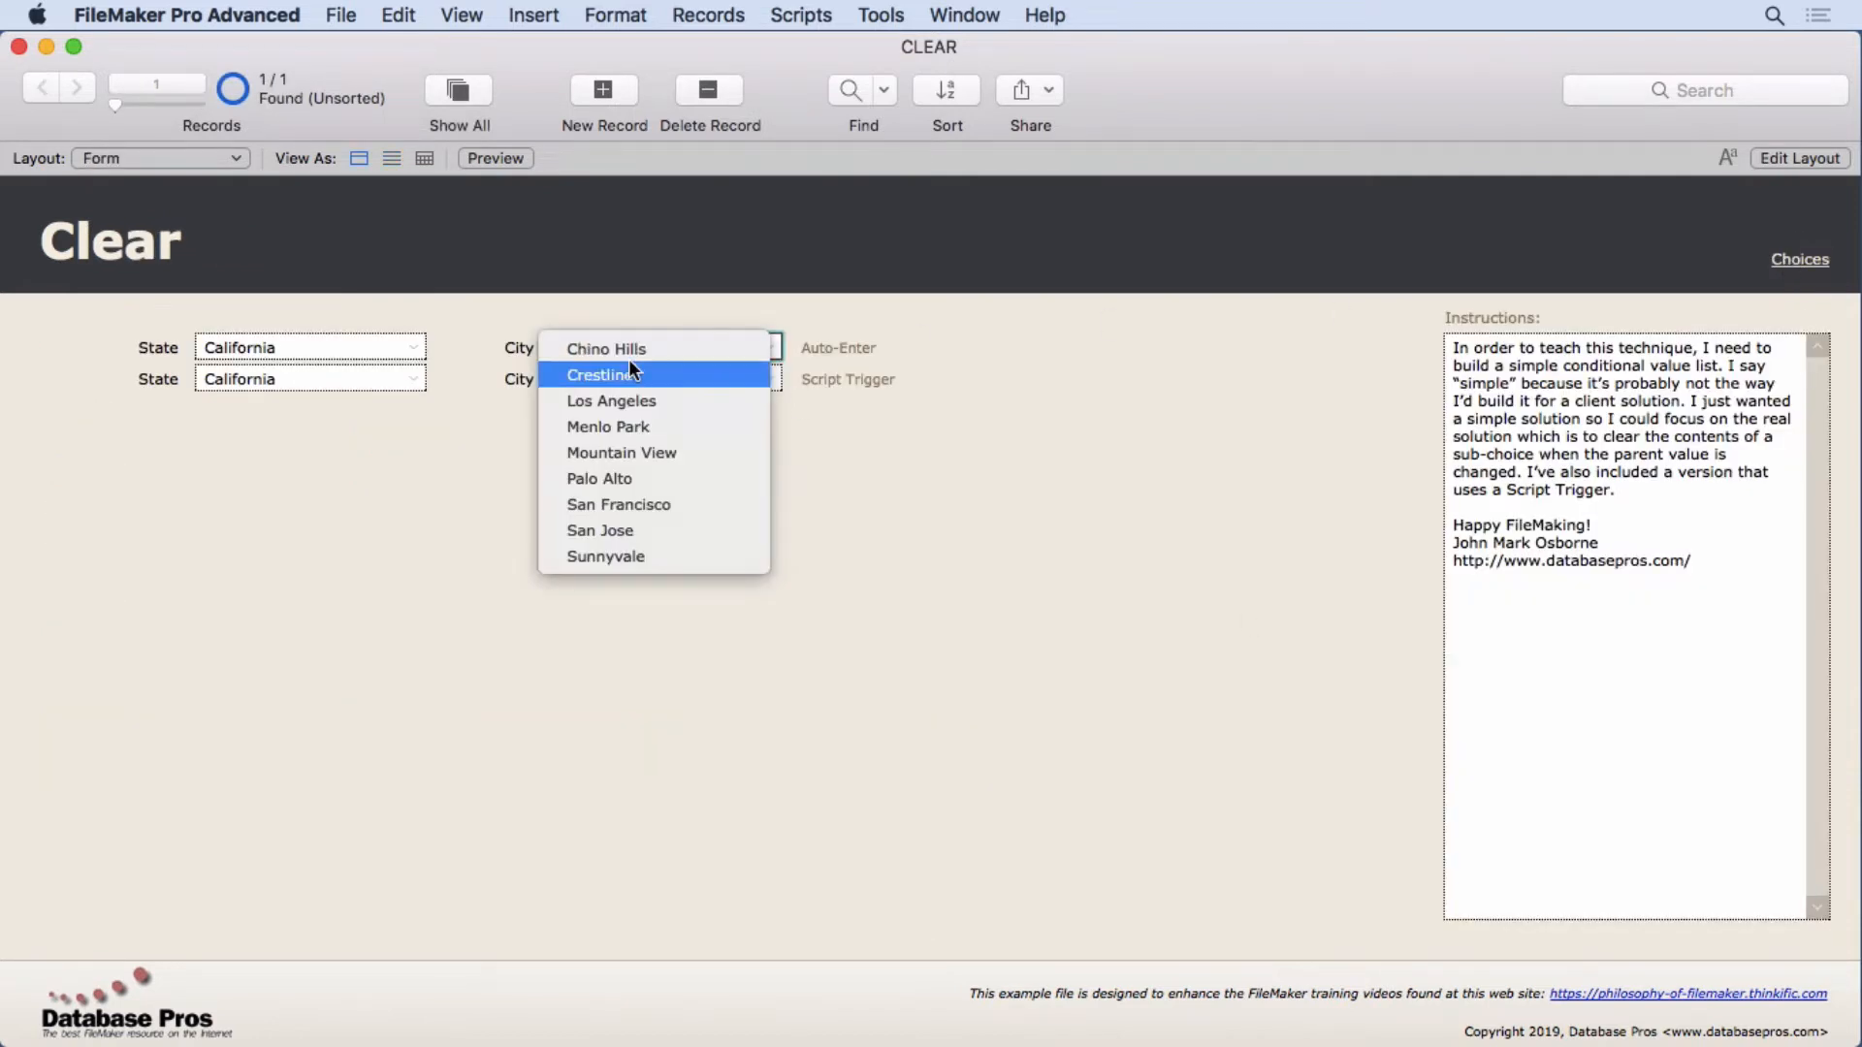
pyautogui.click(599, 374)
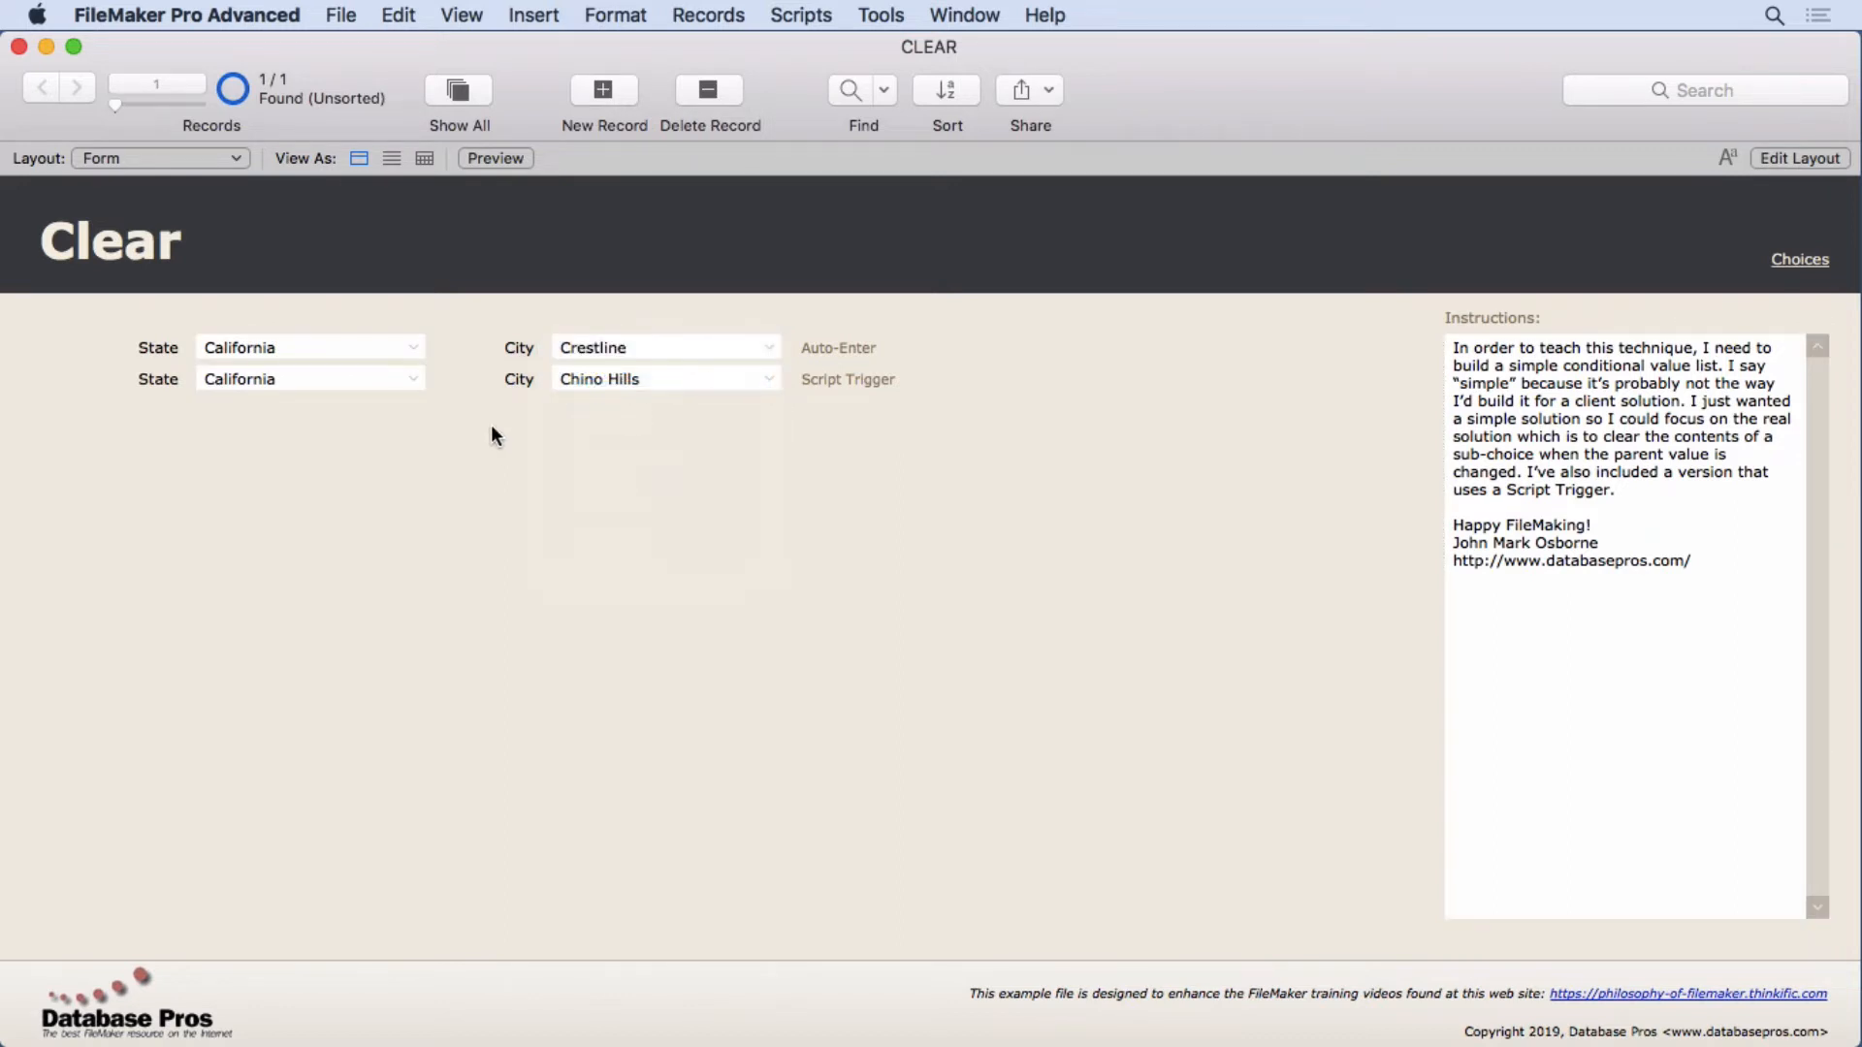
pyautogui.click(309, 347)
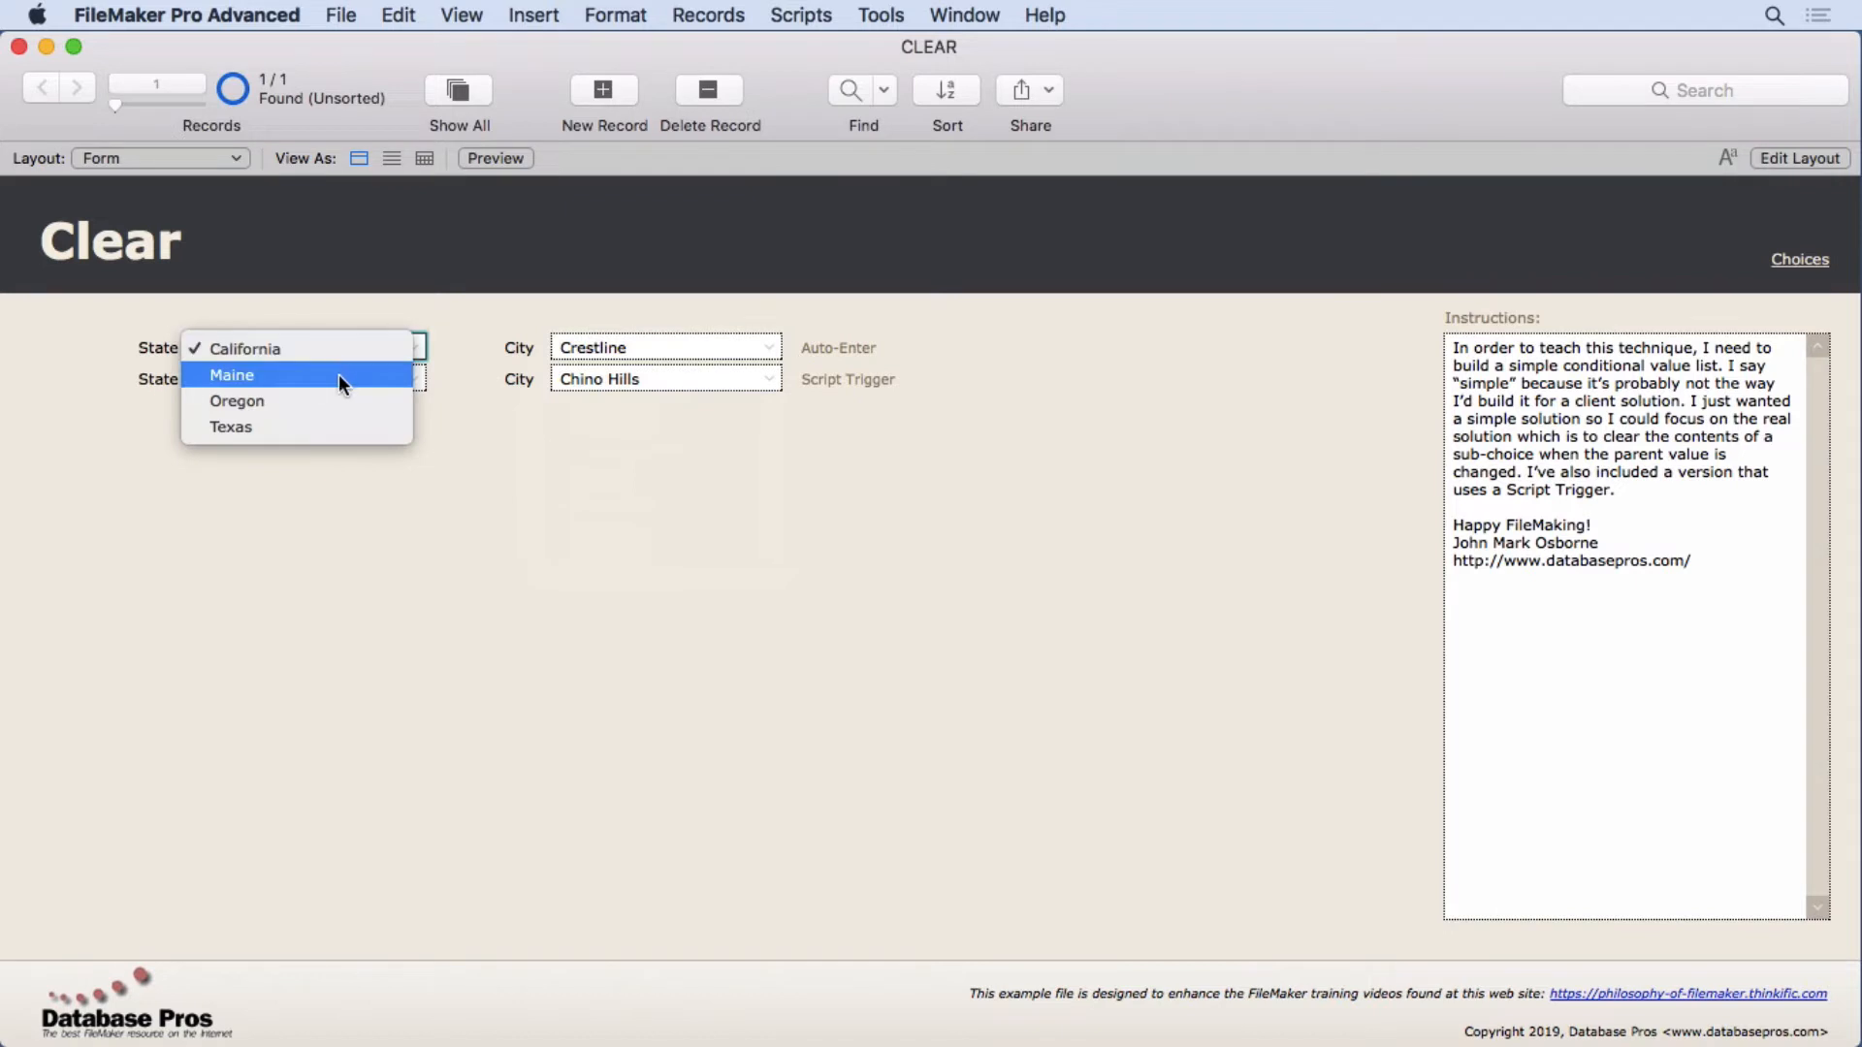
pyautogui.click(231, 374)
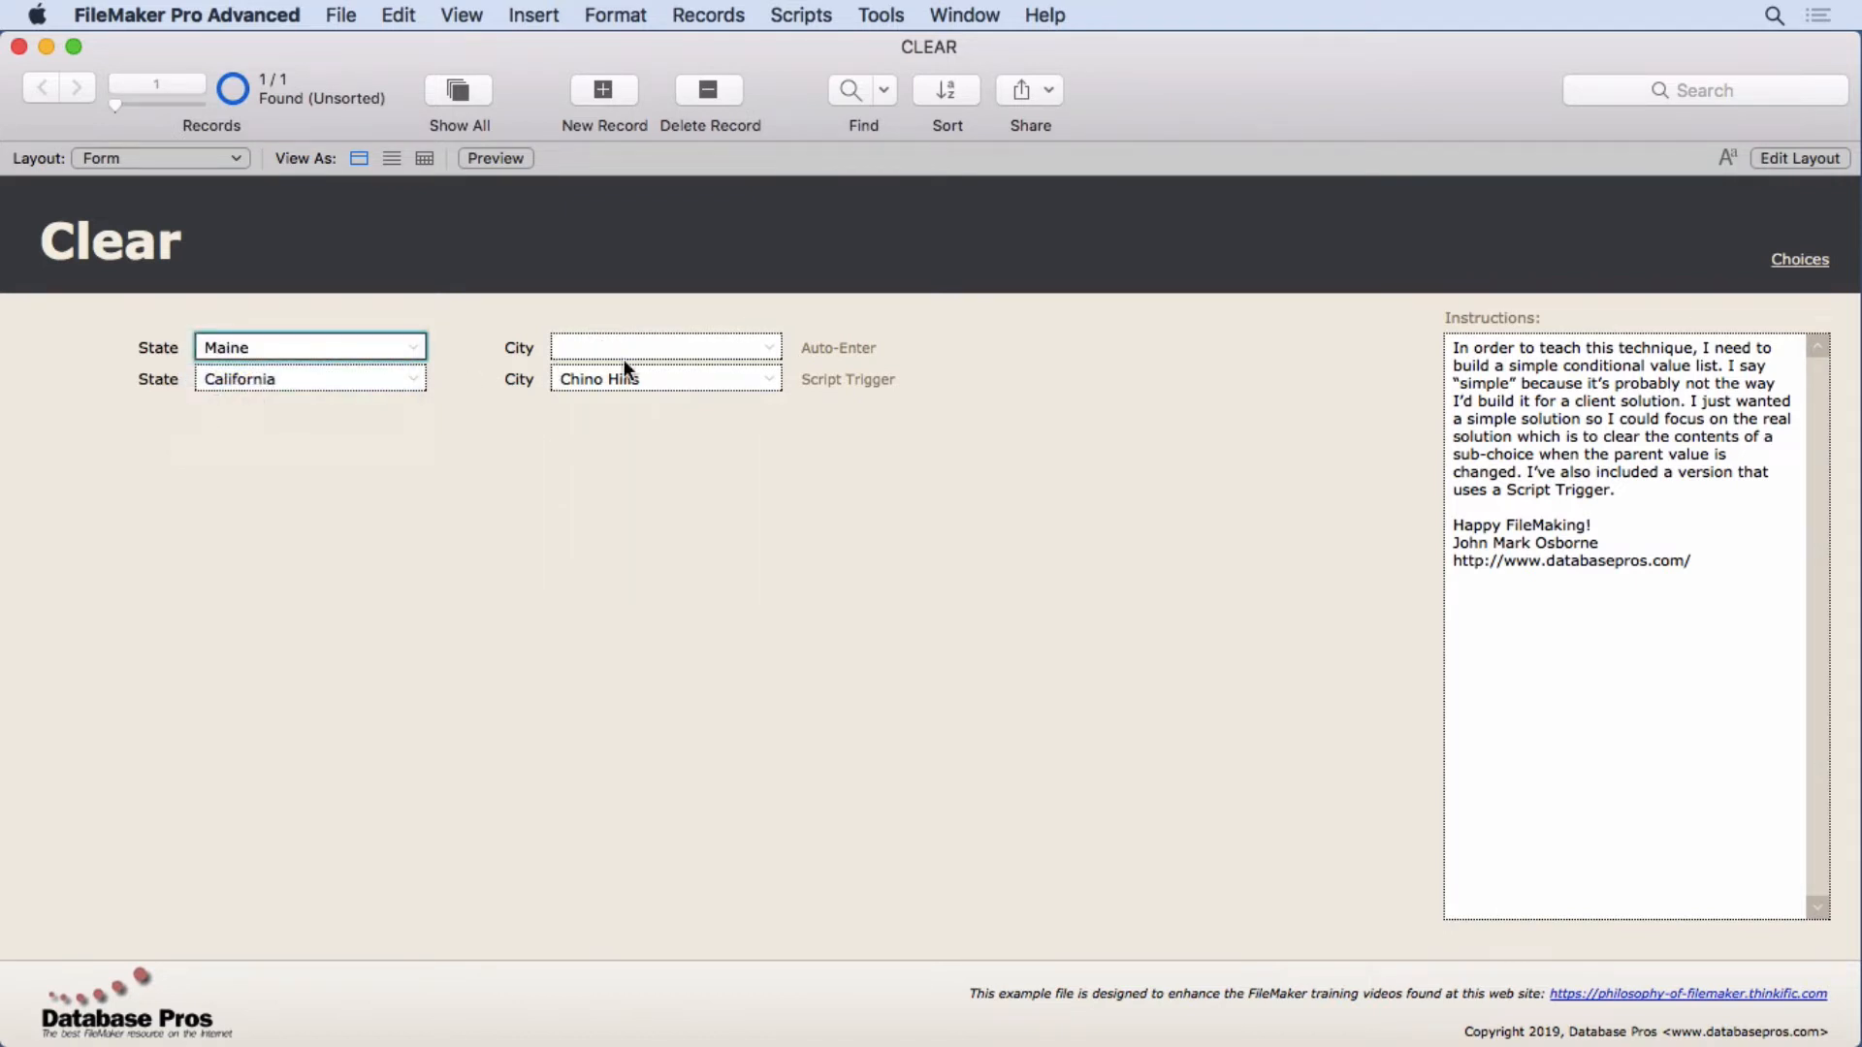
pyautogui.click(309, 379)
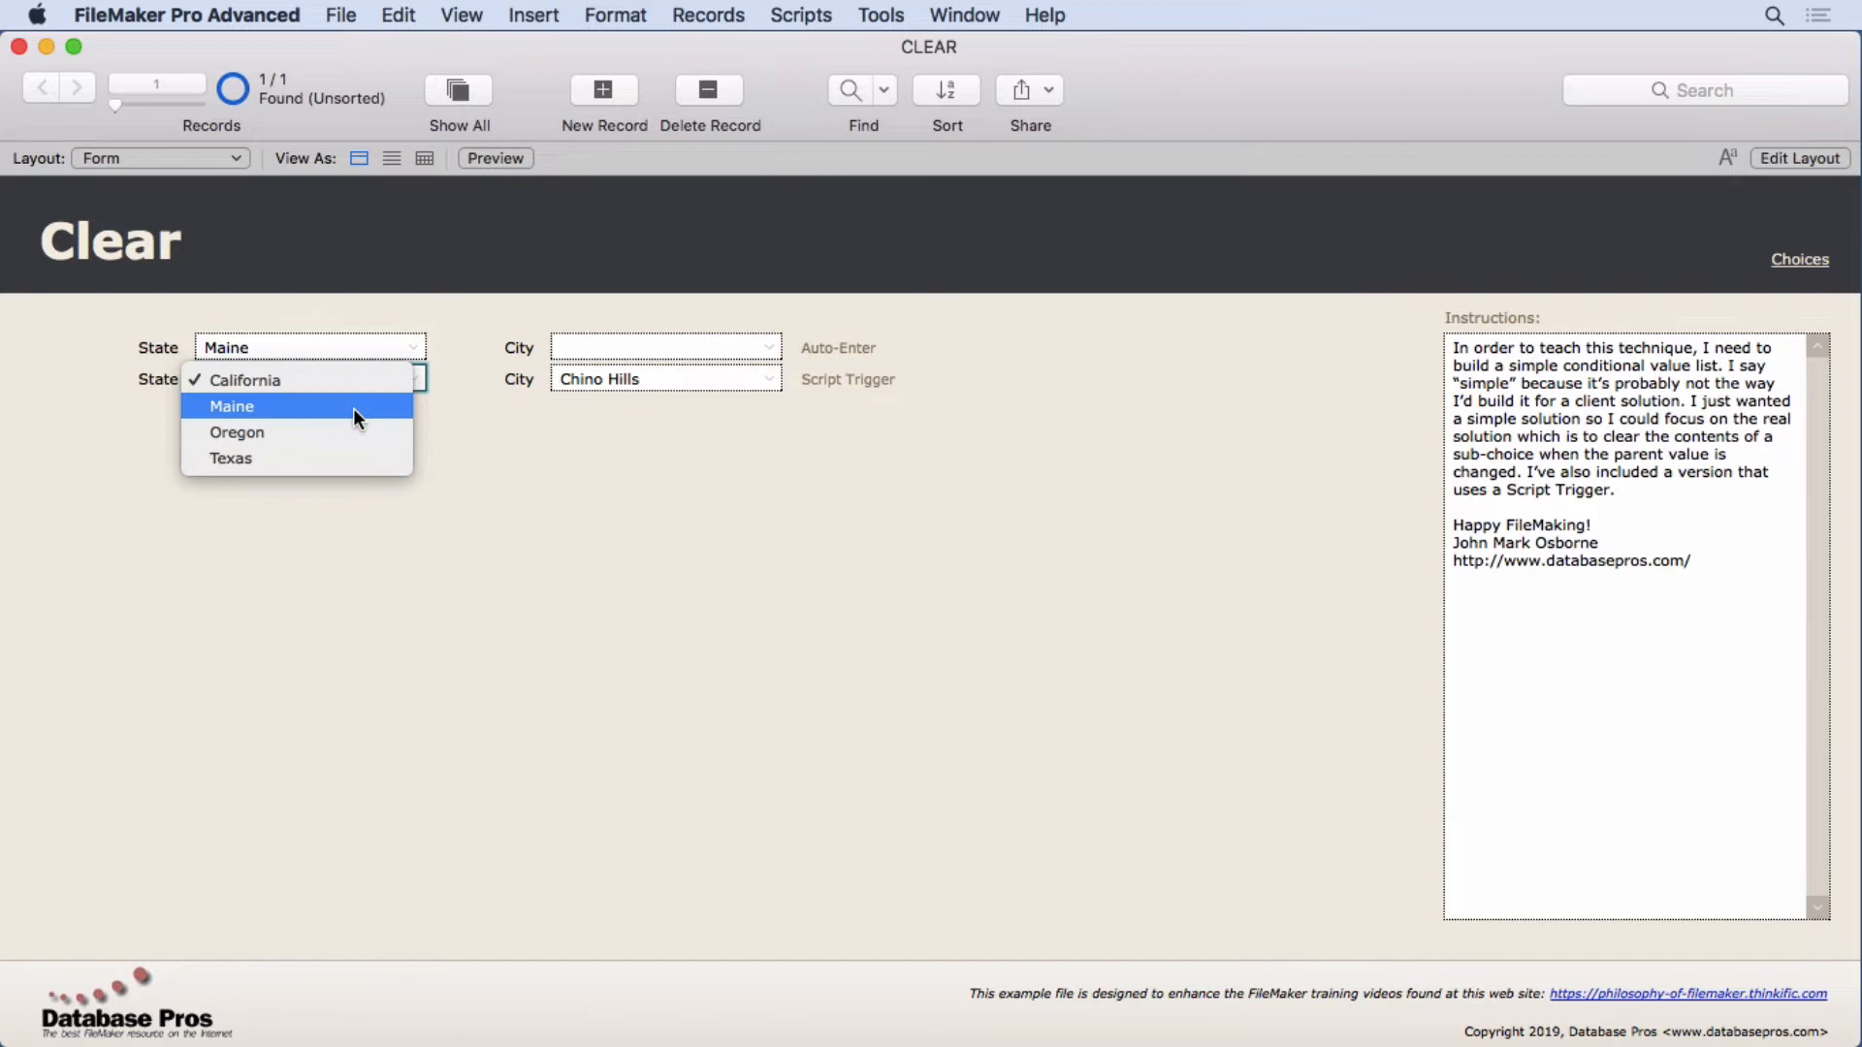
pyautogui.click(231, 405)
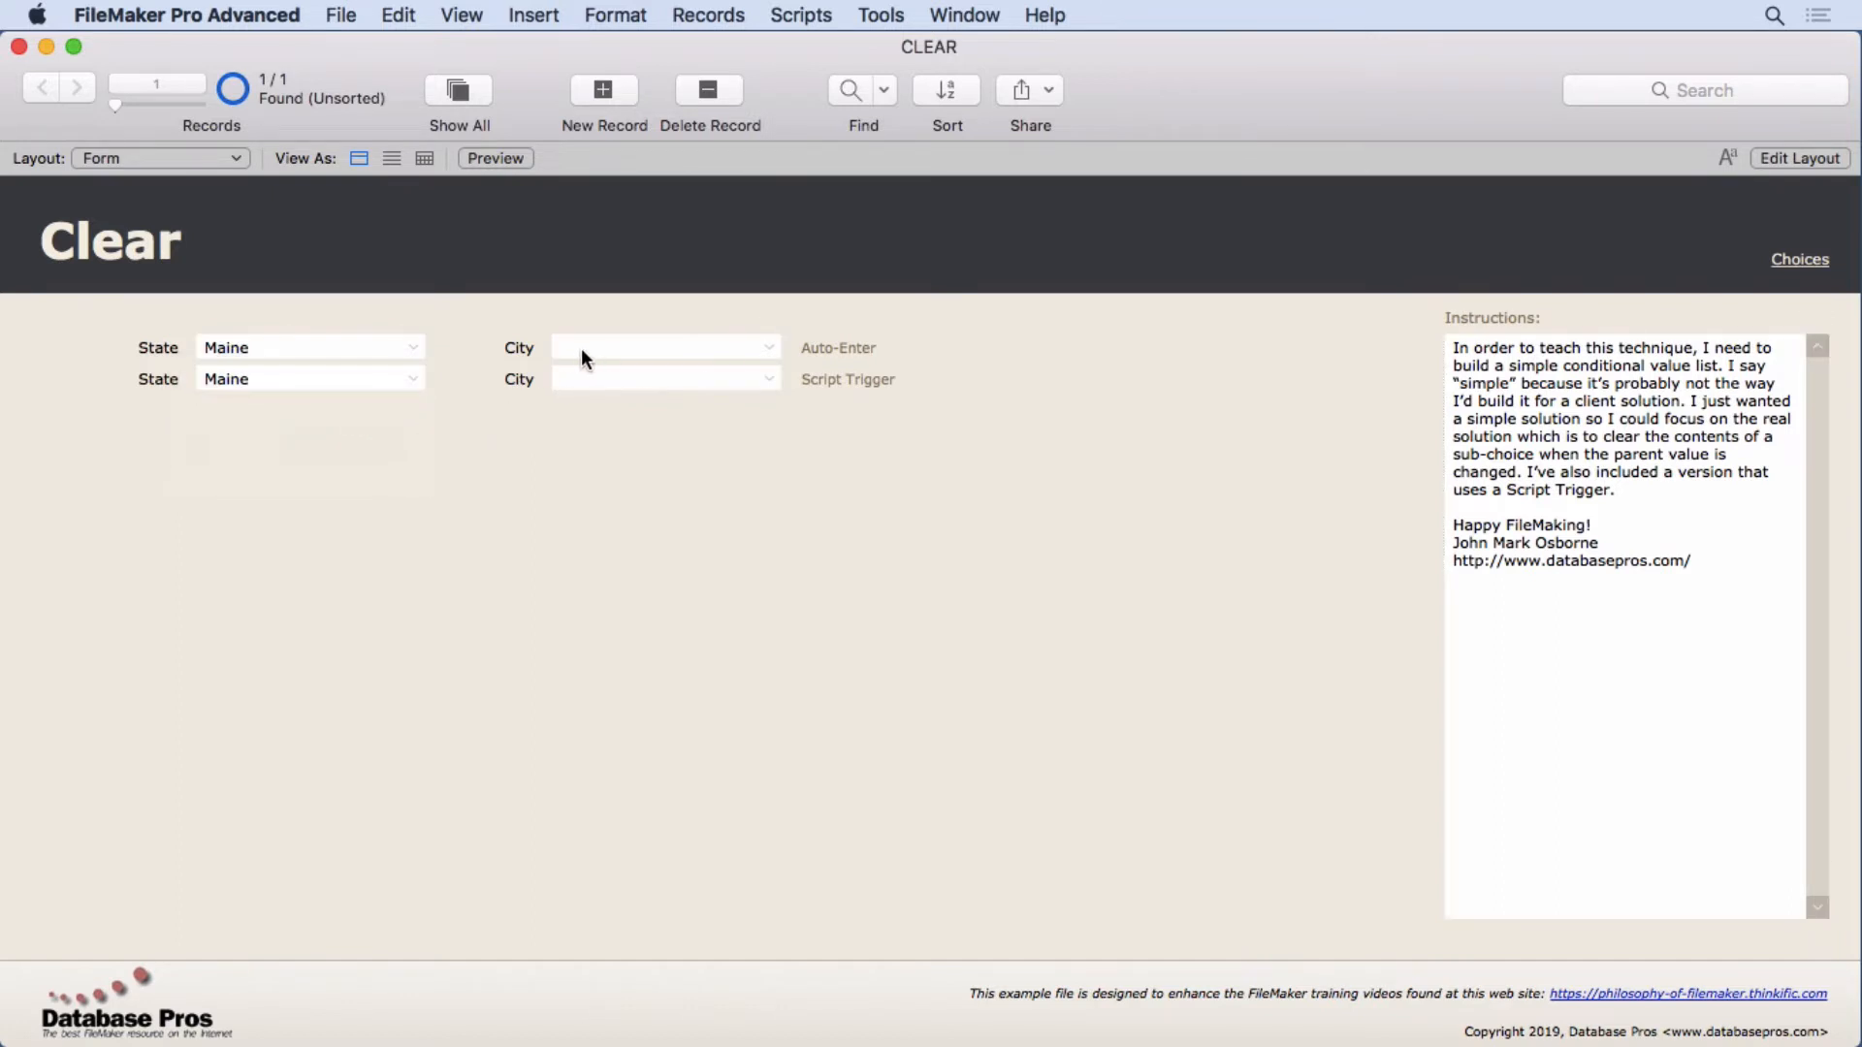
pyautogui.moveTo(400, 368)
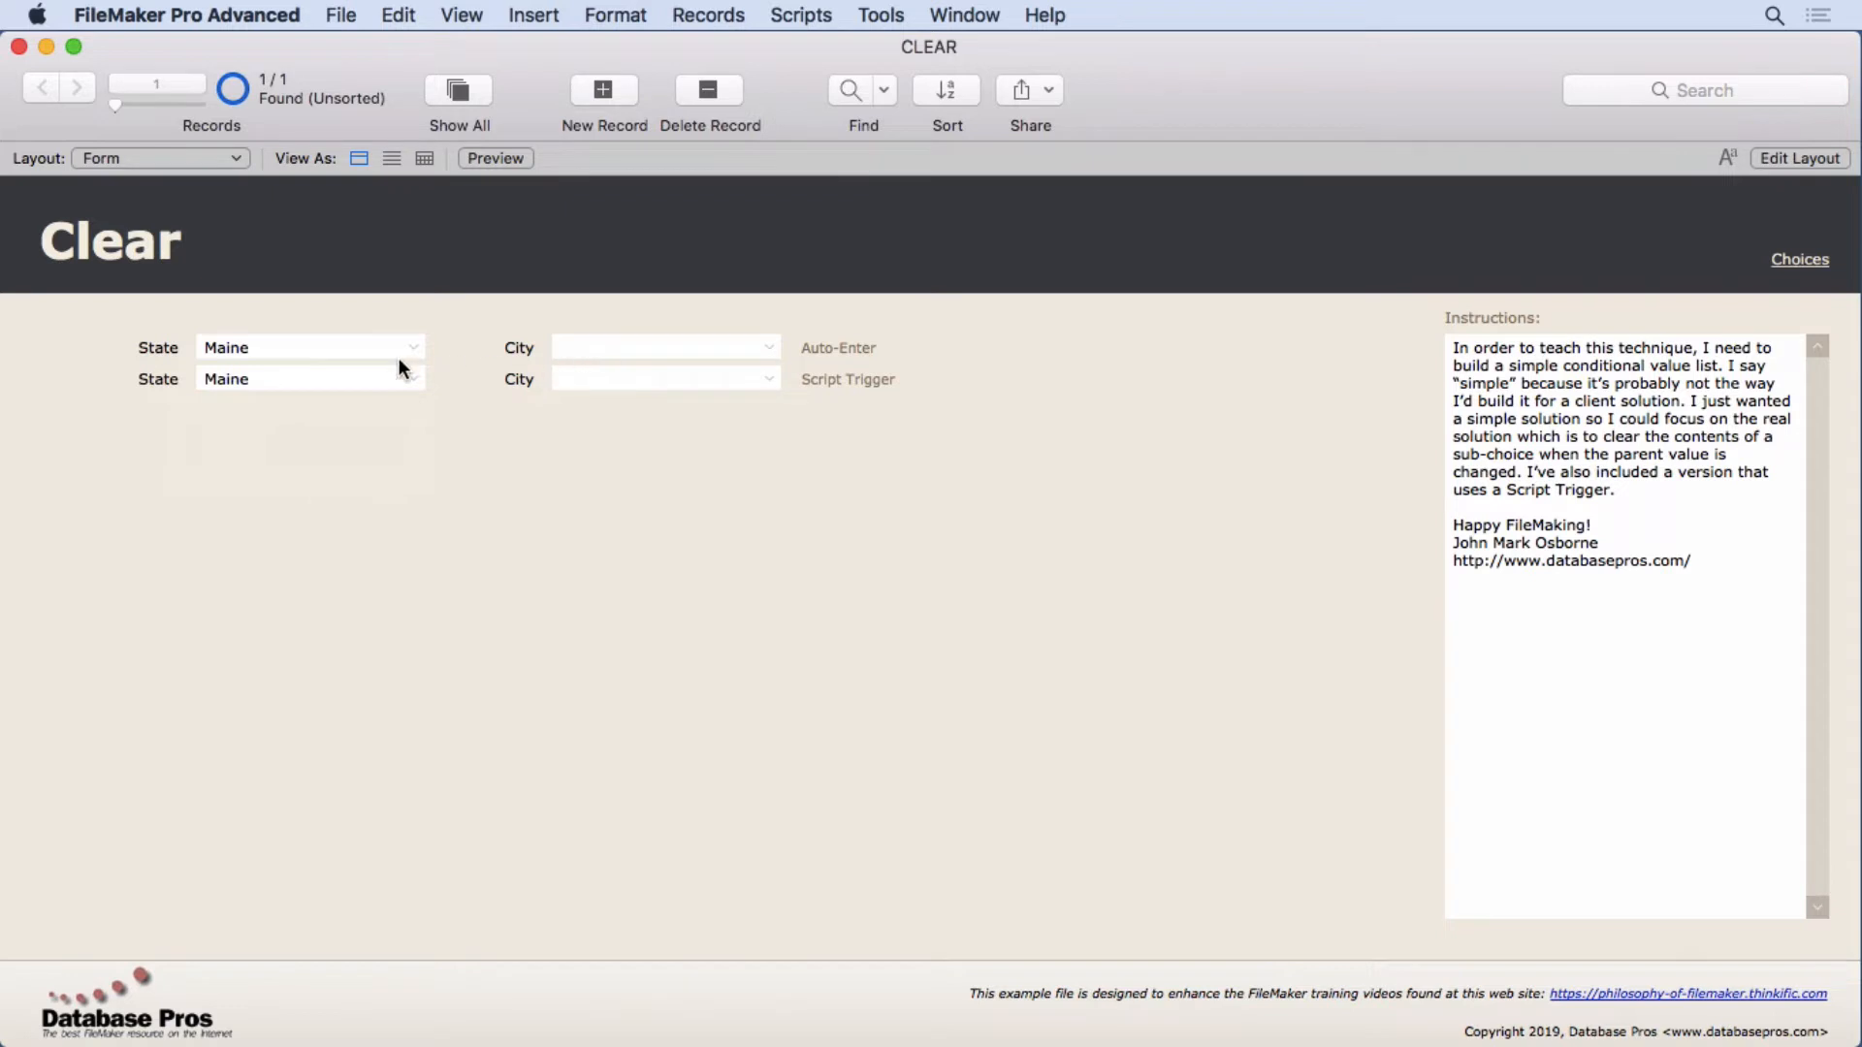
pyautogui.click(309, 347)
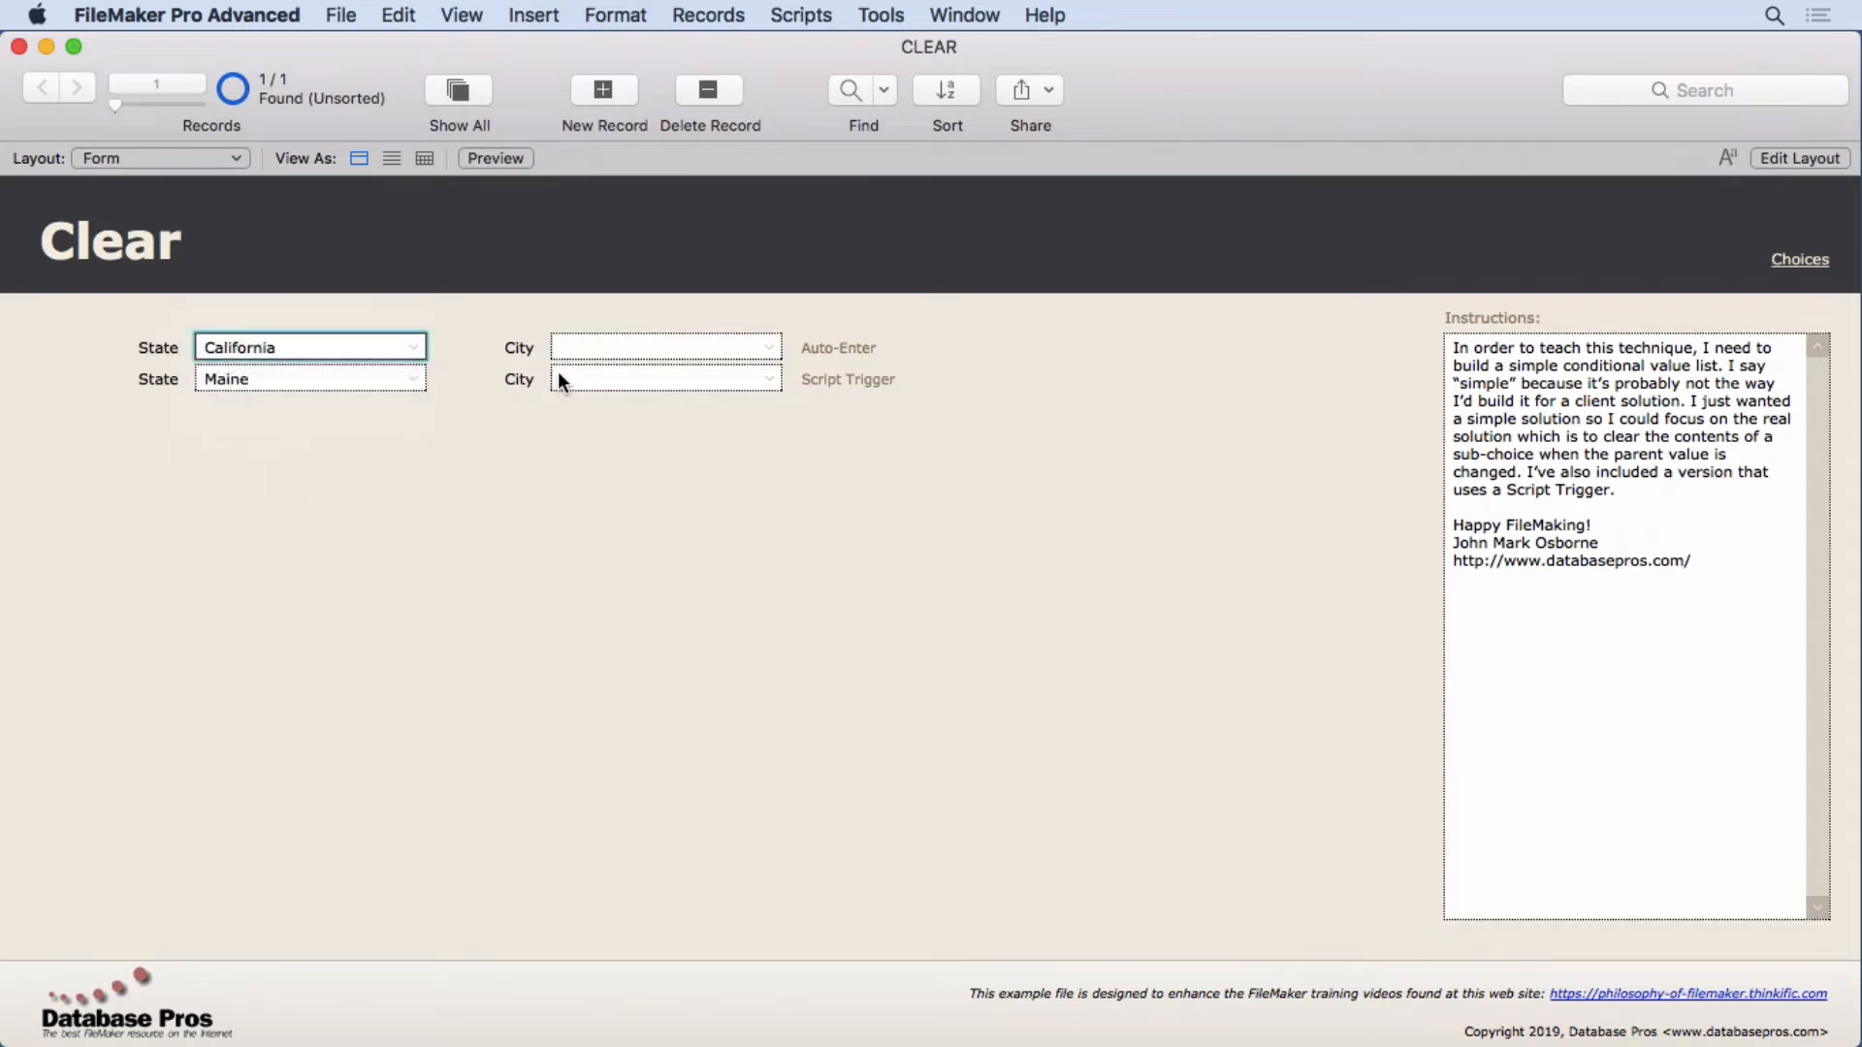
pyautogui.moveTo(580, 357)
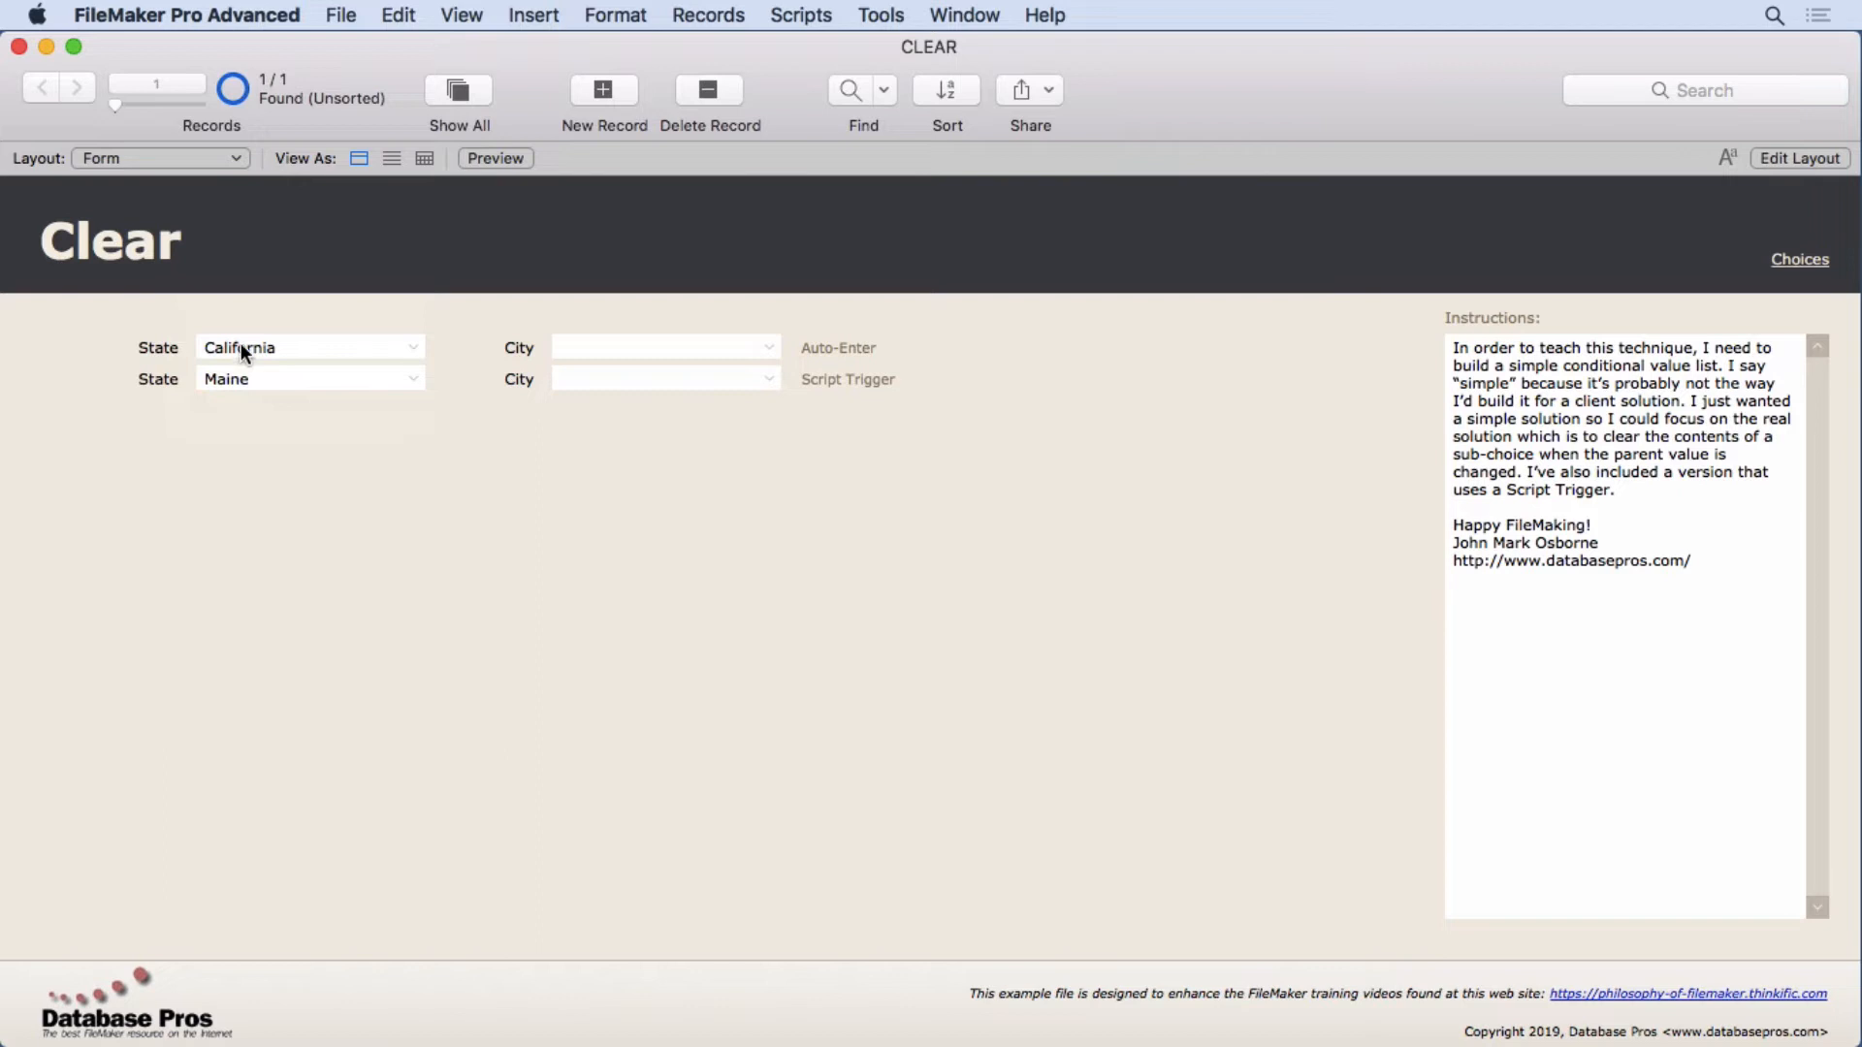
pyautogui.moveTo(314, 363)
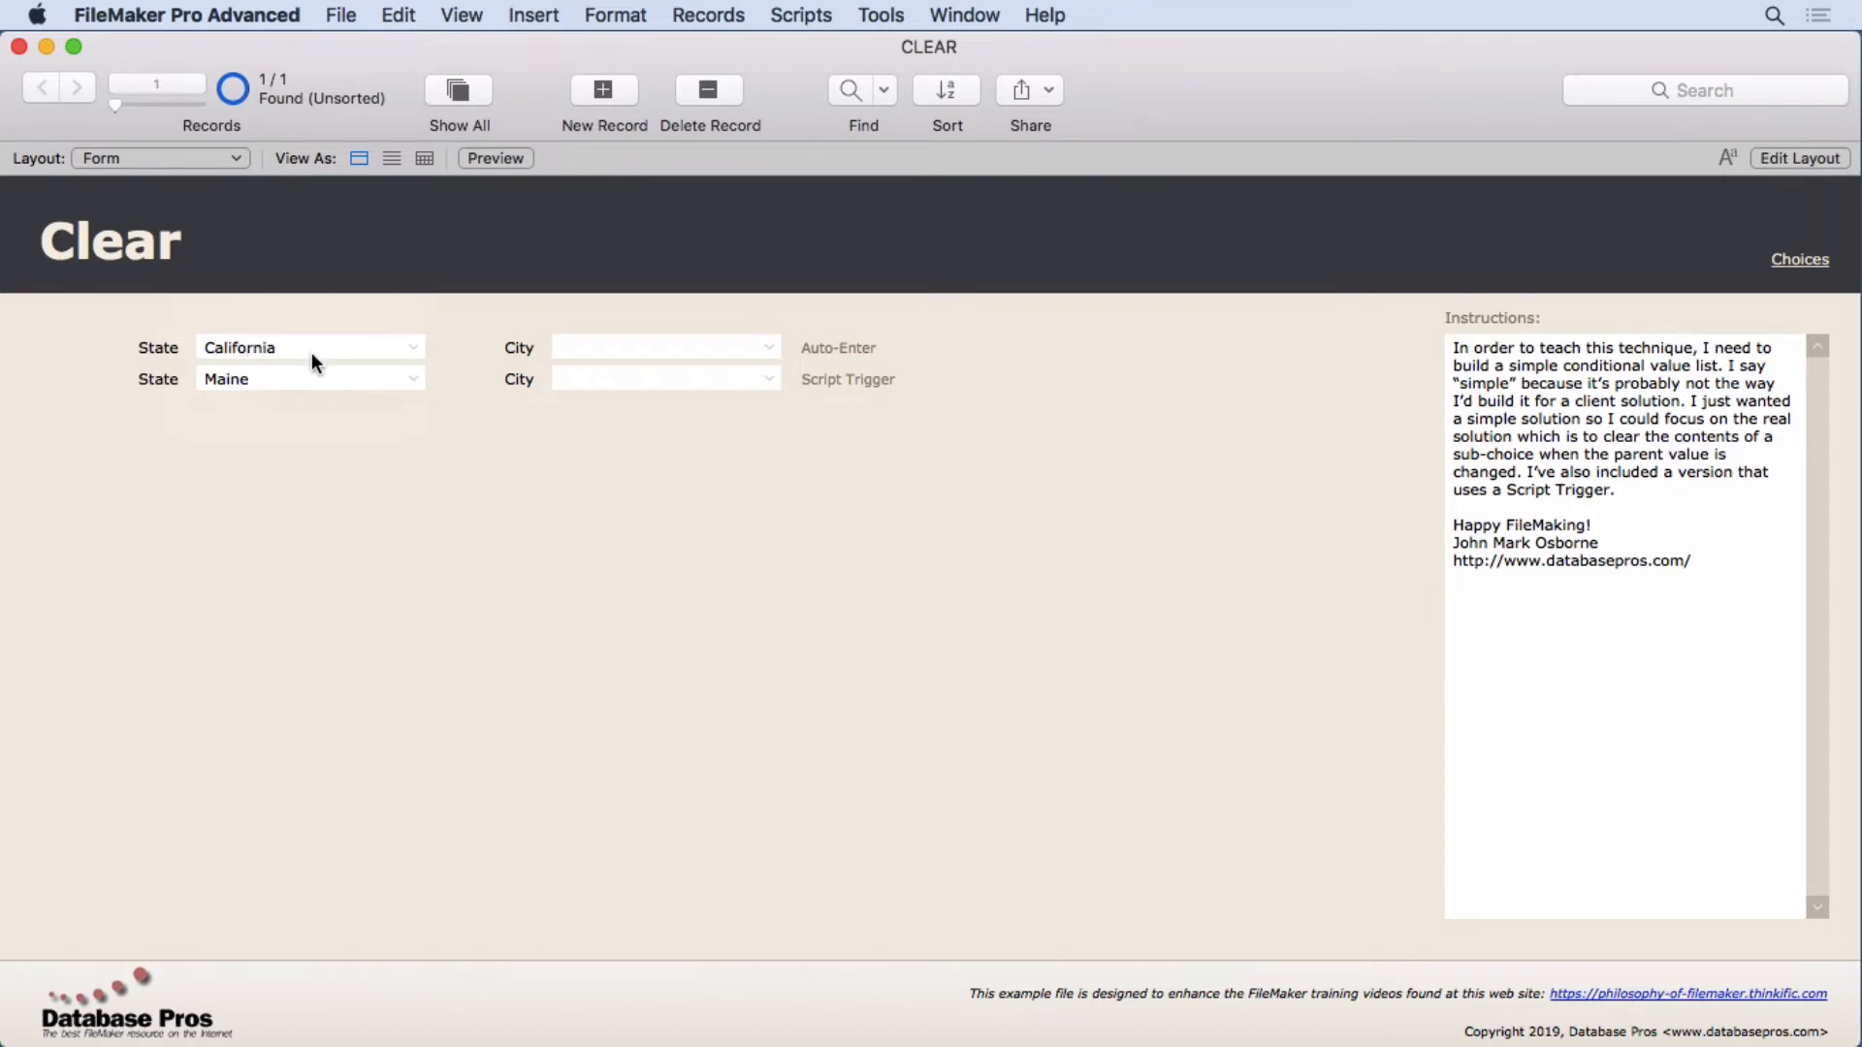
pyautogui.moveTo(353, 374)
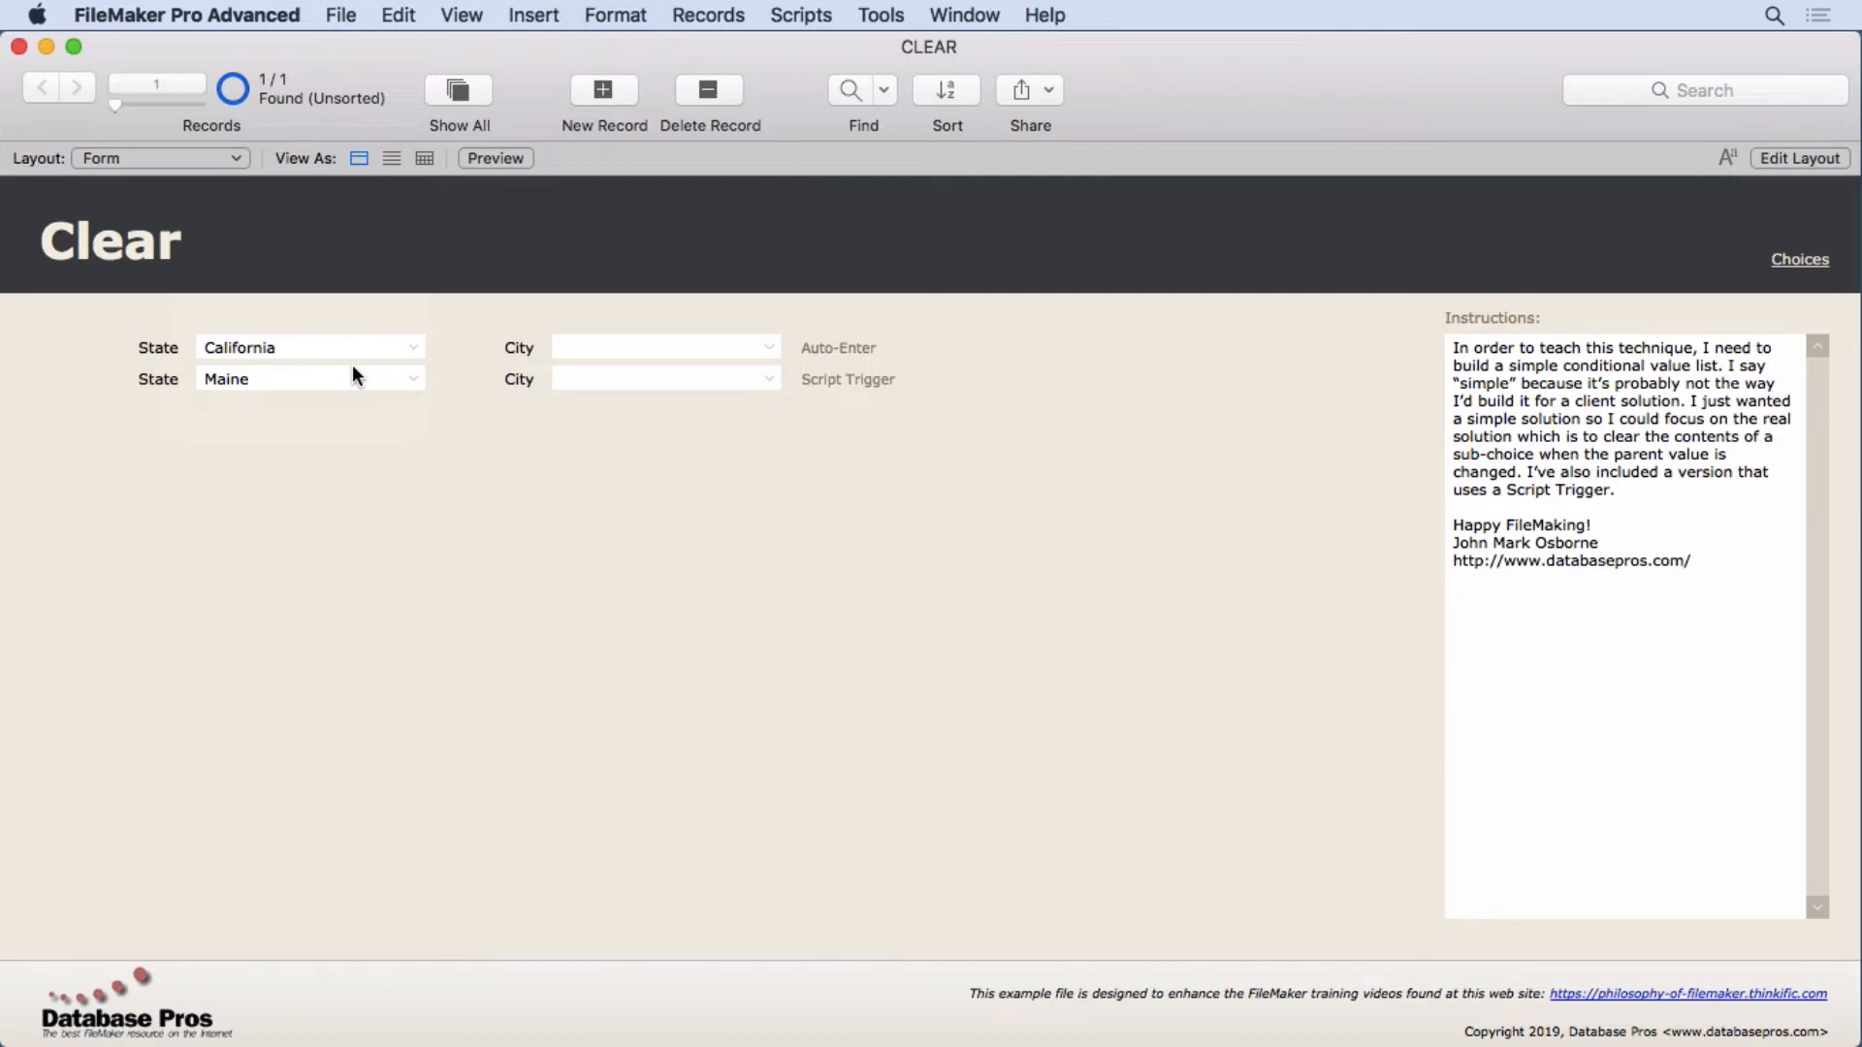
# Reopen Manage Database and show the city field's Auto-Enter options with its calculated value
pyautogui.click(339, 14)
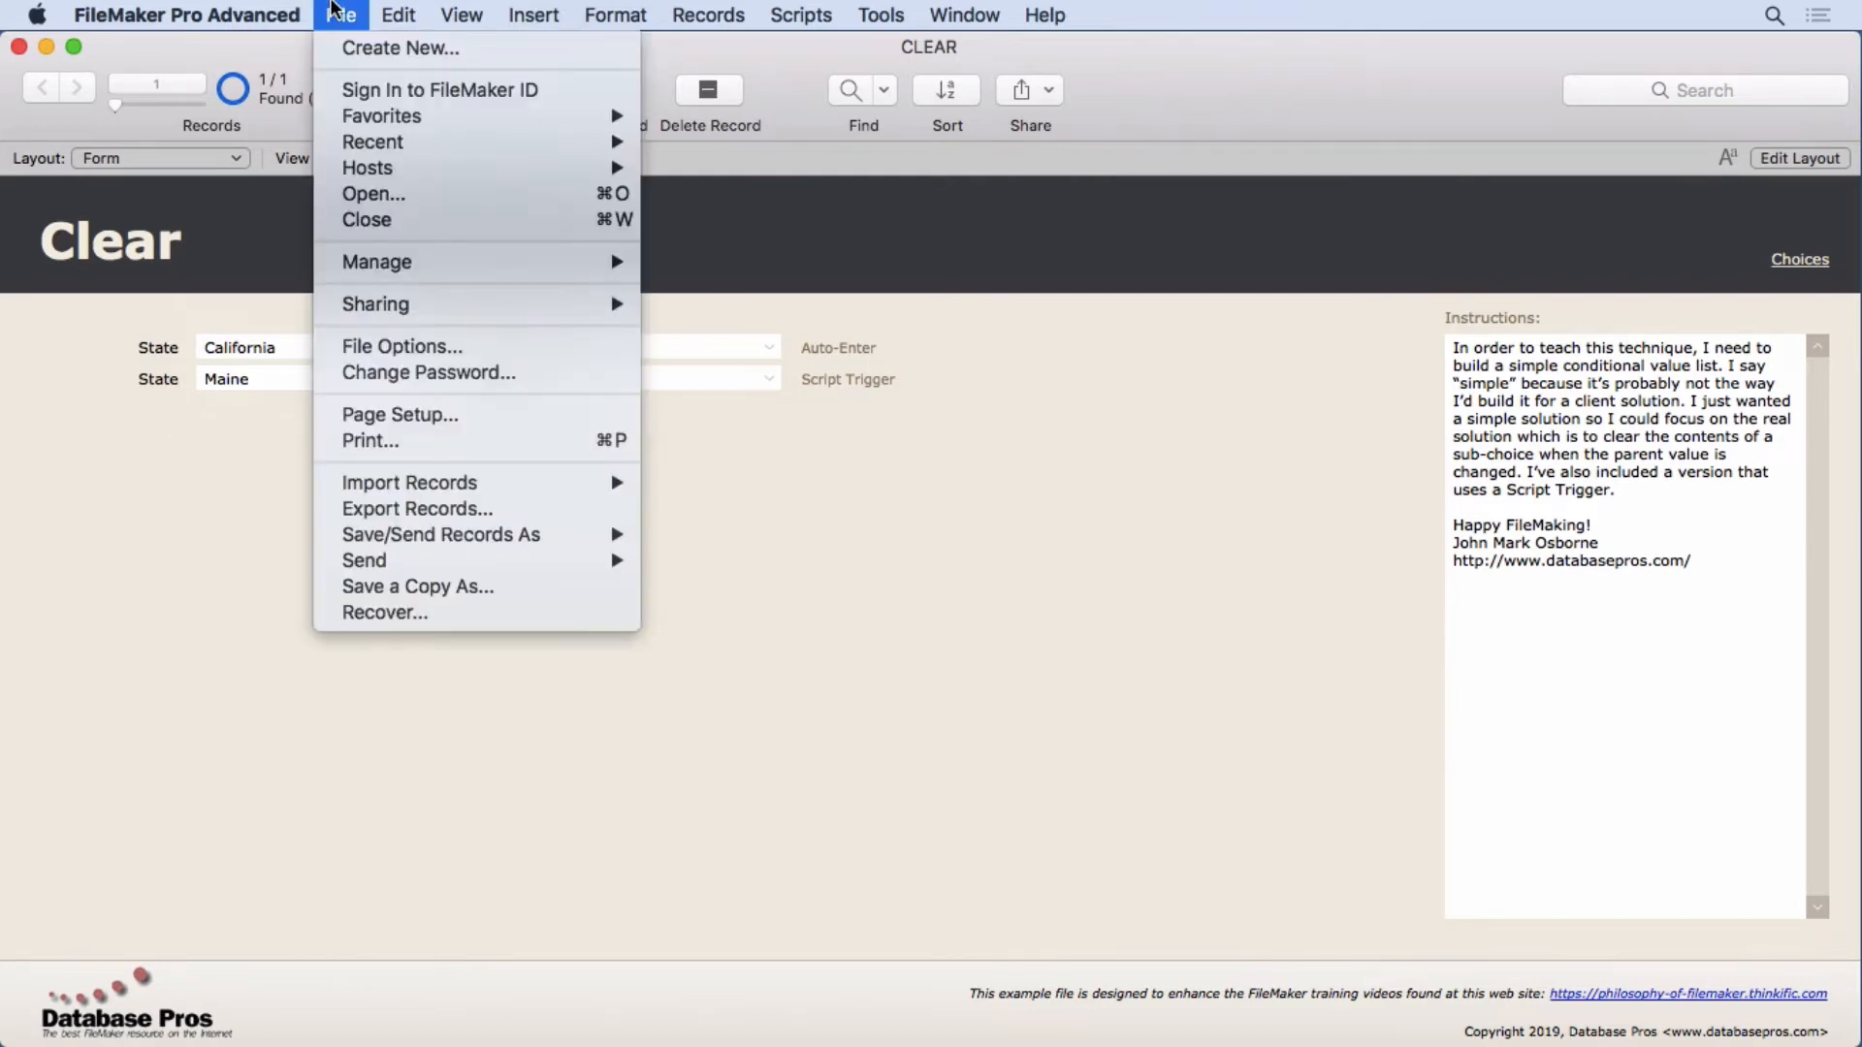
pyautogui.moveTo(377, 261)
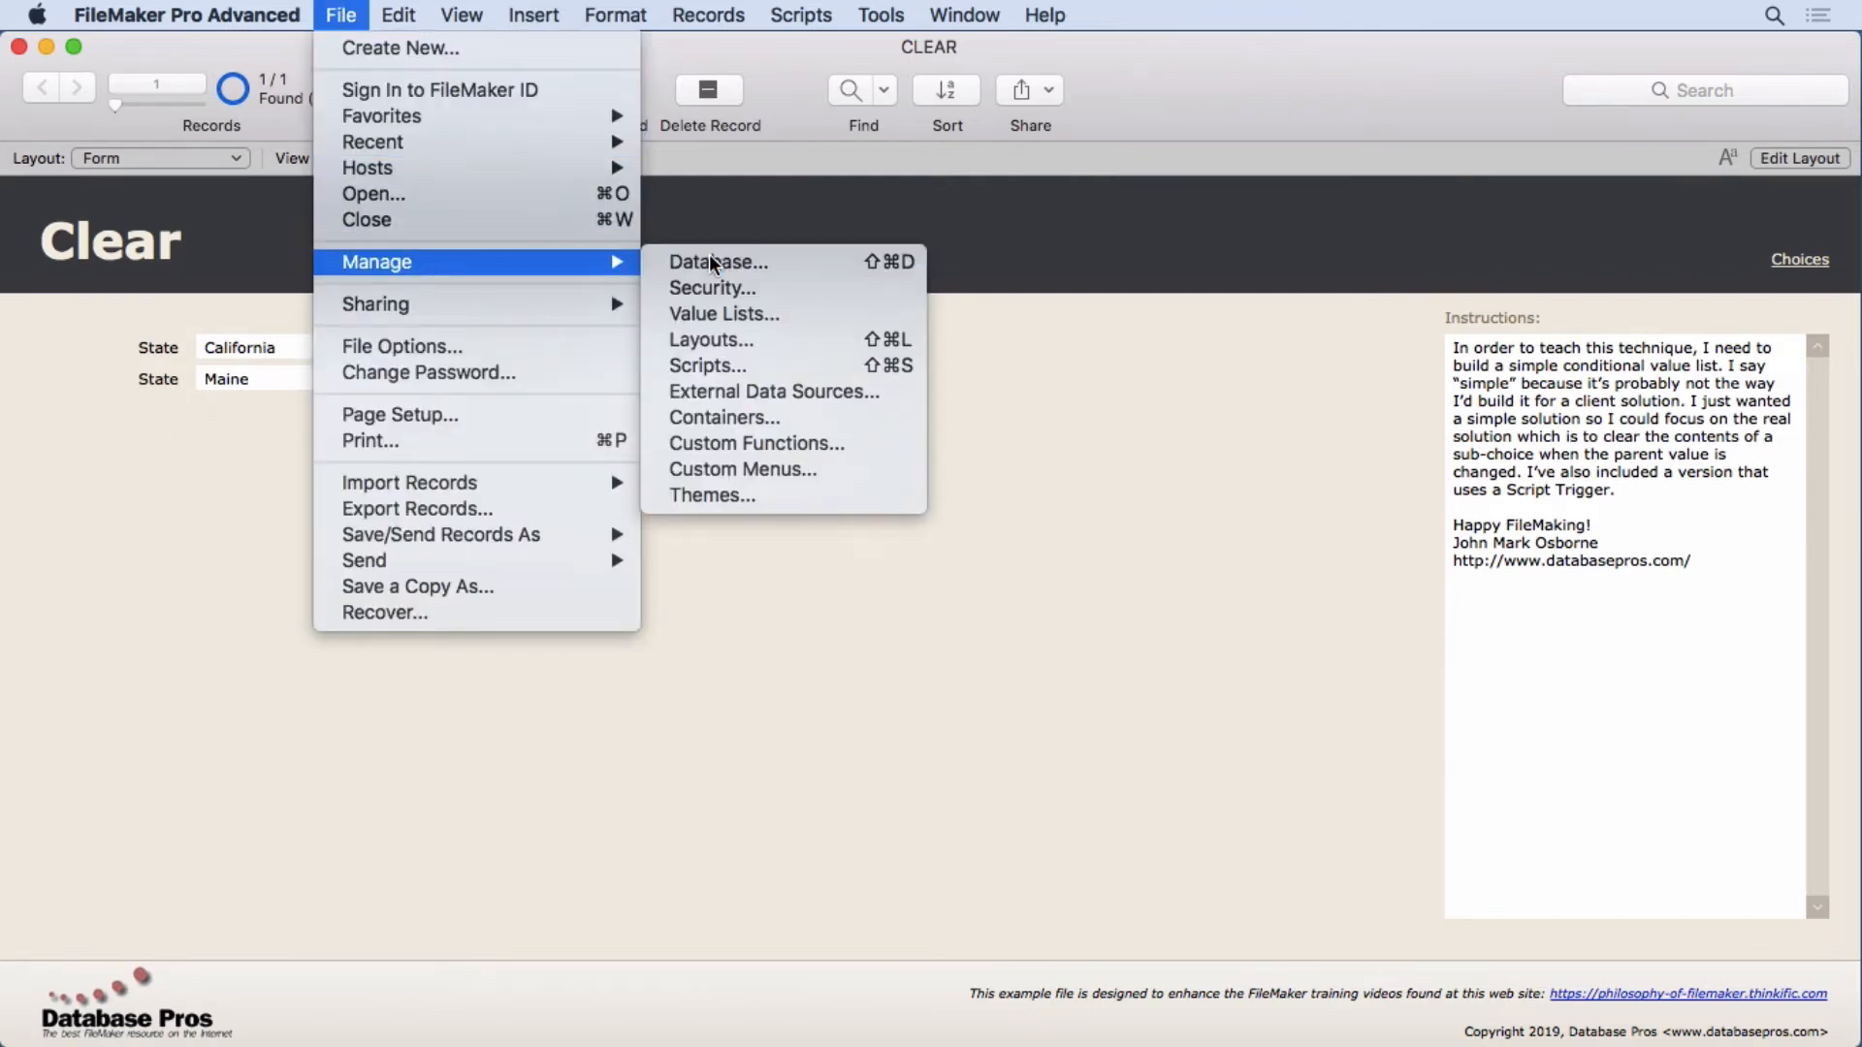
pyautogui.click(717, 262)
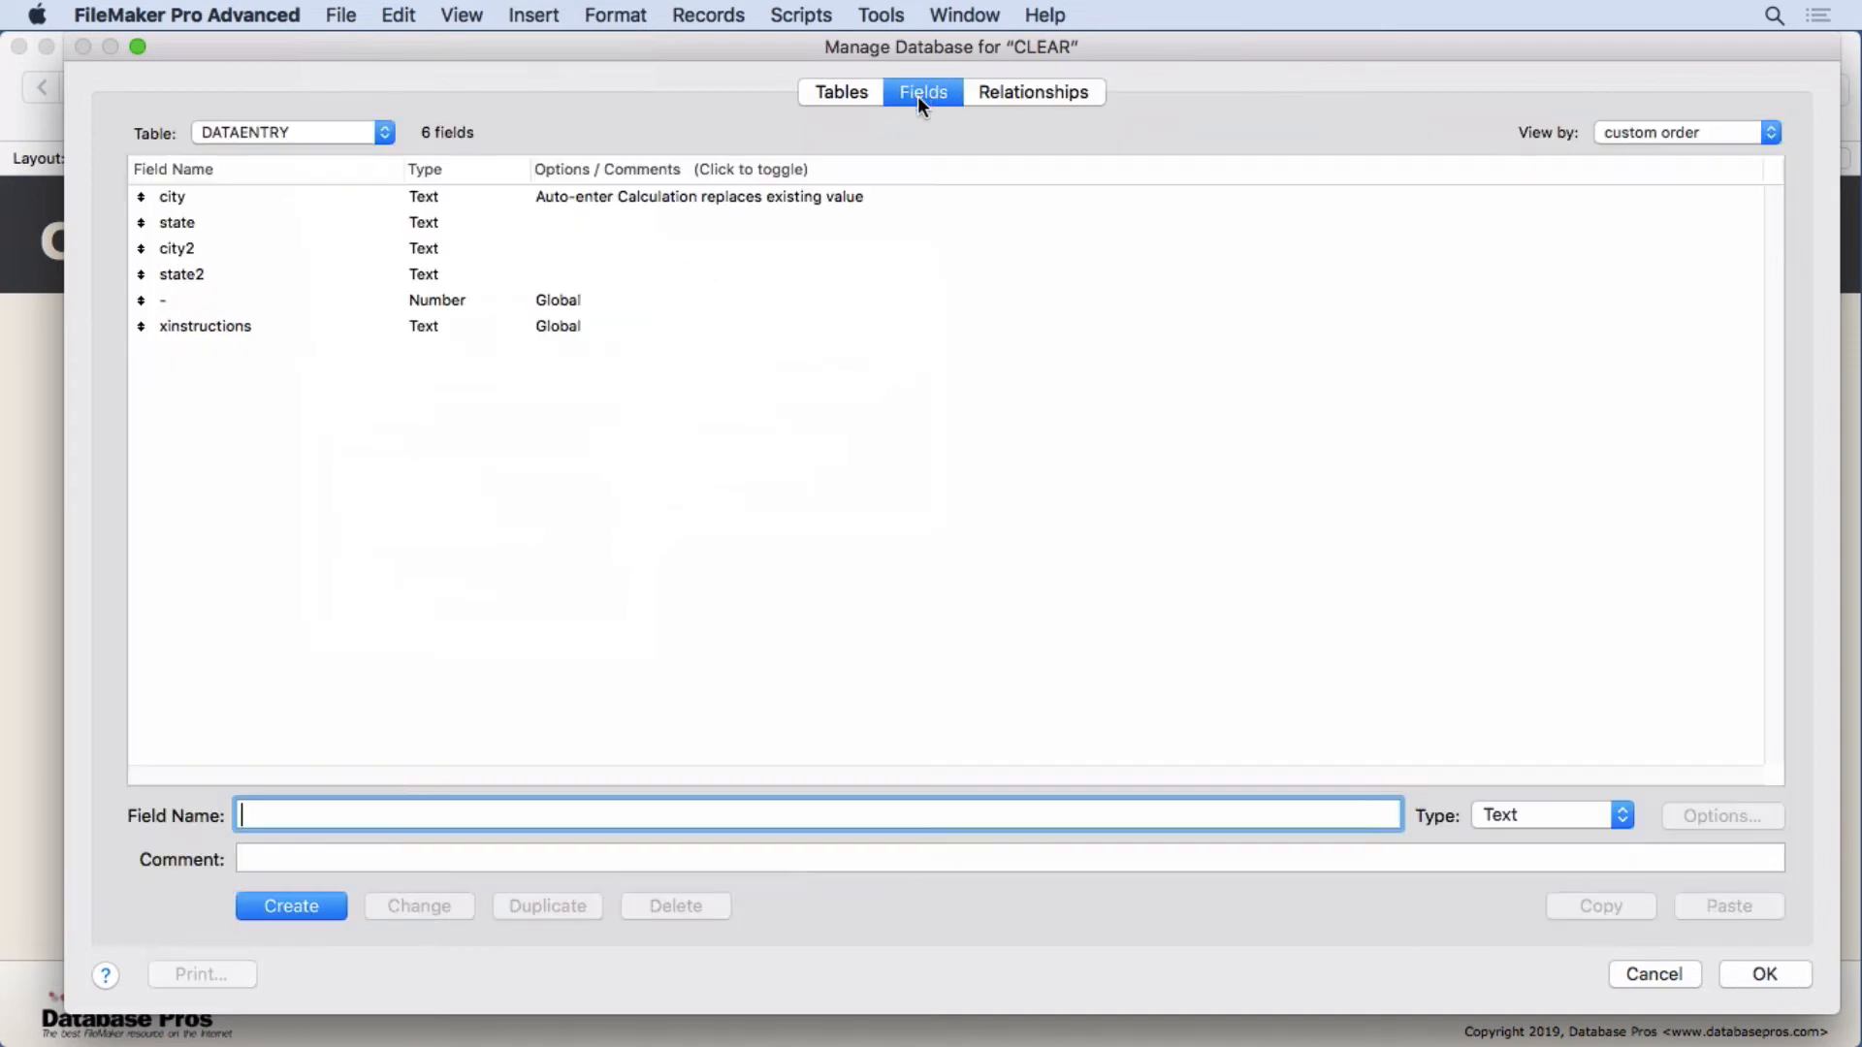
pyautogui.click(173, 196)
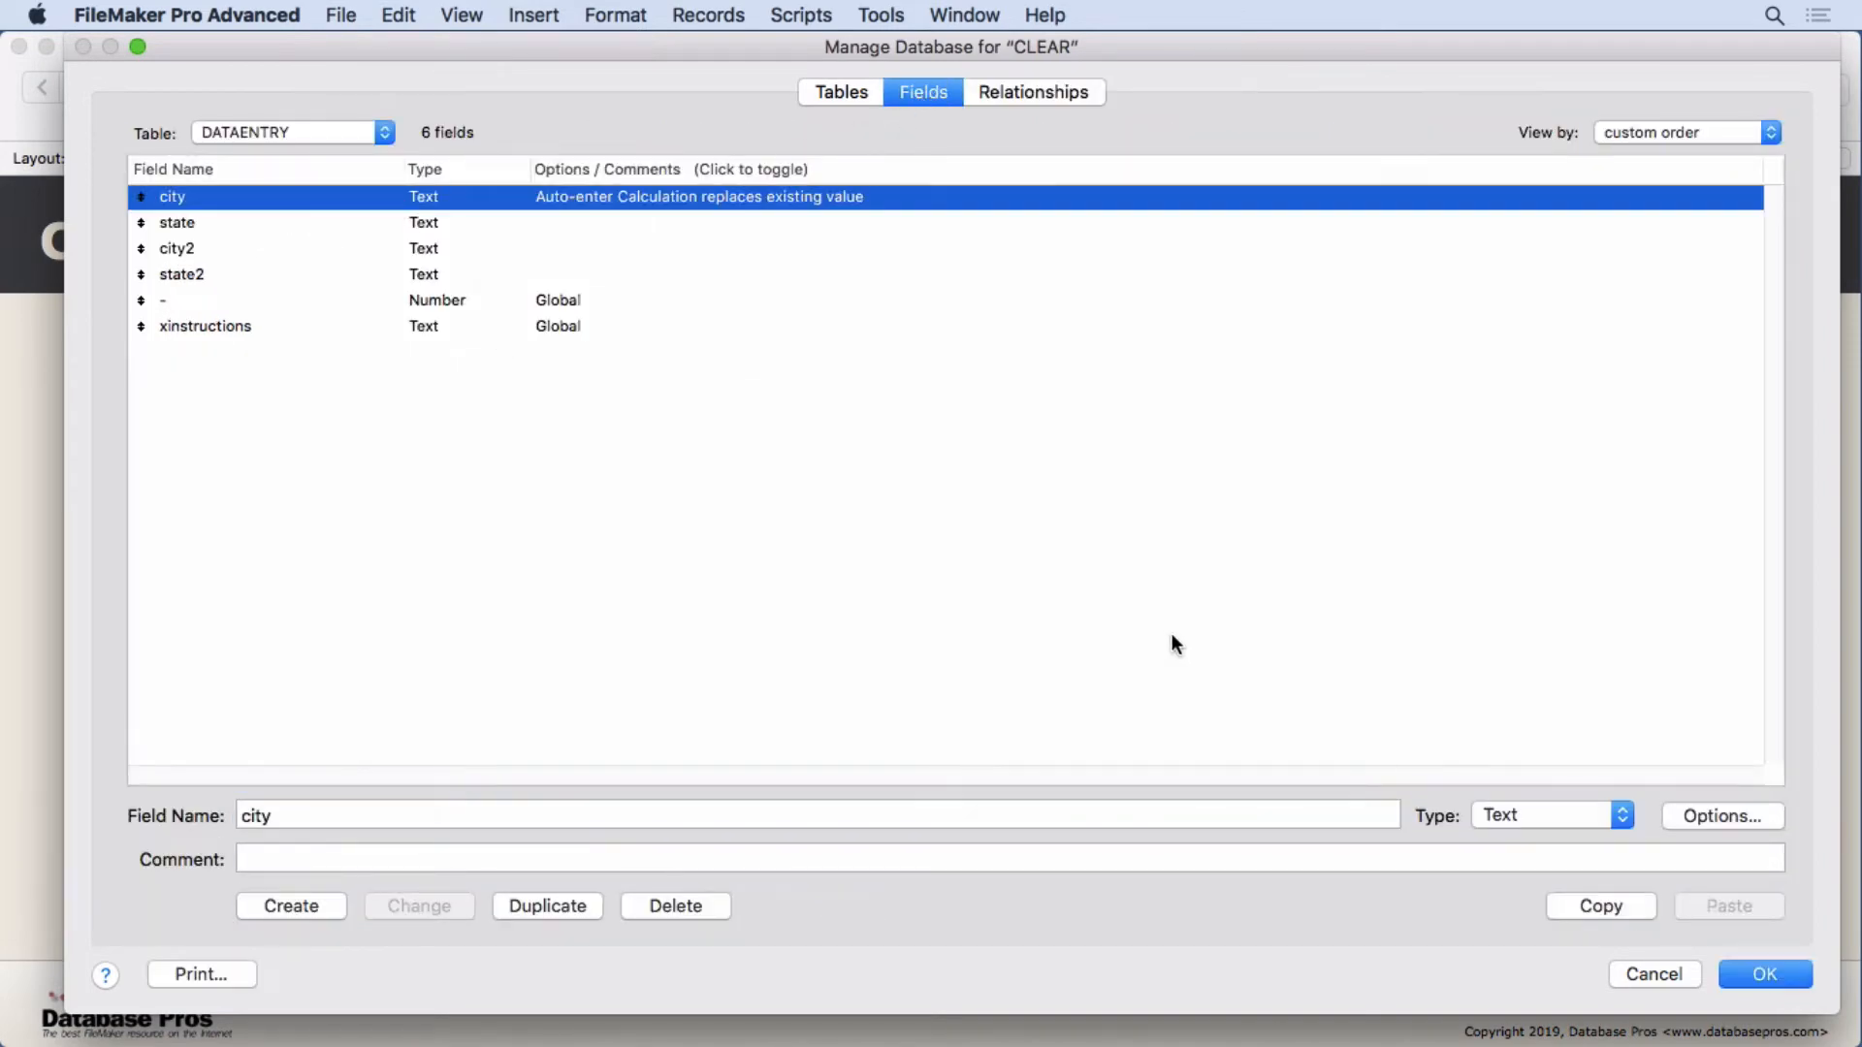
pyautogui.click(1720, 816)
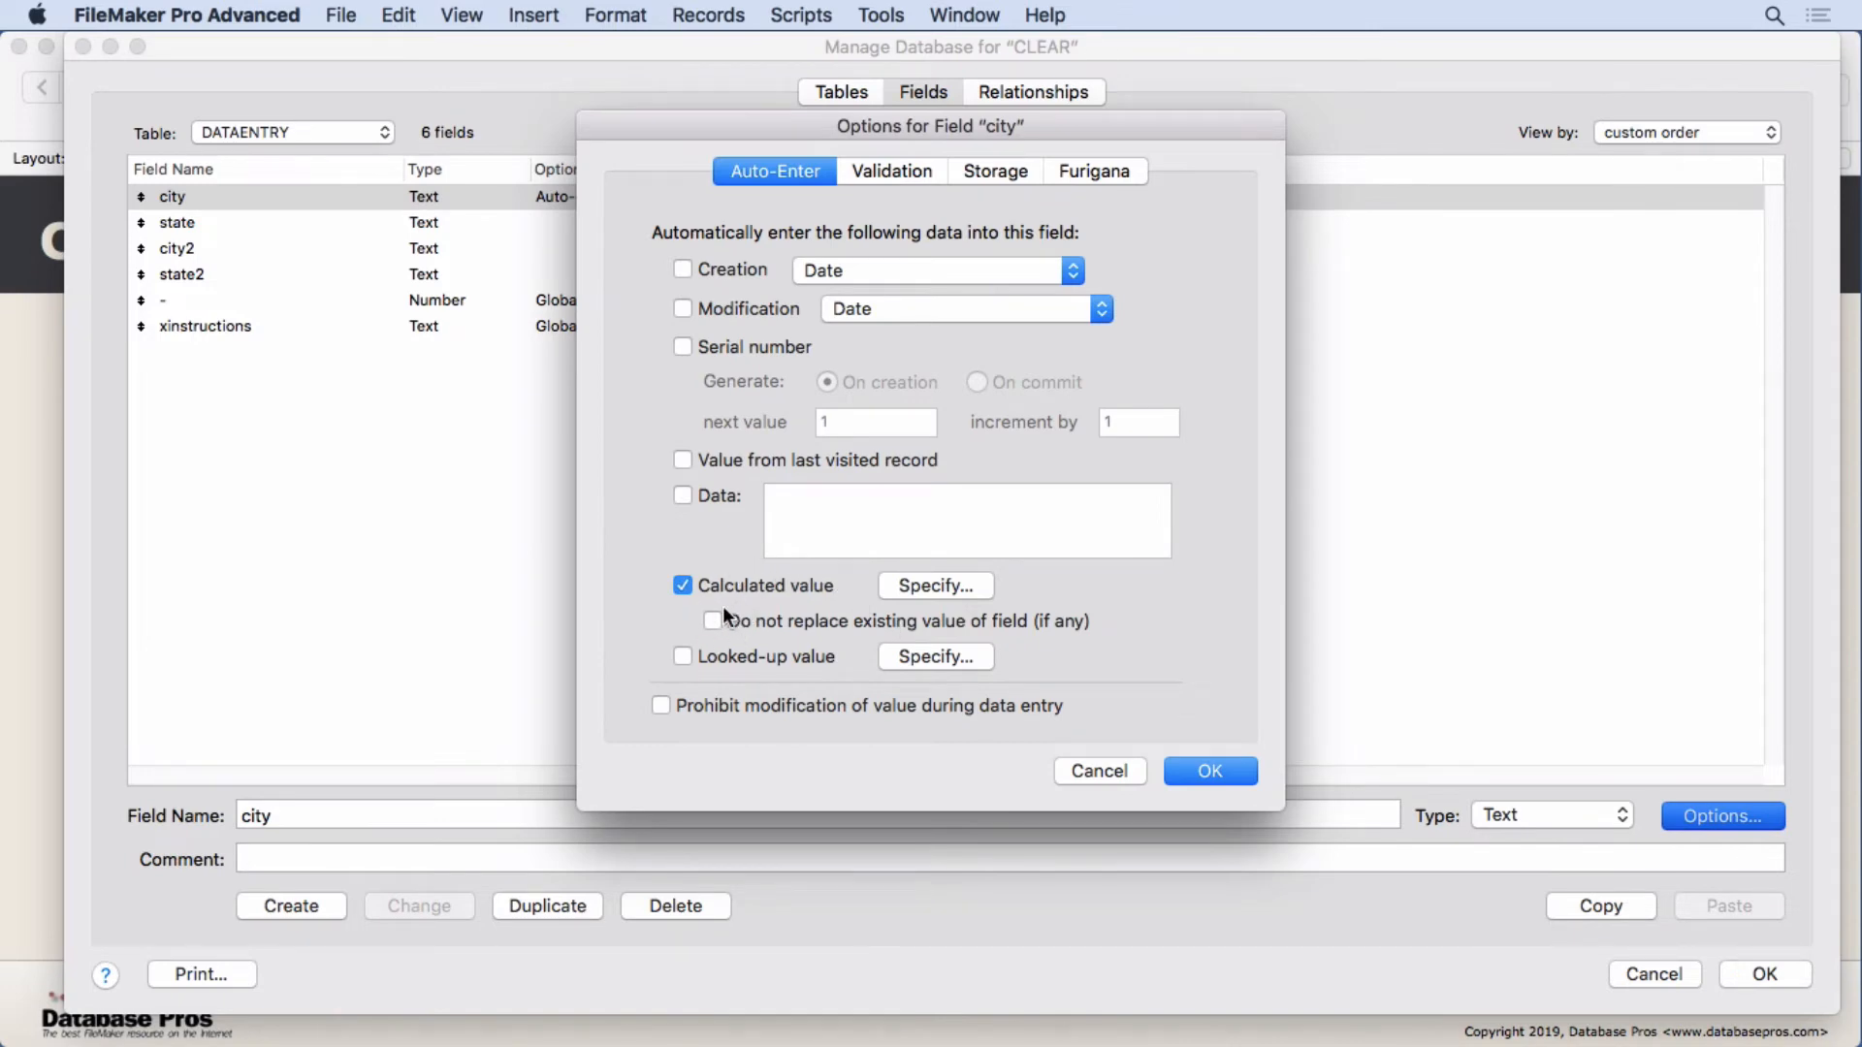
pyautogui.moveTo(727, 632)
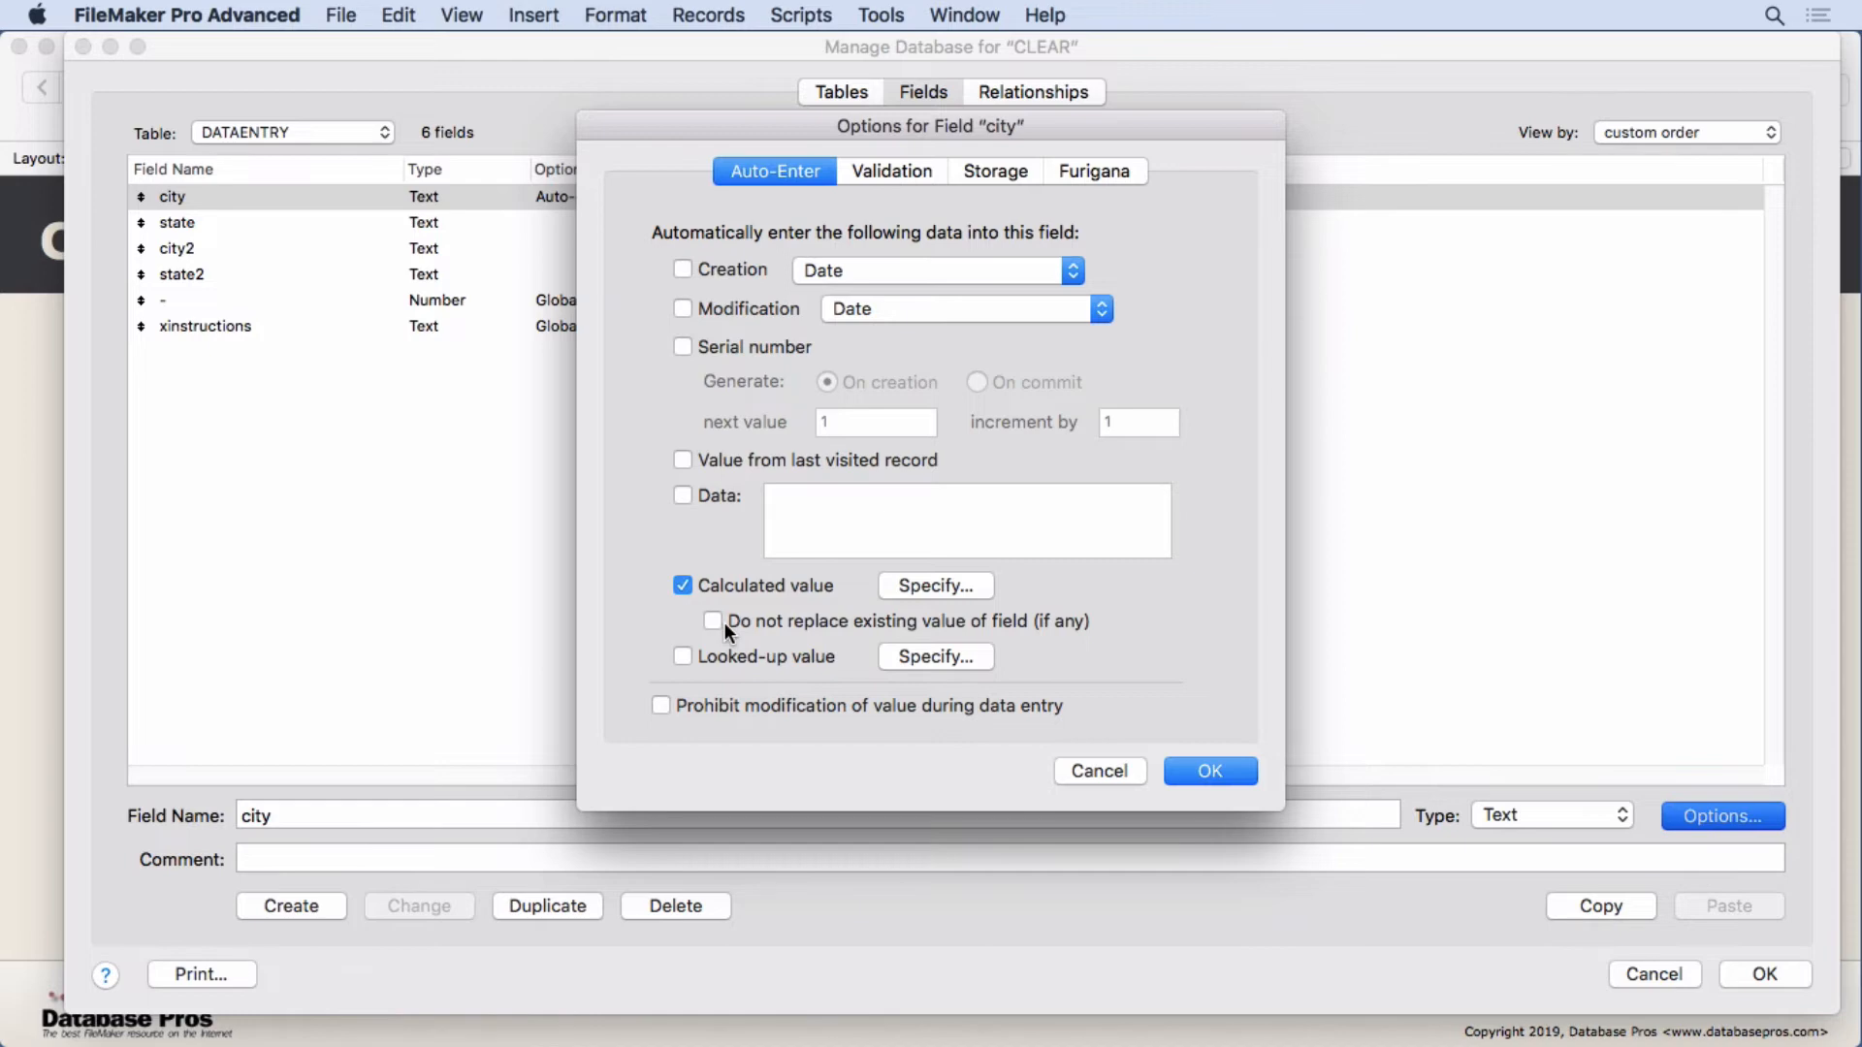
pyautogui.moveTo(715, 622)
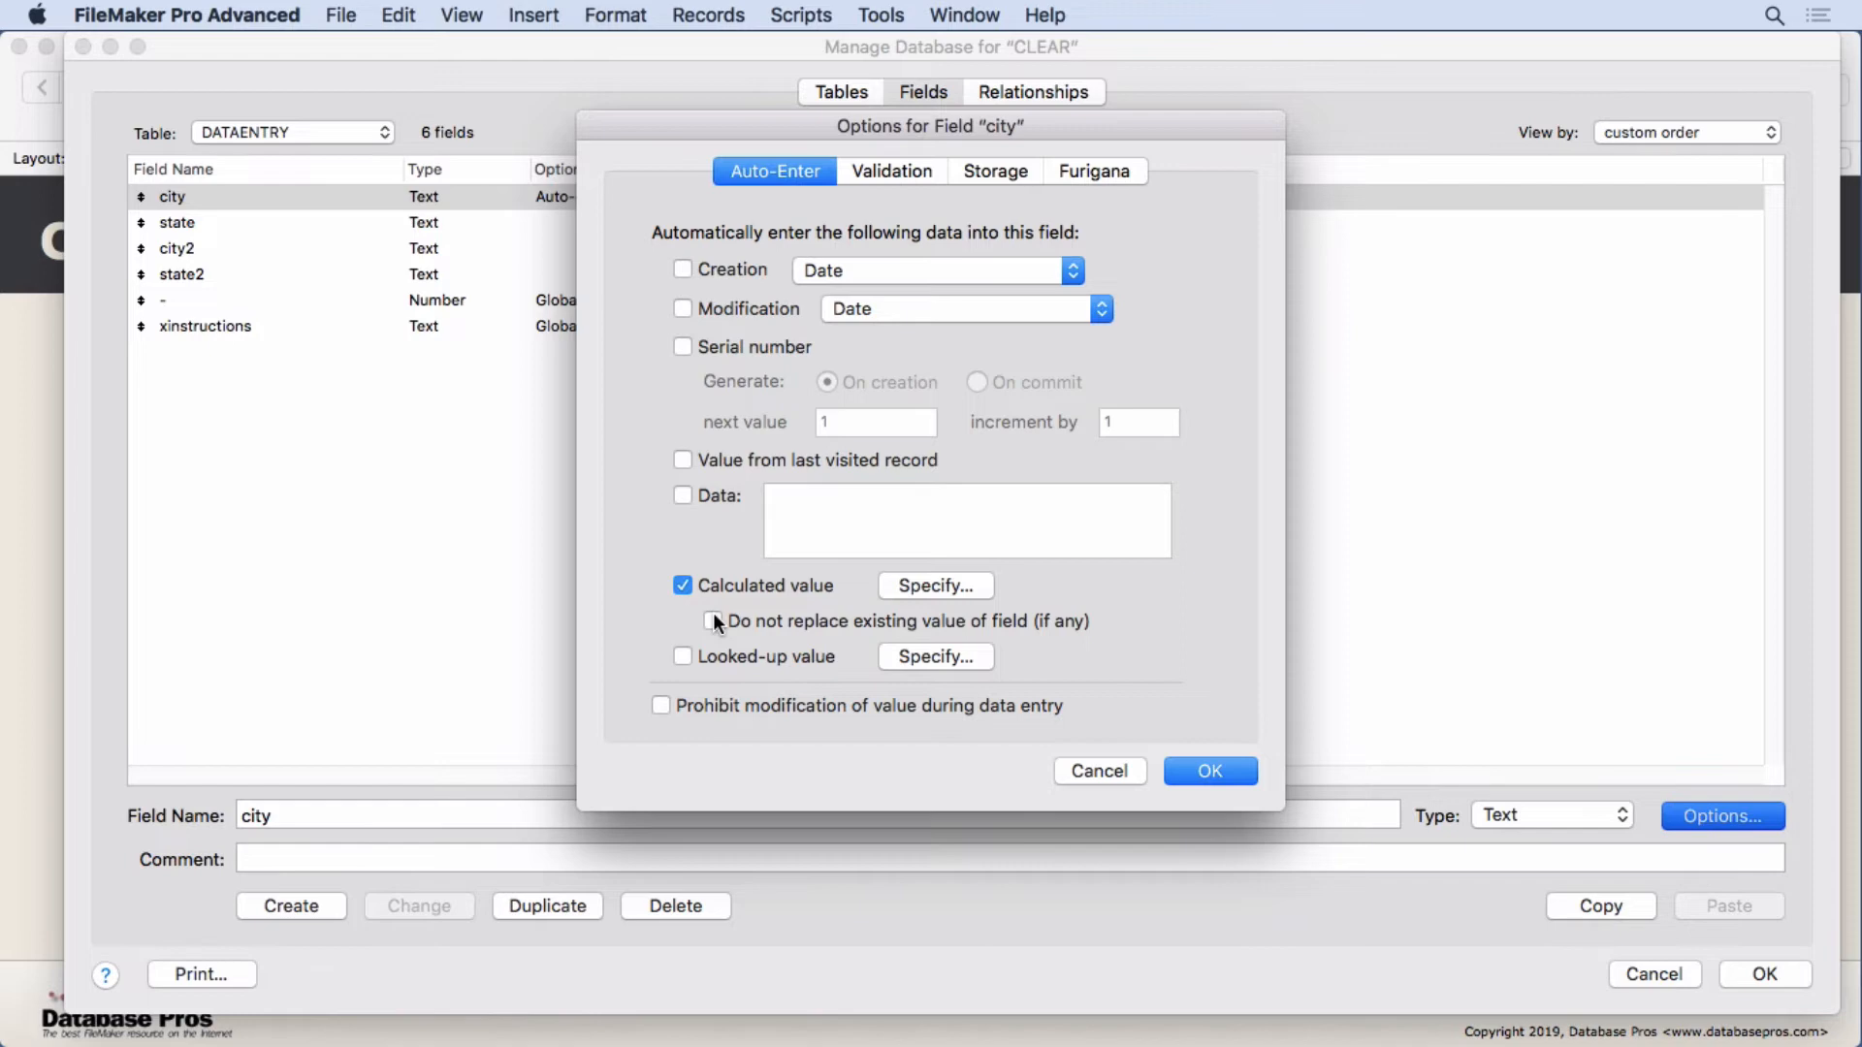
pyautogui.moveTo(717, 636)
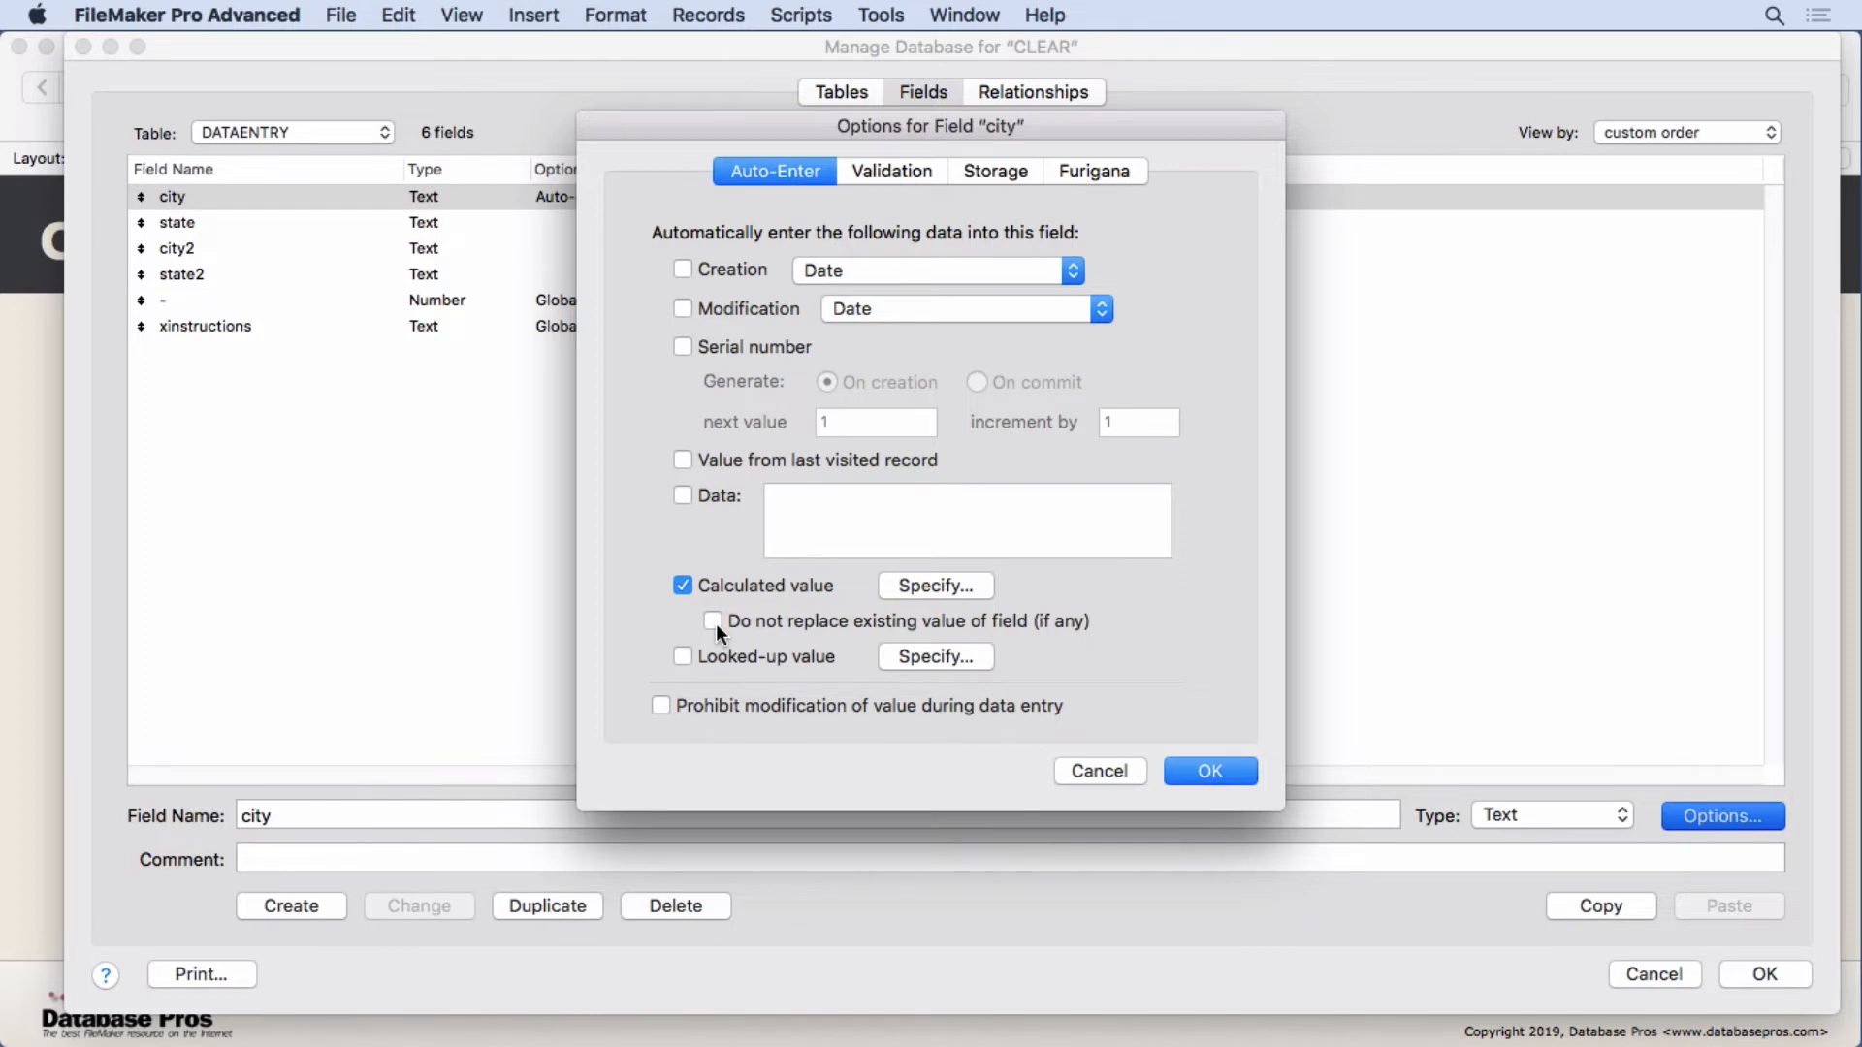
pyautogui.moveTo(950, 599)
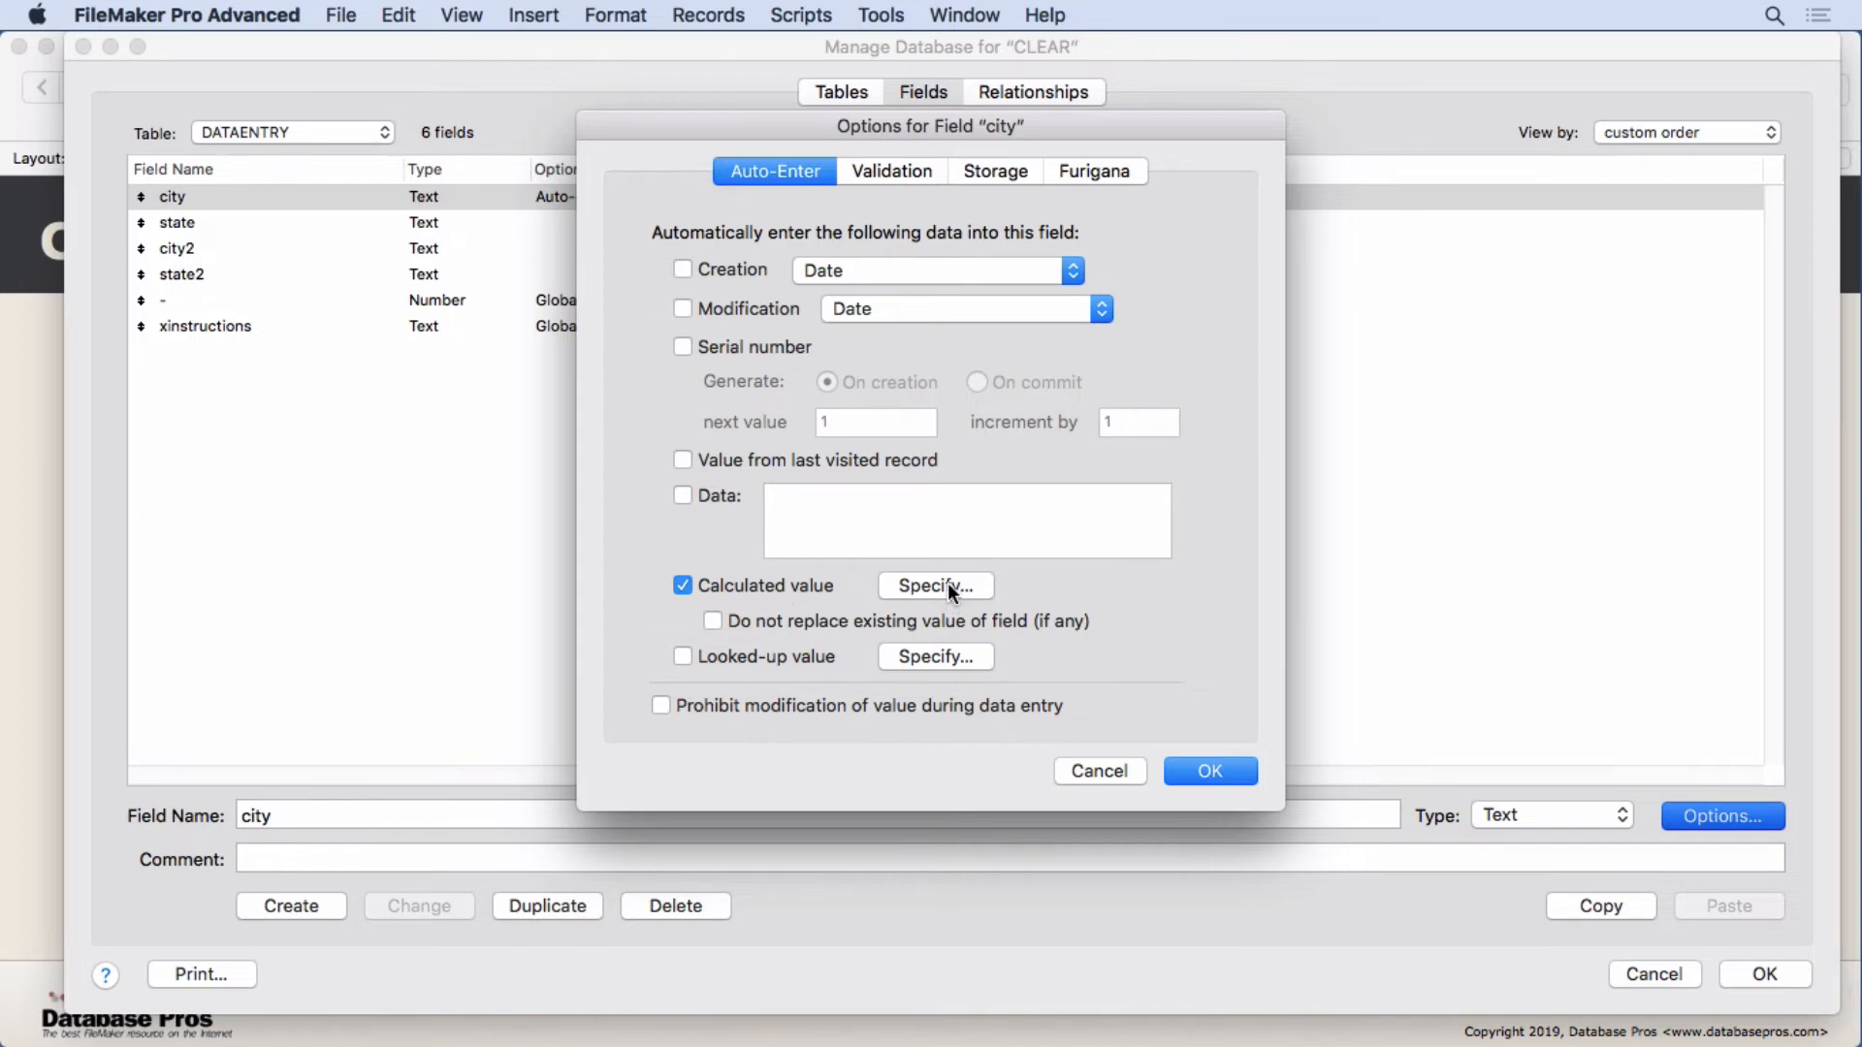
pyautogui.click(935, 586)
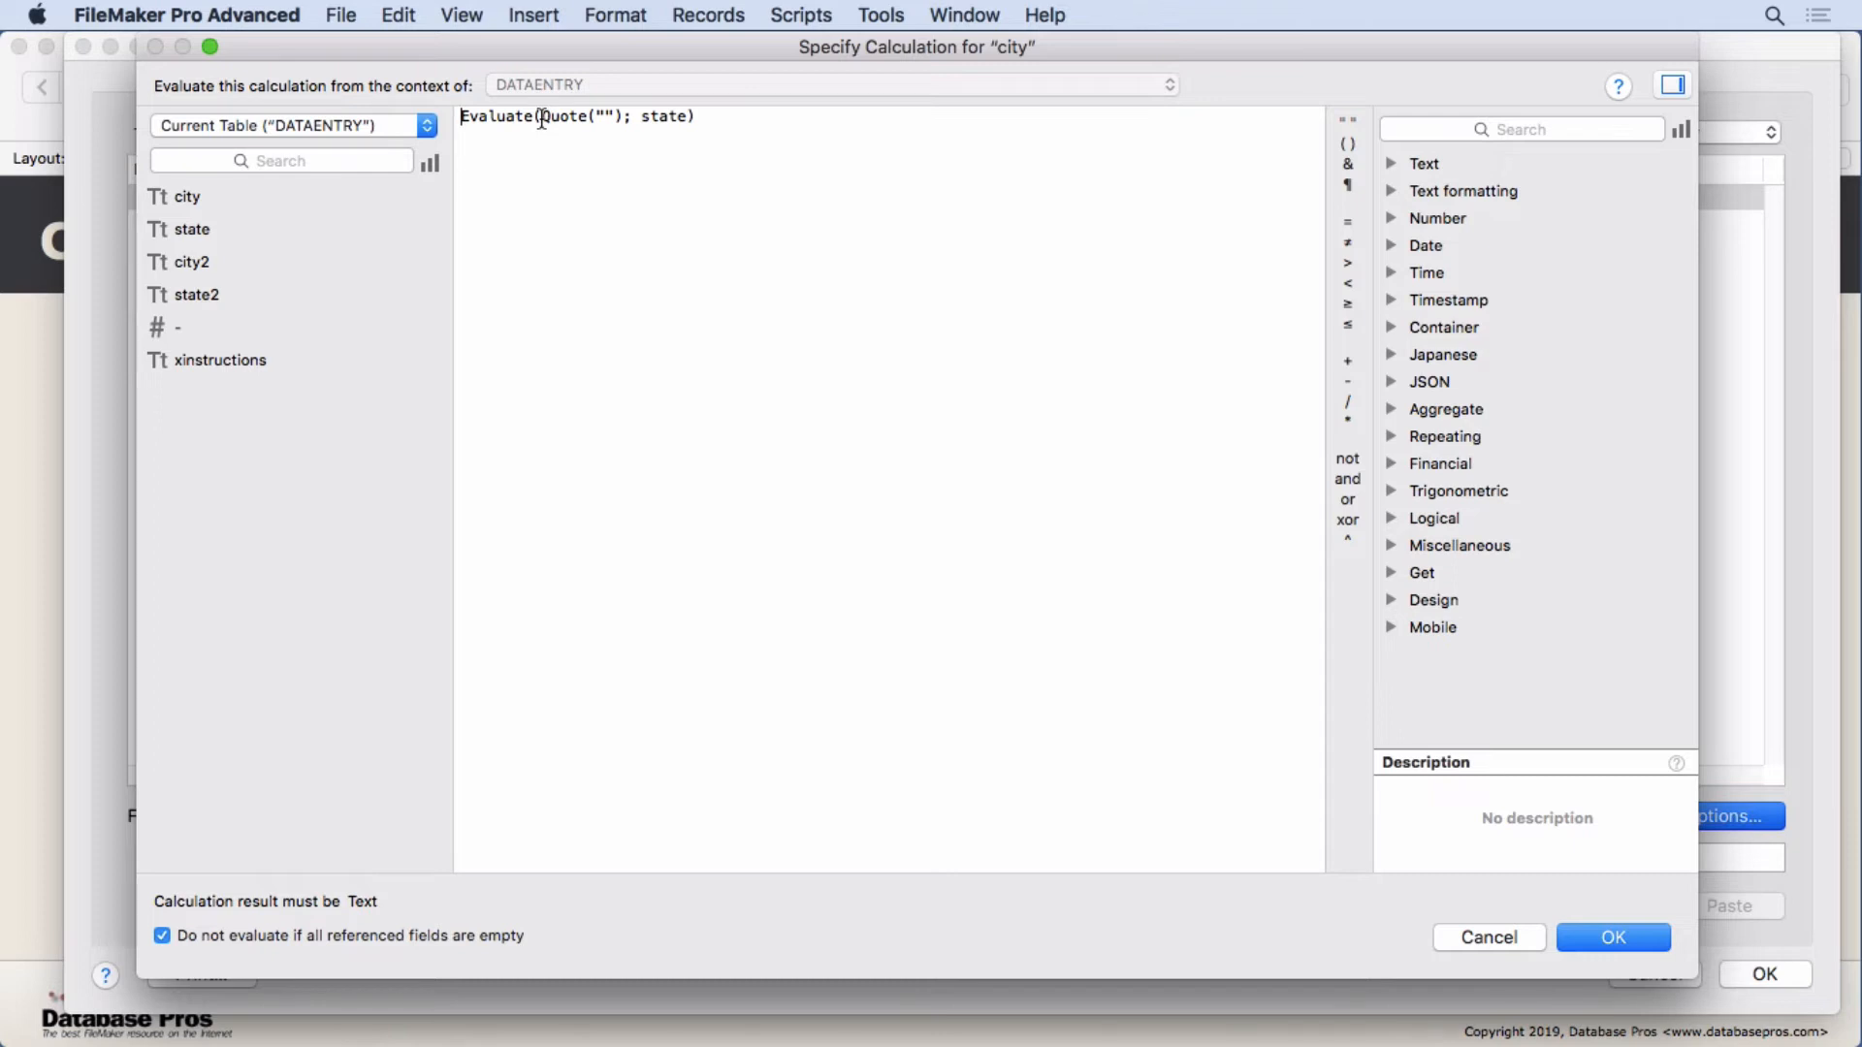
pyautogui.press('Return')
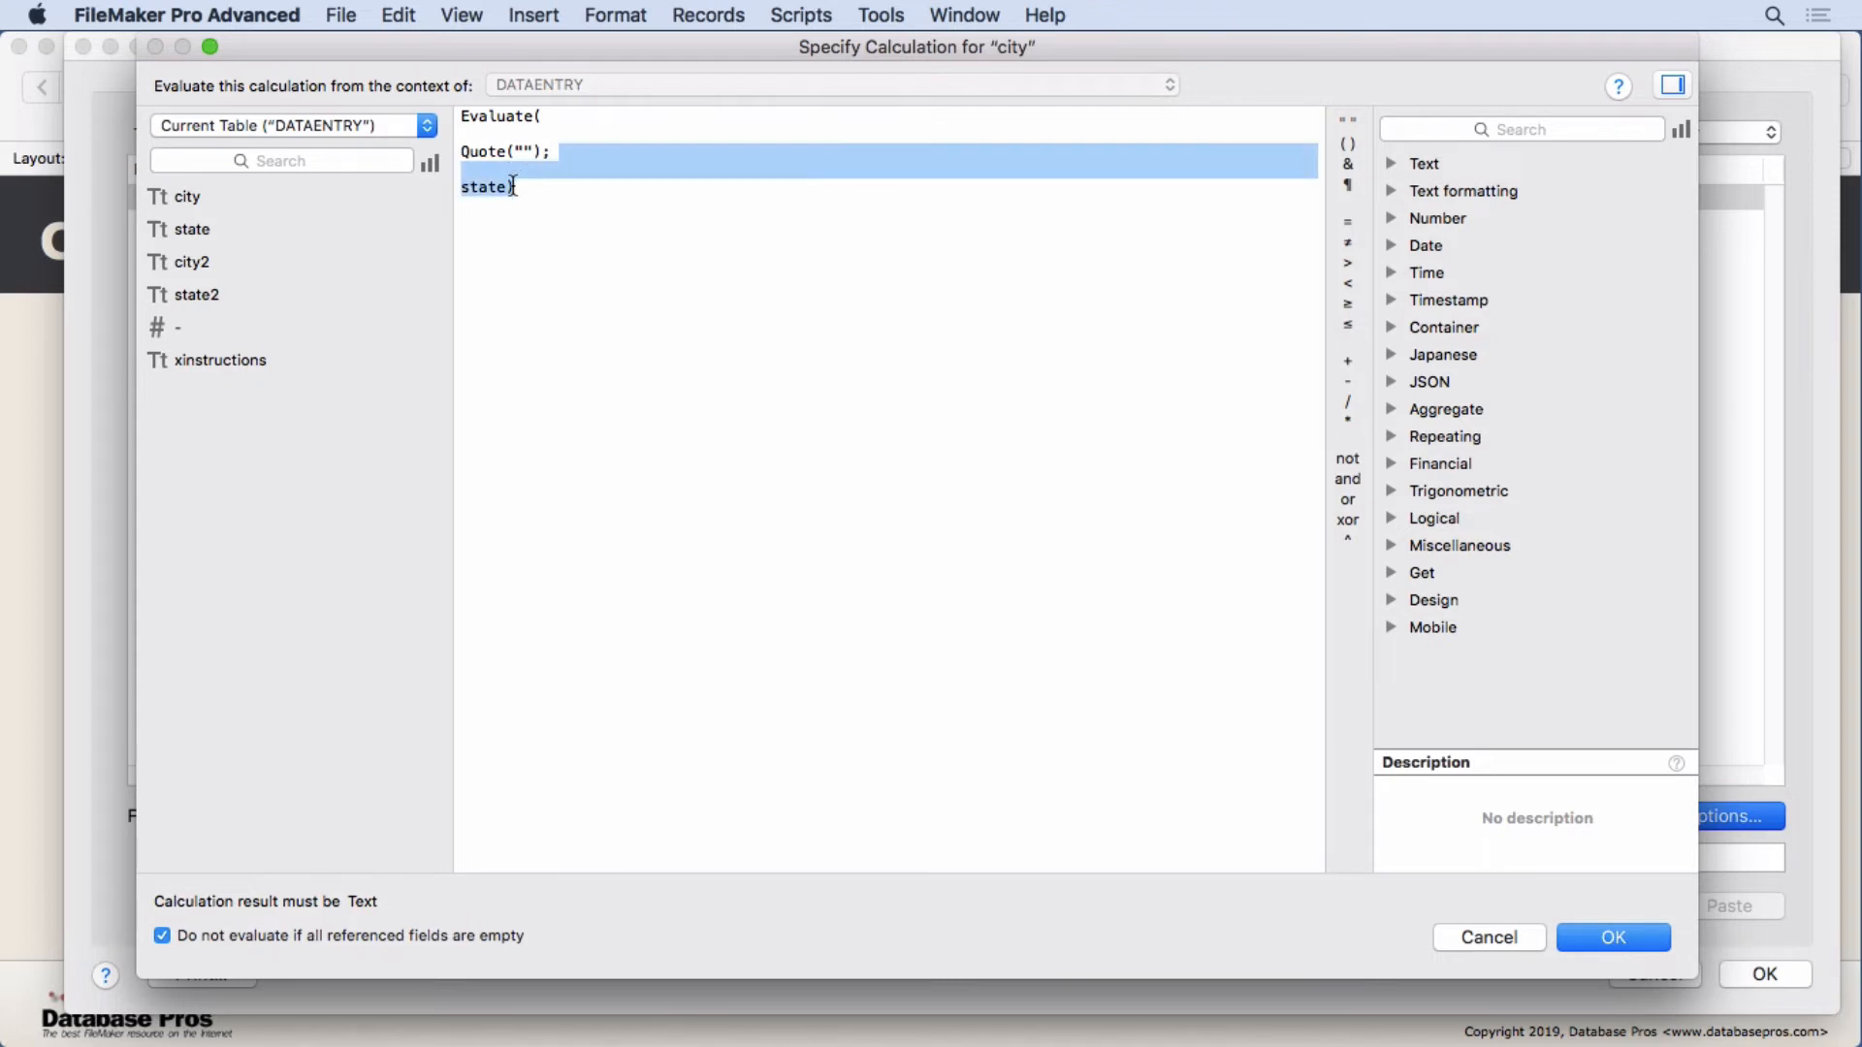
pyautogui.click(510, 186)
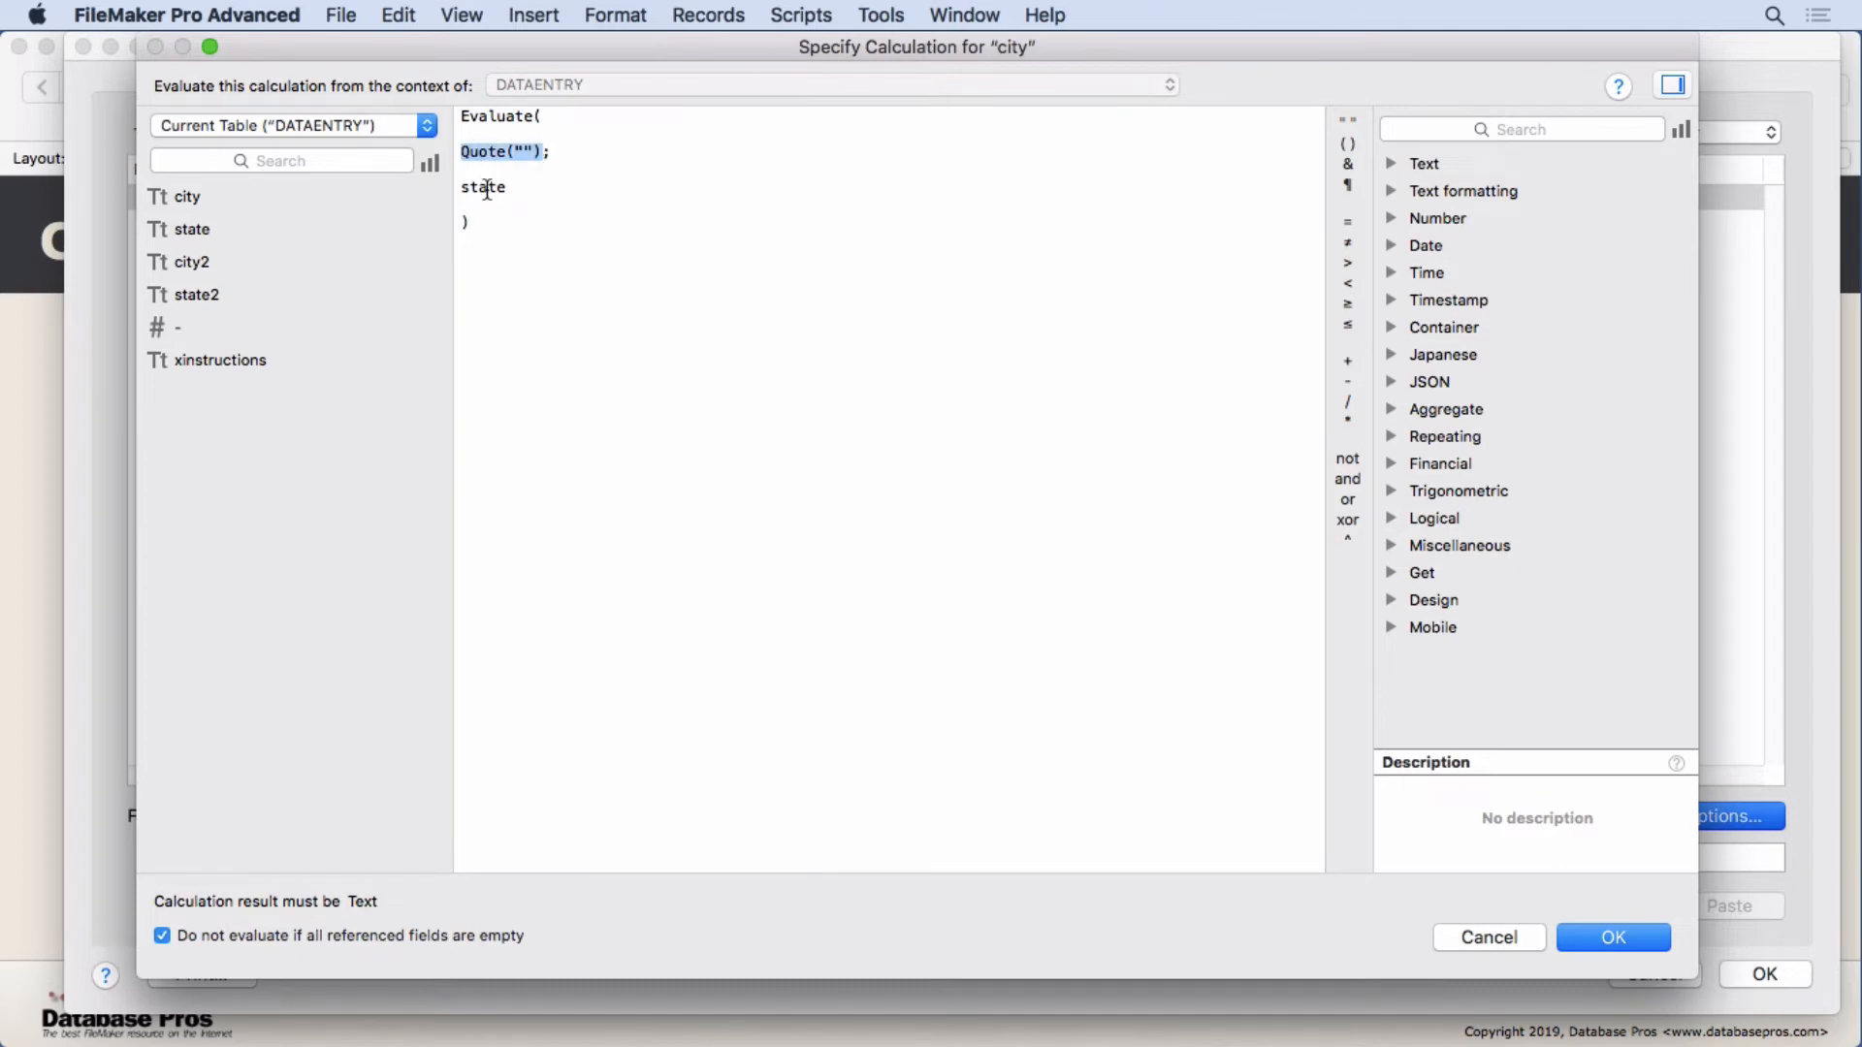
pyautogui.doubleClick(483, 186)
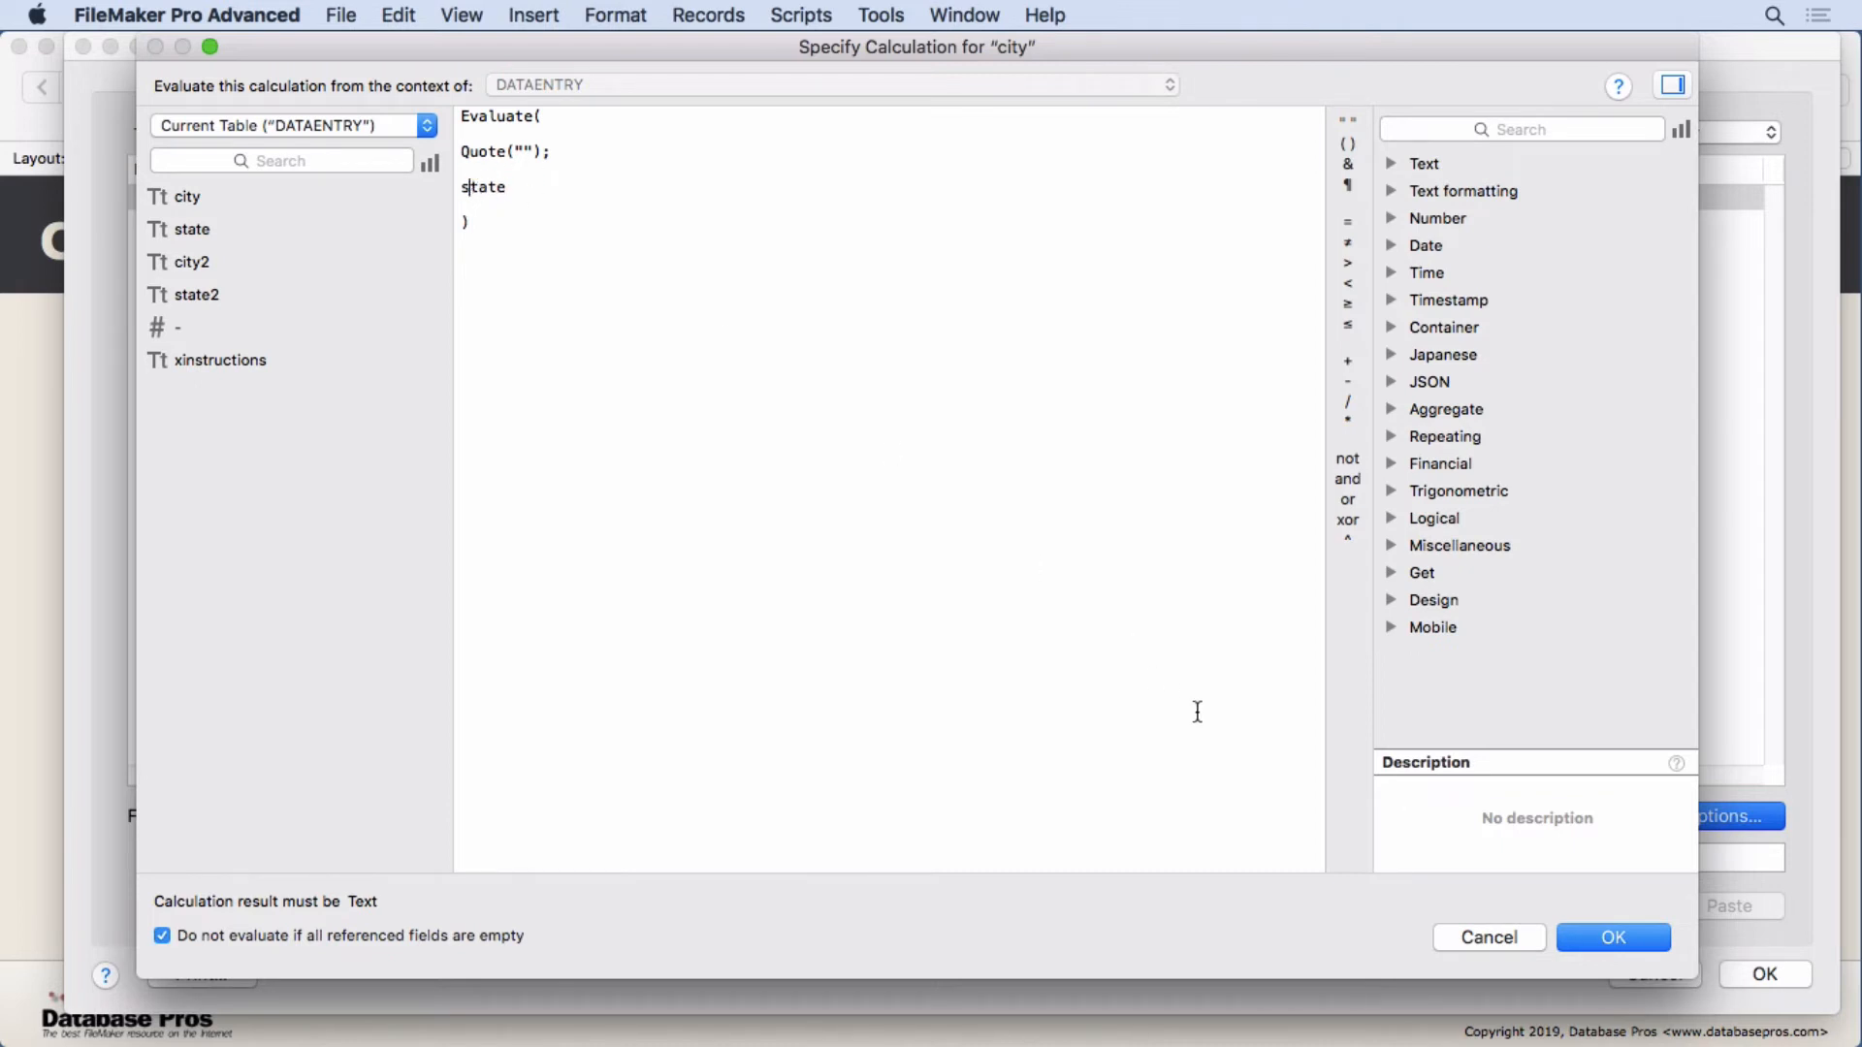
pyautogui.click(1611, 937)
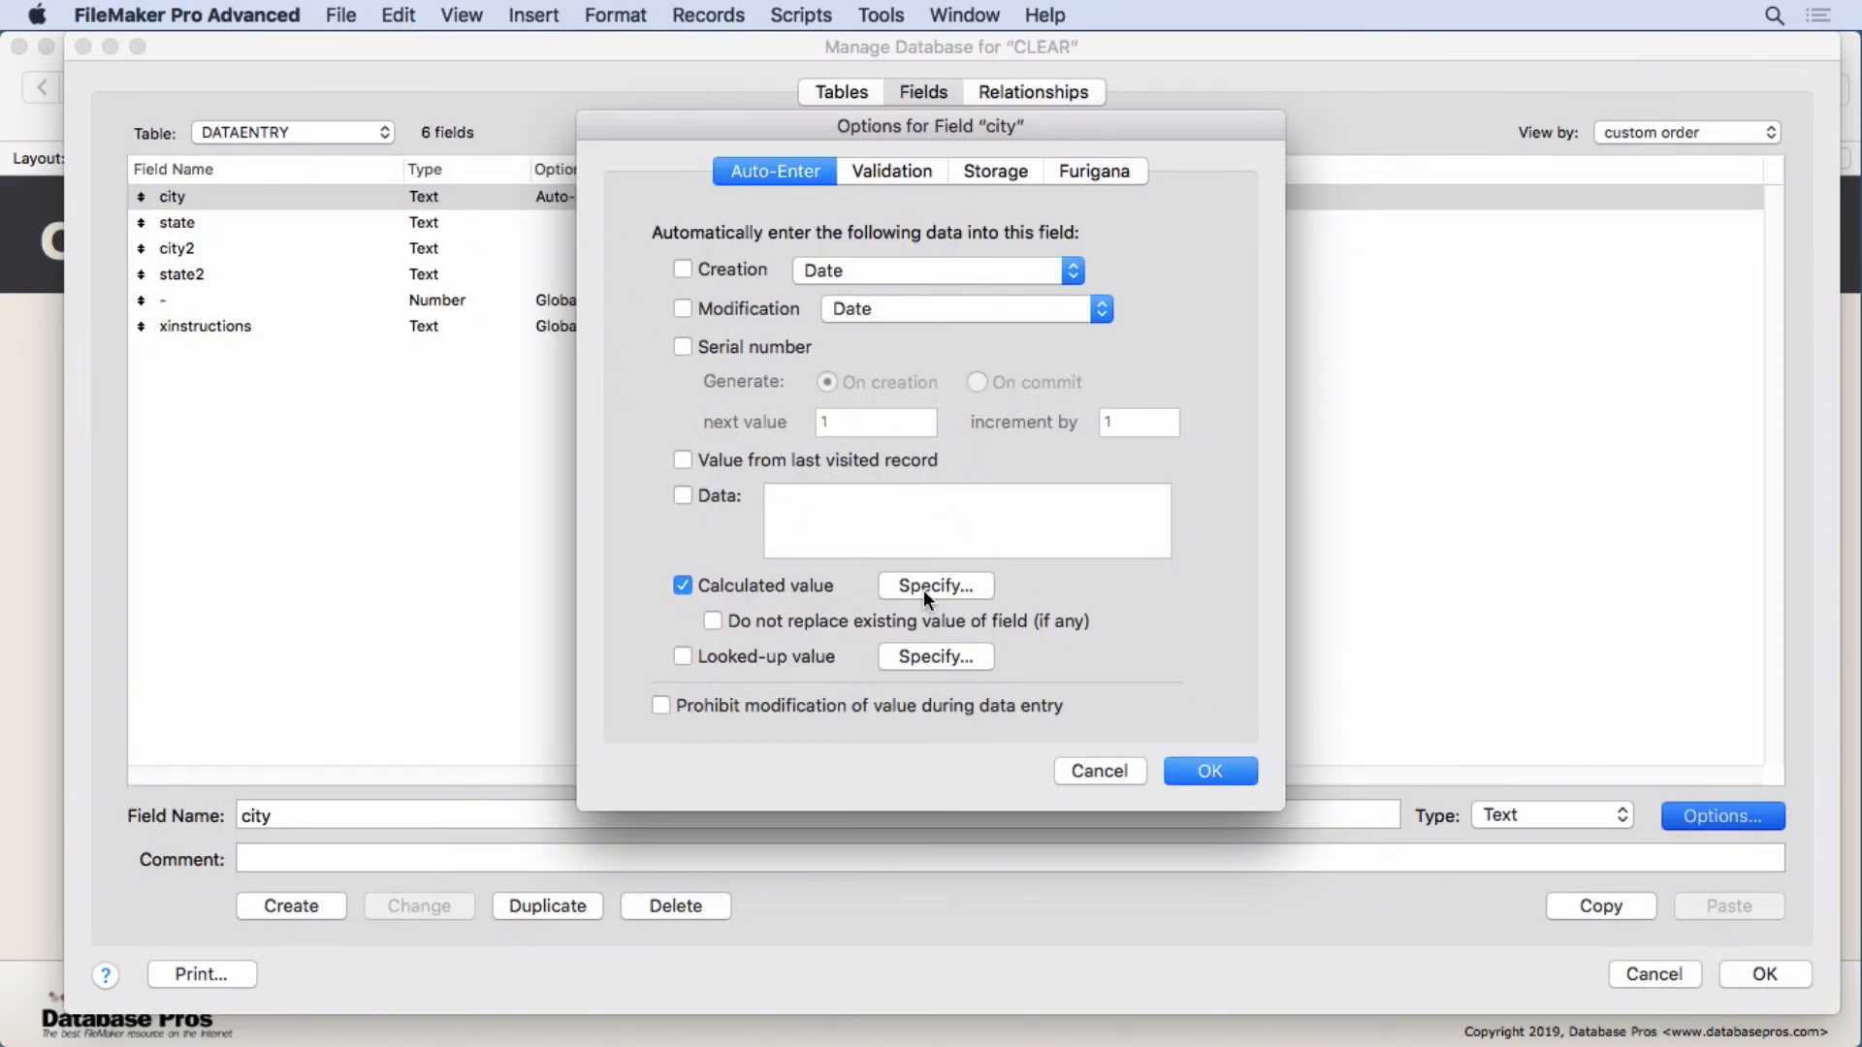
# Edit the city Evaluate formula onto separate lines with empty quotes, dismissing the operator warning, and accept it
pyautogui.click(934, 585)
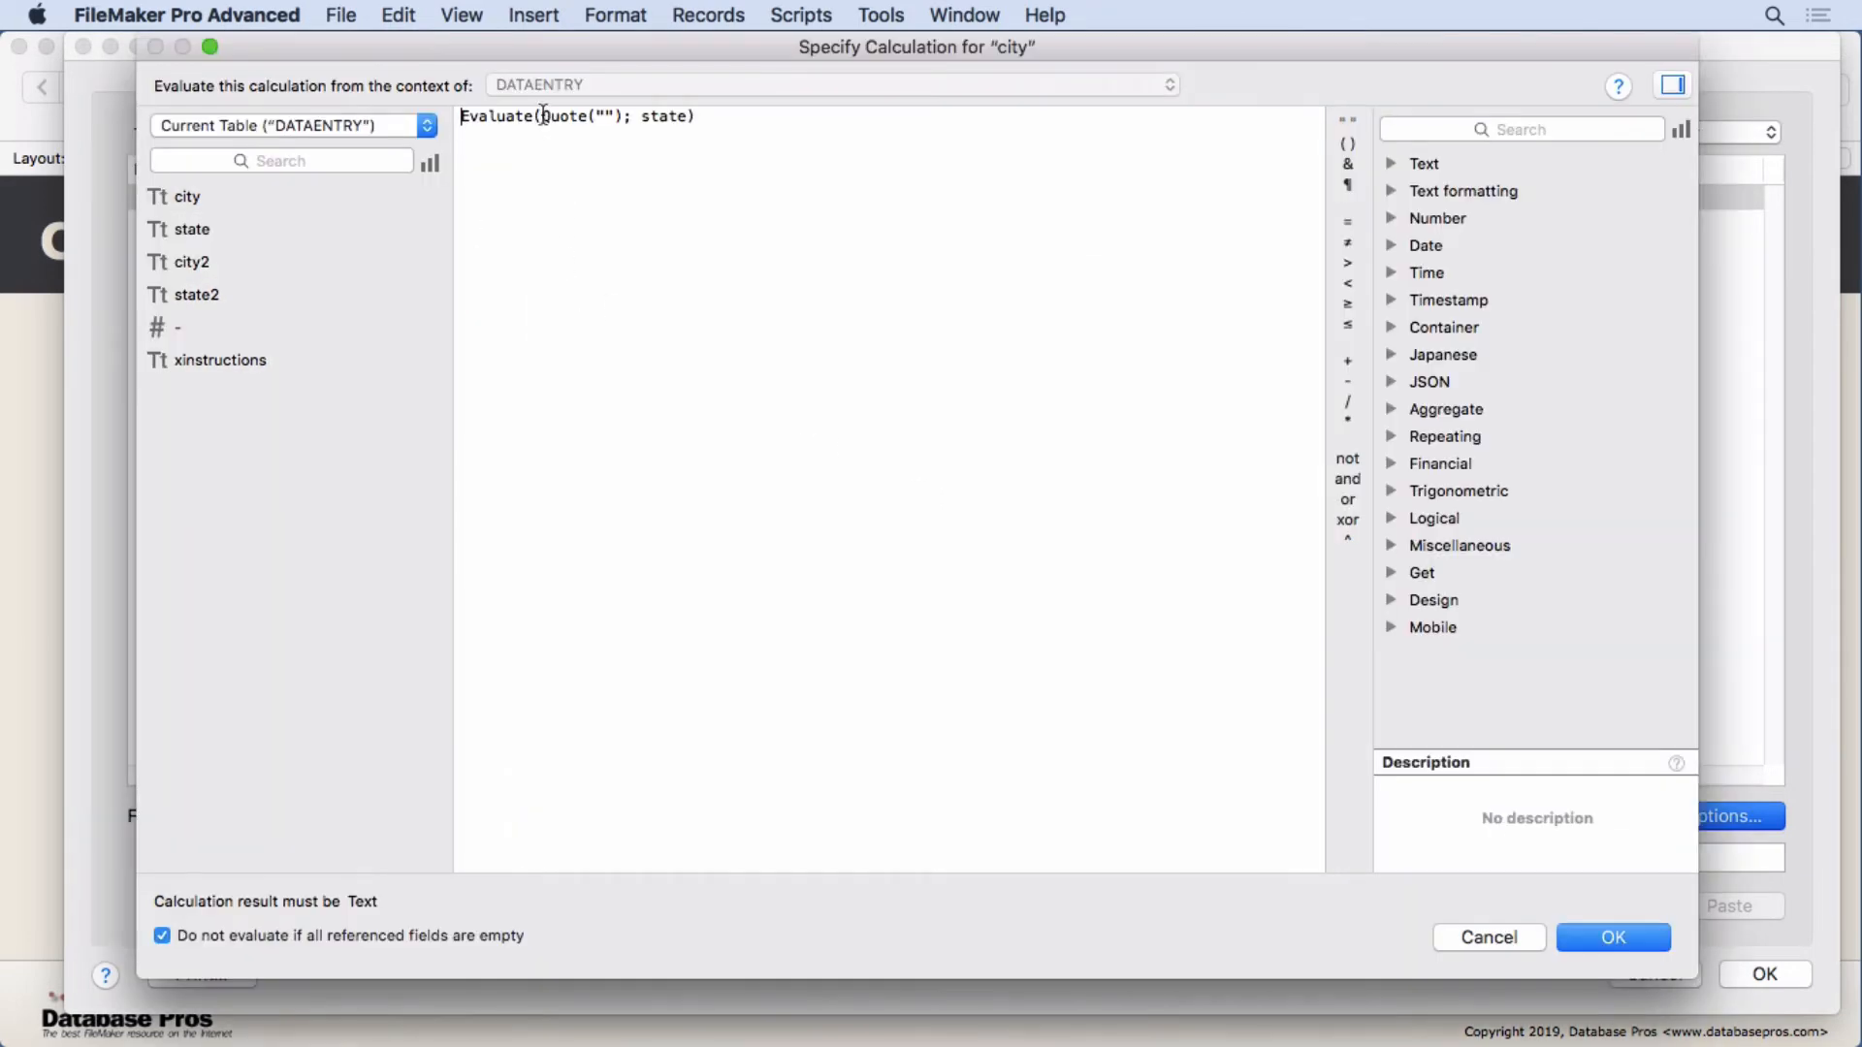
pyautogui.press('Return')
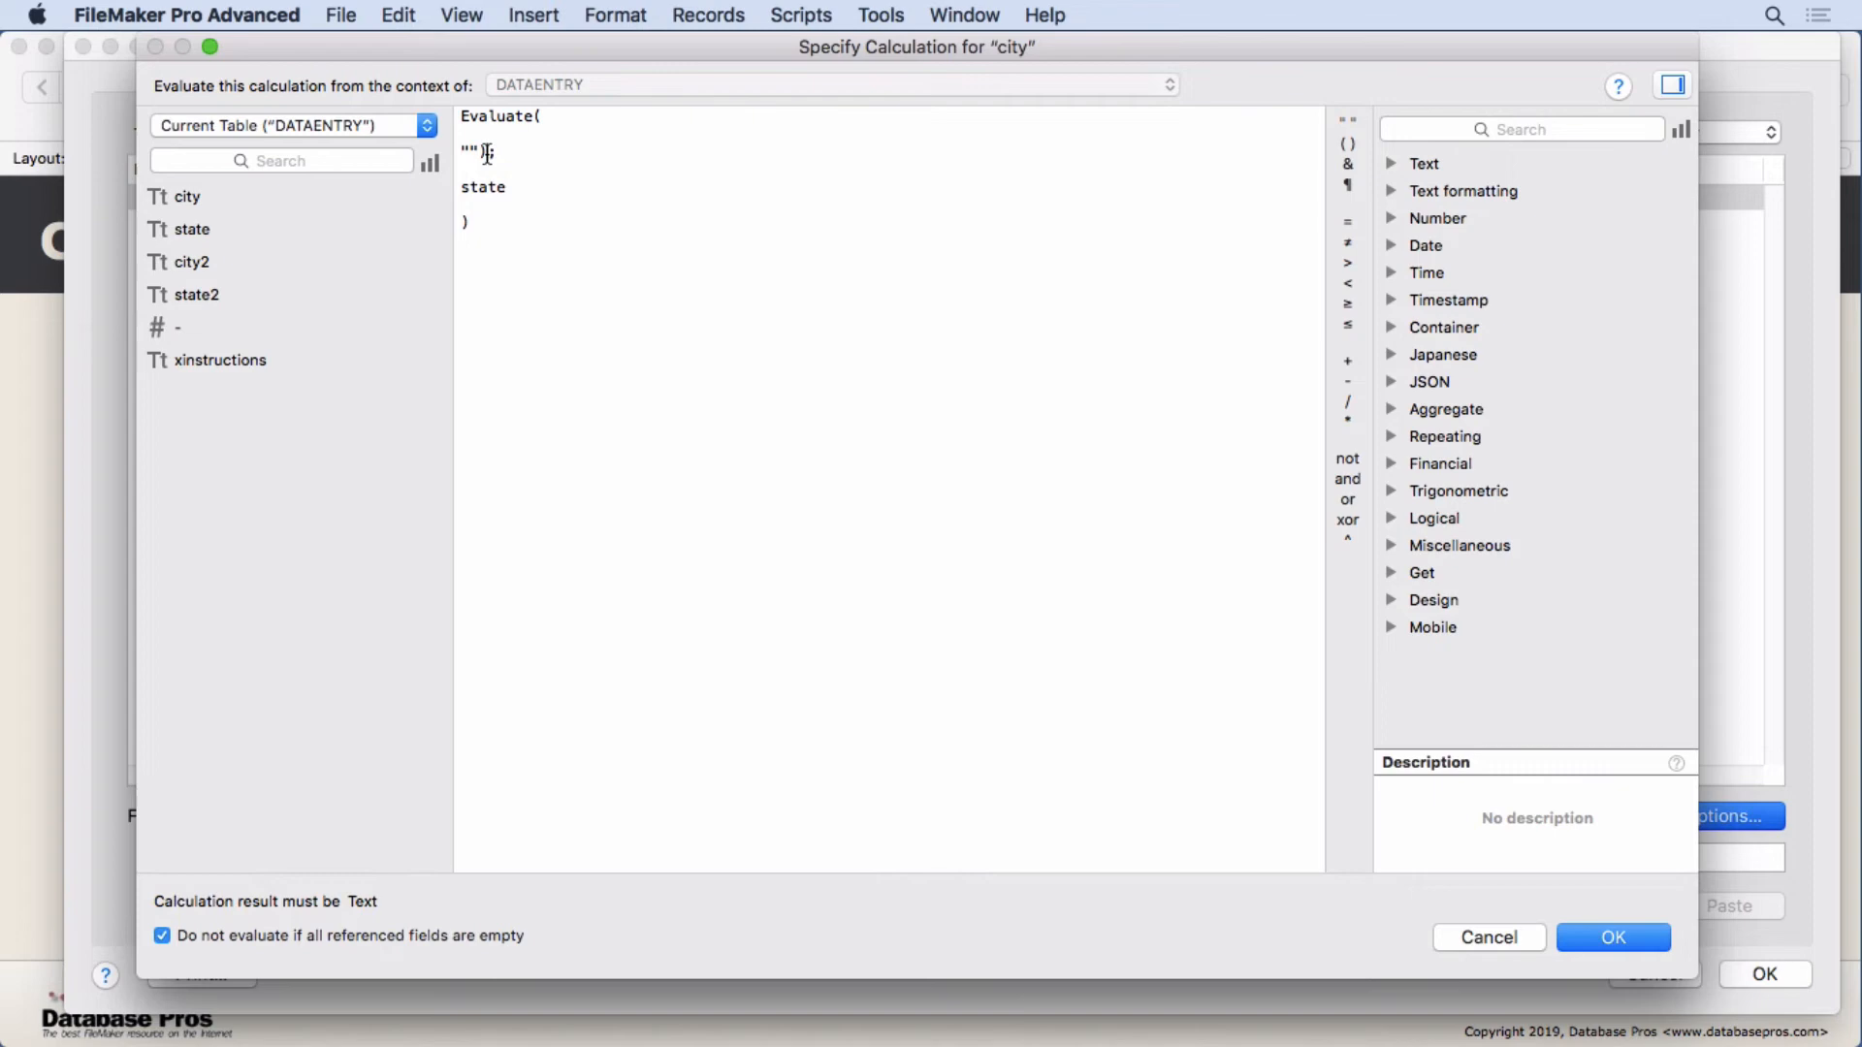
pyautogui.write(';')
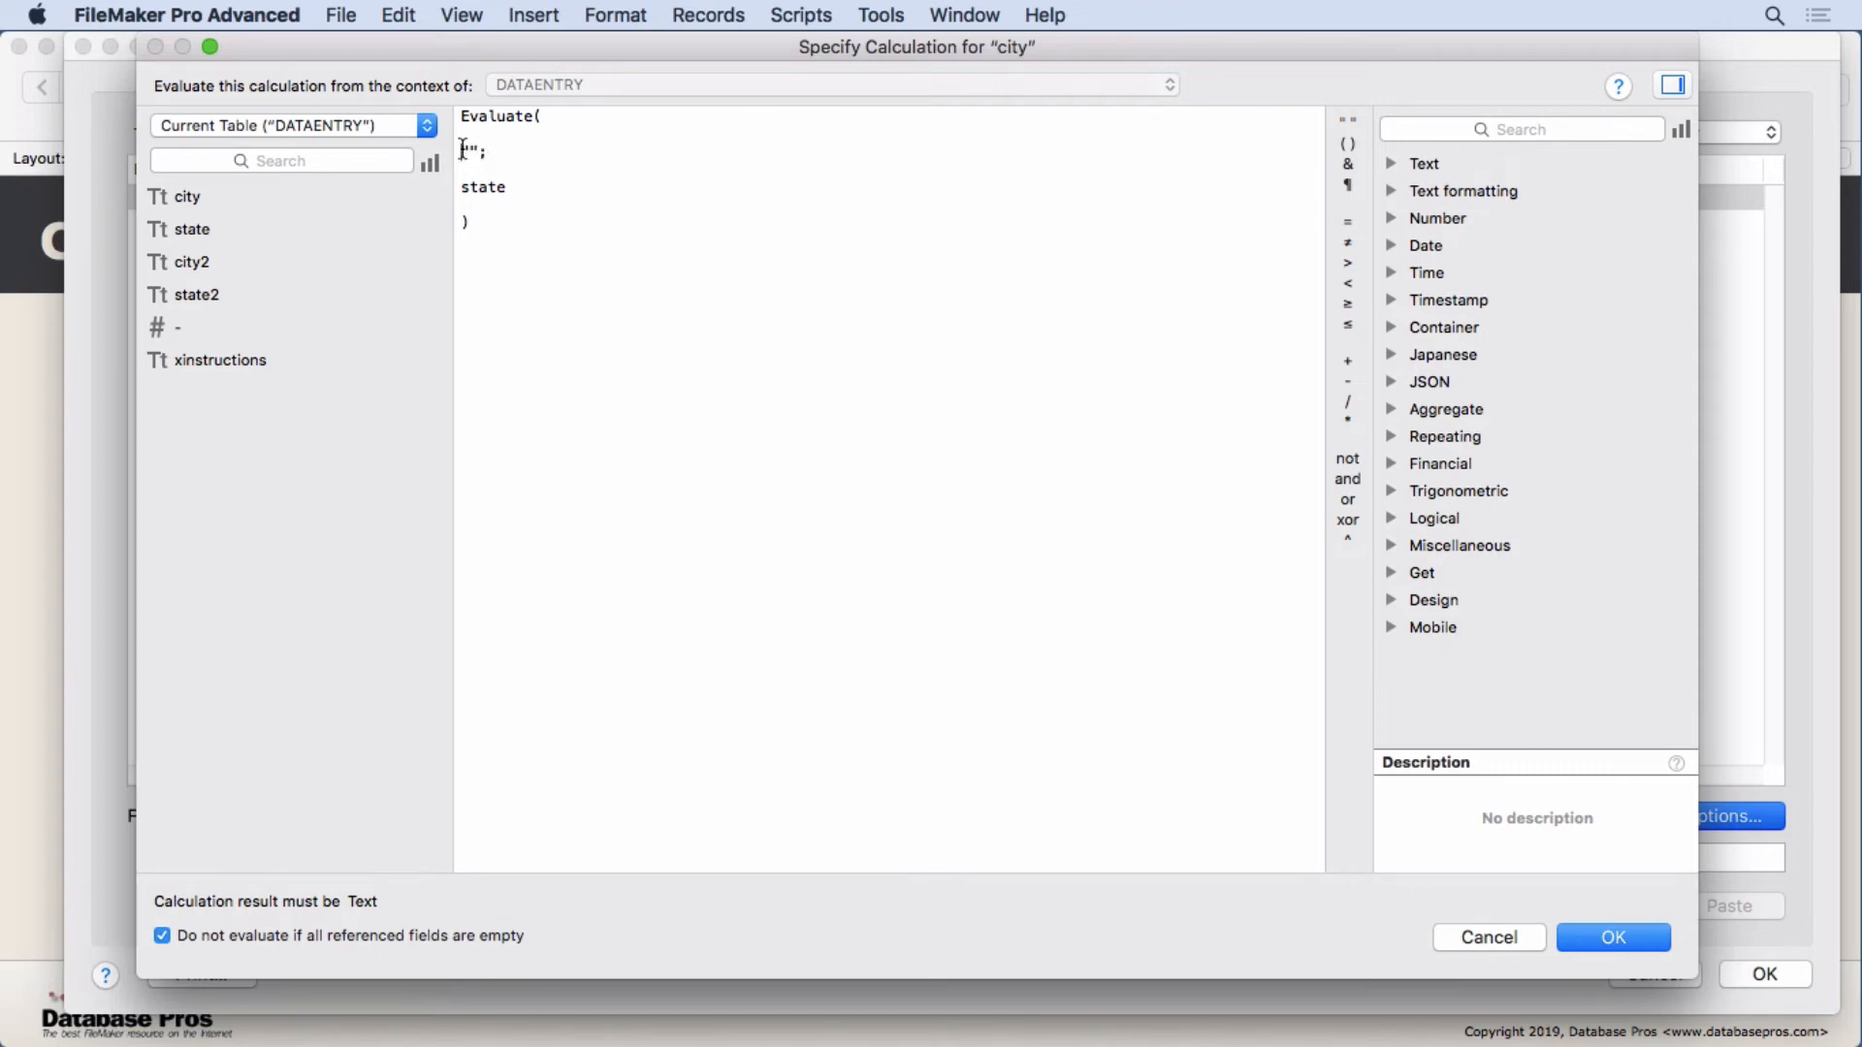
pyautogui.write('quote')
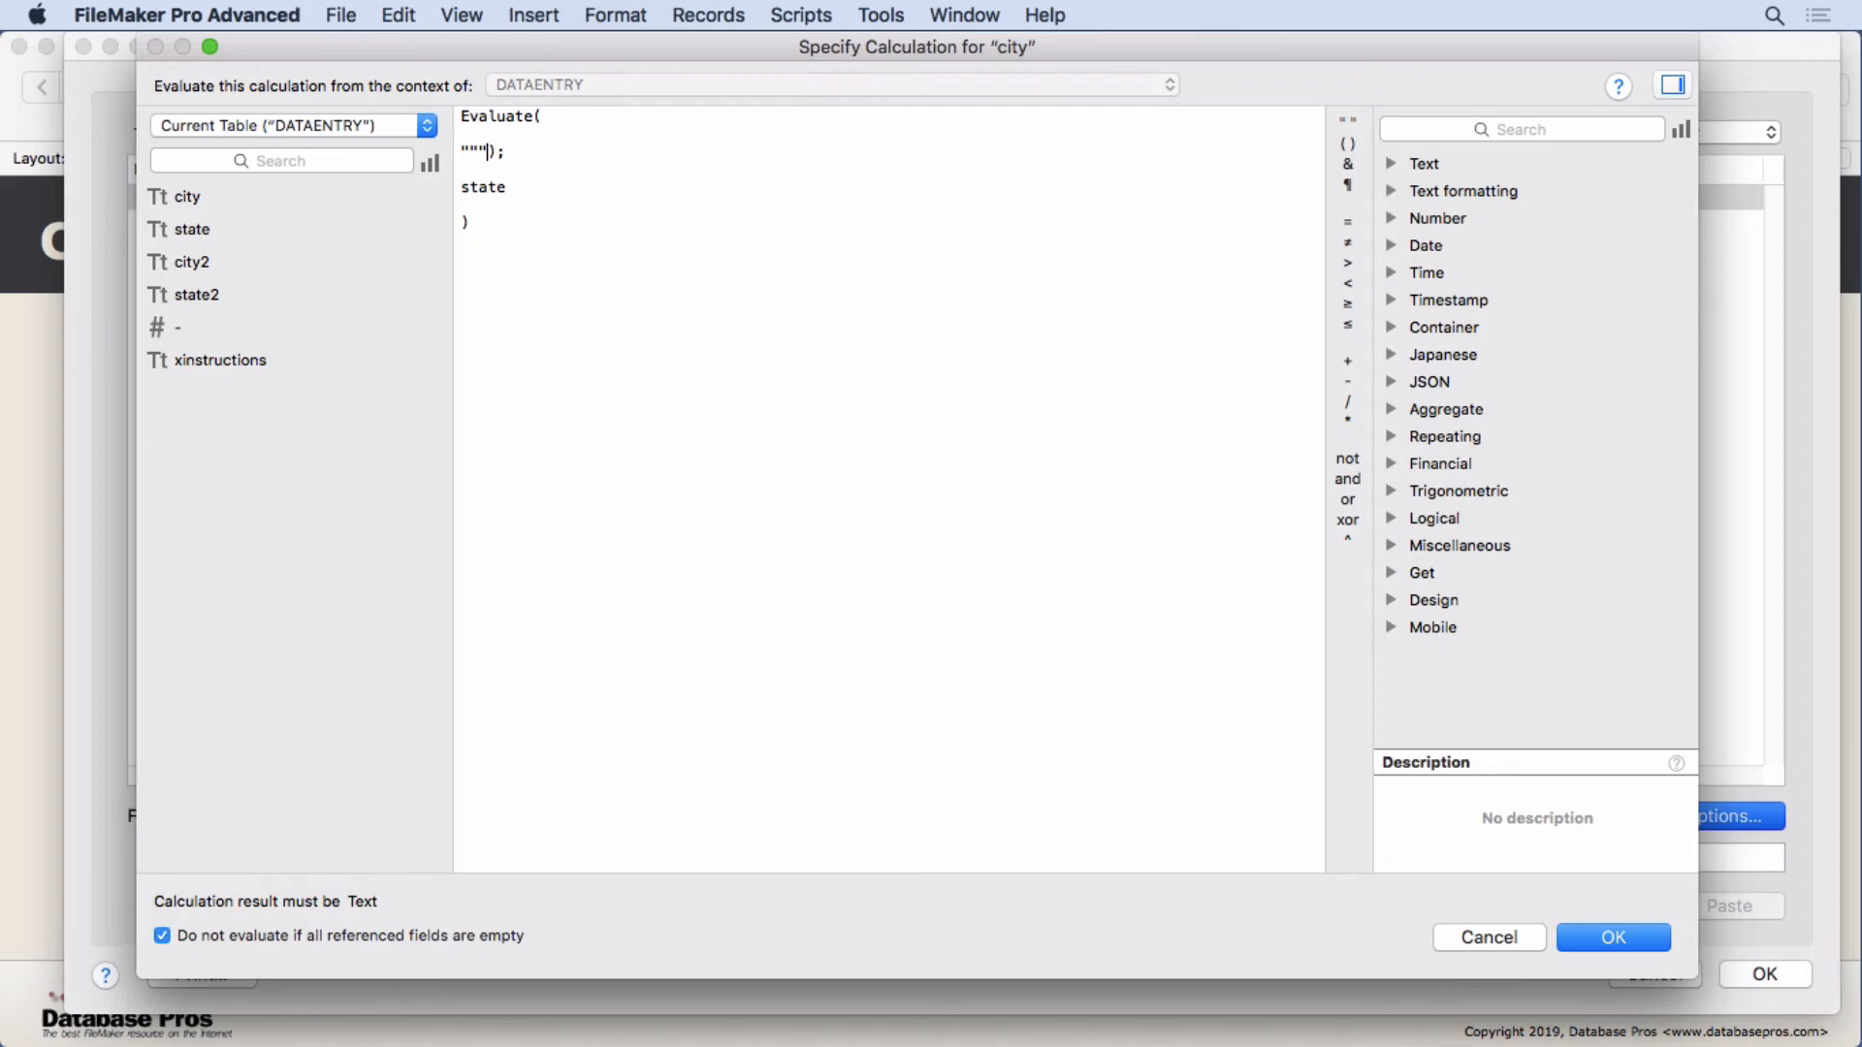
pyautogui.click(468, 151)
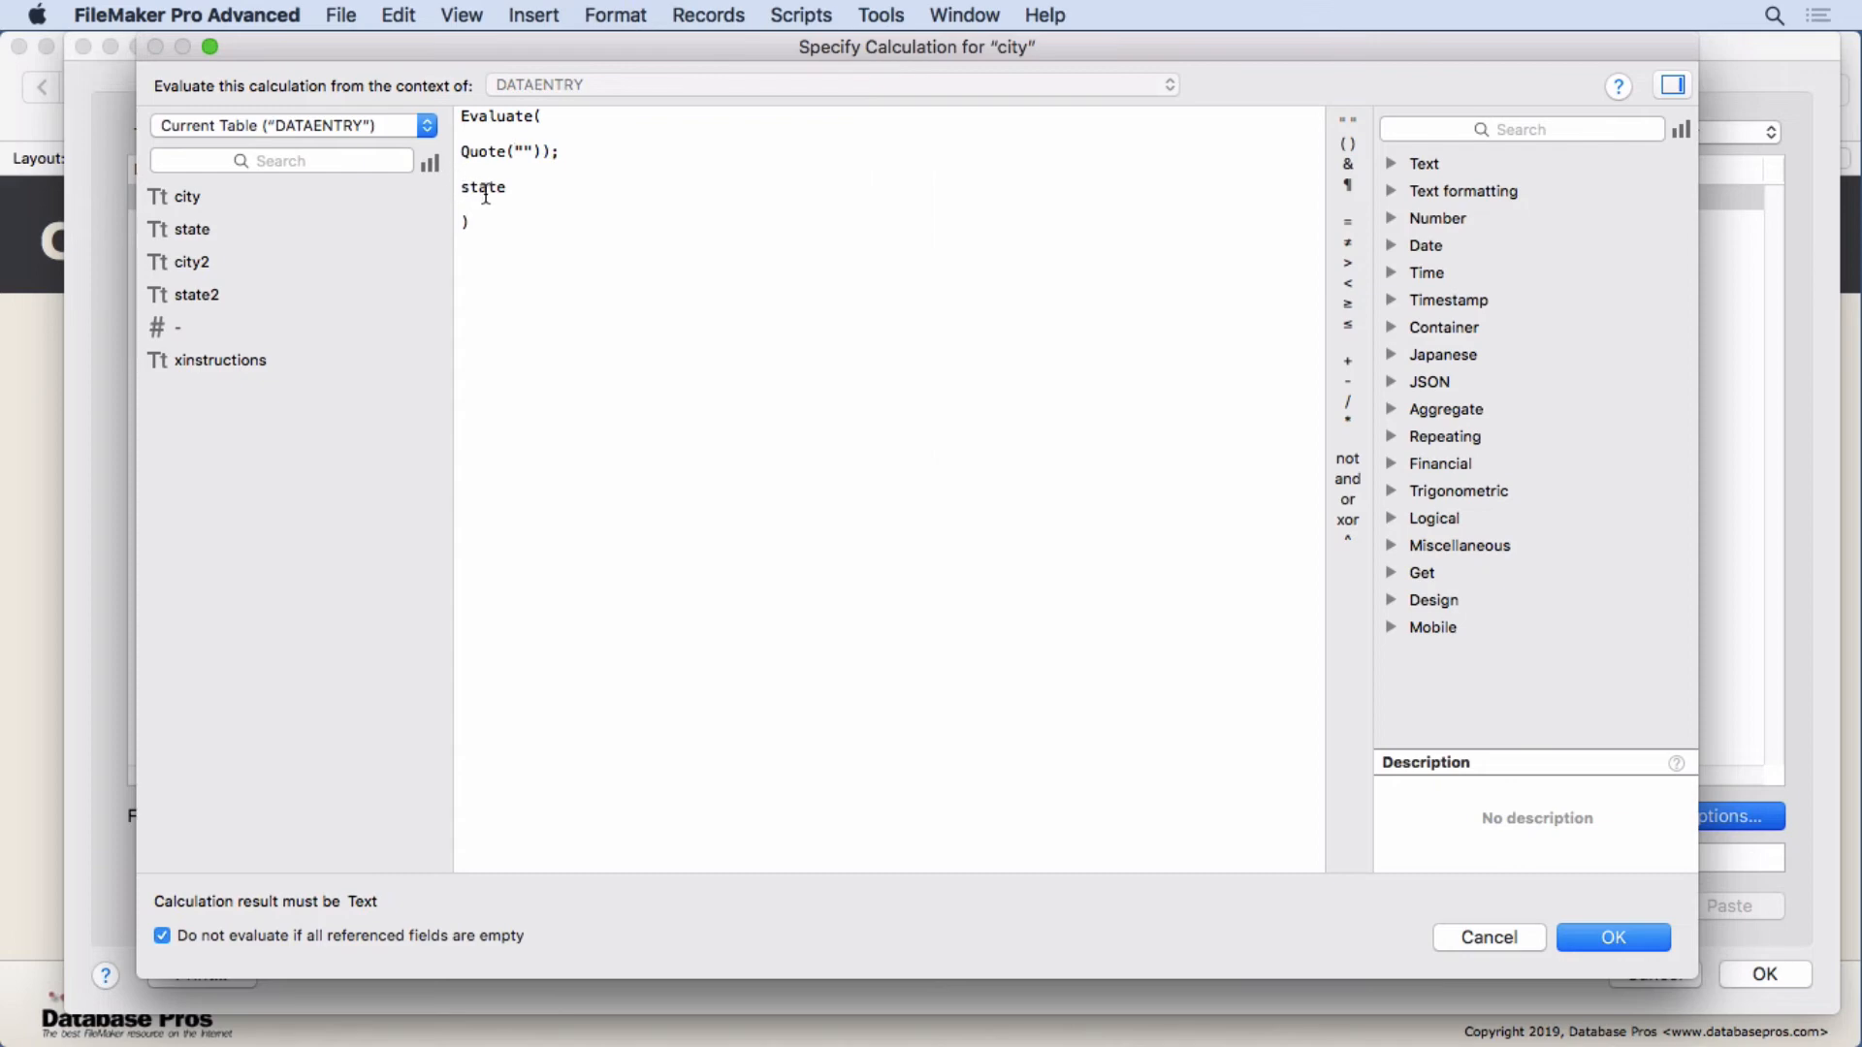
pyautogui.doubleClick(481, 186)
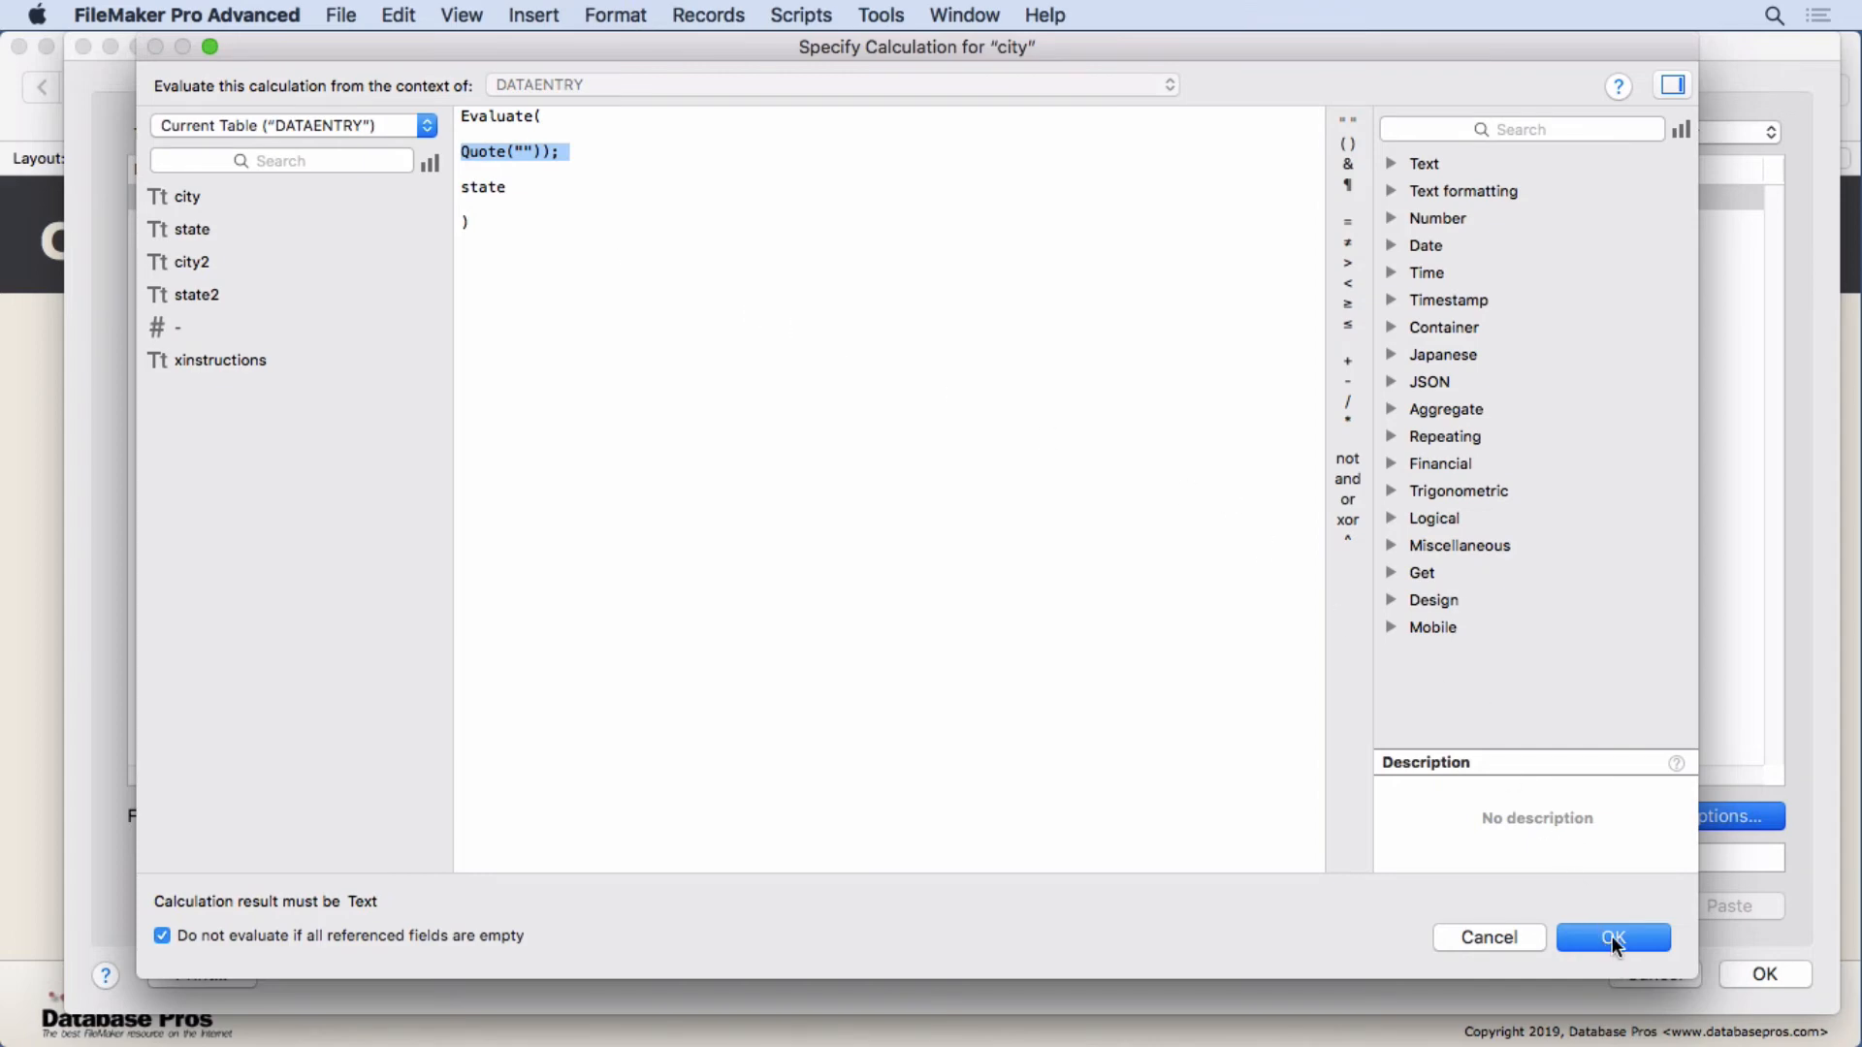
pyautogui.click(1611, 937)
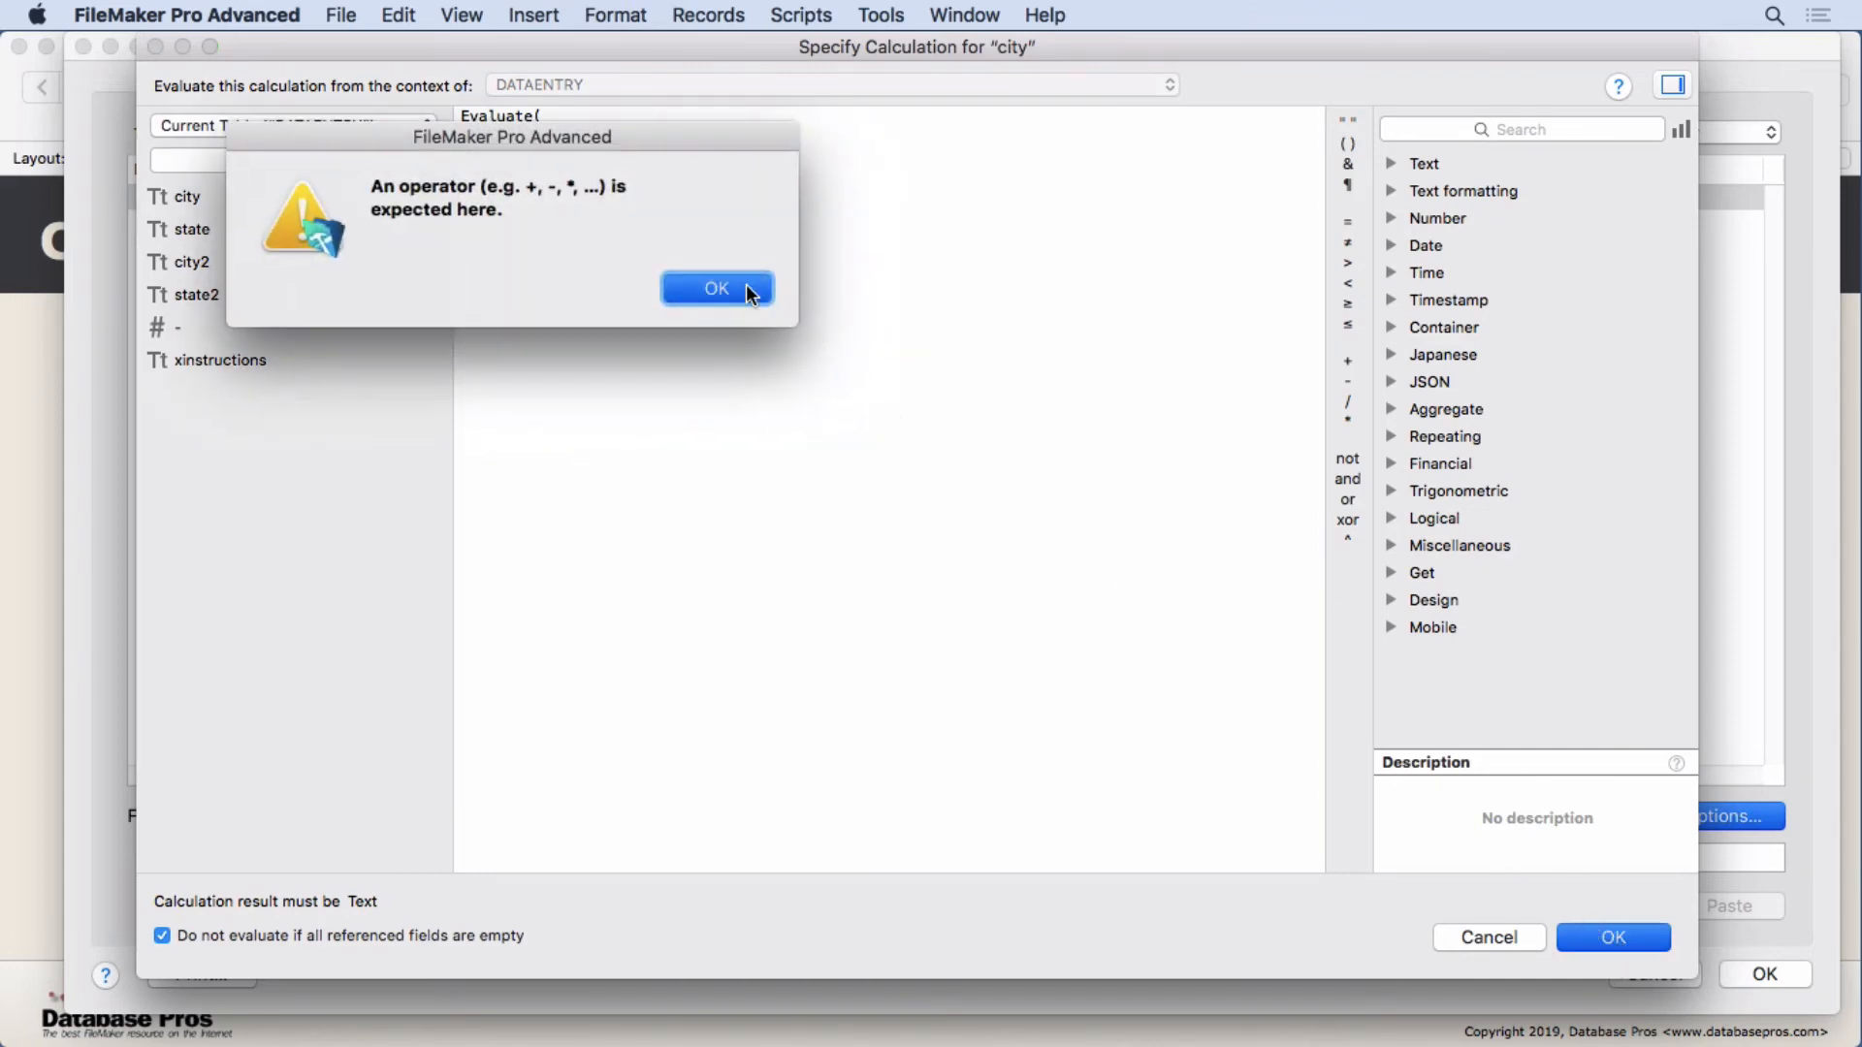
pyautogui.click(716, 289)
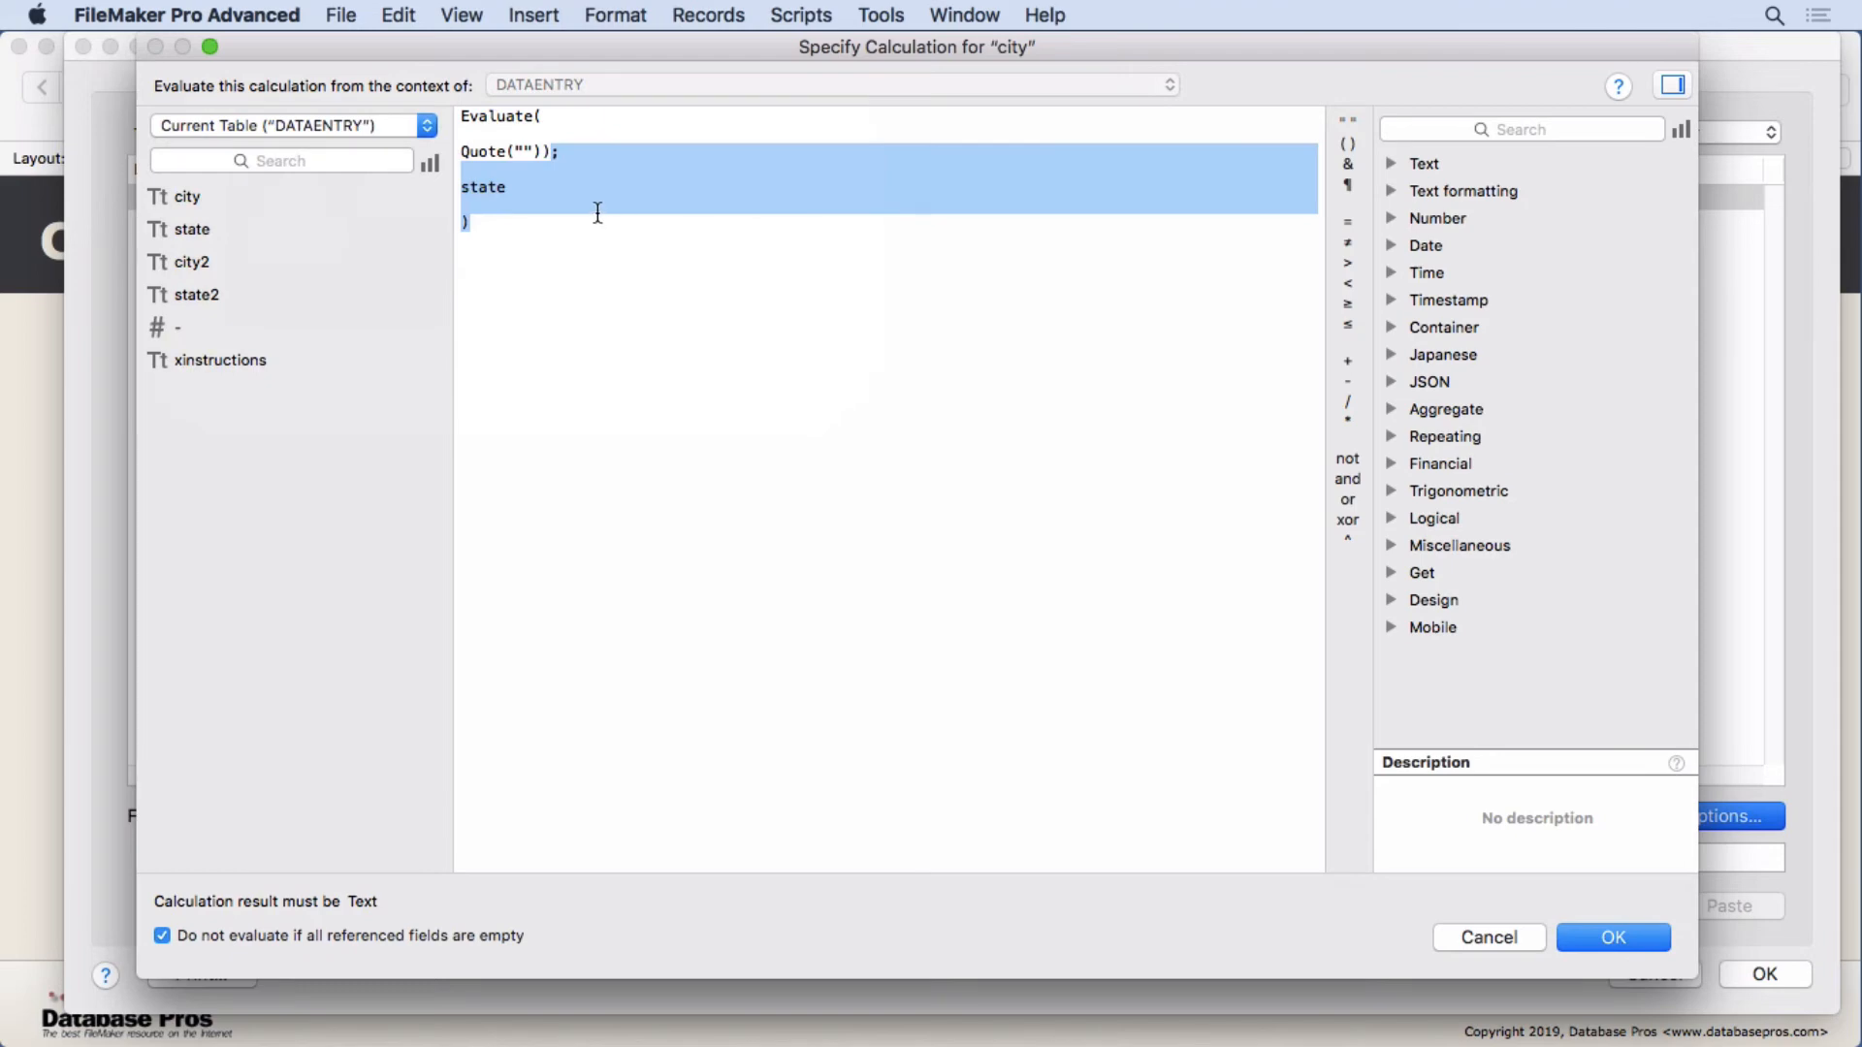
pyautogui.click(636, 242)
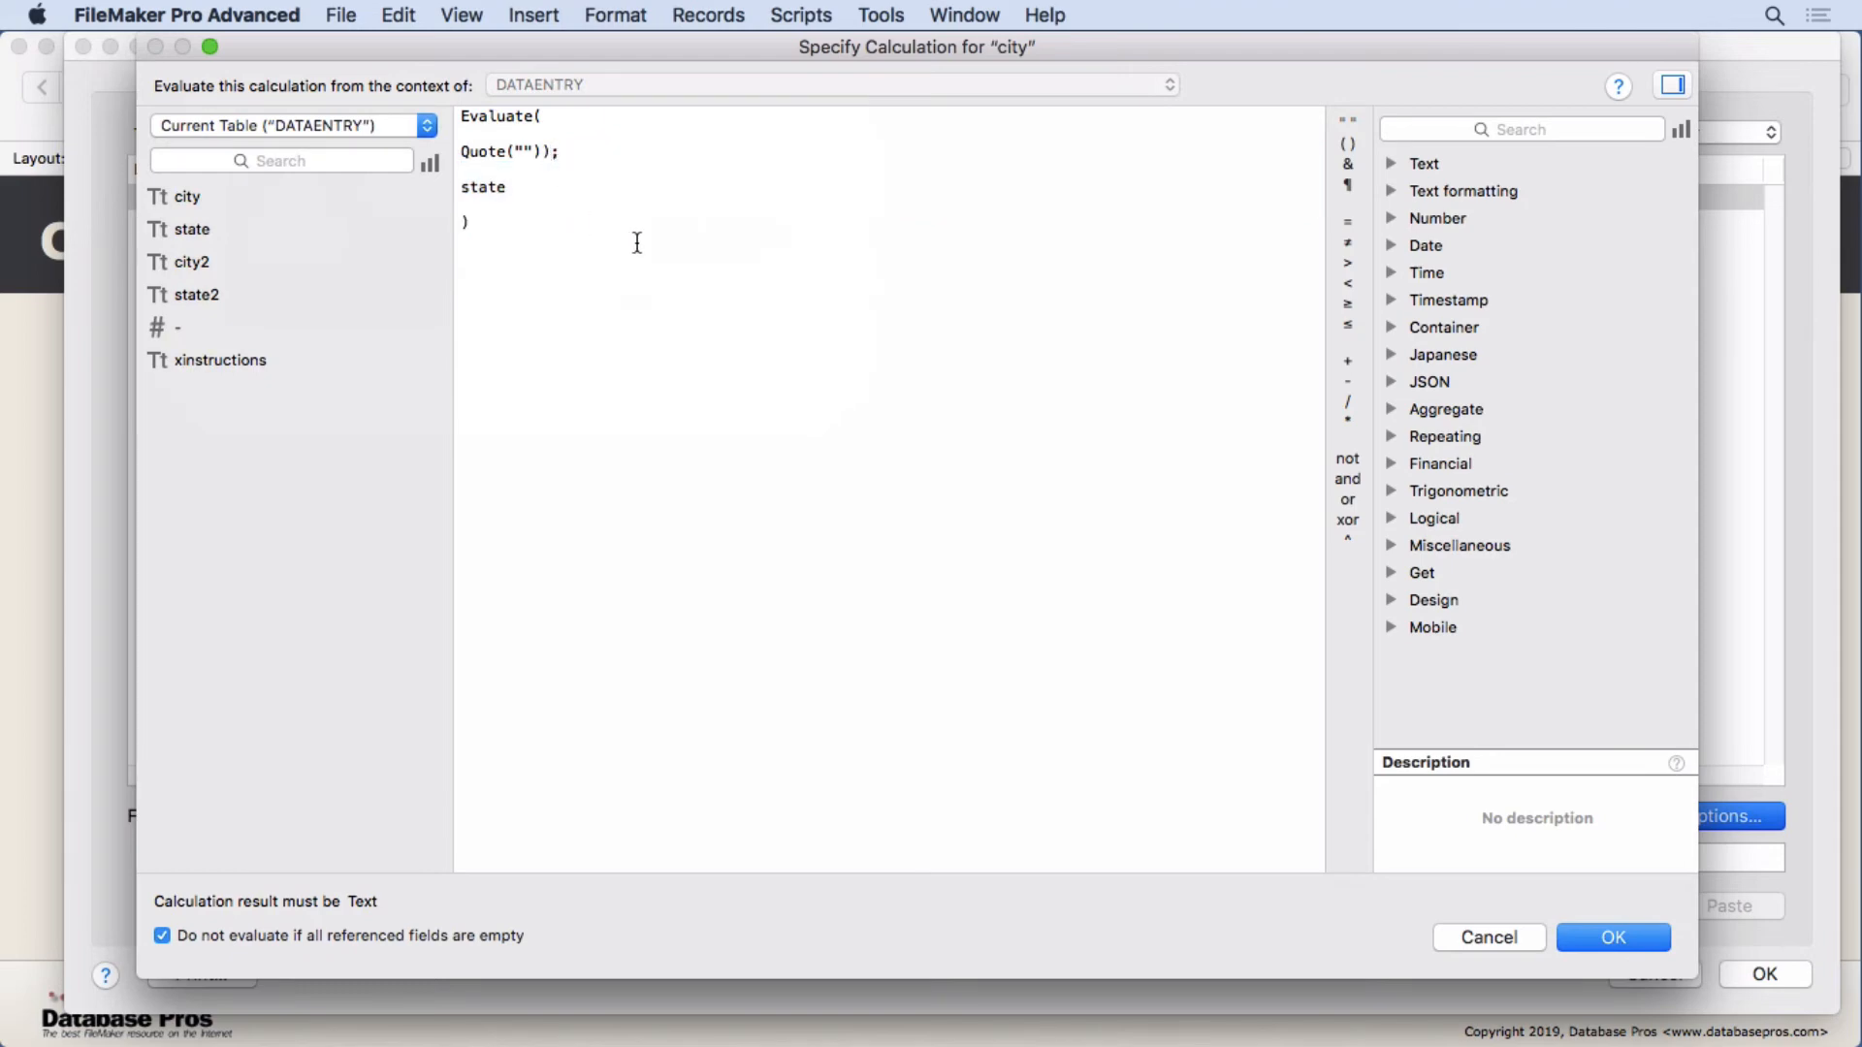
pyautogui.click(1610, 936)
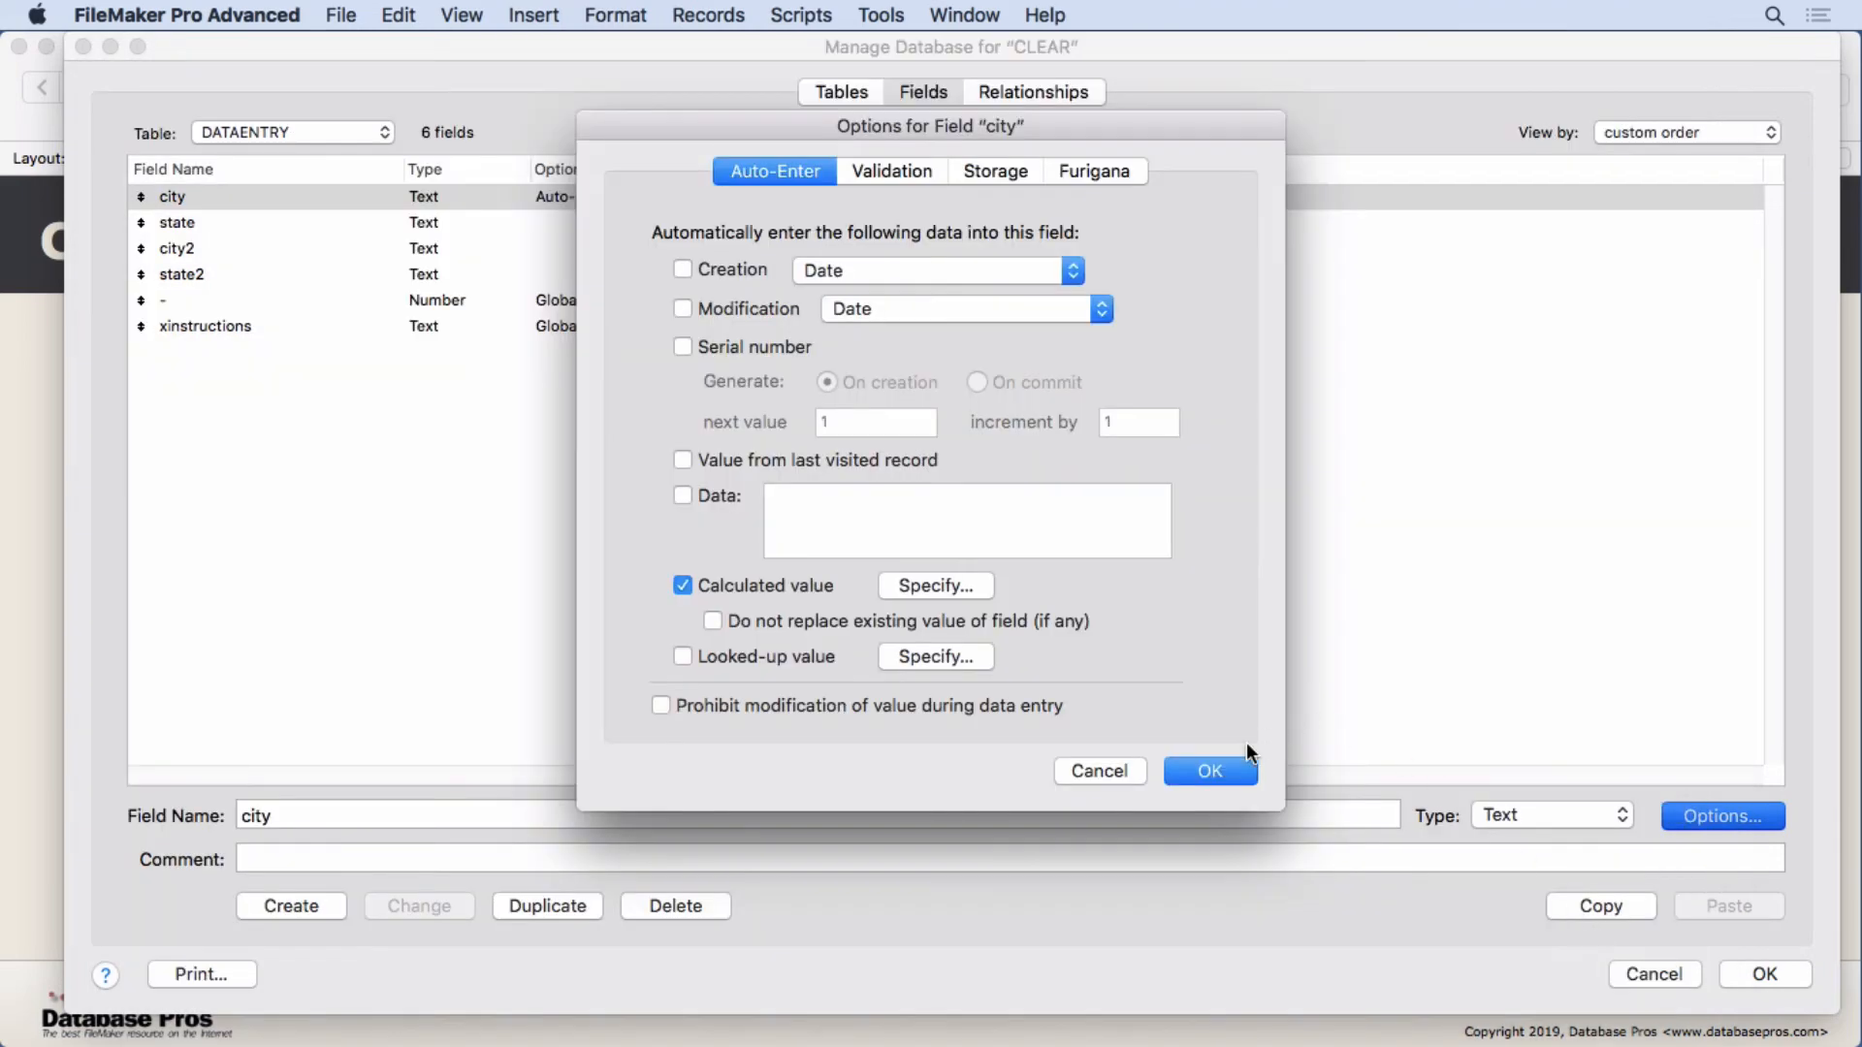
# Close the field options and Manage Database, then enter Layout mode on the Clear form
pyautogui.click(1208, 770)
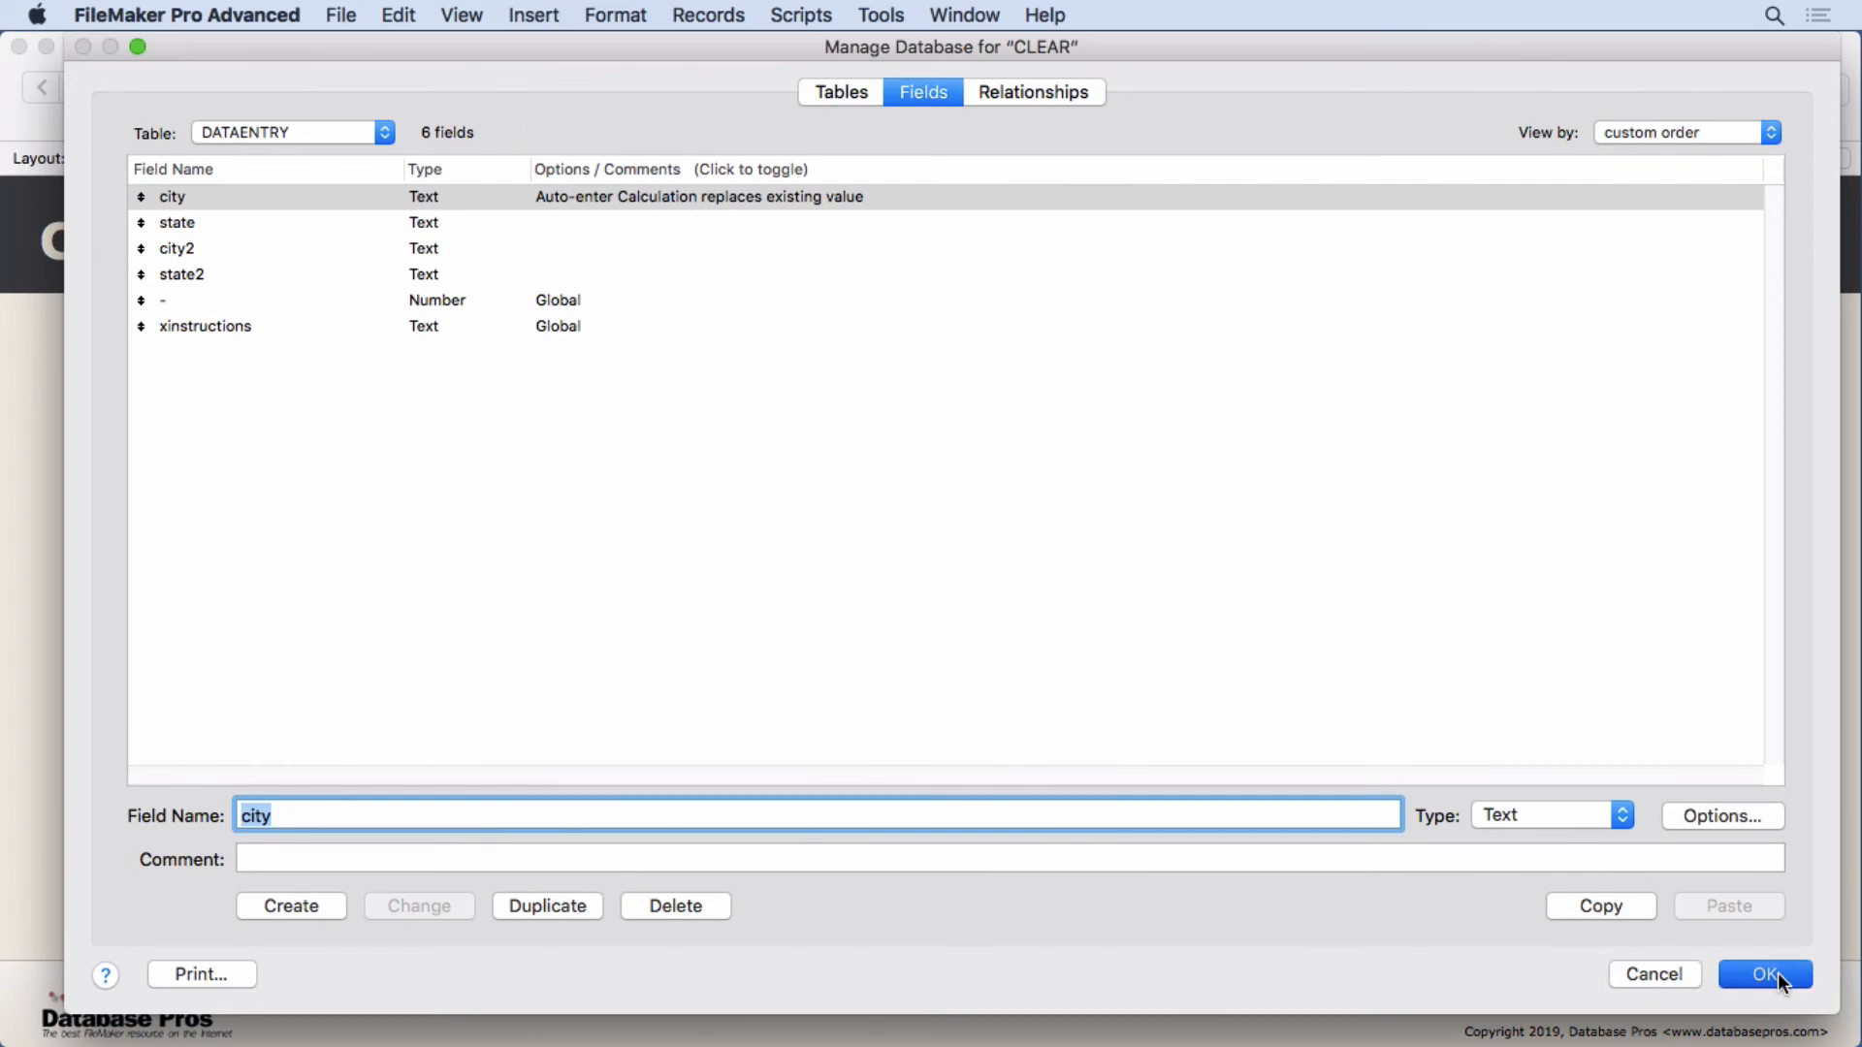
pyautogui.click(1765, 974)
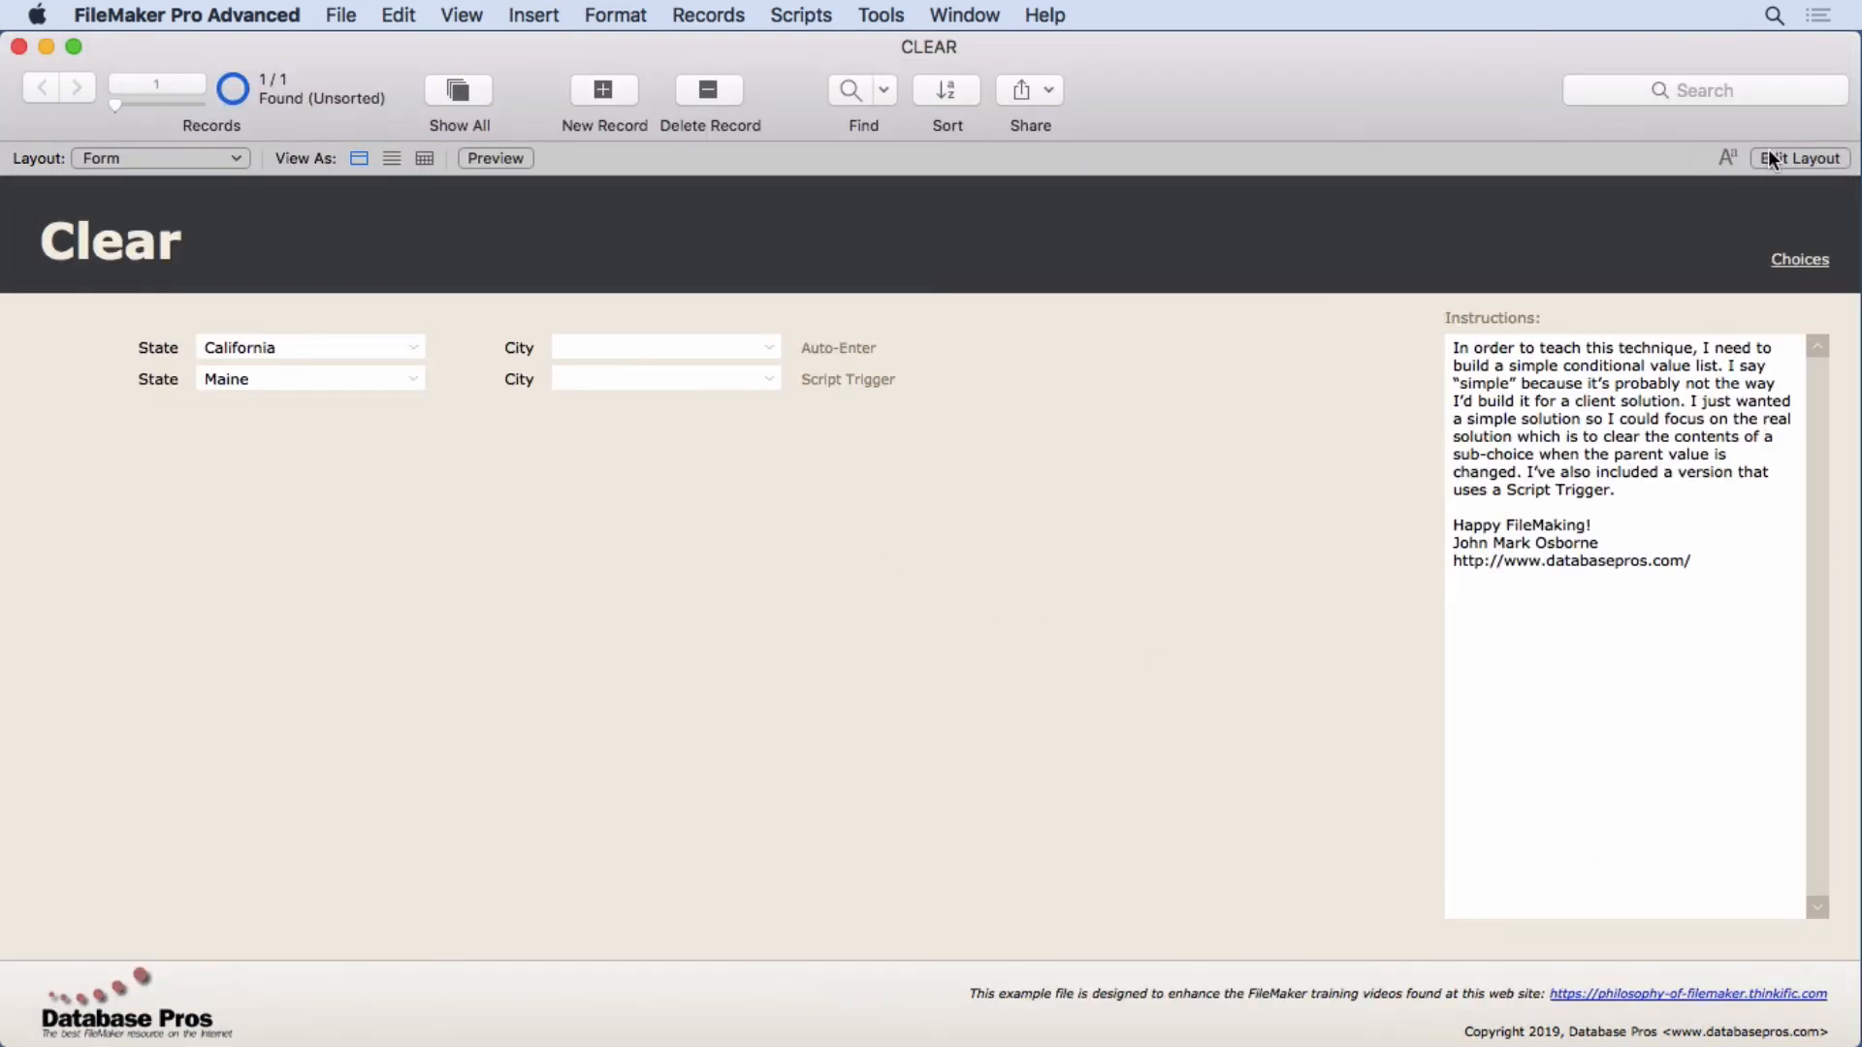
pyautogui.click(1799, 157)
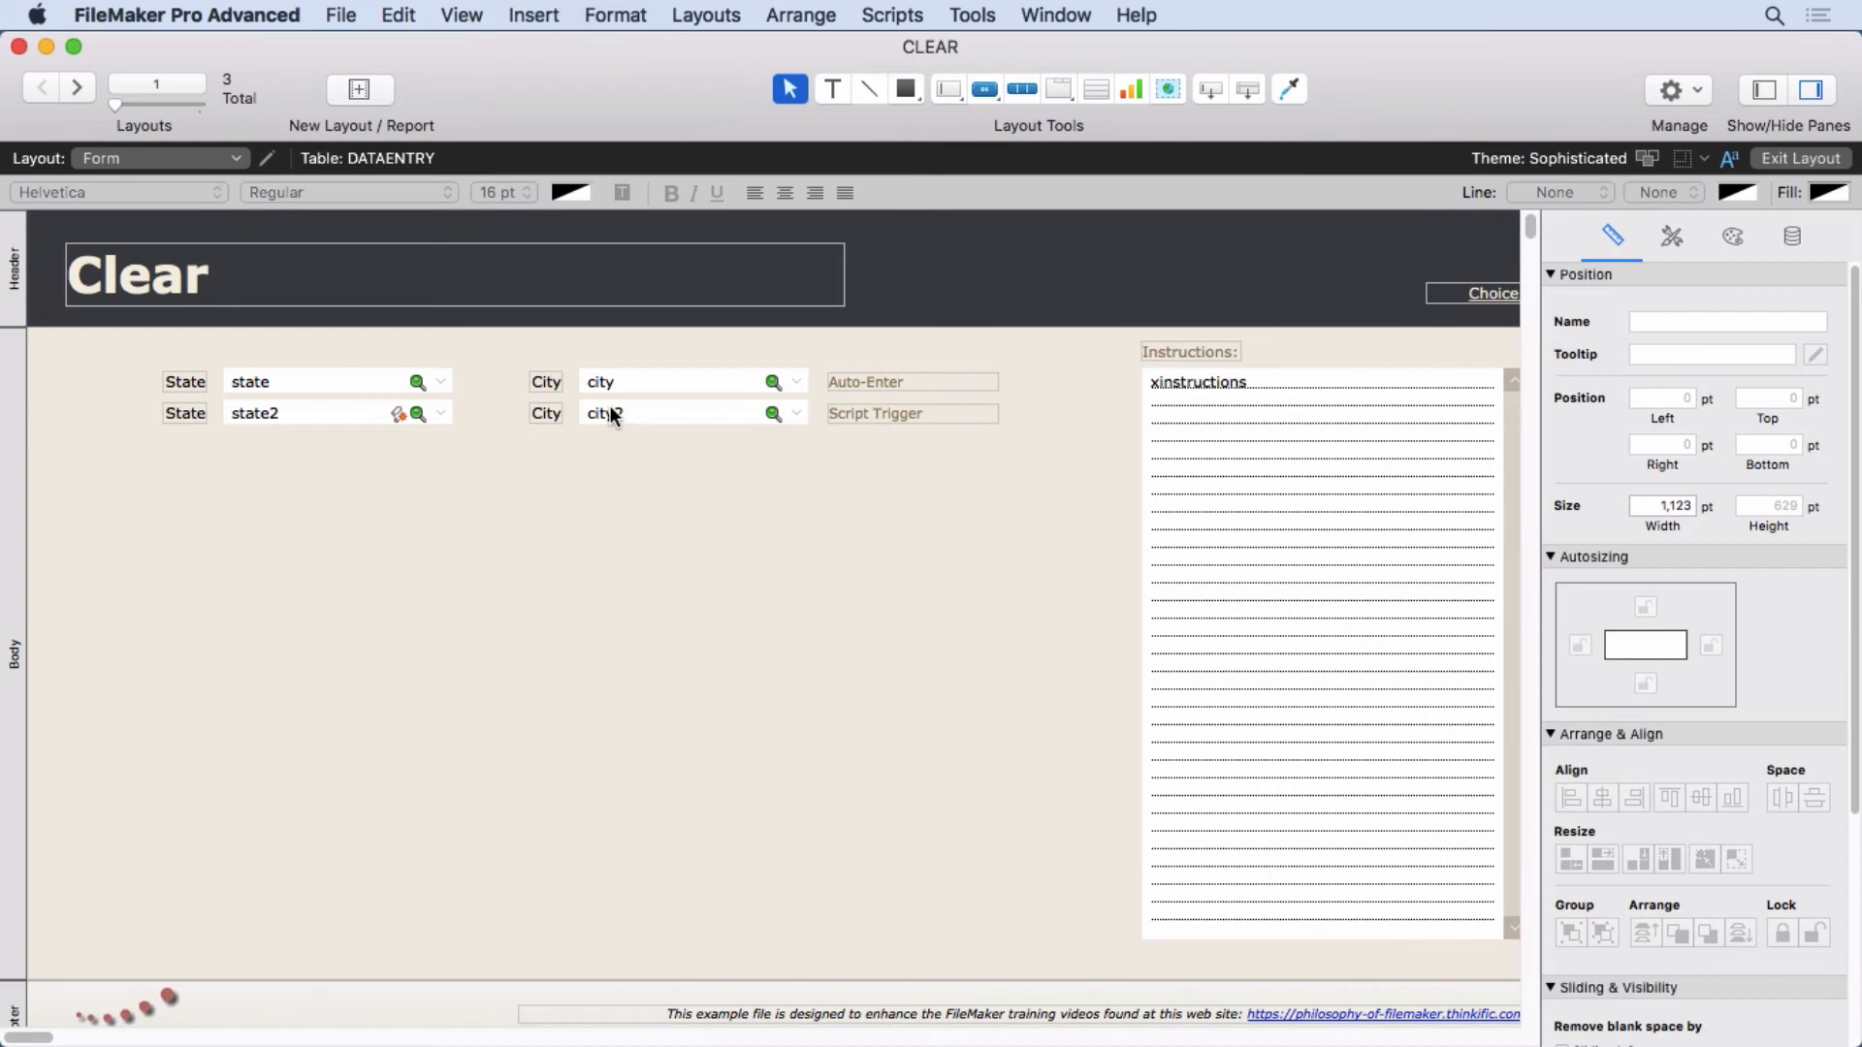
pyautogui.click(297, 411)
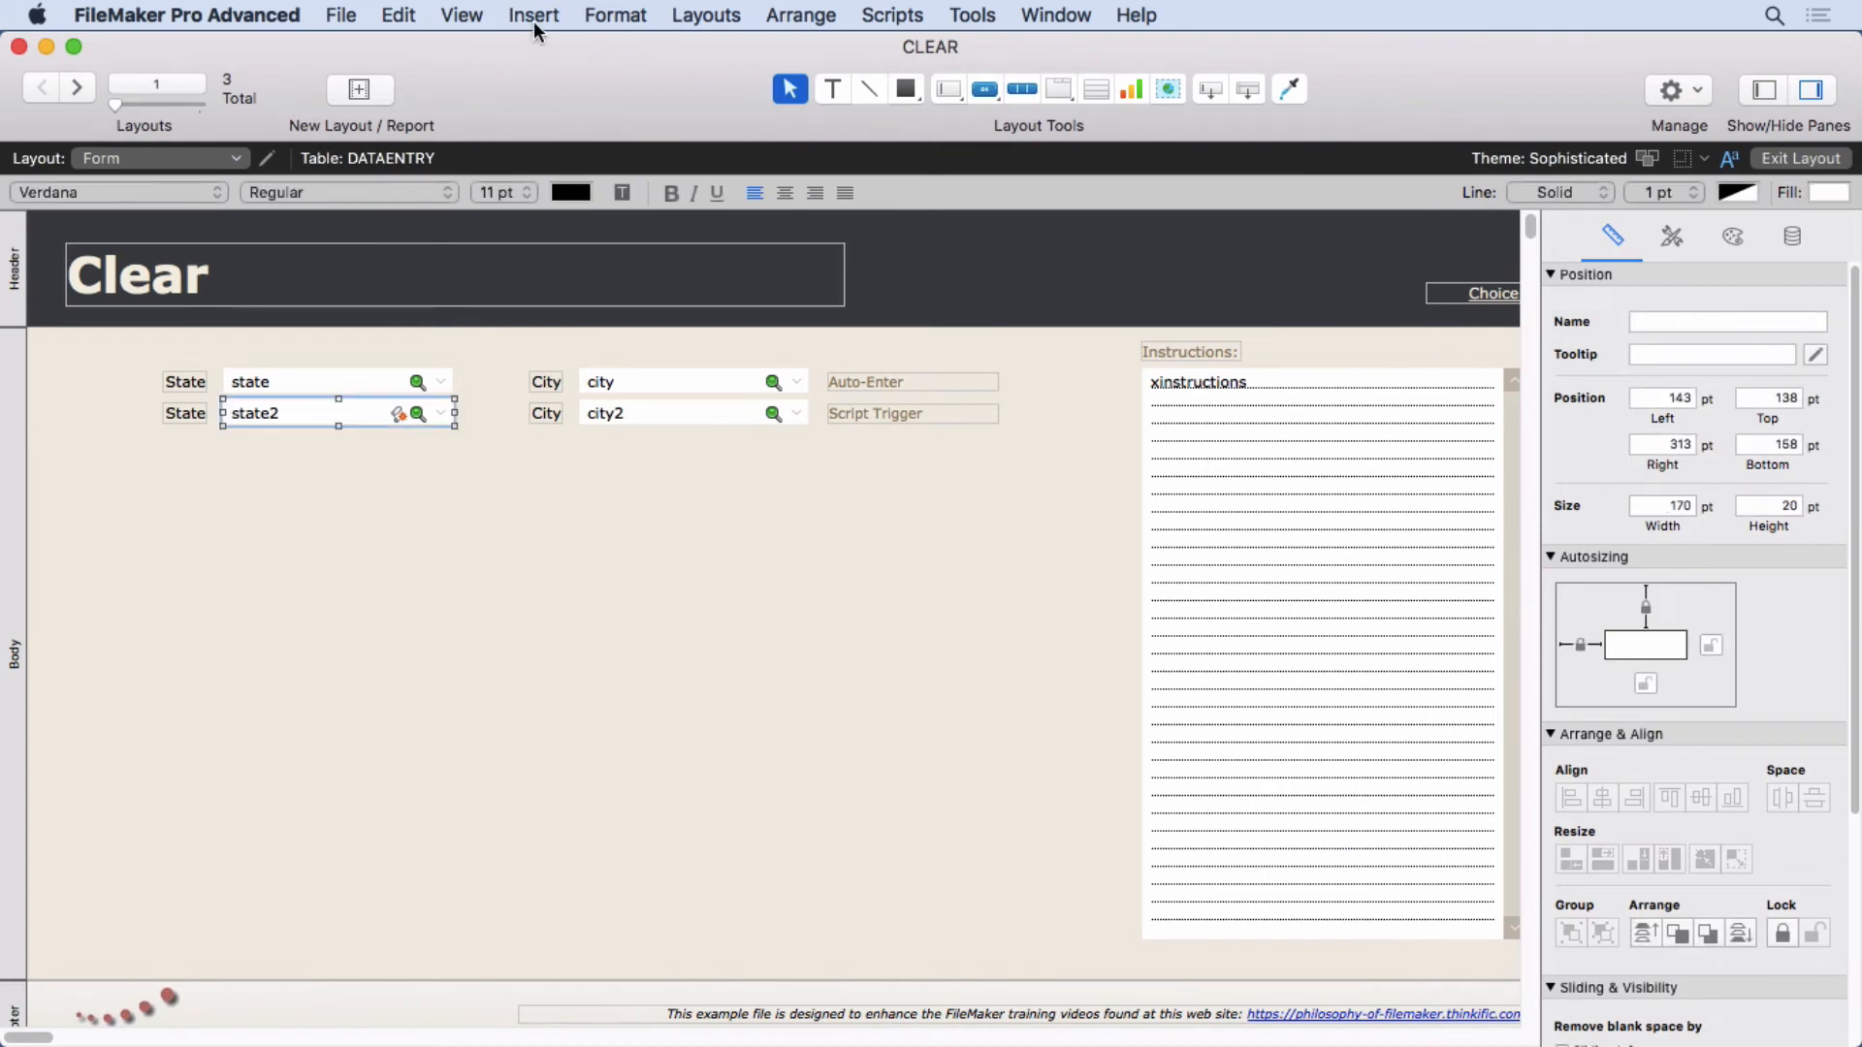
pyautogui.click(615, 14)
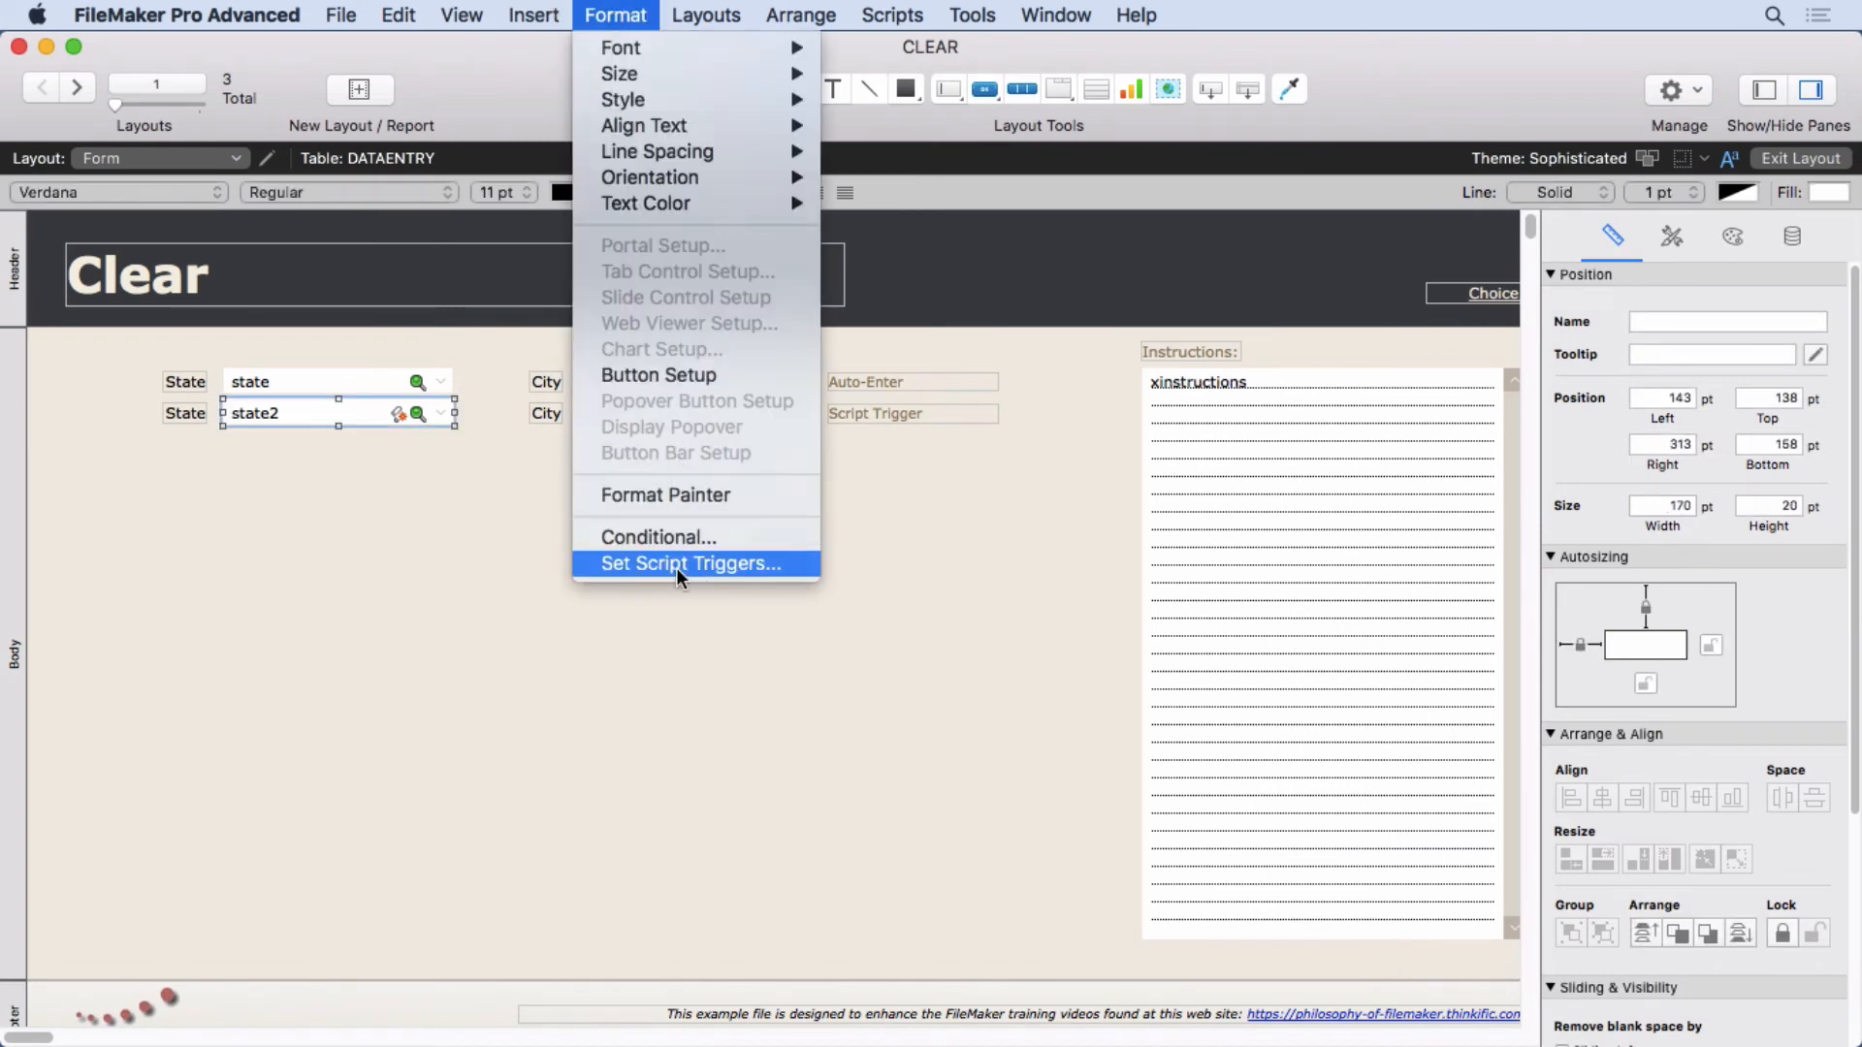
pyautogui.click(690, 563)
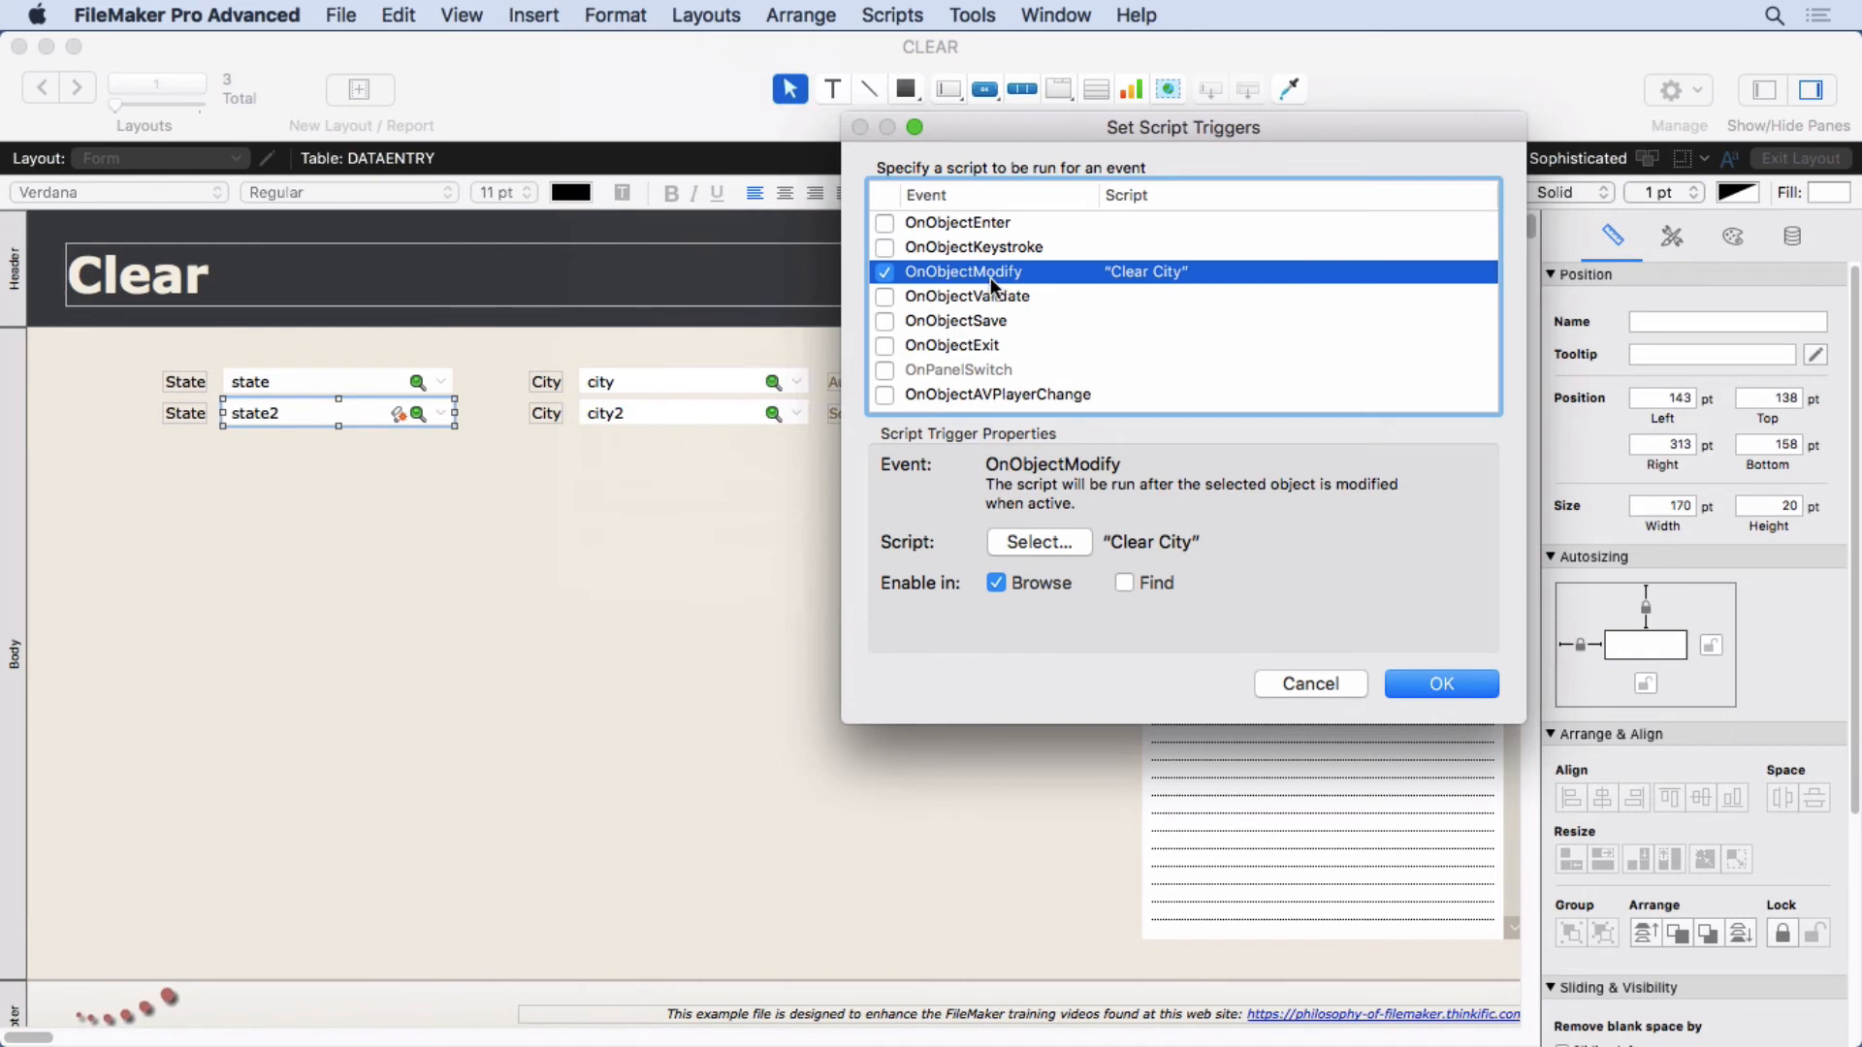
pyautogui.moveTo(1117, 291)
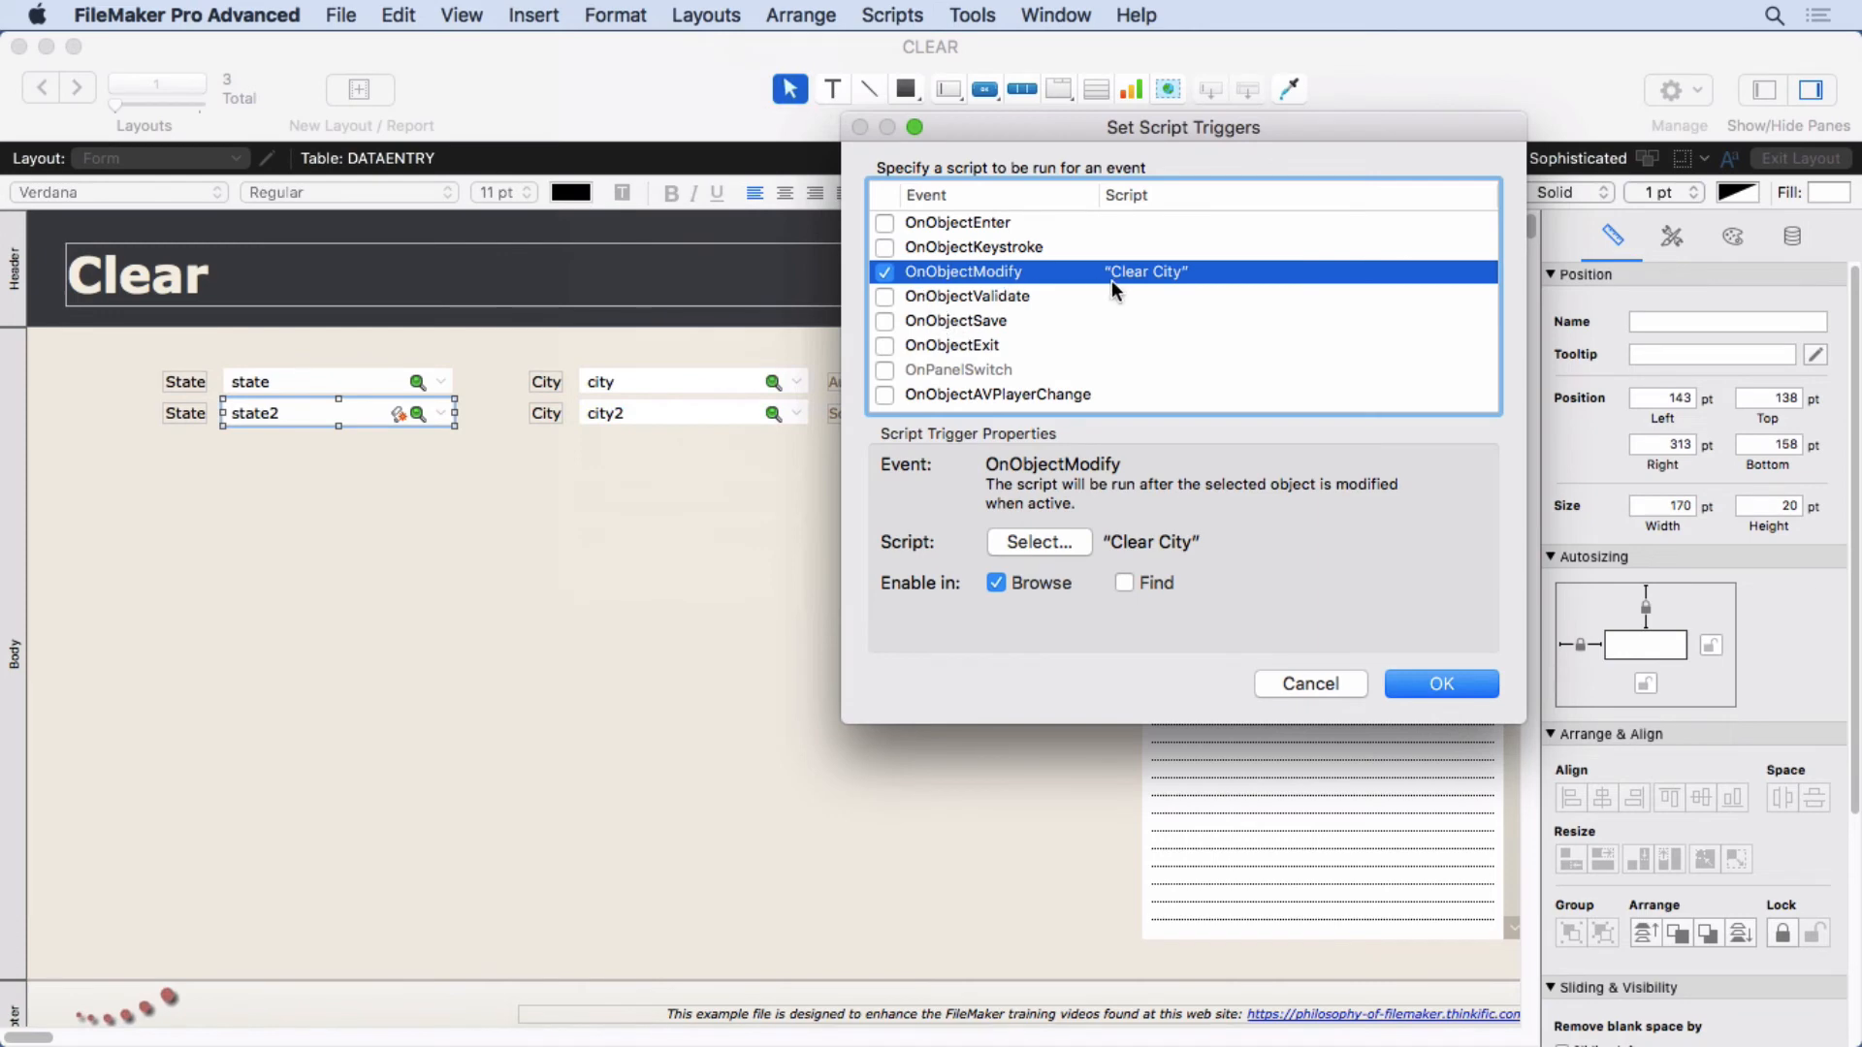
pyautogui.moveTo(1139, 442)
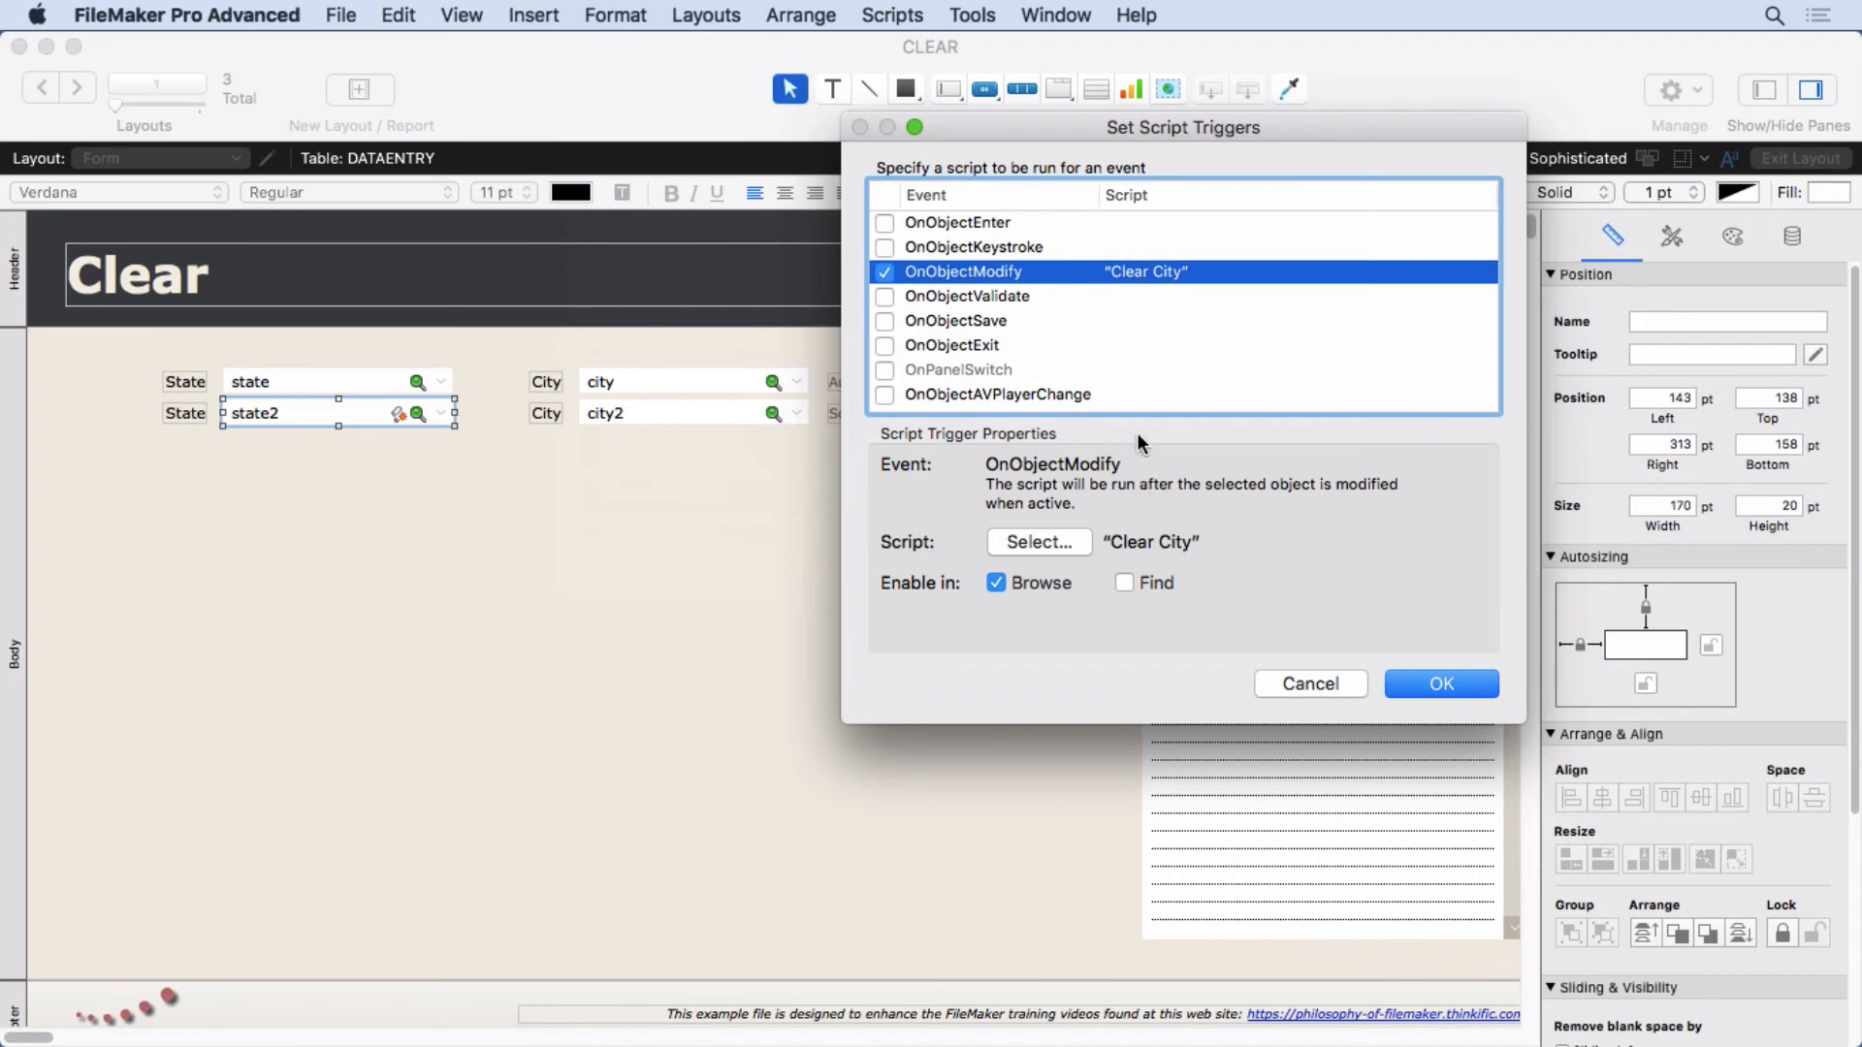
pyautogui.moveTo(1298, 690)
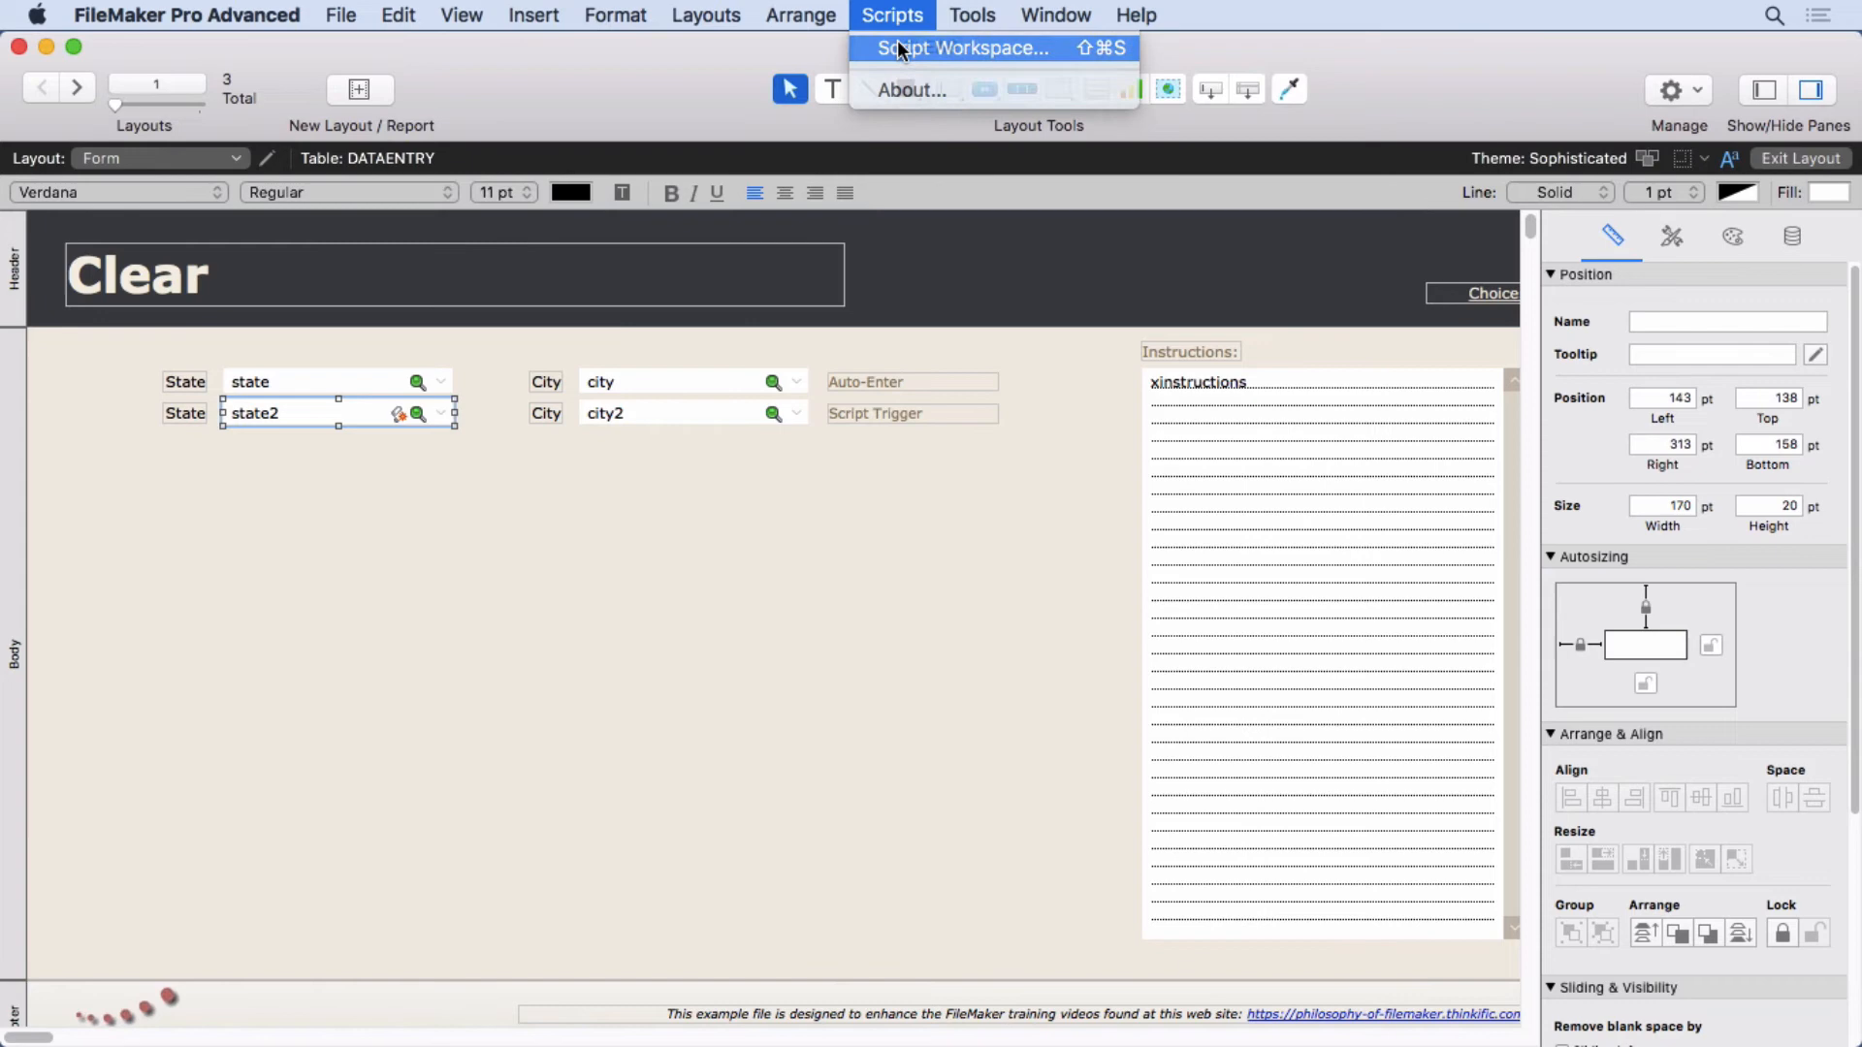
pyautogui.click(956, 47)
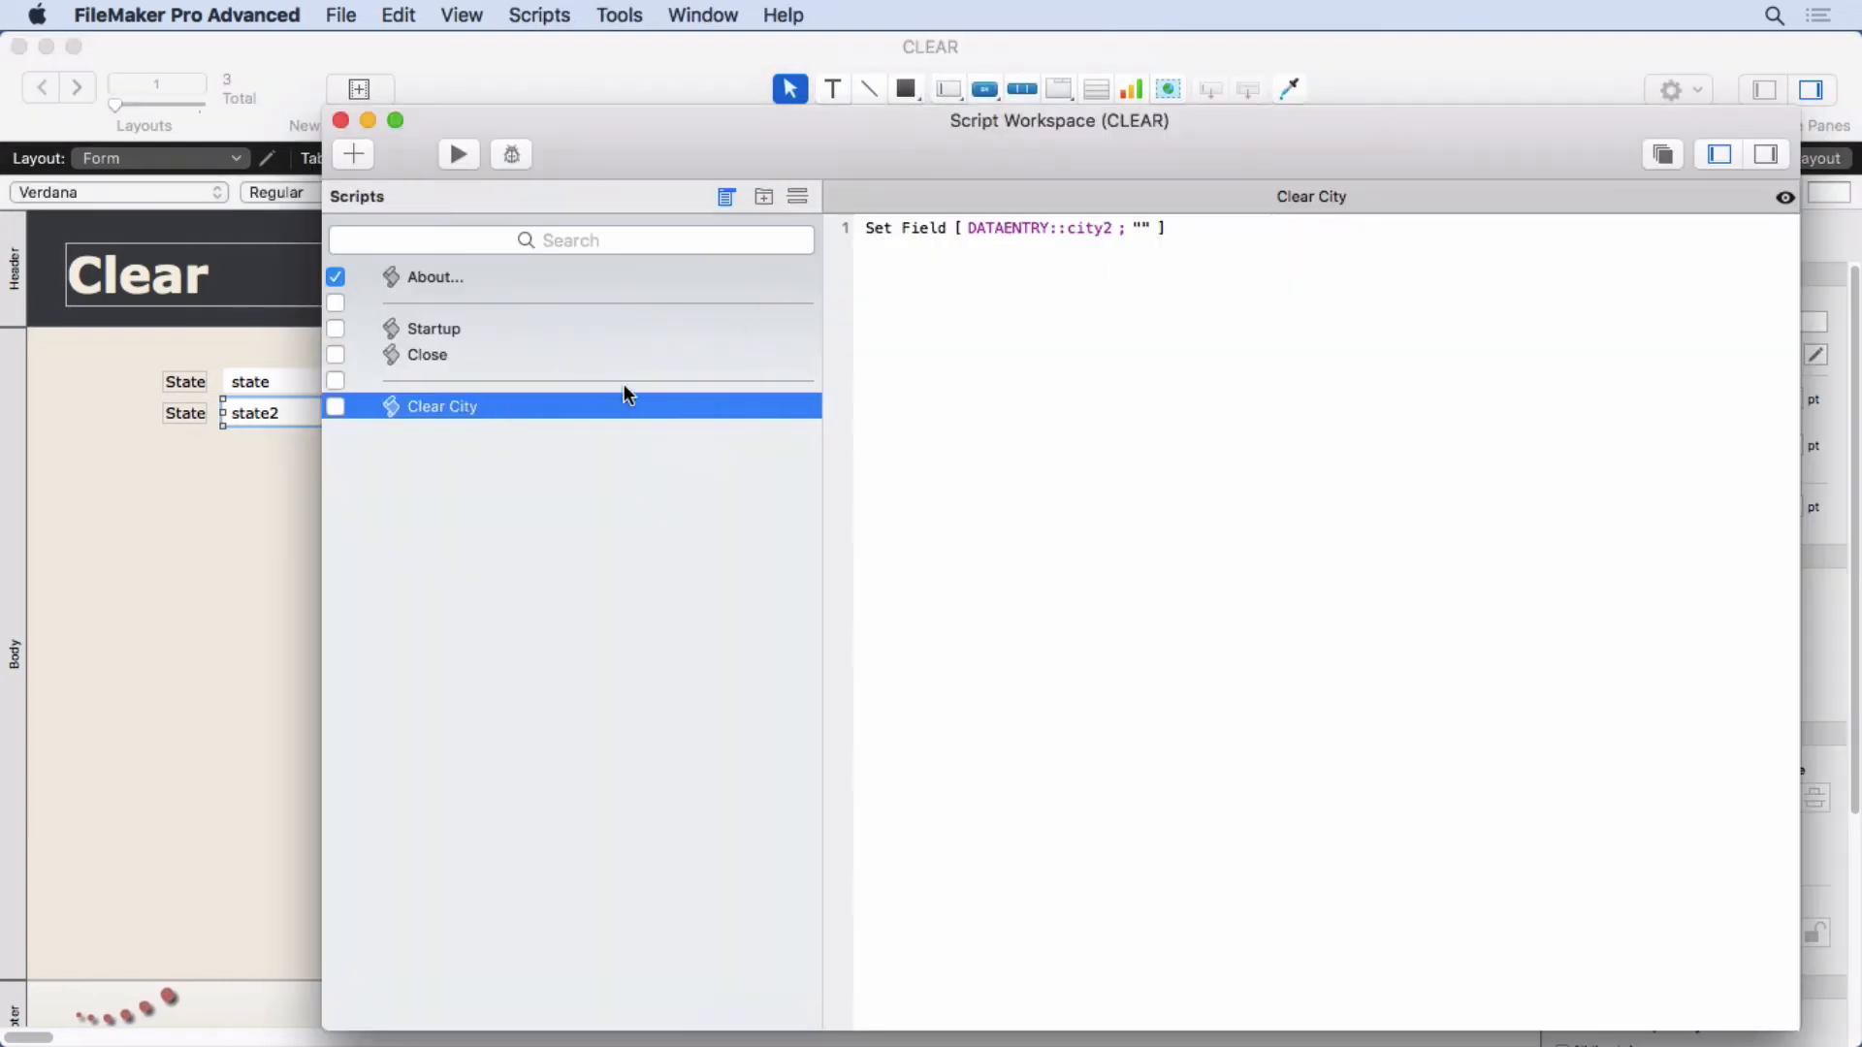
pyautogui.click(1036, 227)
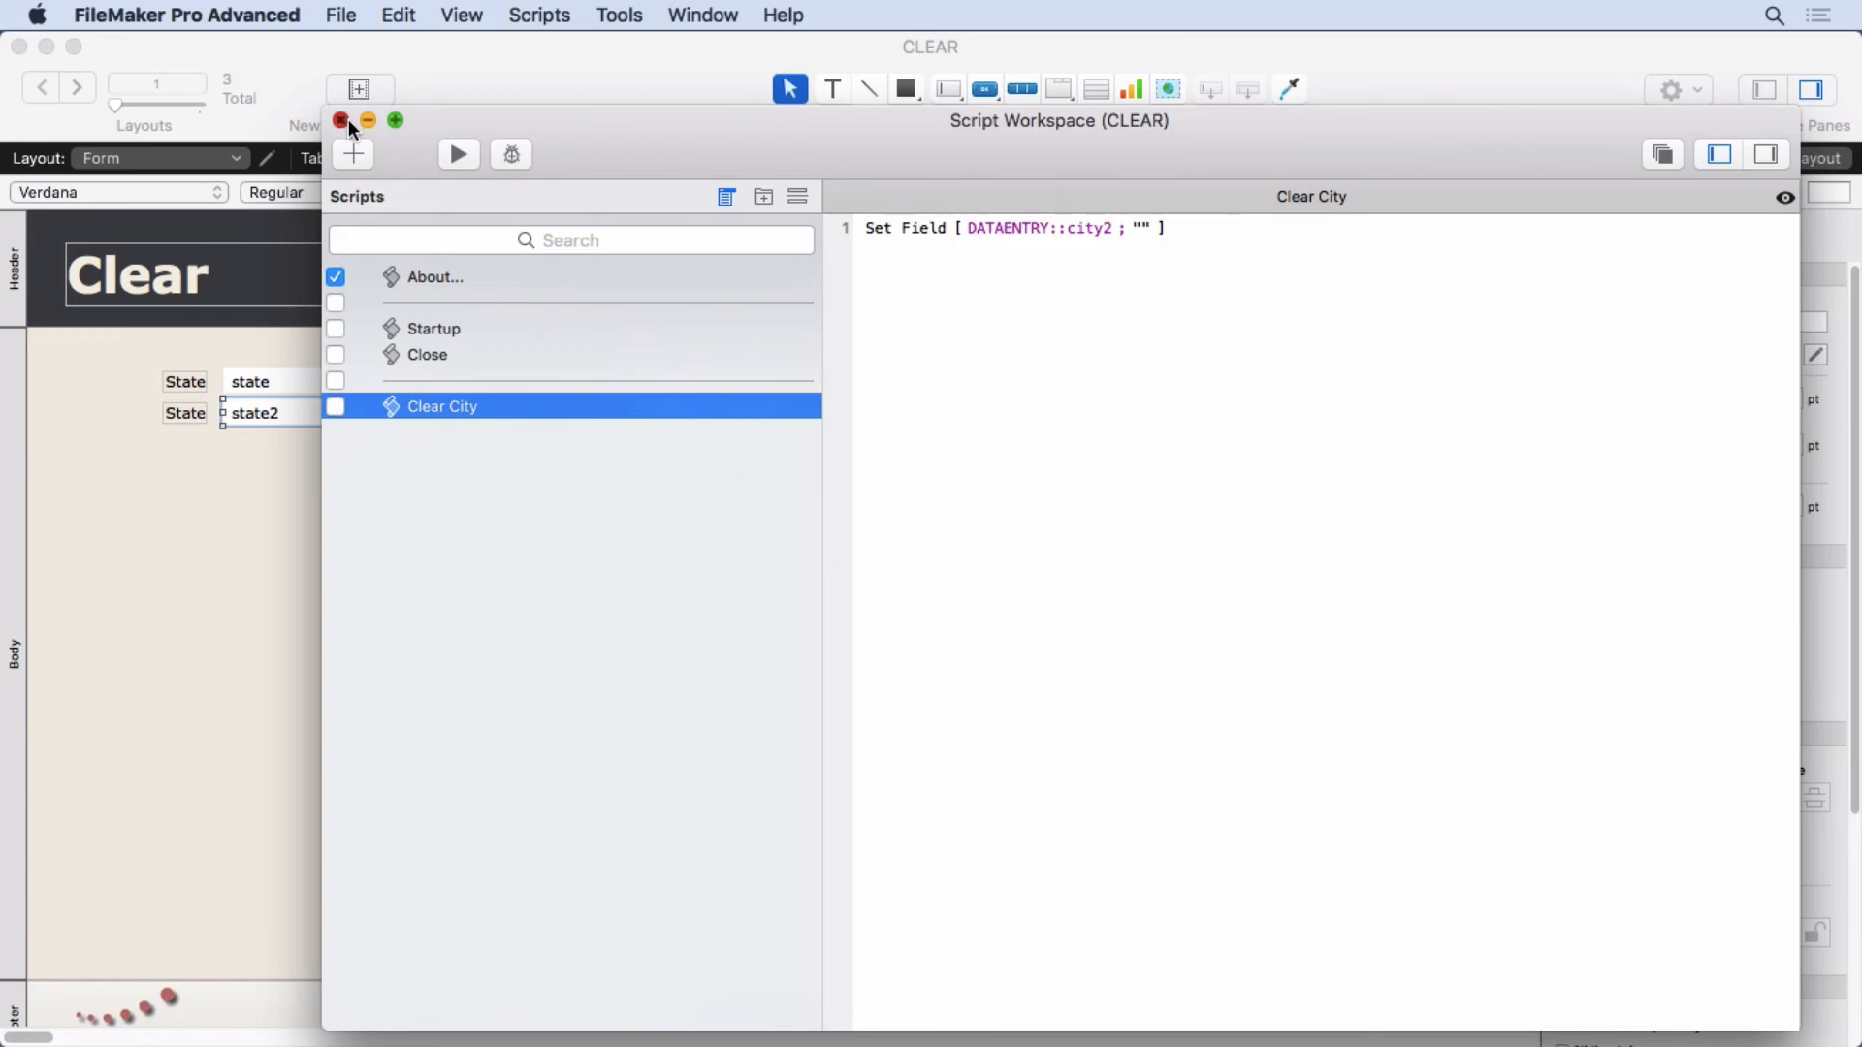
pyautogui.click(461, 13)
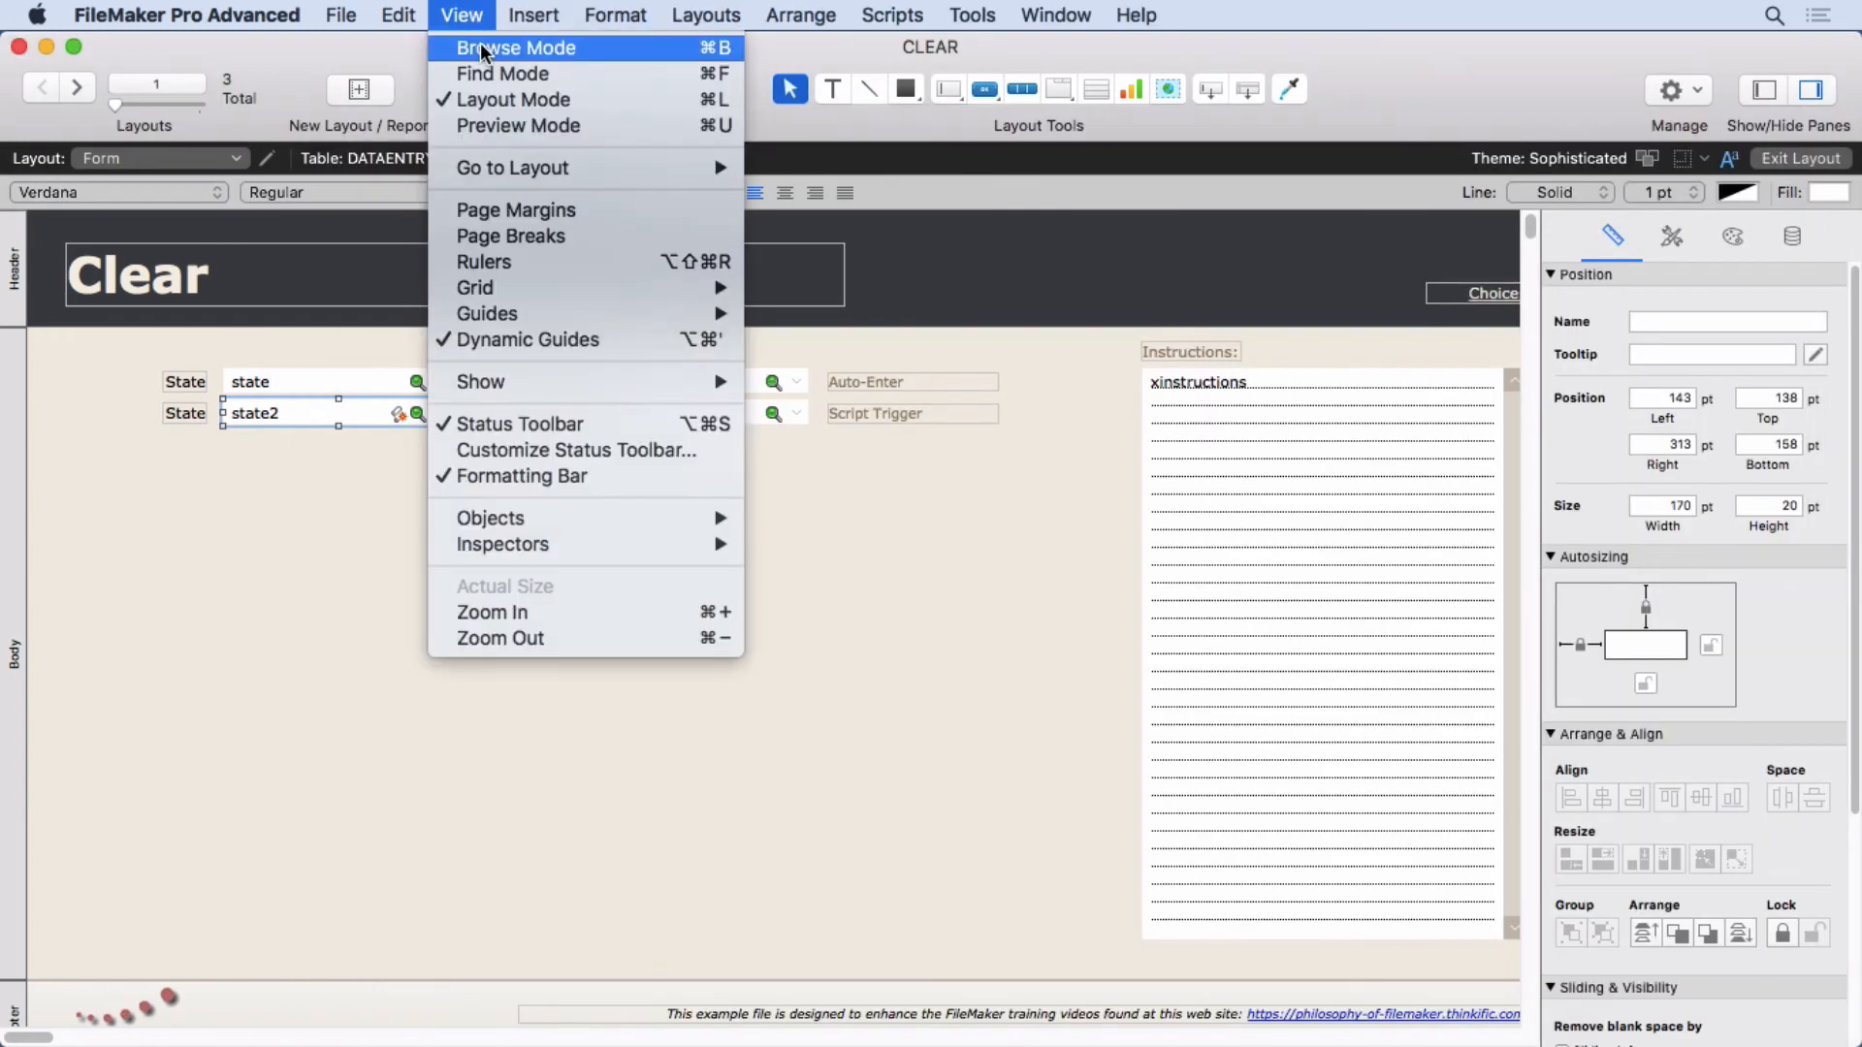
# Return to Browse mode on the Clear layout with both City fields empty
pyautogui.click(516, 47)
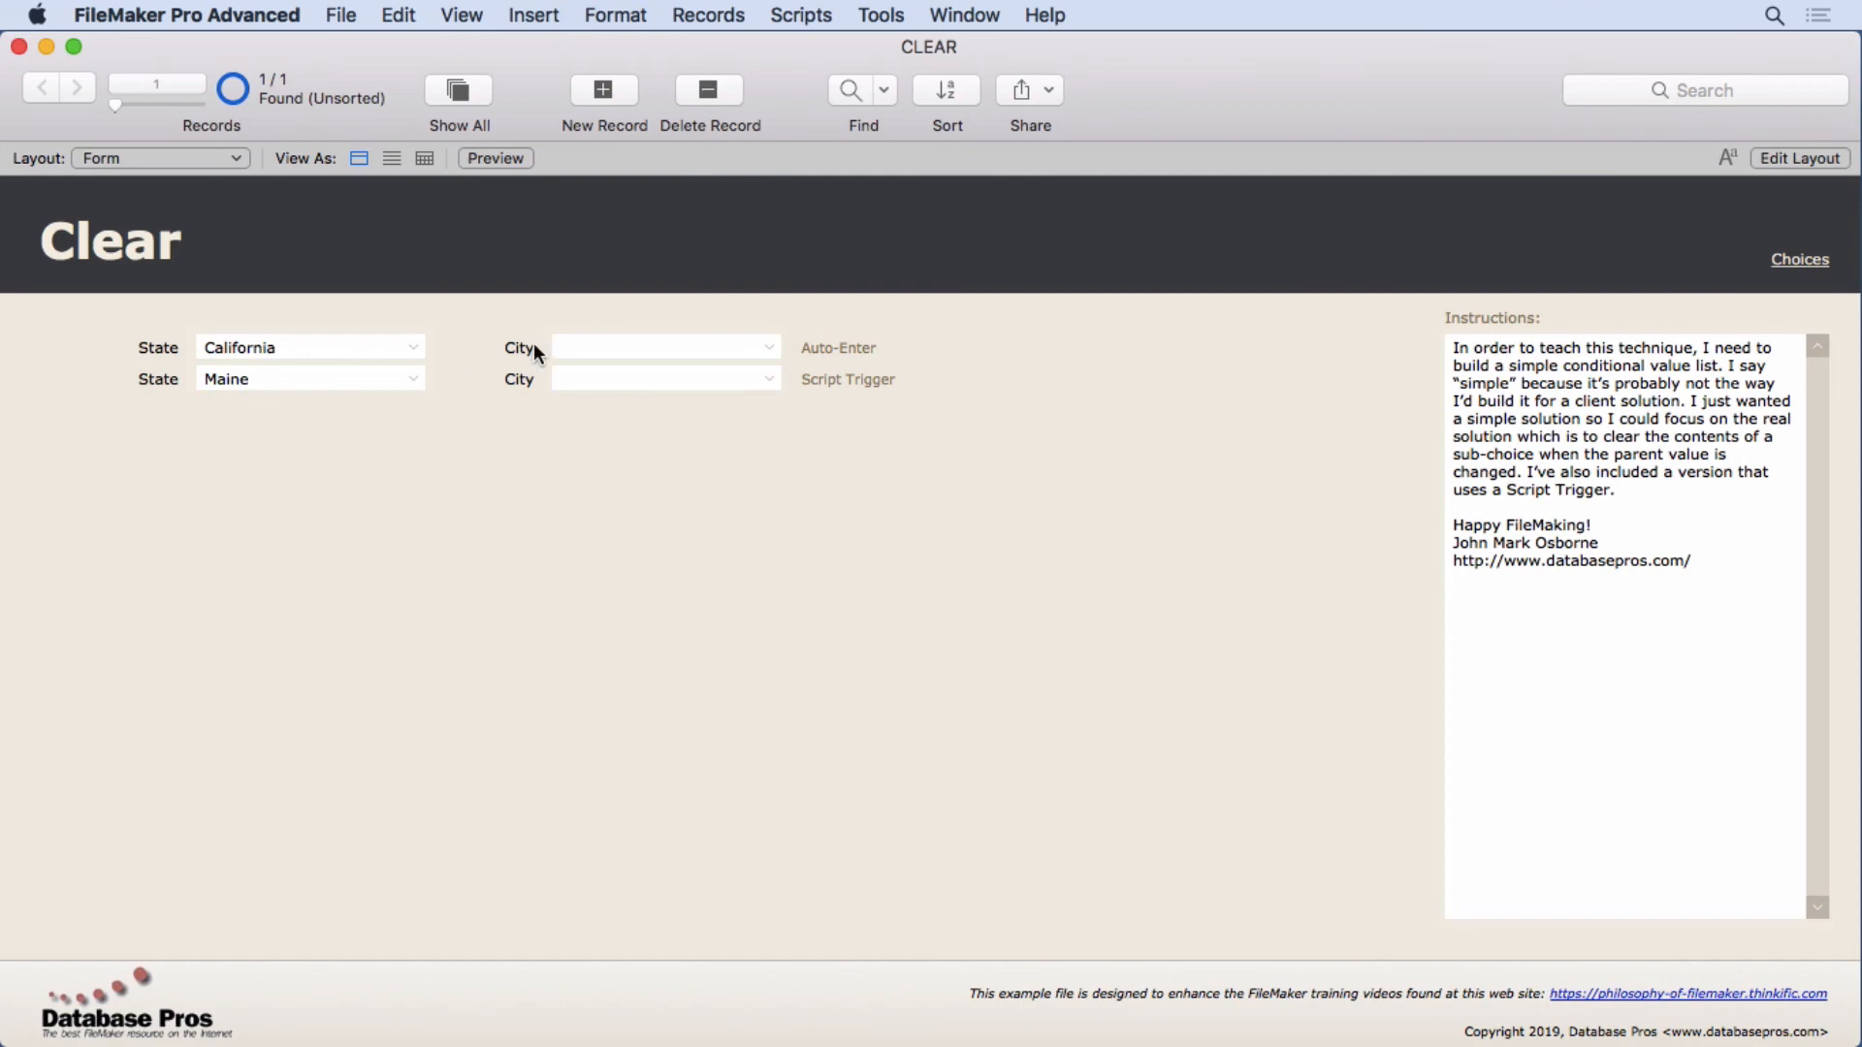
pyautogui.moveTo(376, 394)
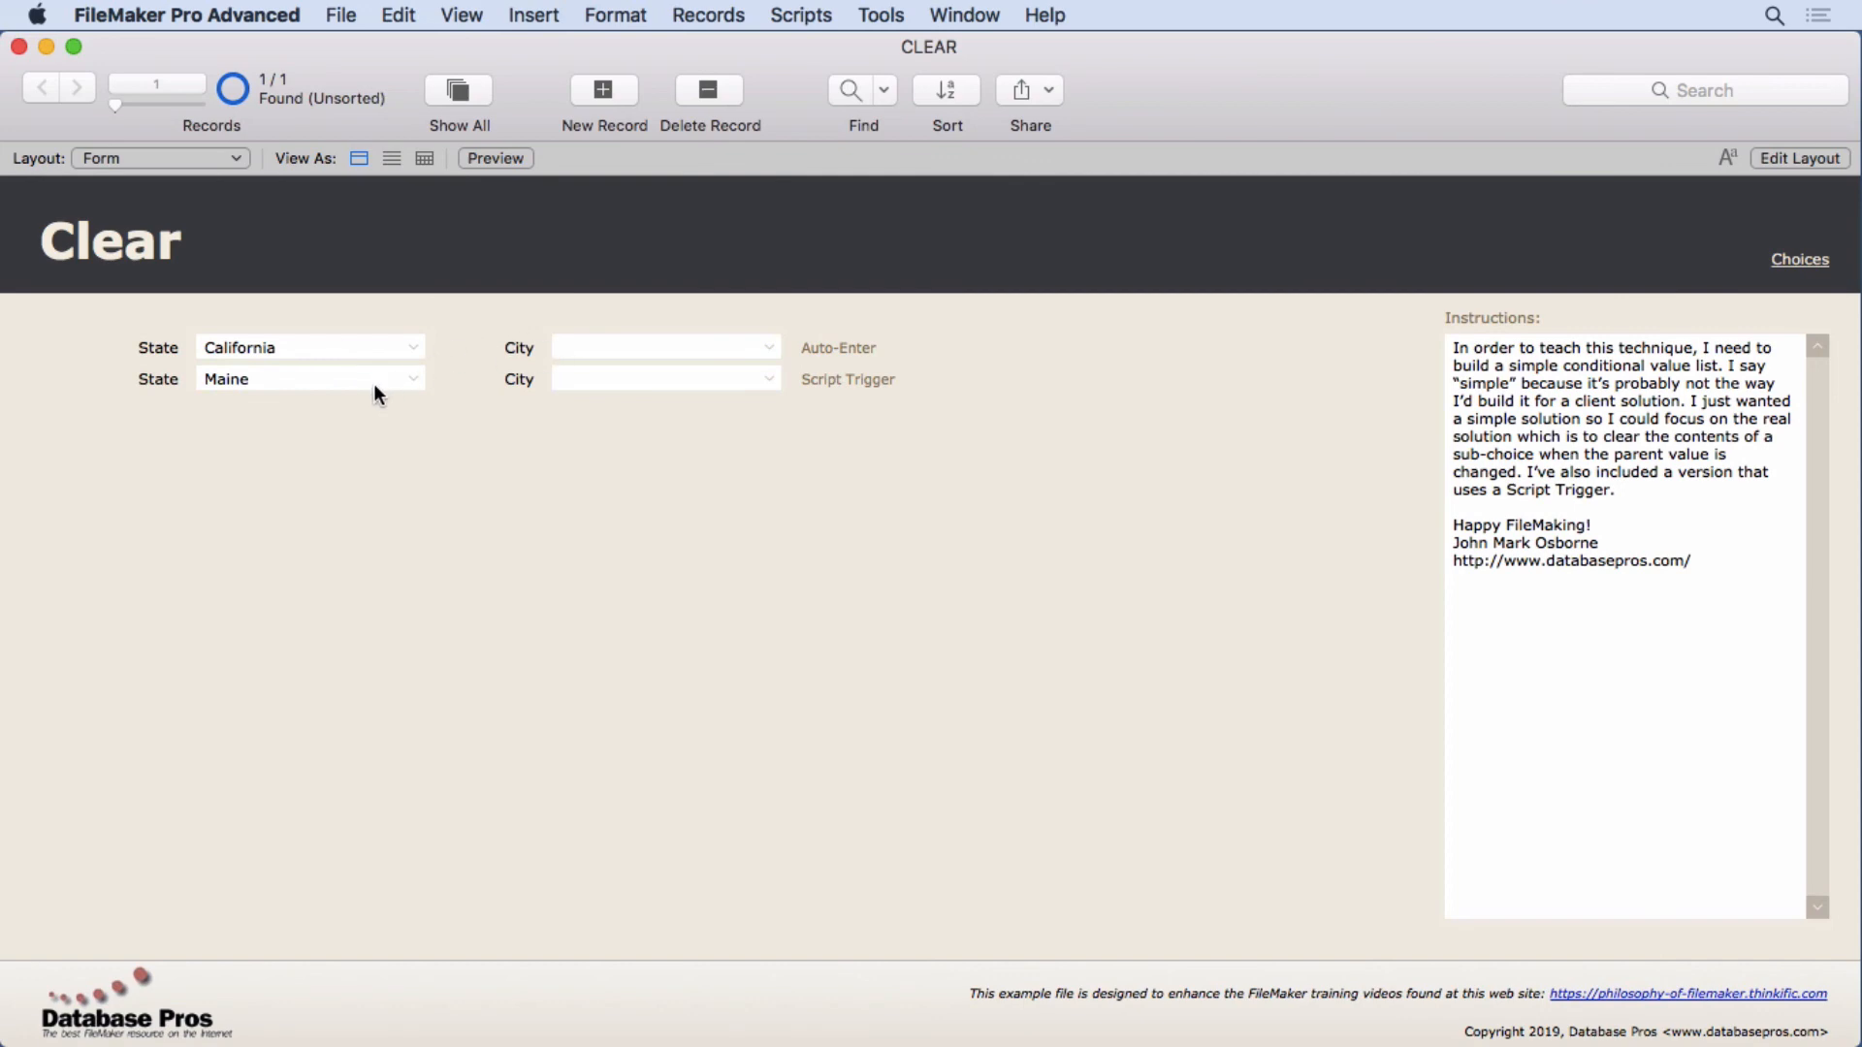
pyautogui.moveTo(459, 492)
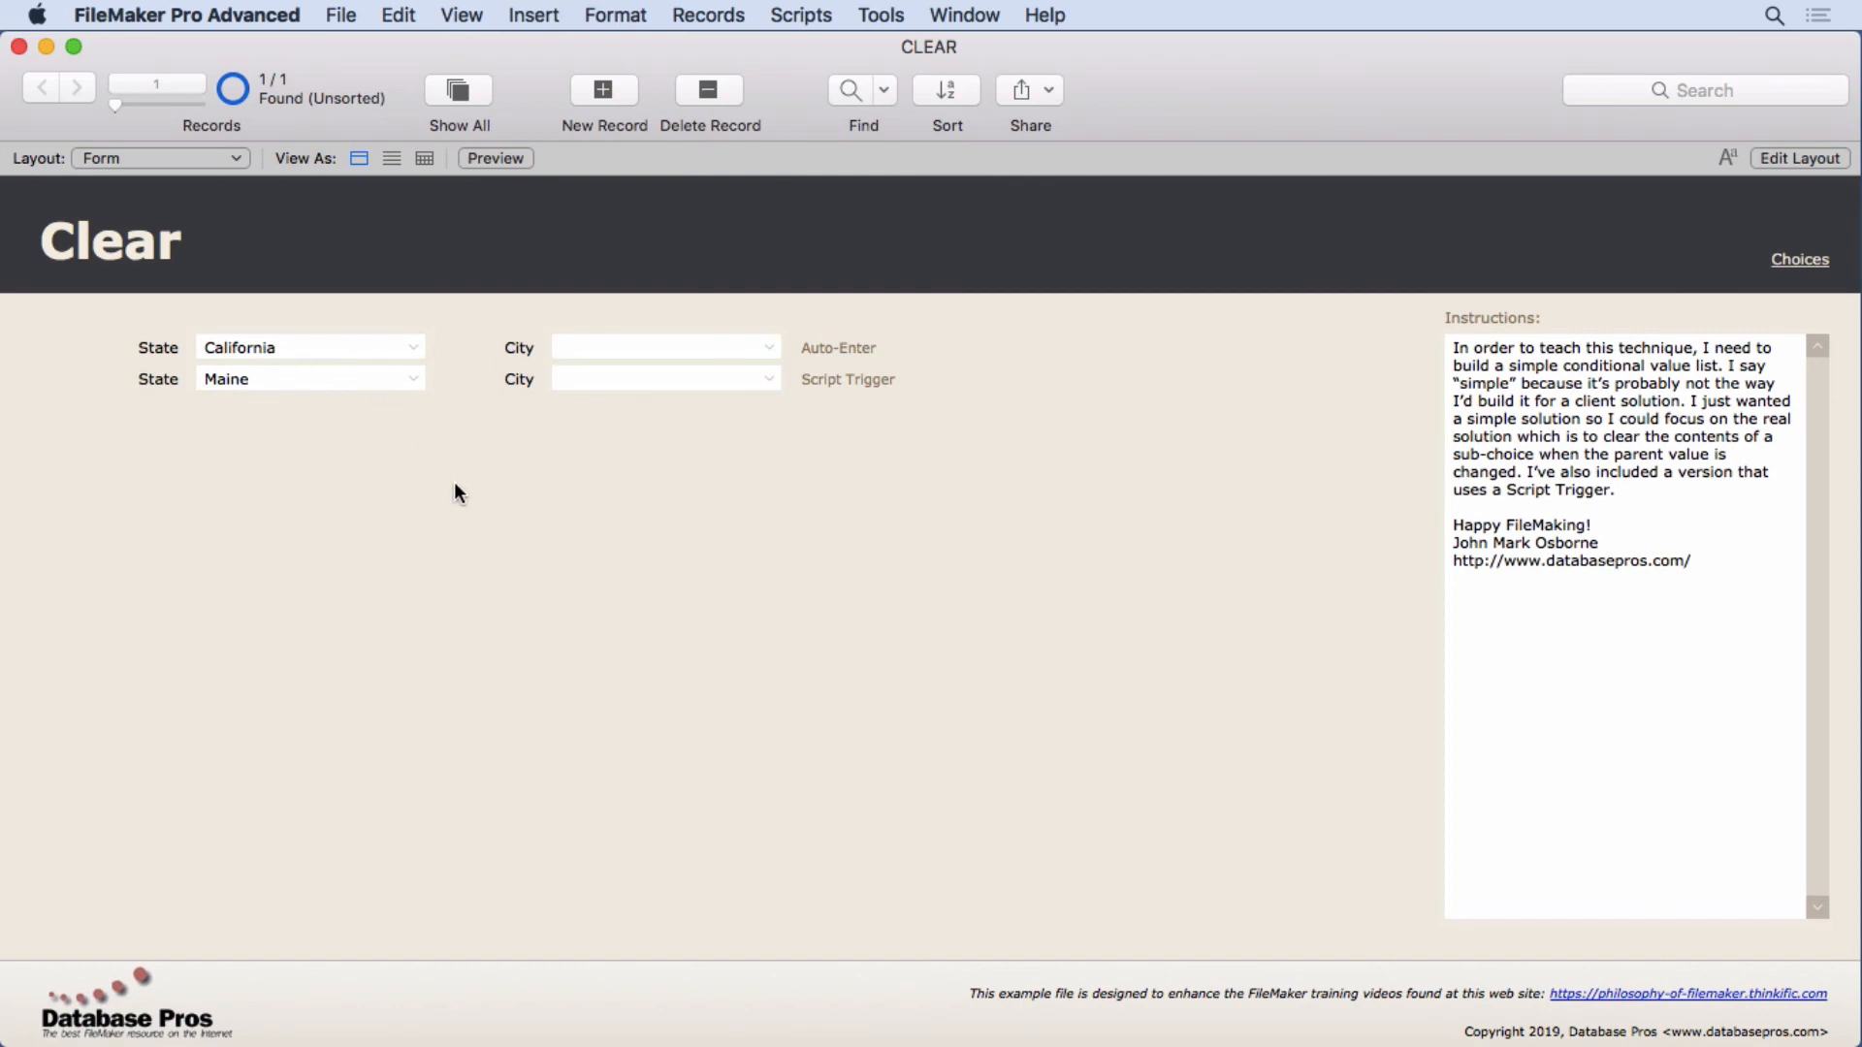
pyautogui.moveTo(466, 473)
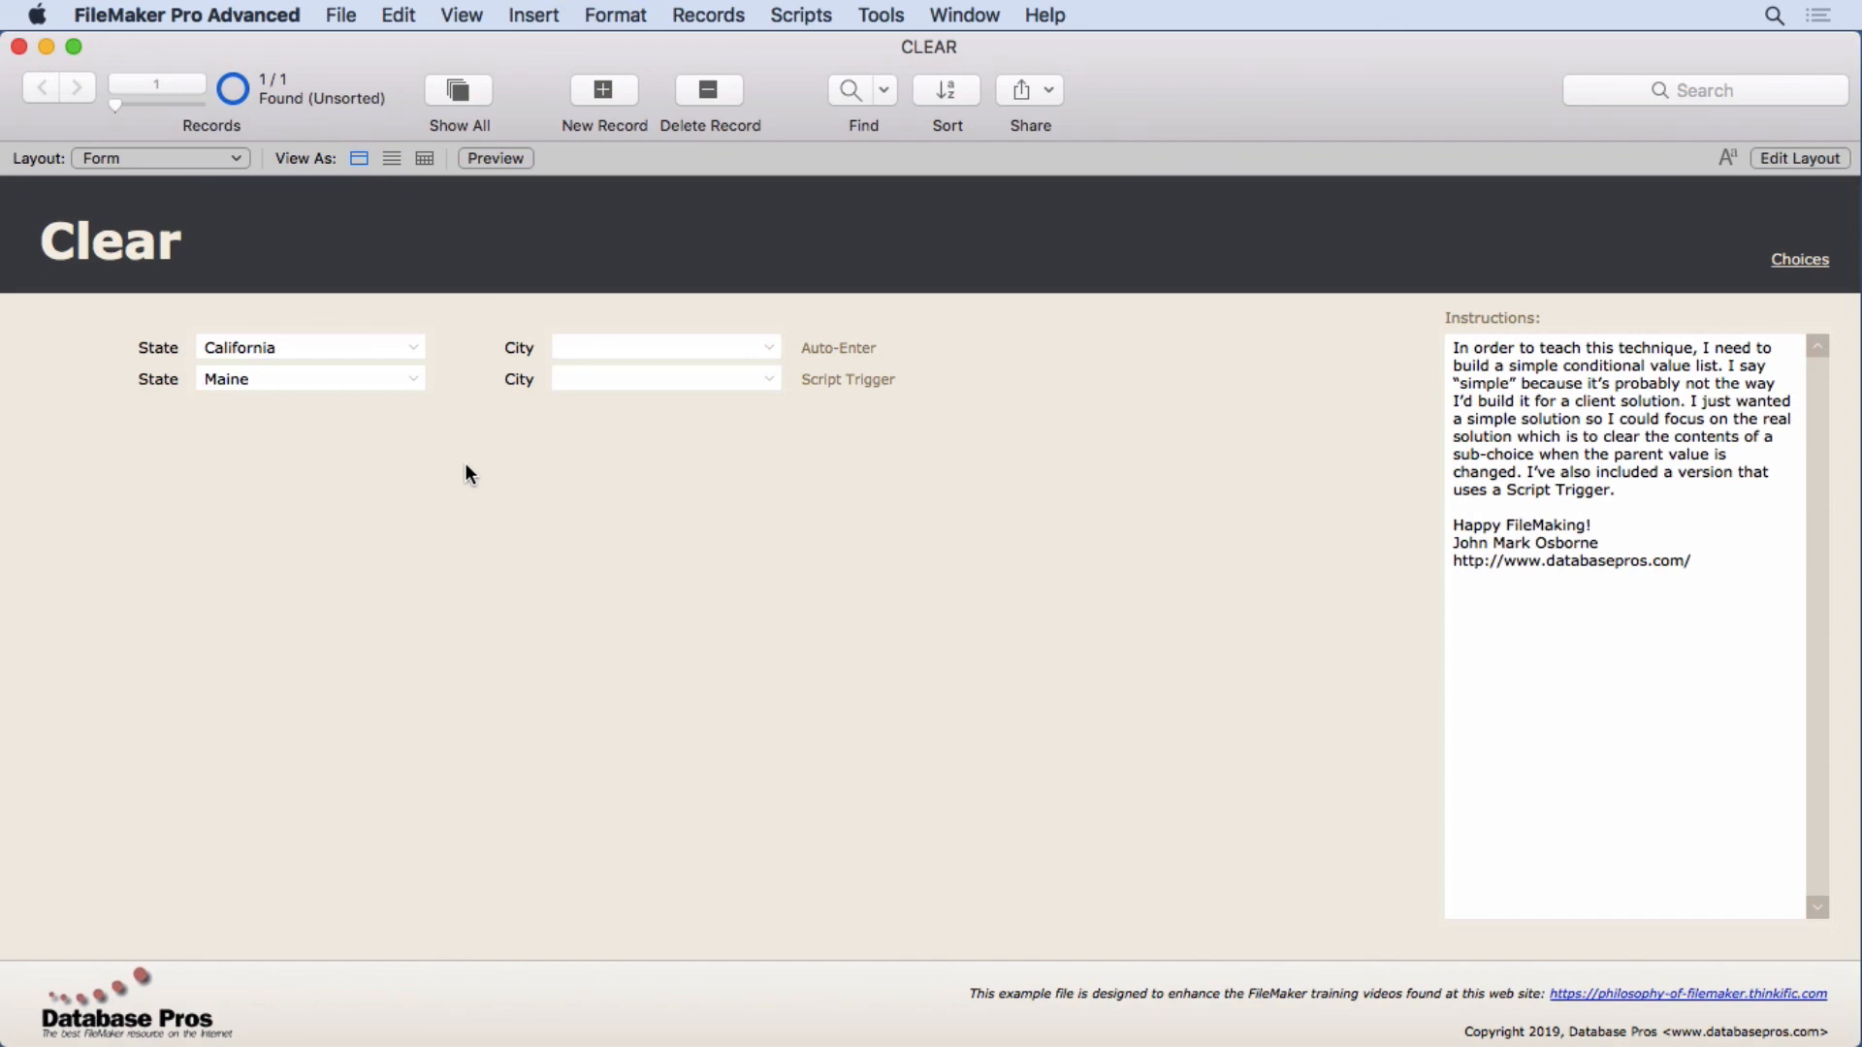